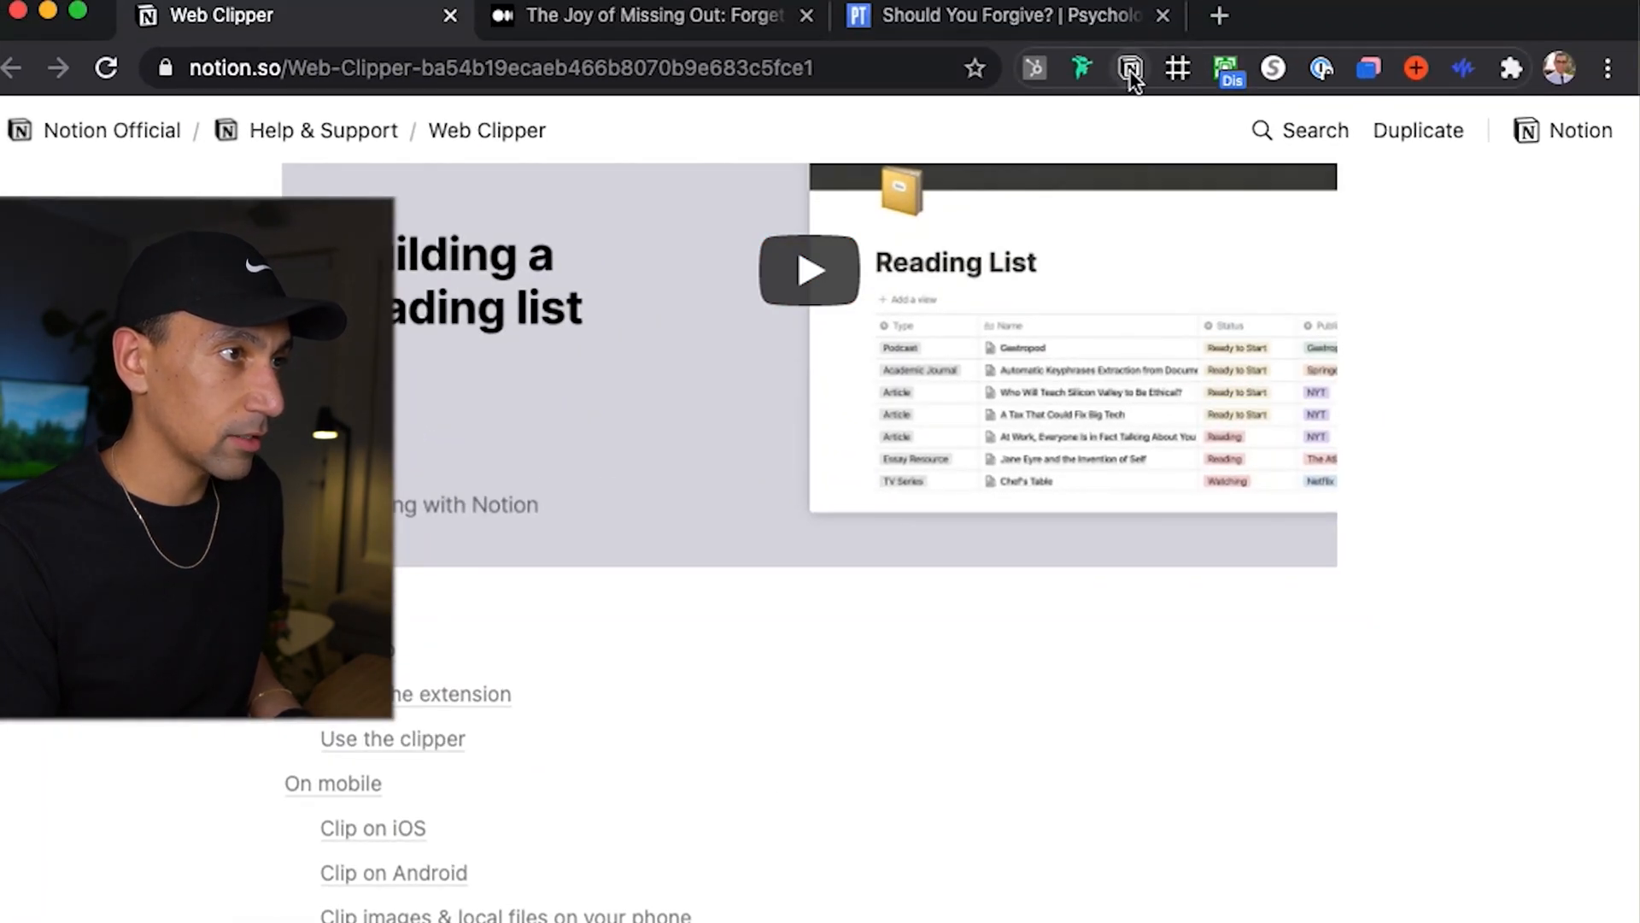
pyautogui.moveTo(1129, 68)
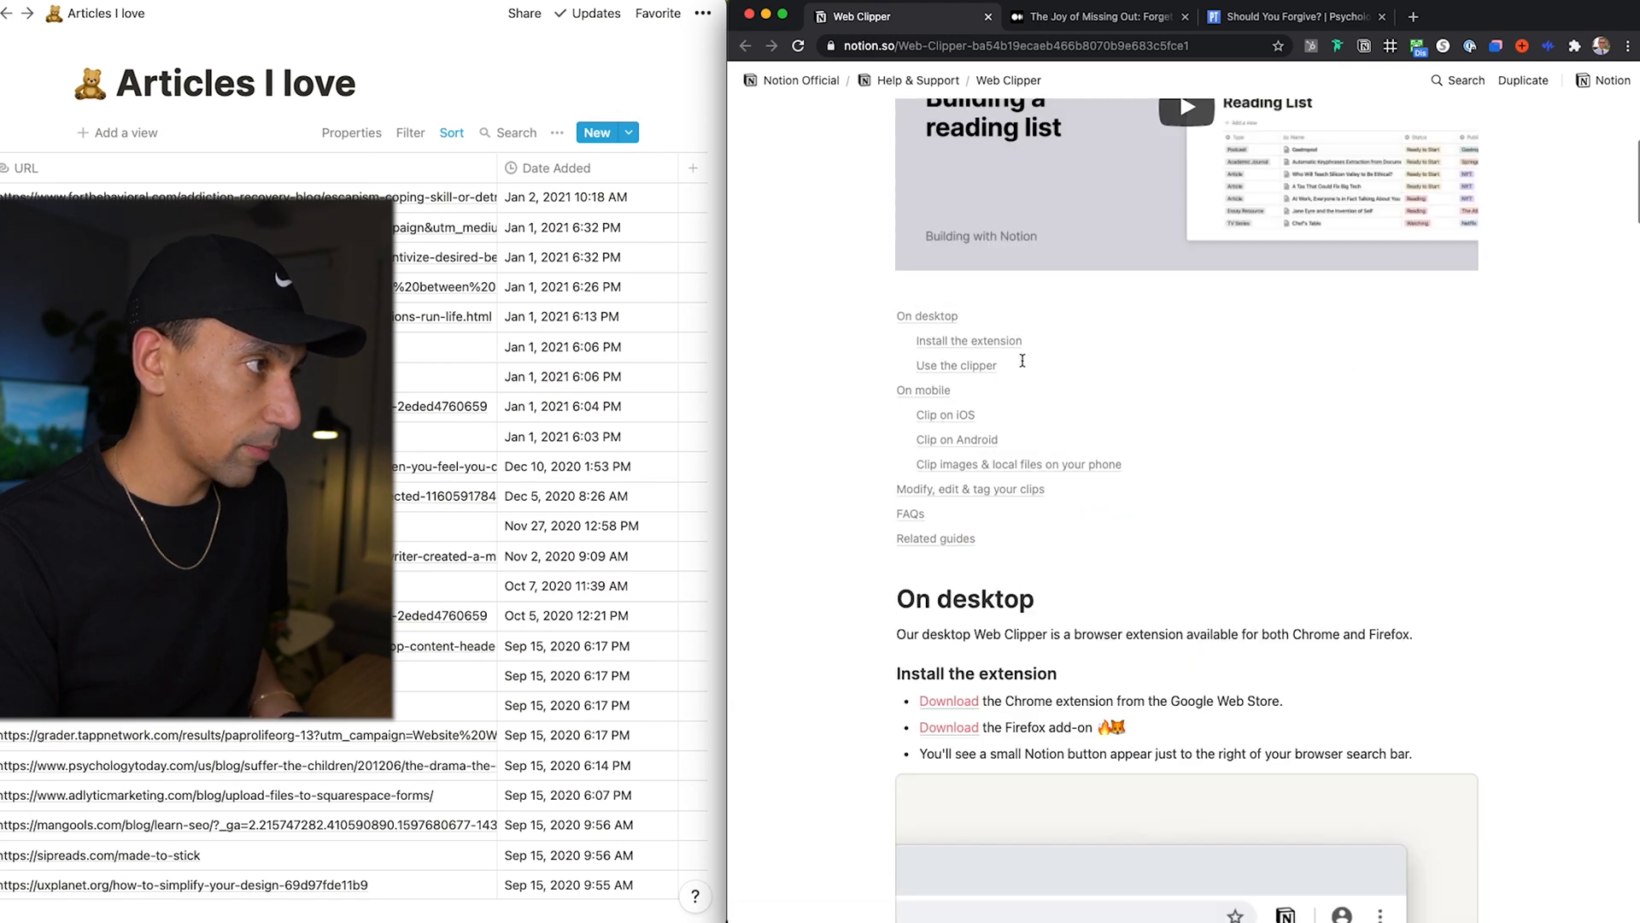
# Step: Scroll through the Web Clipper help page before switching to the Articles I love database
pyautogui.scroll(-3)
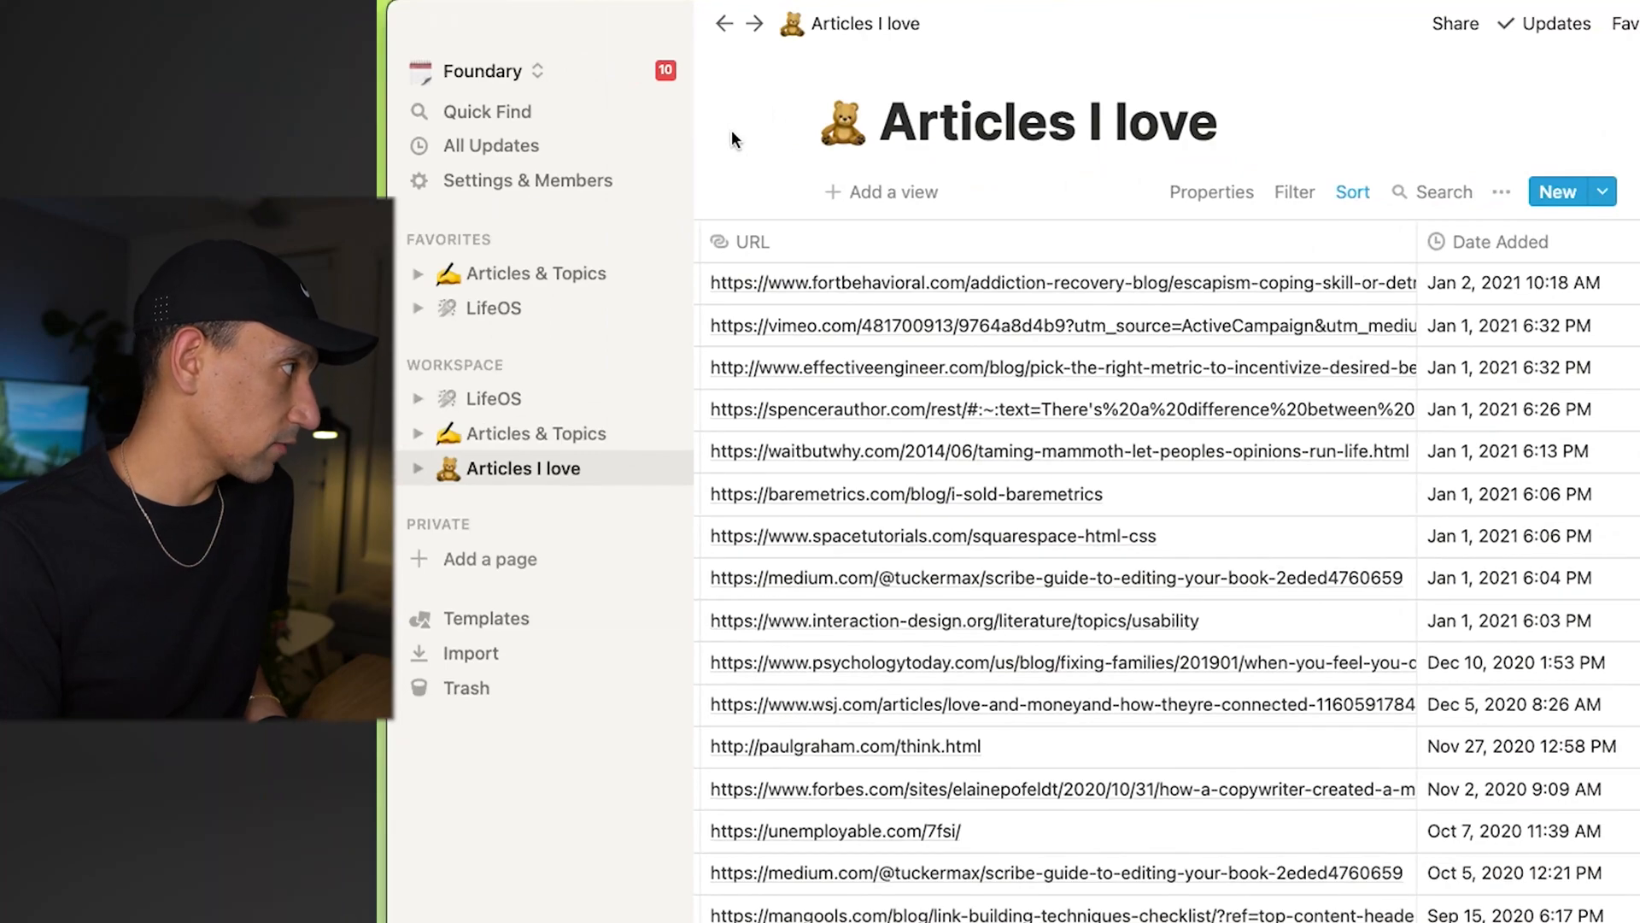
pyautogui.click(501, 22)
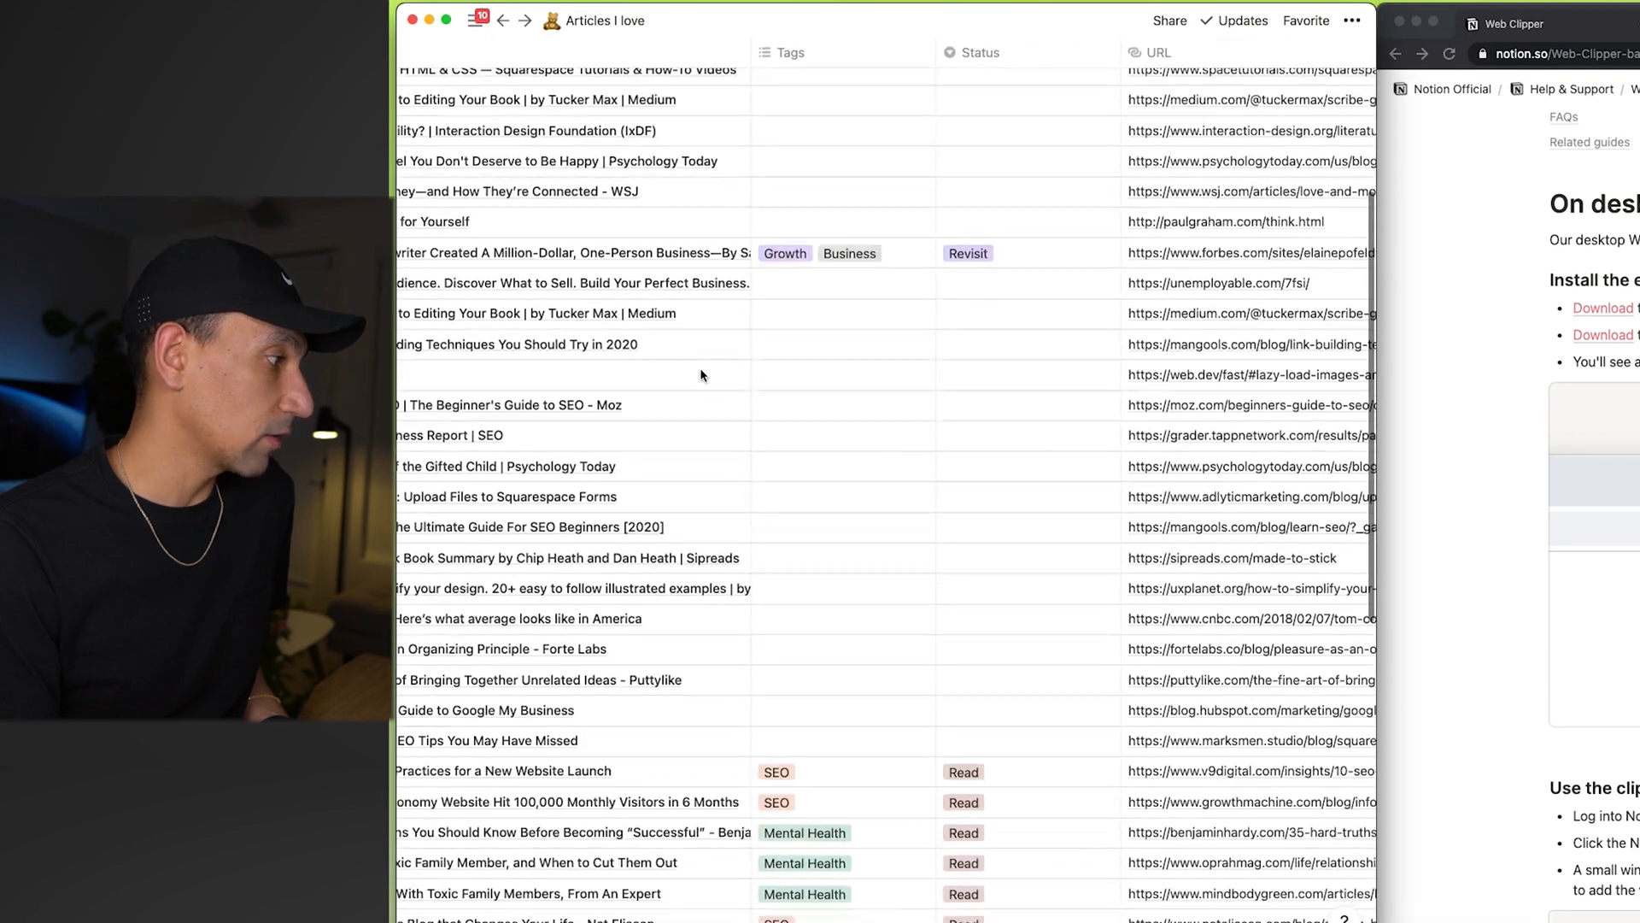
pyautogui.scroll(3)
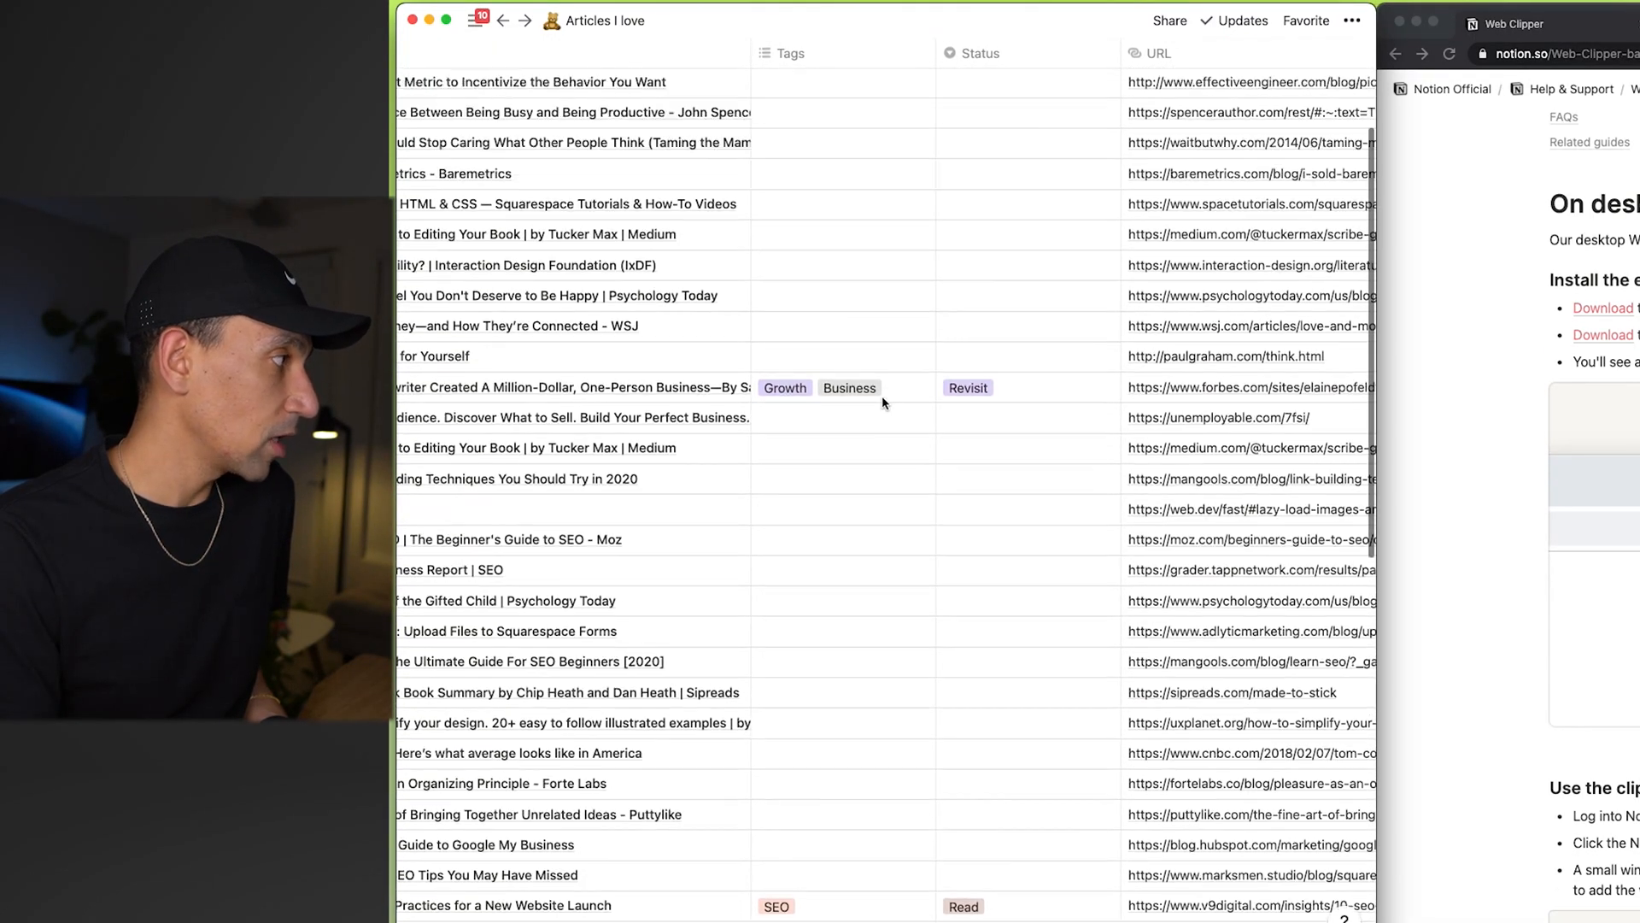
pyautogui.scroll(3)
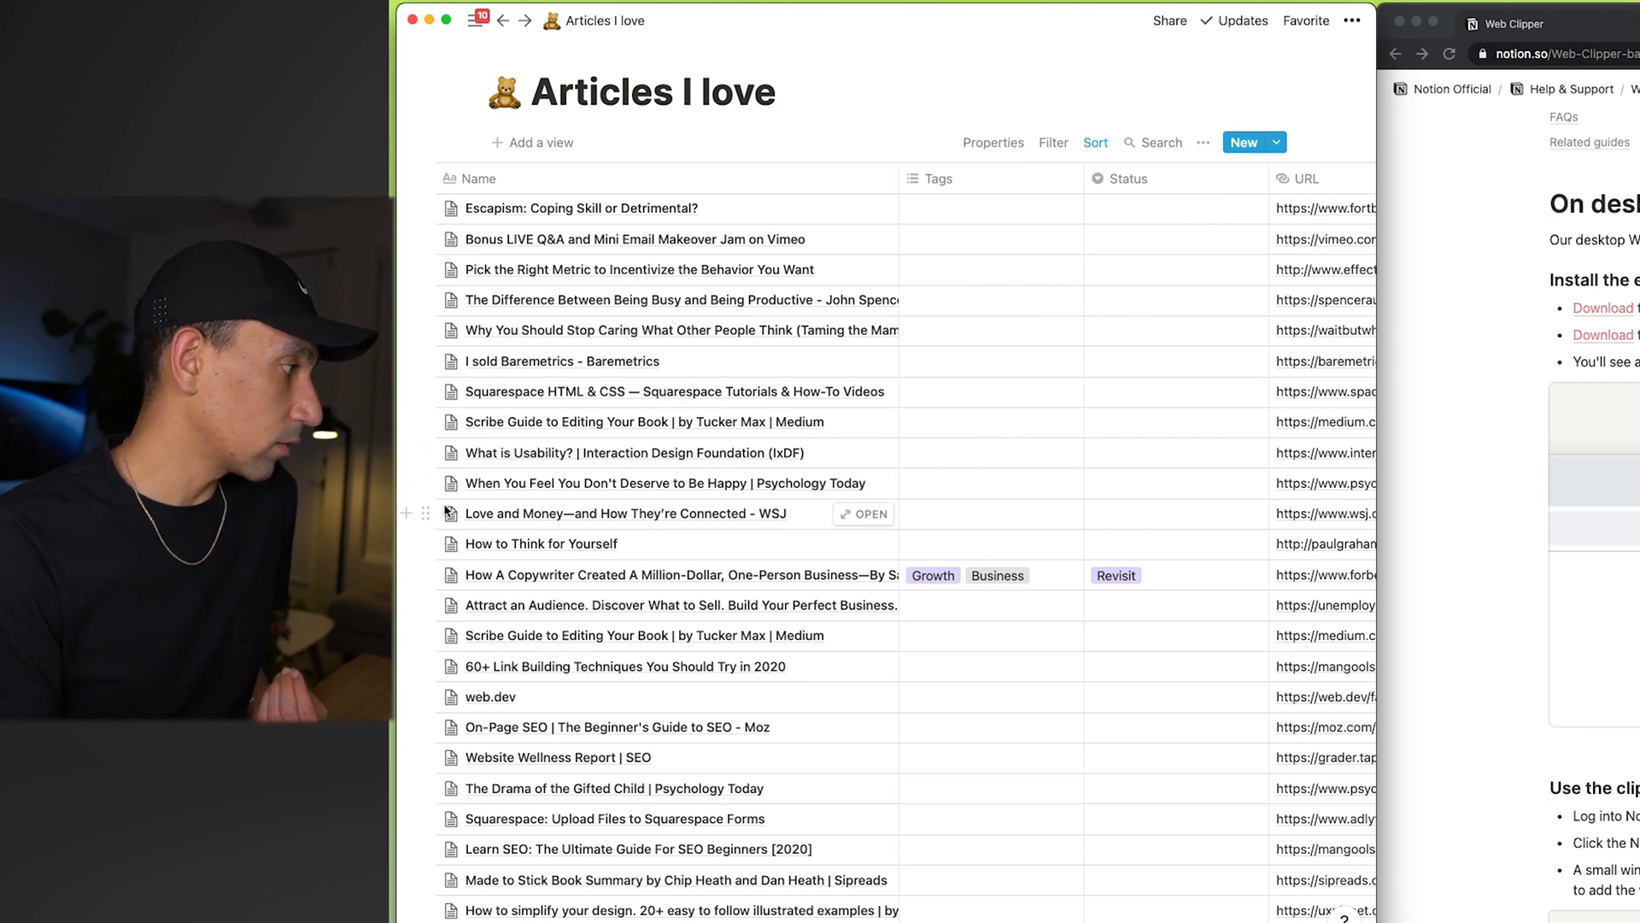
pyautogui.moveTo(861, 528)
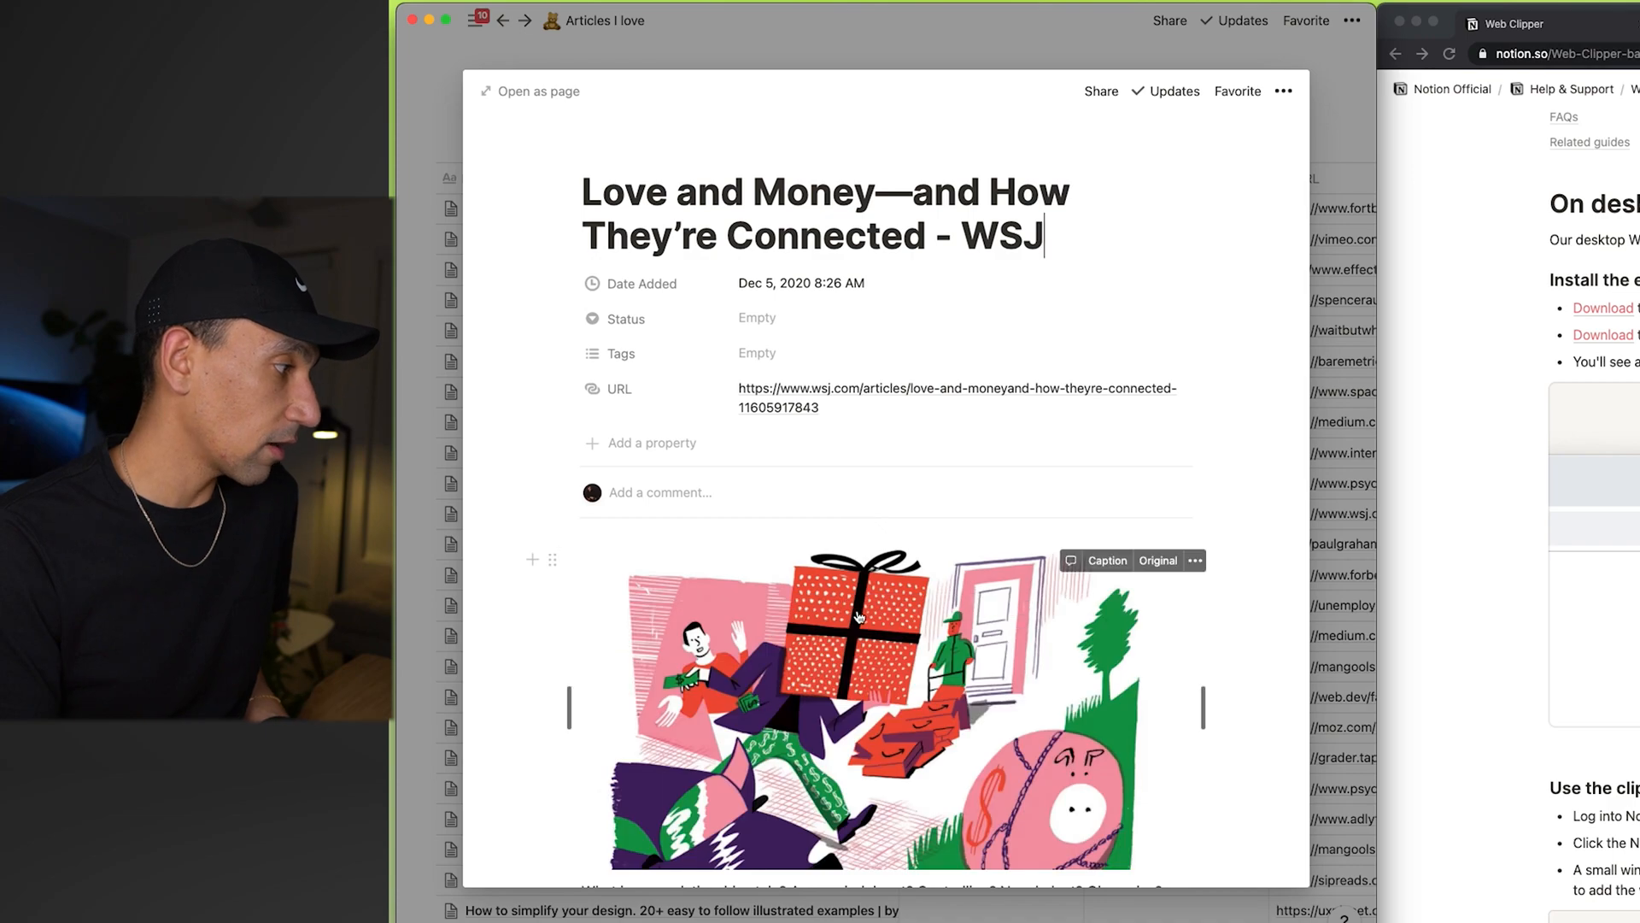
pyautogui.scroll(-3)
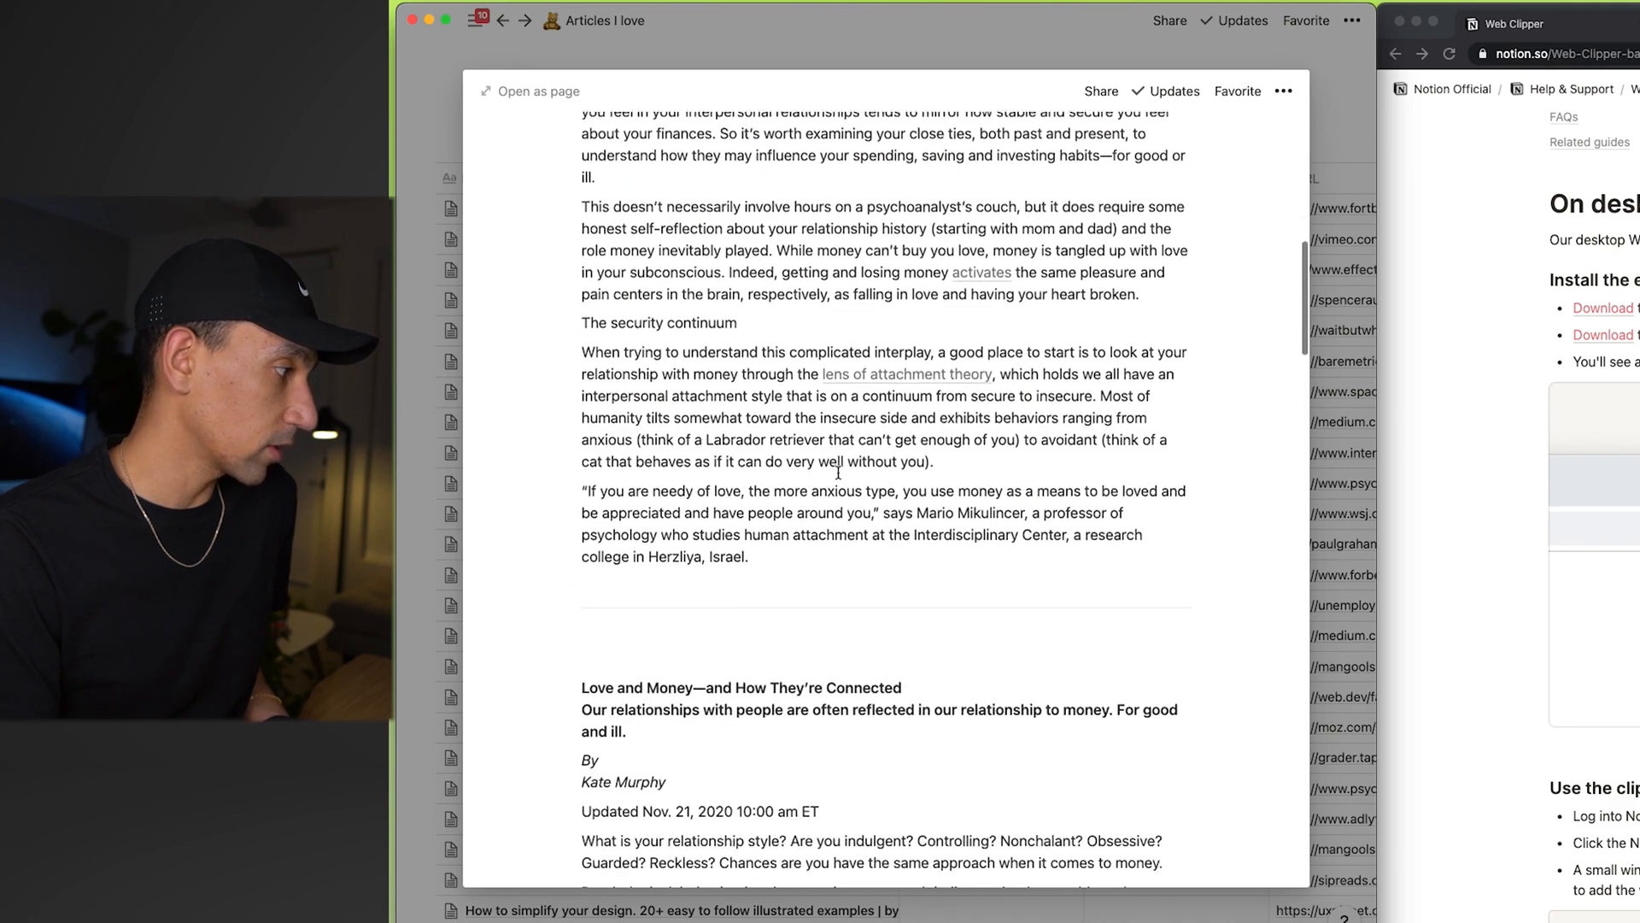
pyautogui.scroll(-3)
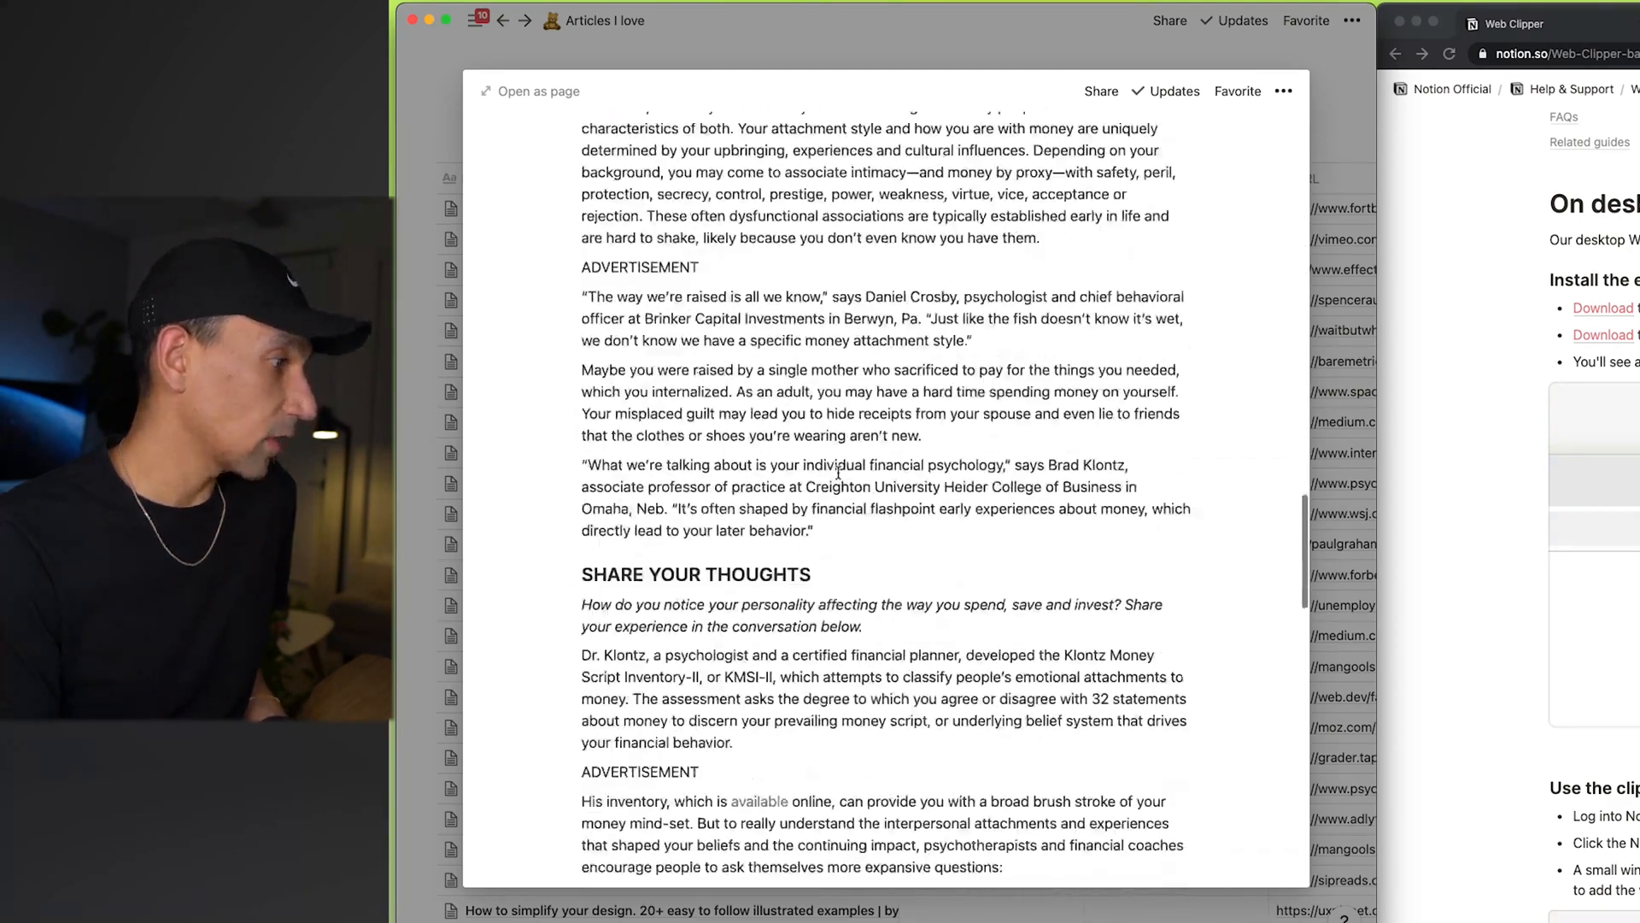
pyautogui.scroll(-3)
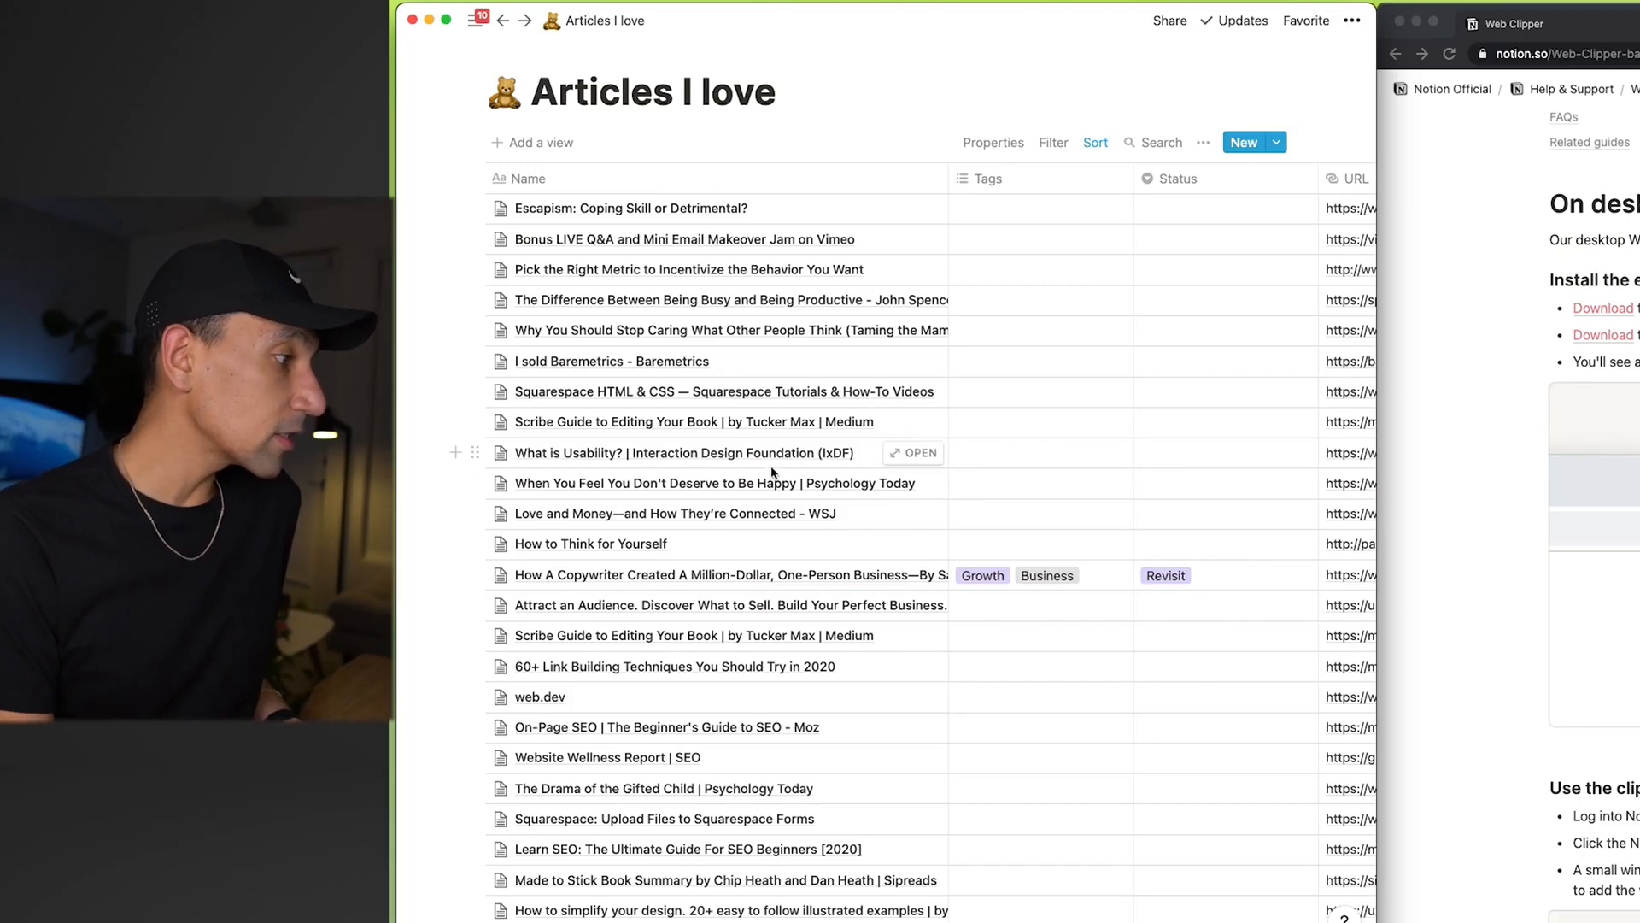
pyautogui.moveTo(1158, 222)
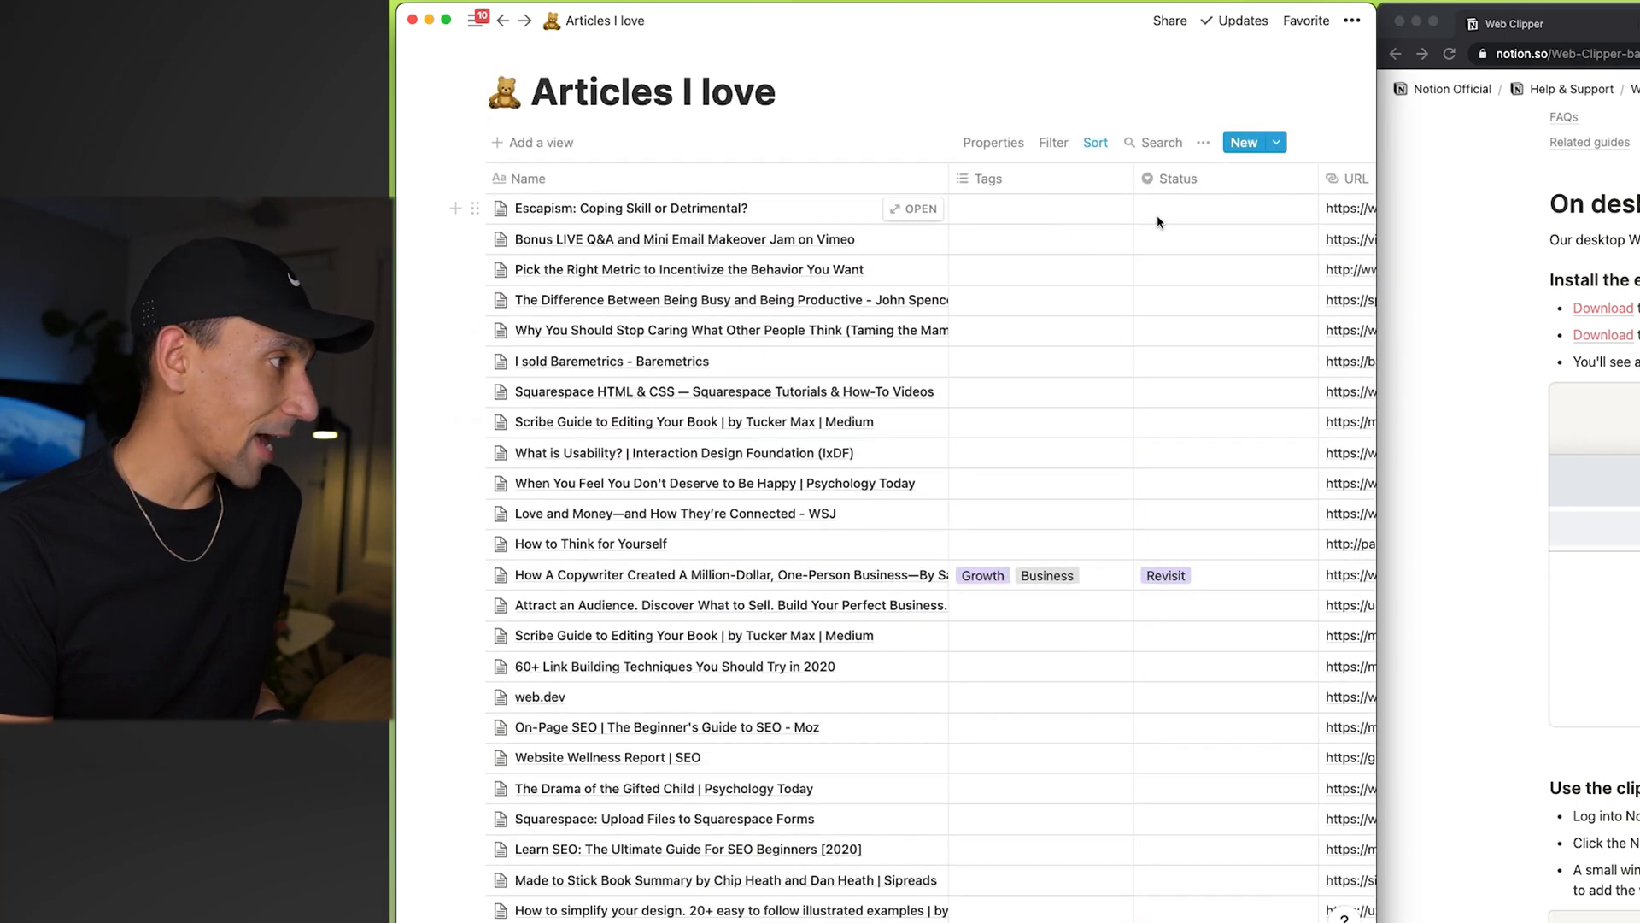
pyautogui.click(1040, 209)
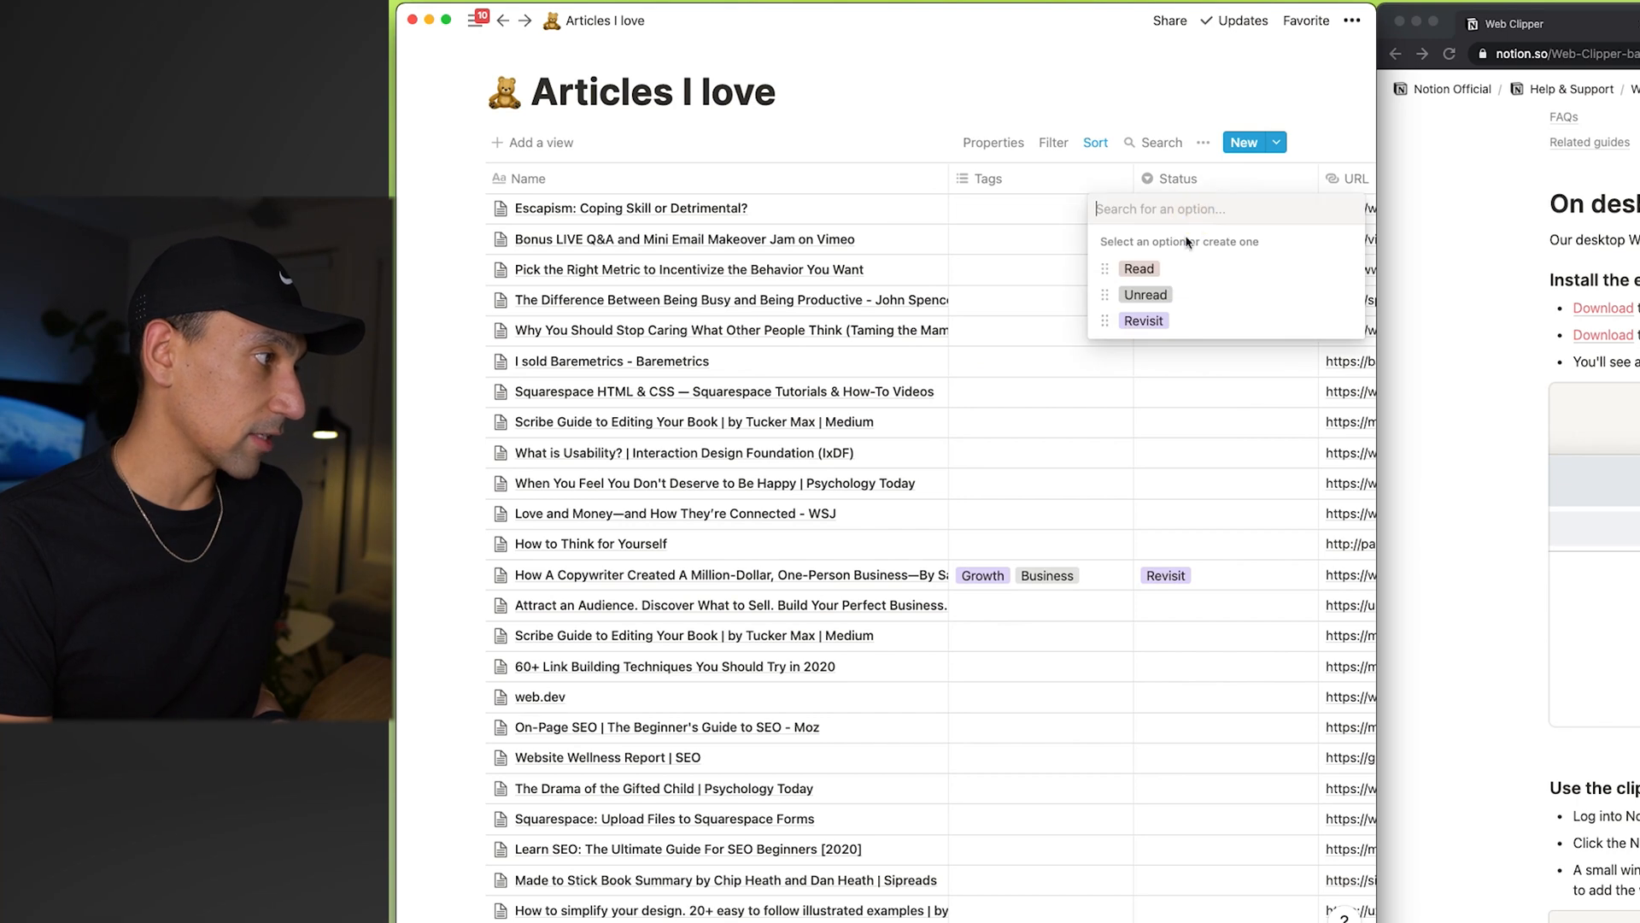
pyautogui.moveTo(1168, 393)
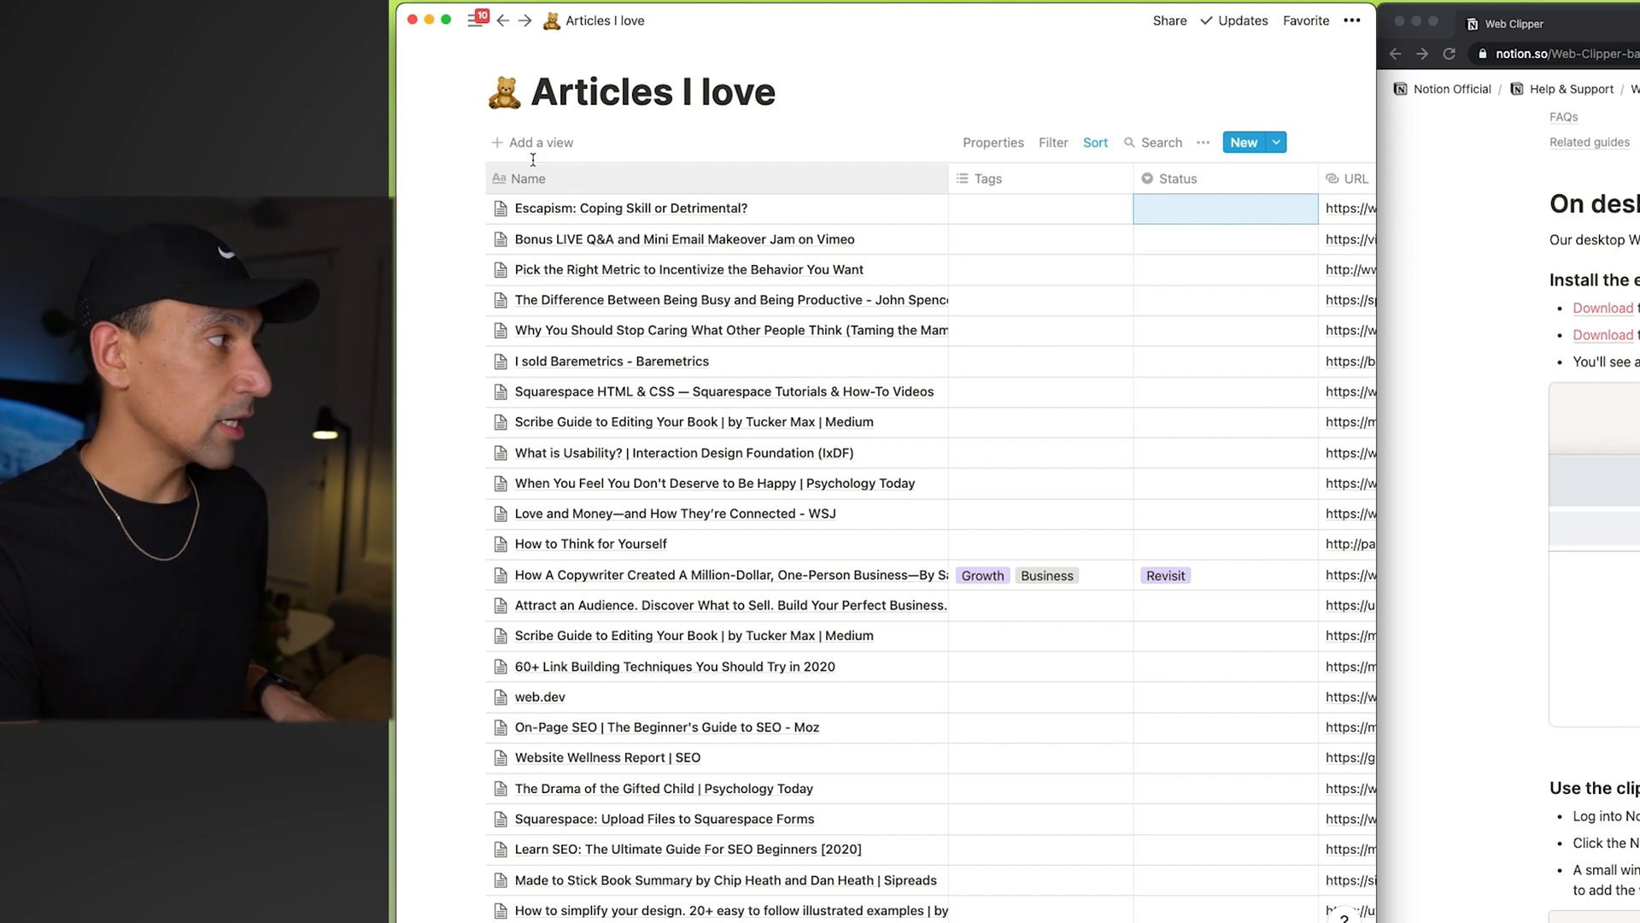
pyautogui.click(473, 21)
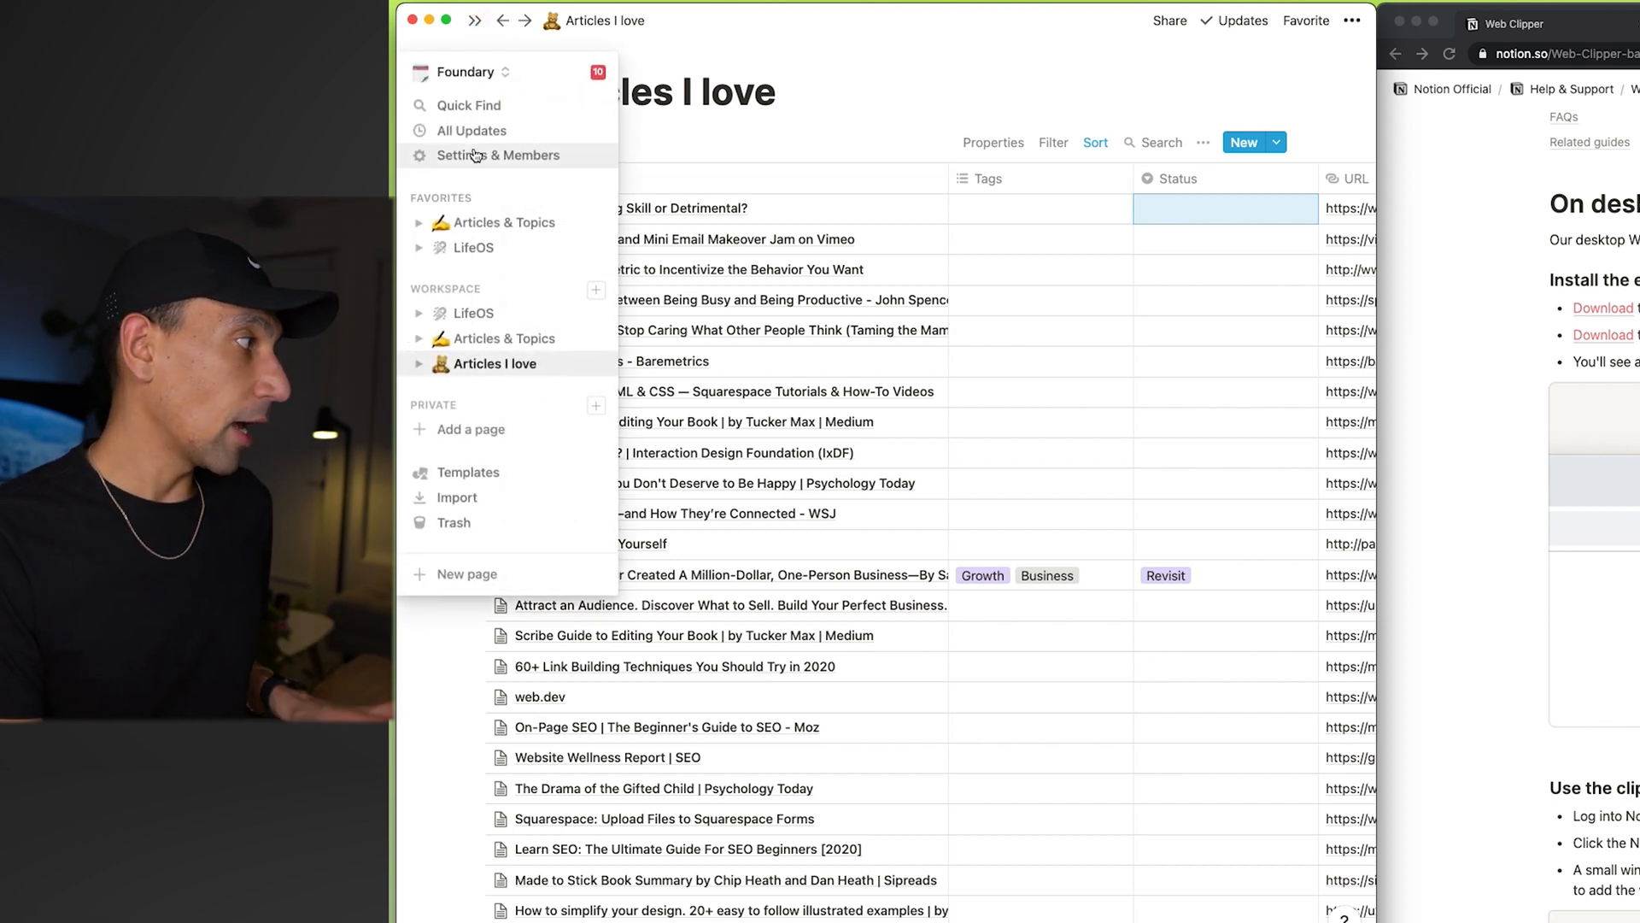
pyautogui.moveTo(485, 178)
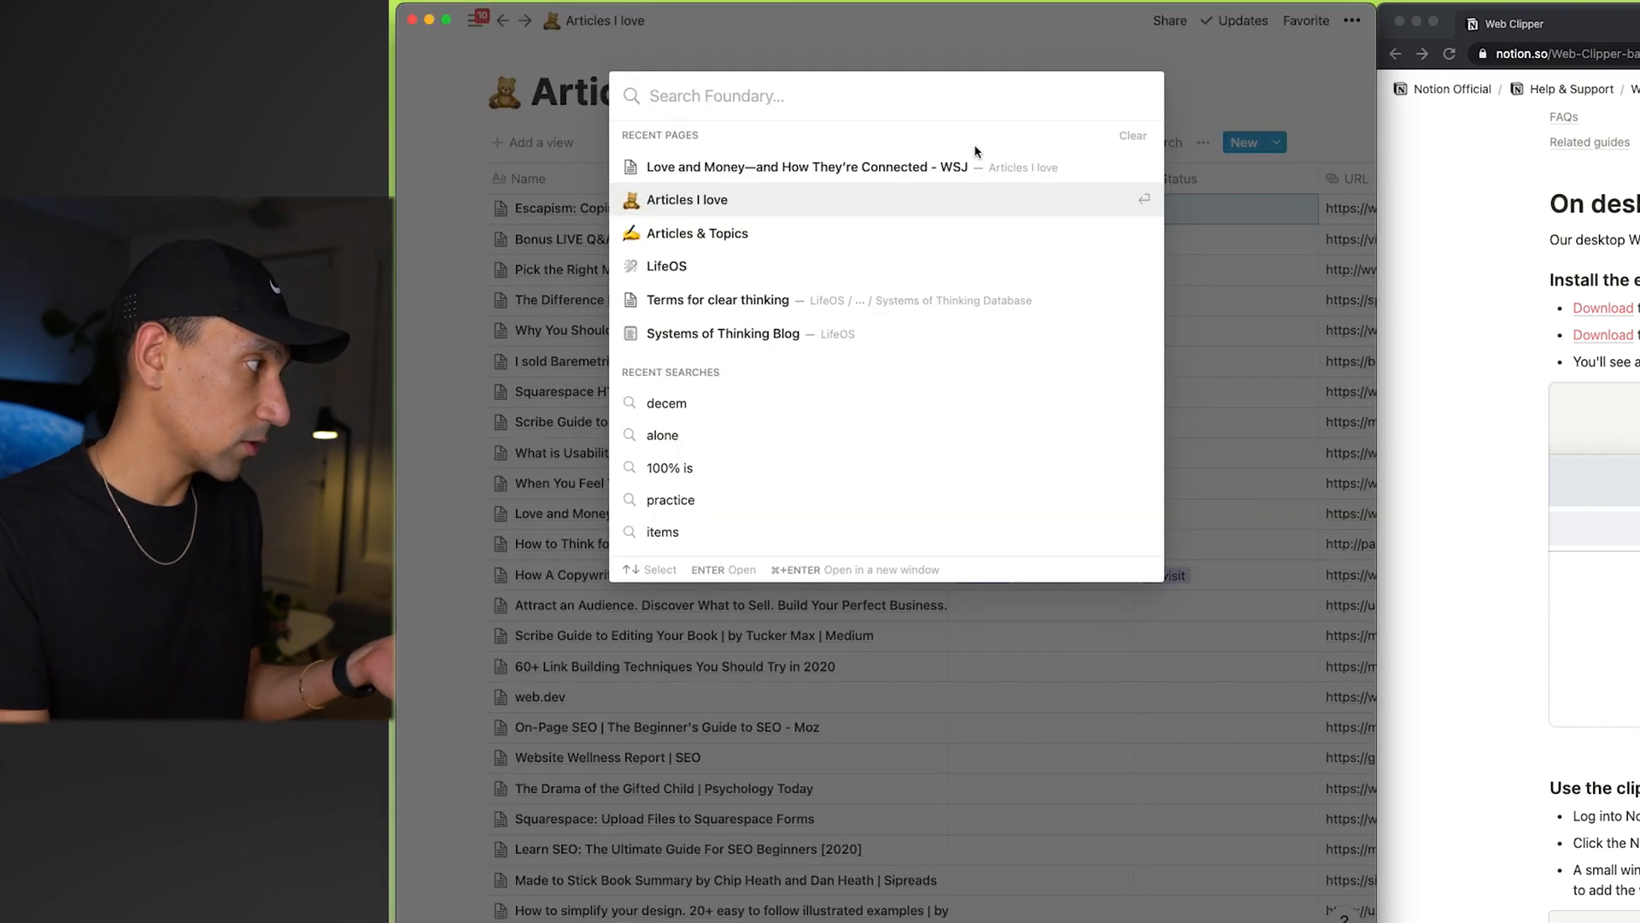
pyautogui.moveTo(851, 292)
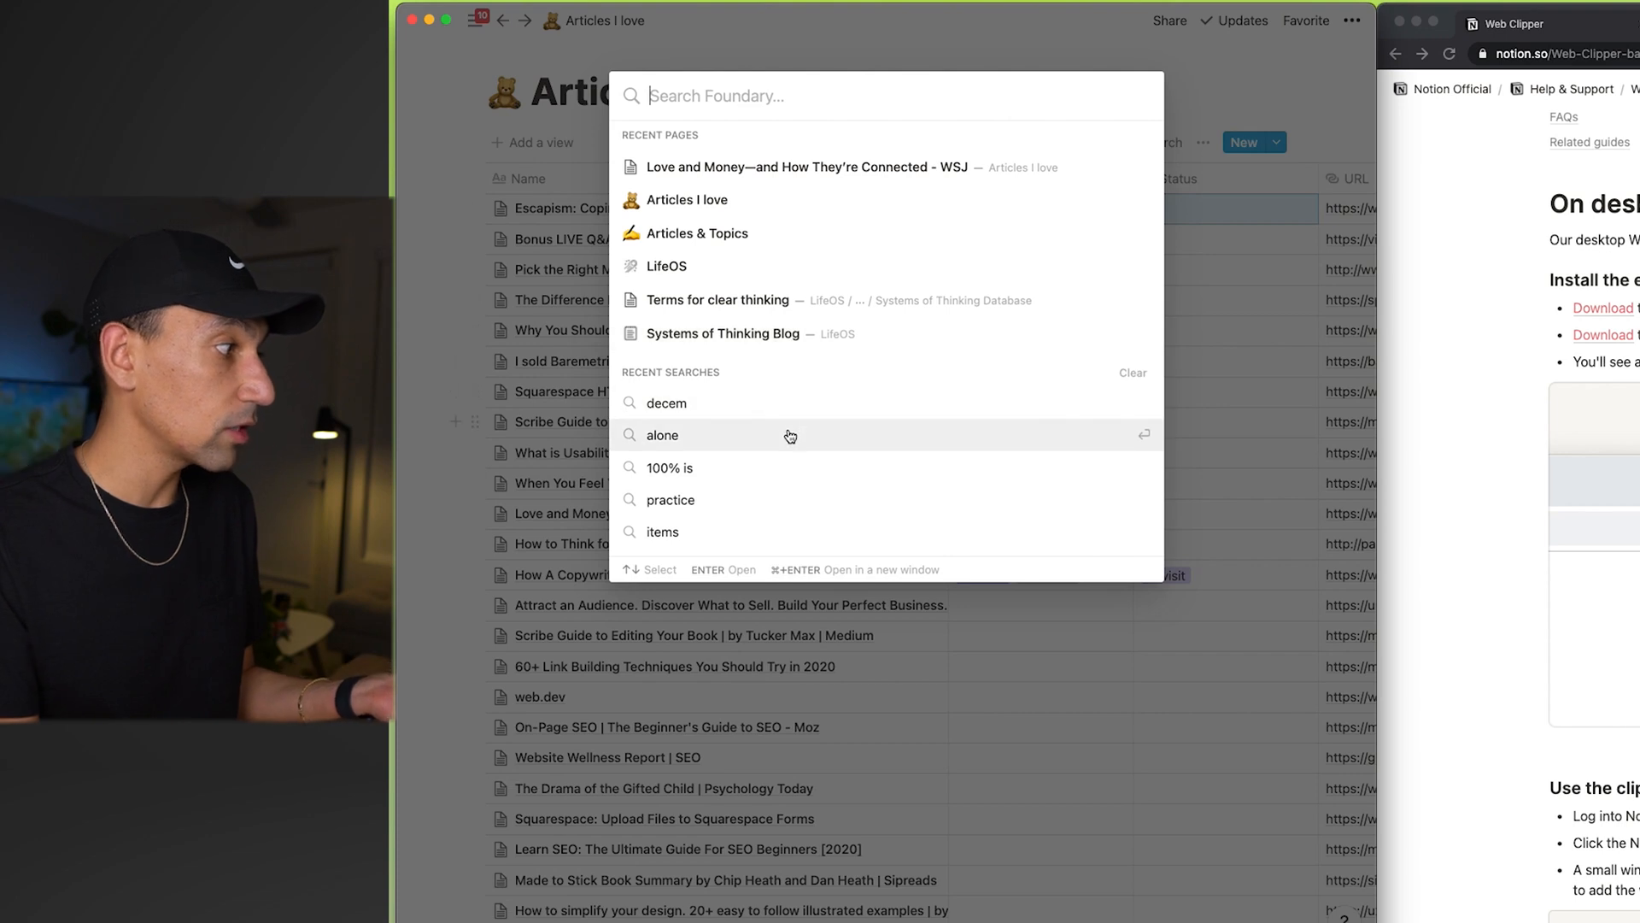
pyautogui.moveTo(753, 301)
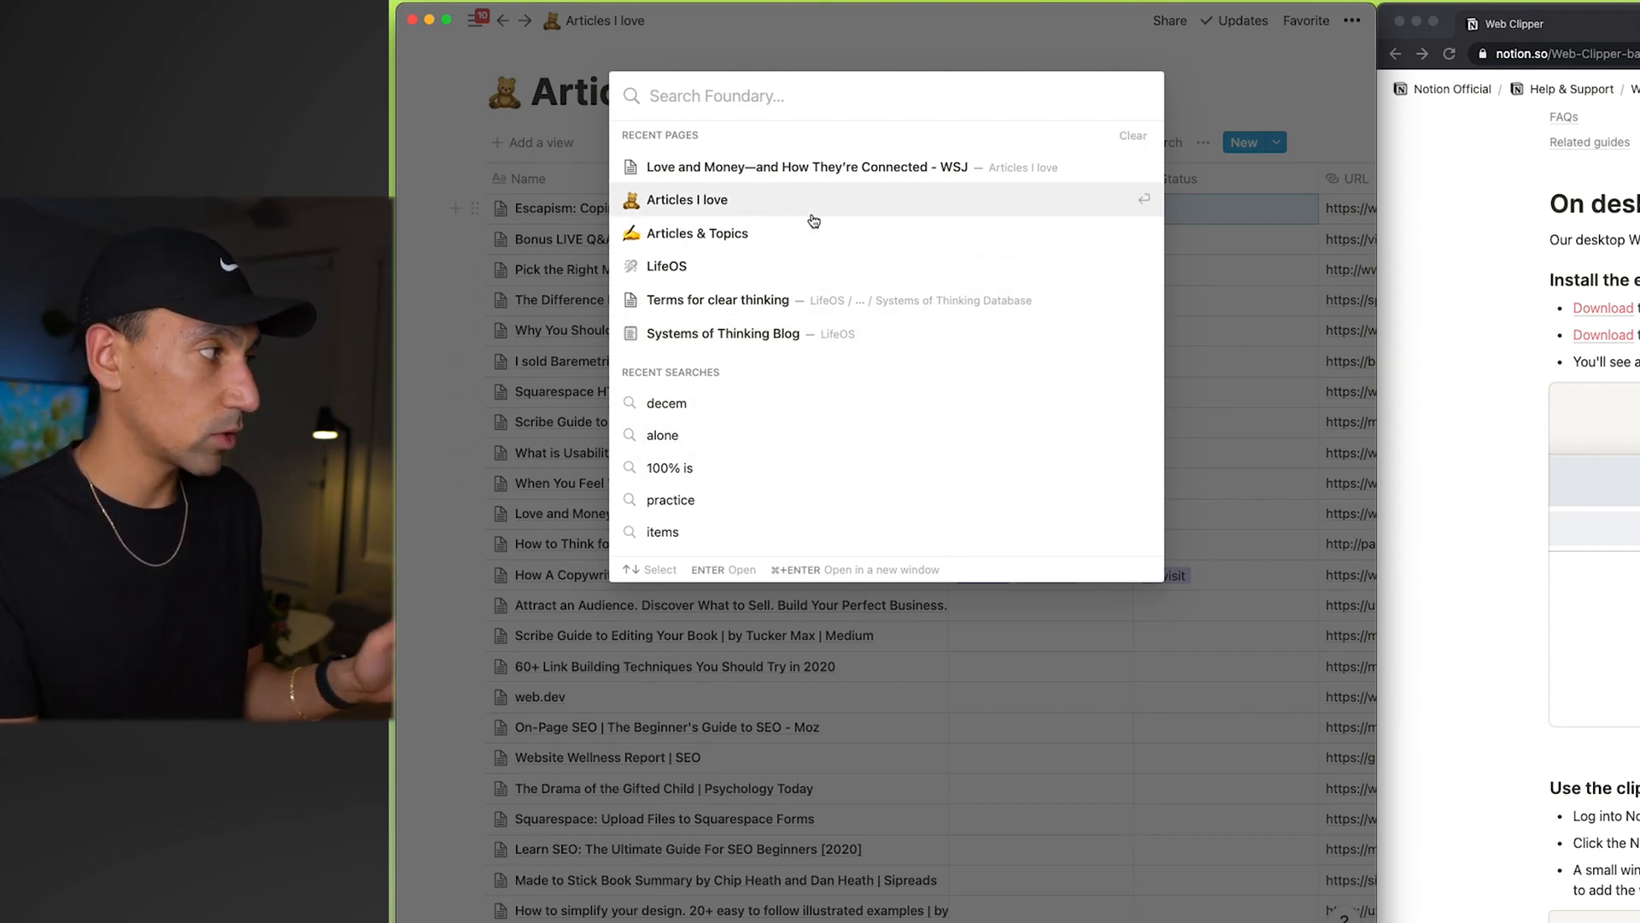
pyautogui.moveTo(919, 70)
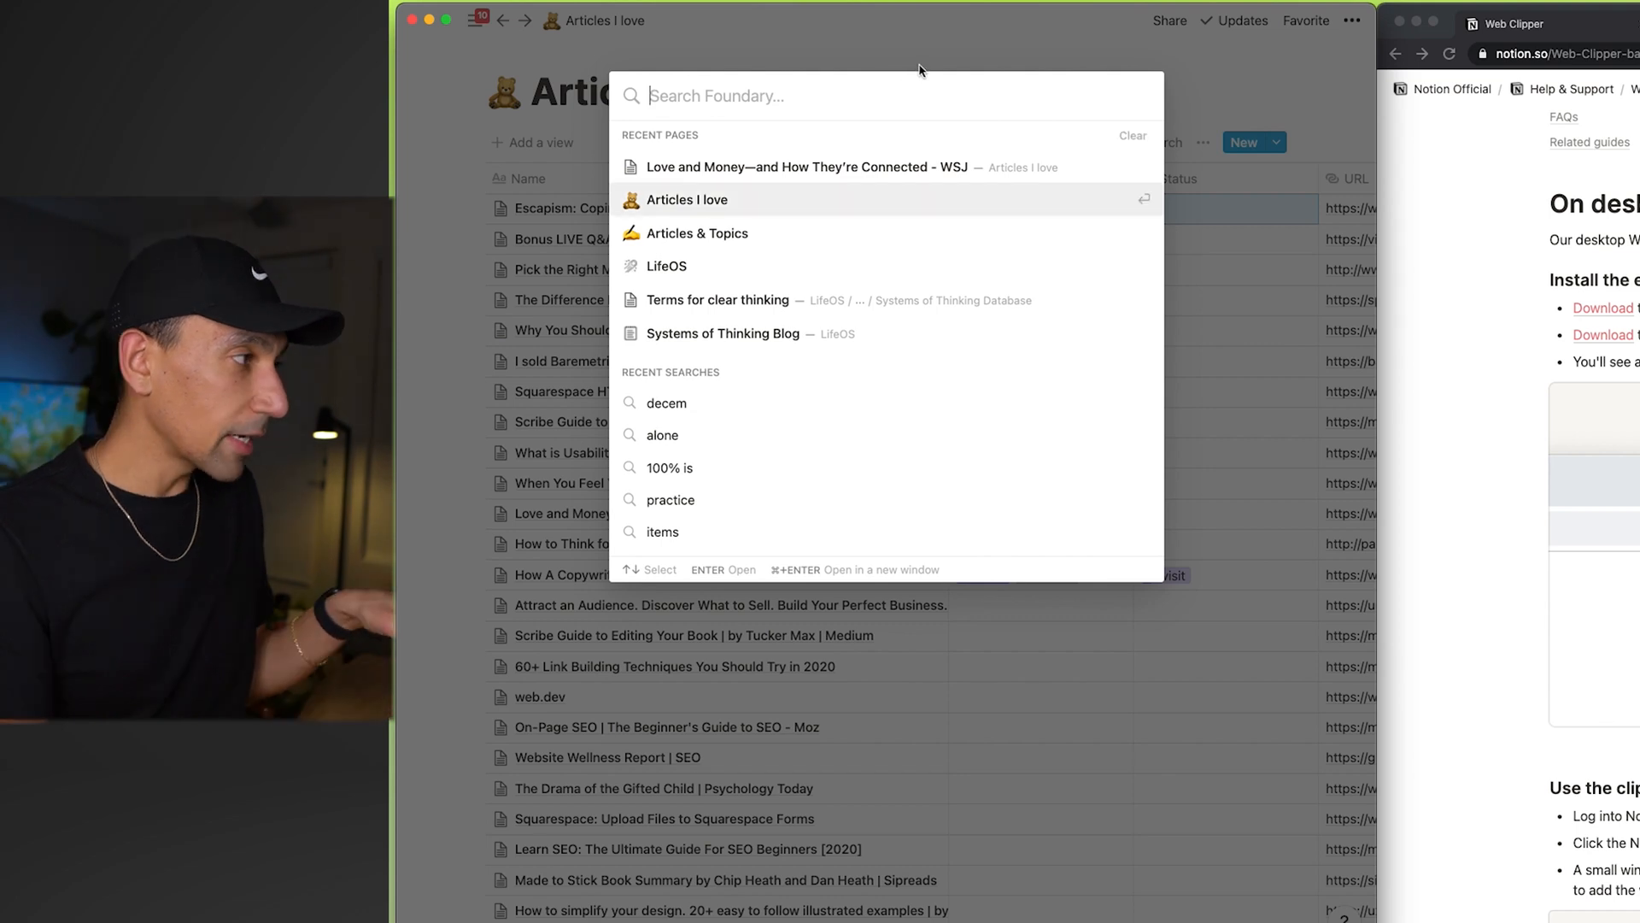
pyautogui.moveTo(955, 92)
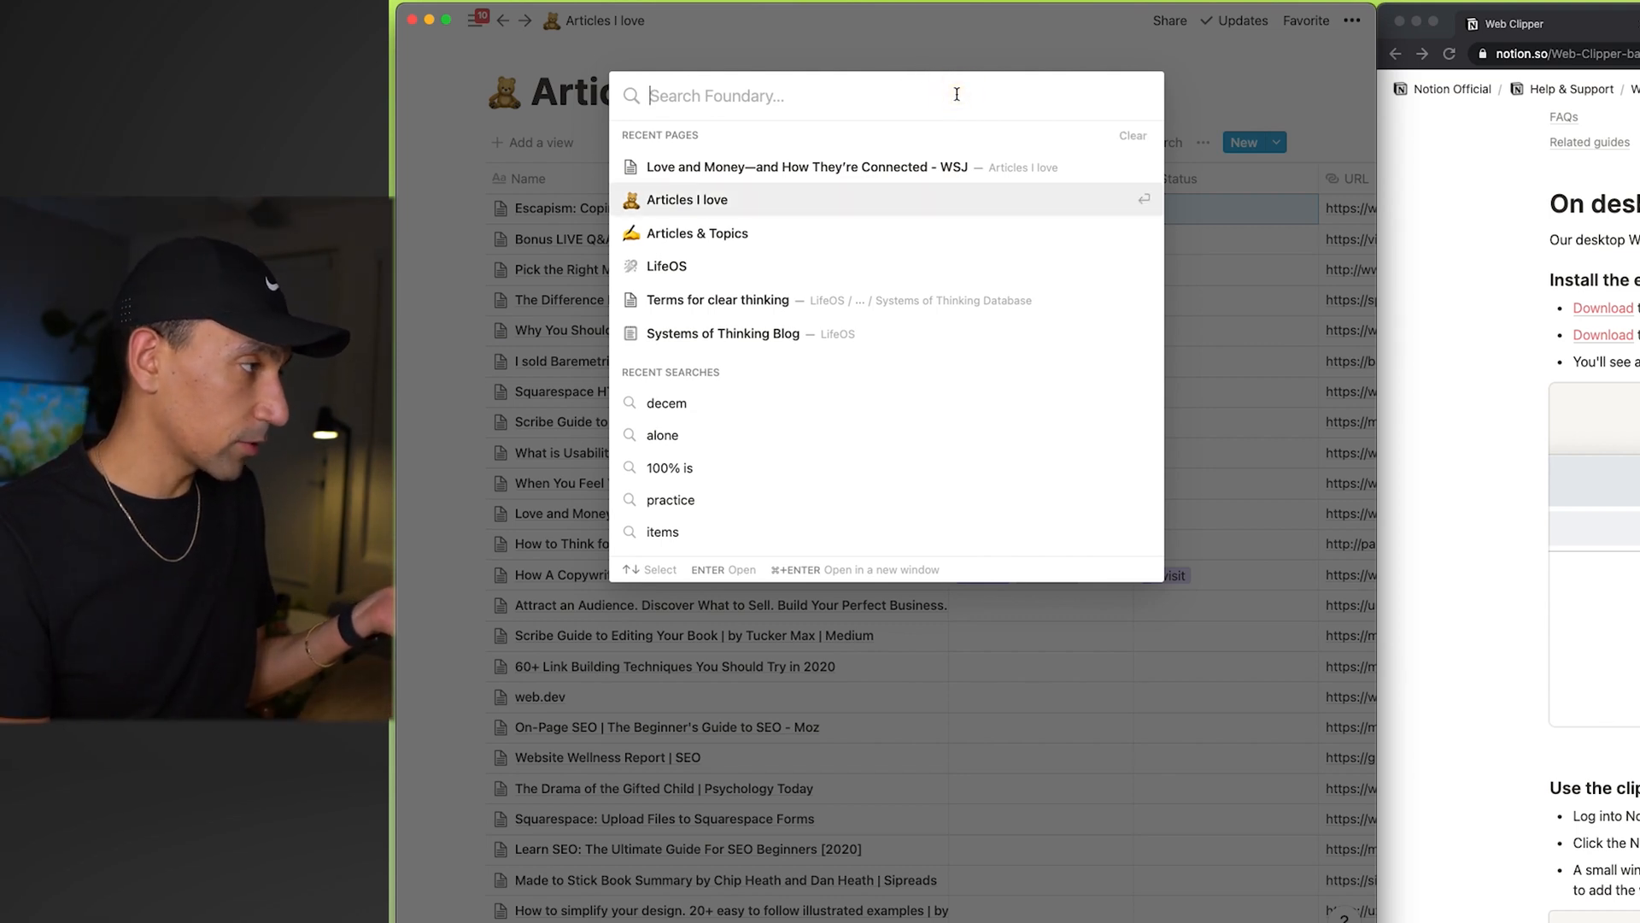
pyautogui.moveTo(1147, 108)
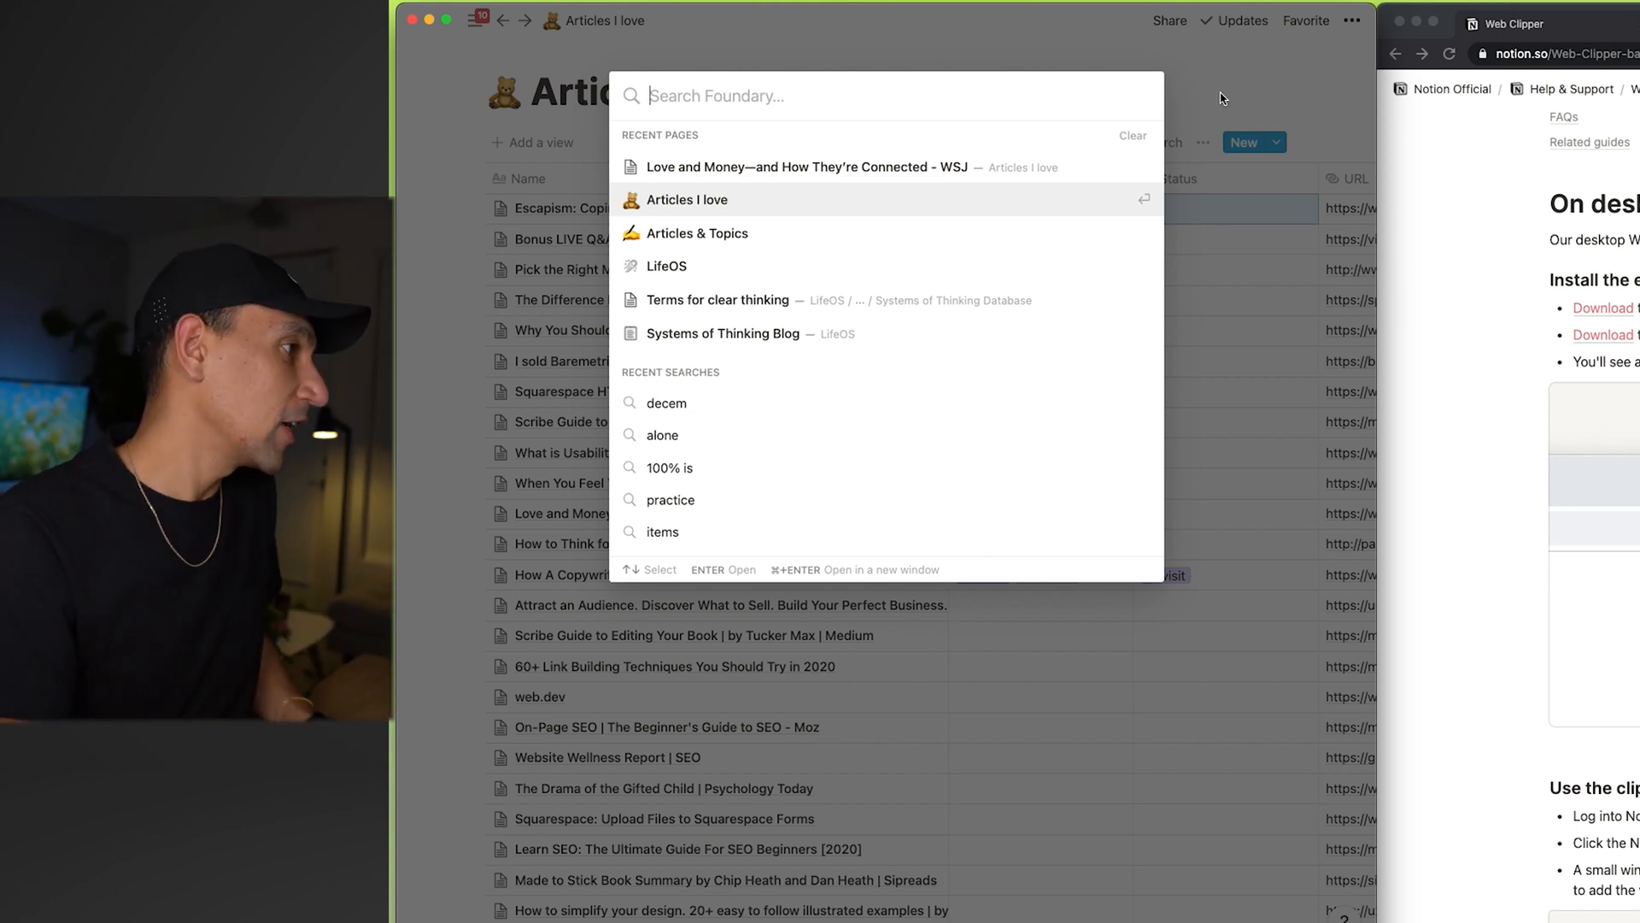
pyautogui.press('Escape')
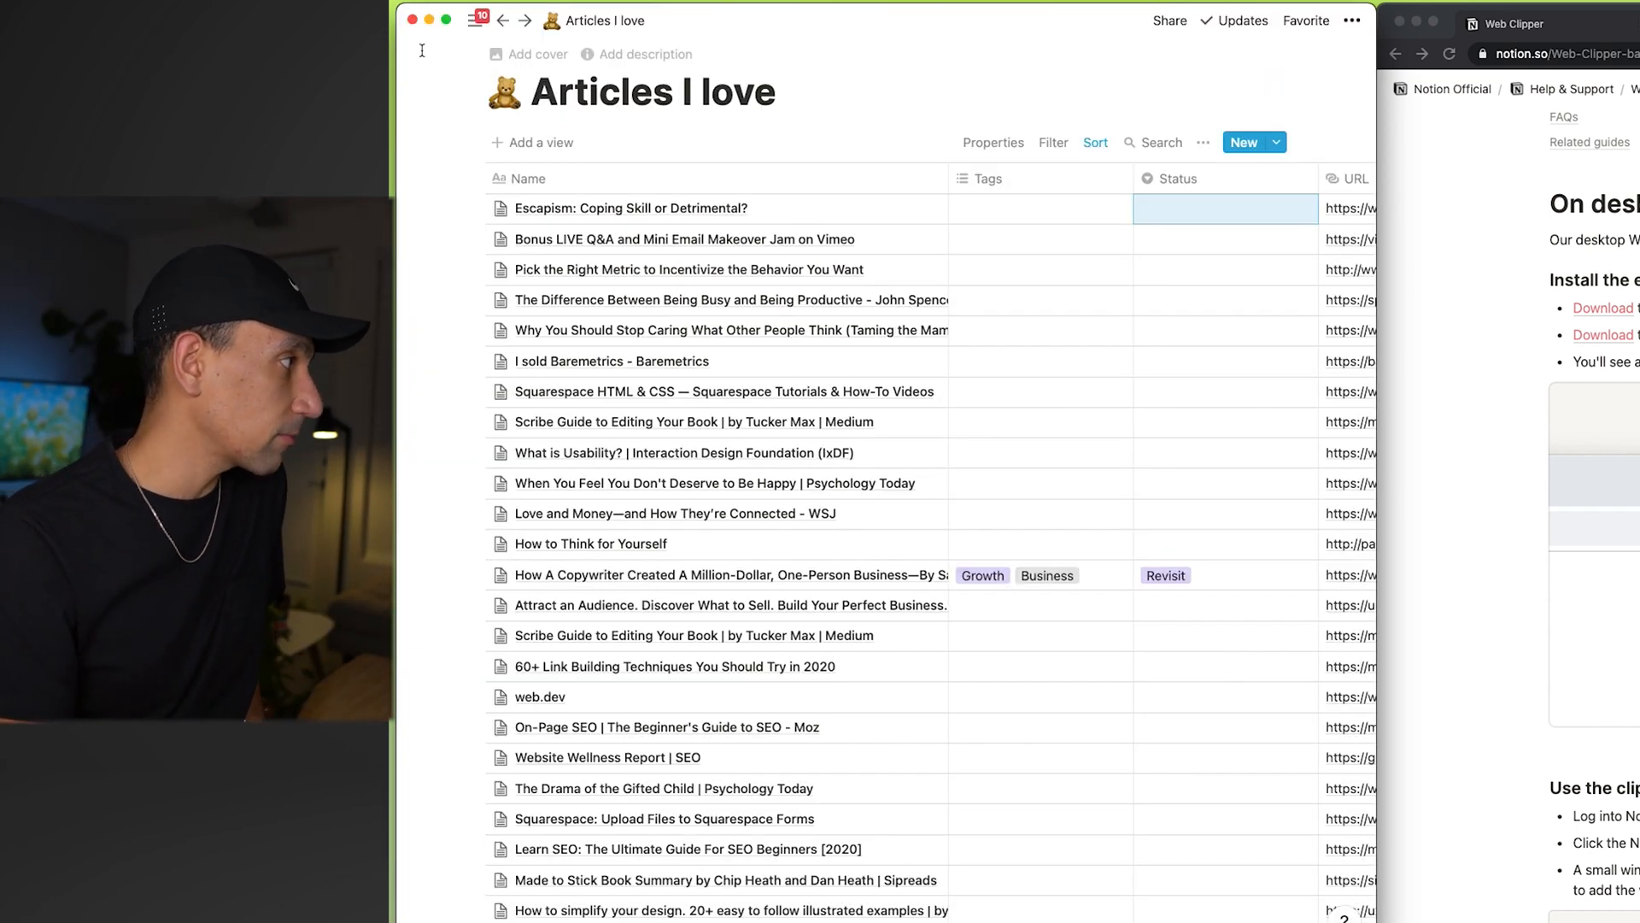
# Step: From the workspace switcher, start creating a new workspace under the account
pyautogui.click(479, 20)
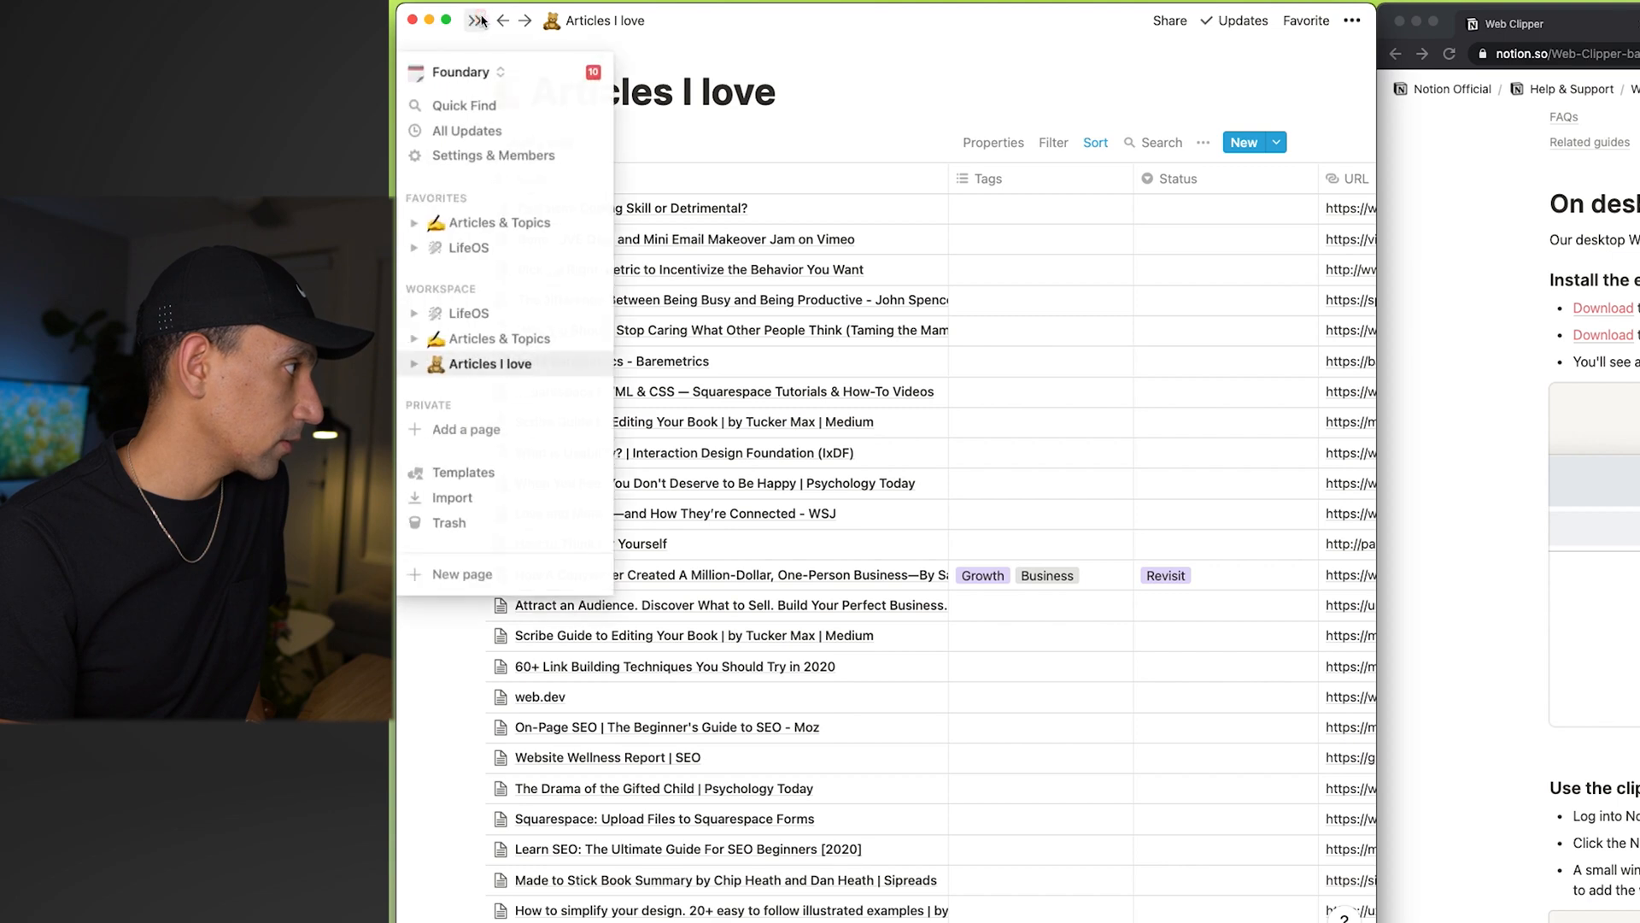
pyautogui.click(459, 71)
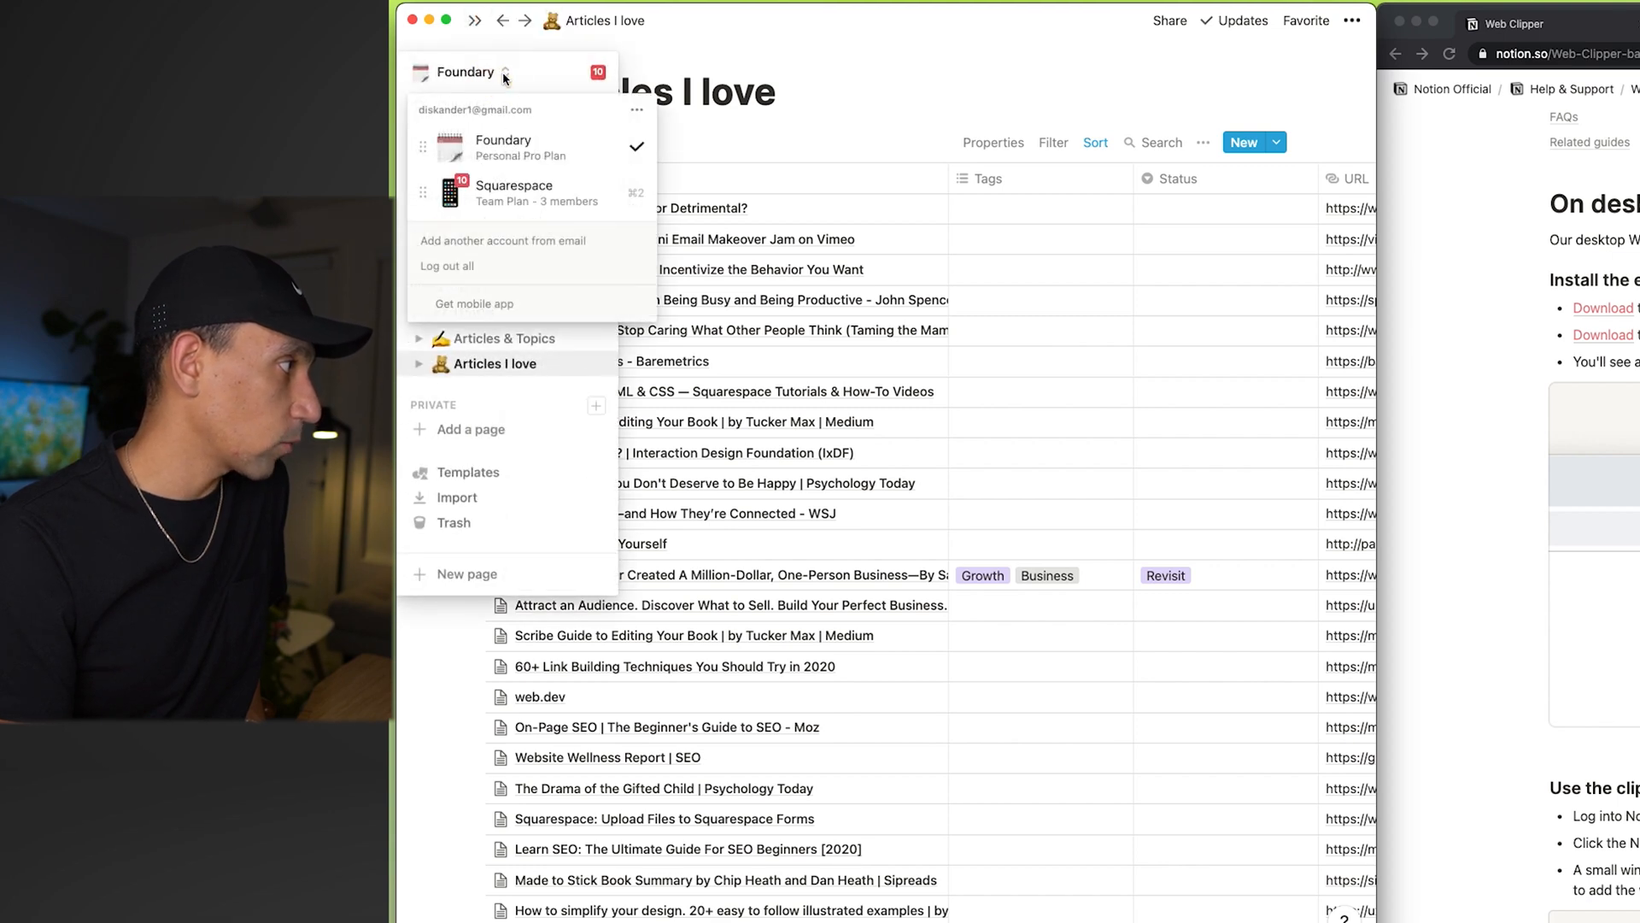
pyautogui.click(465, 72)
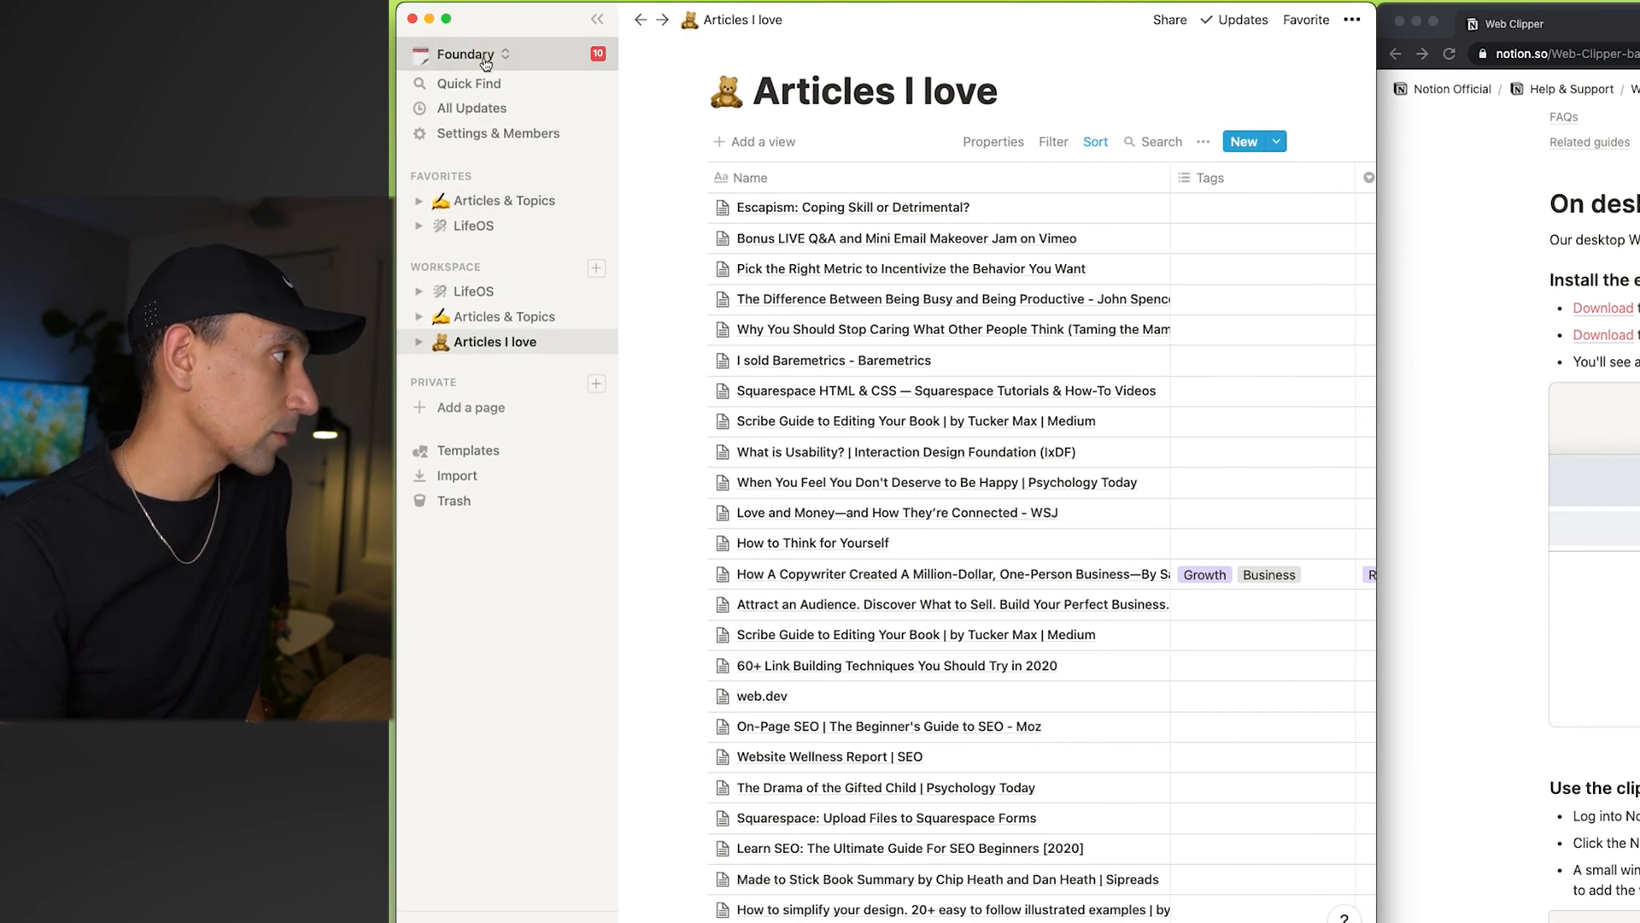
pyautogui.click(465, 53)
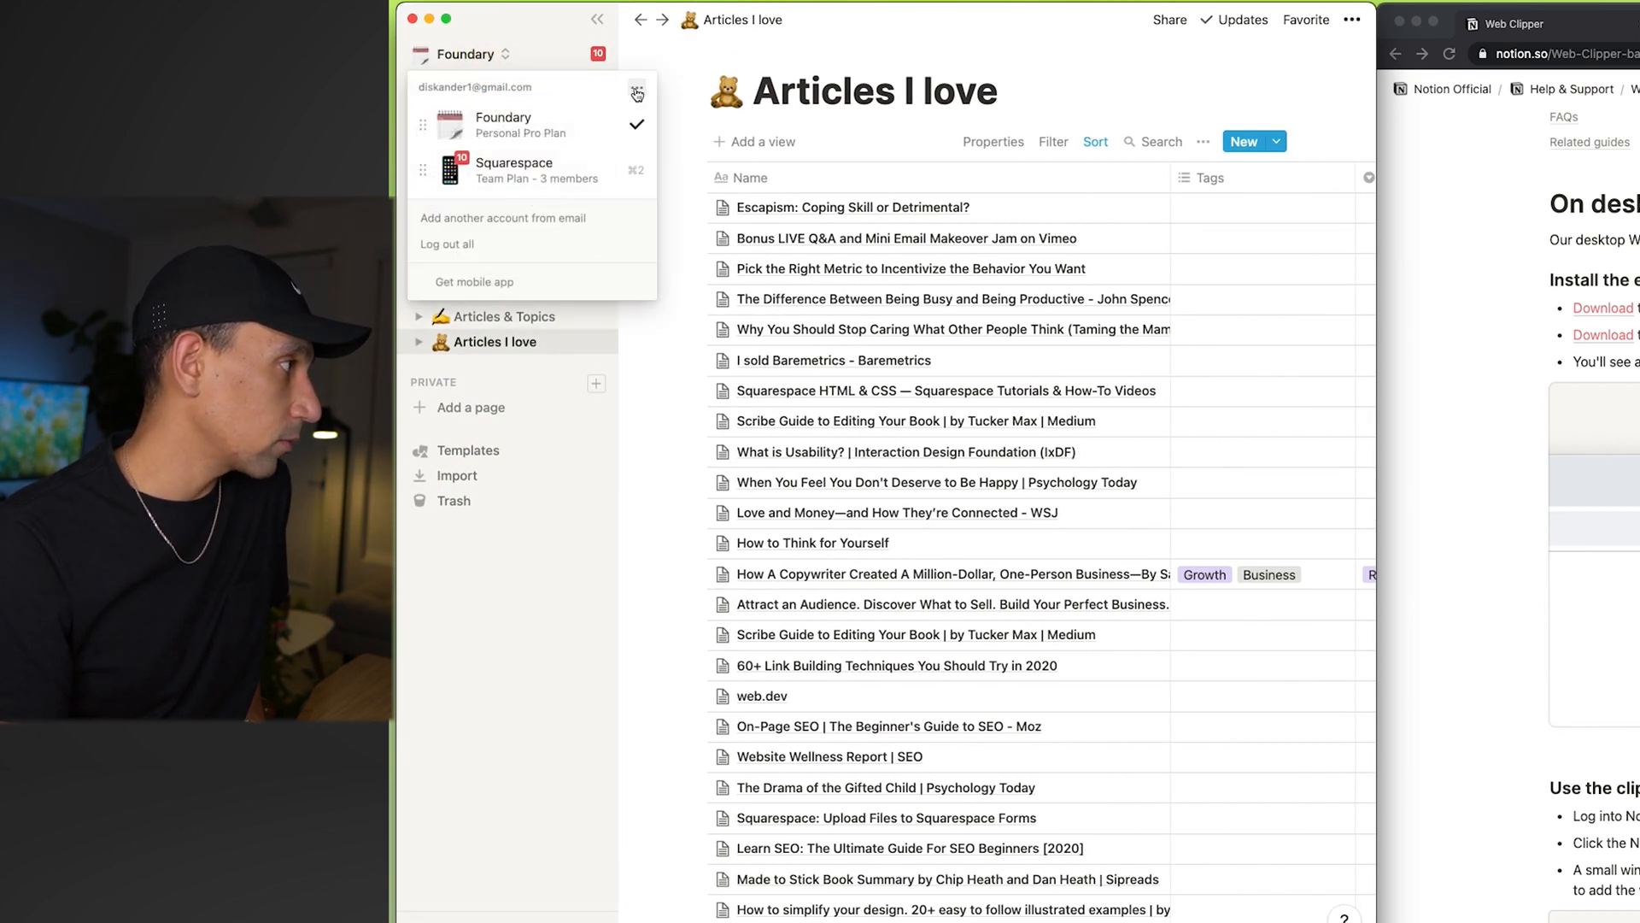
pyautogui.click(636, 87)
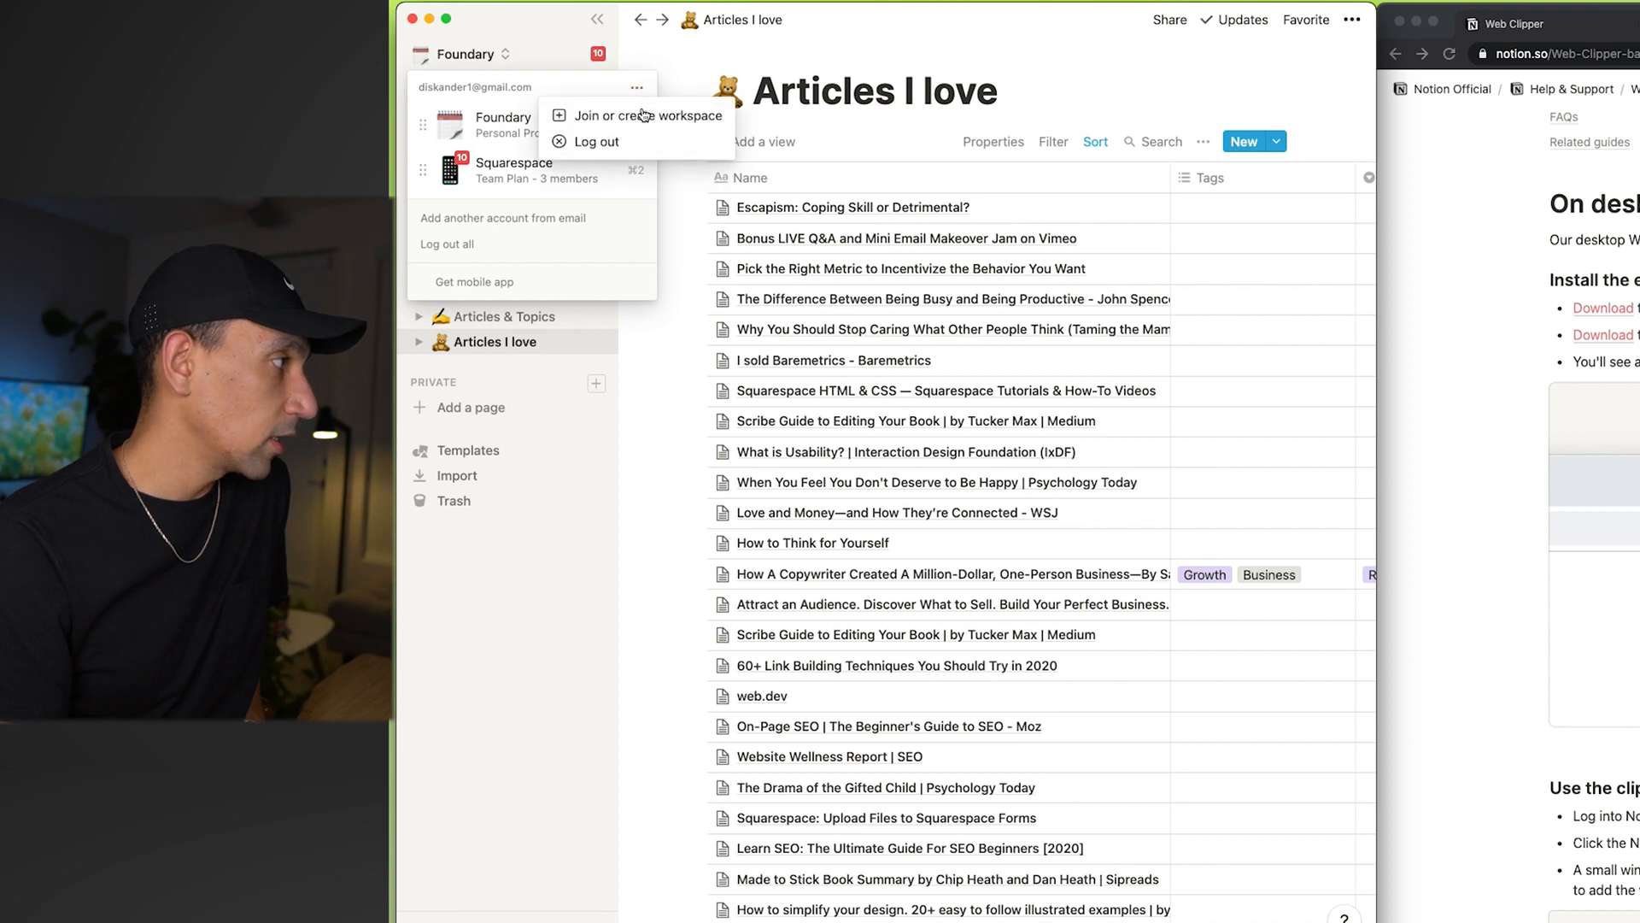
pyautogui.click(625, 114)
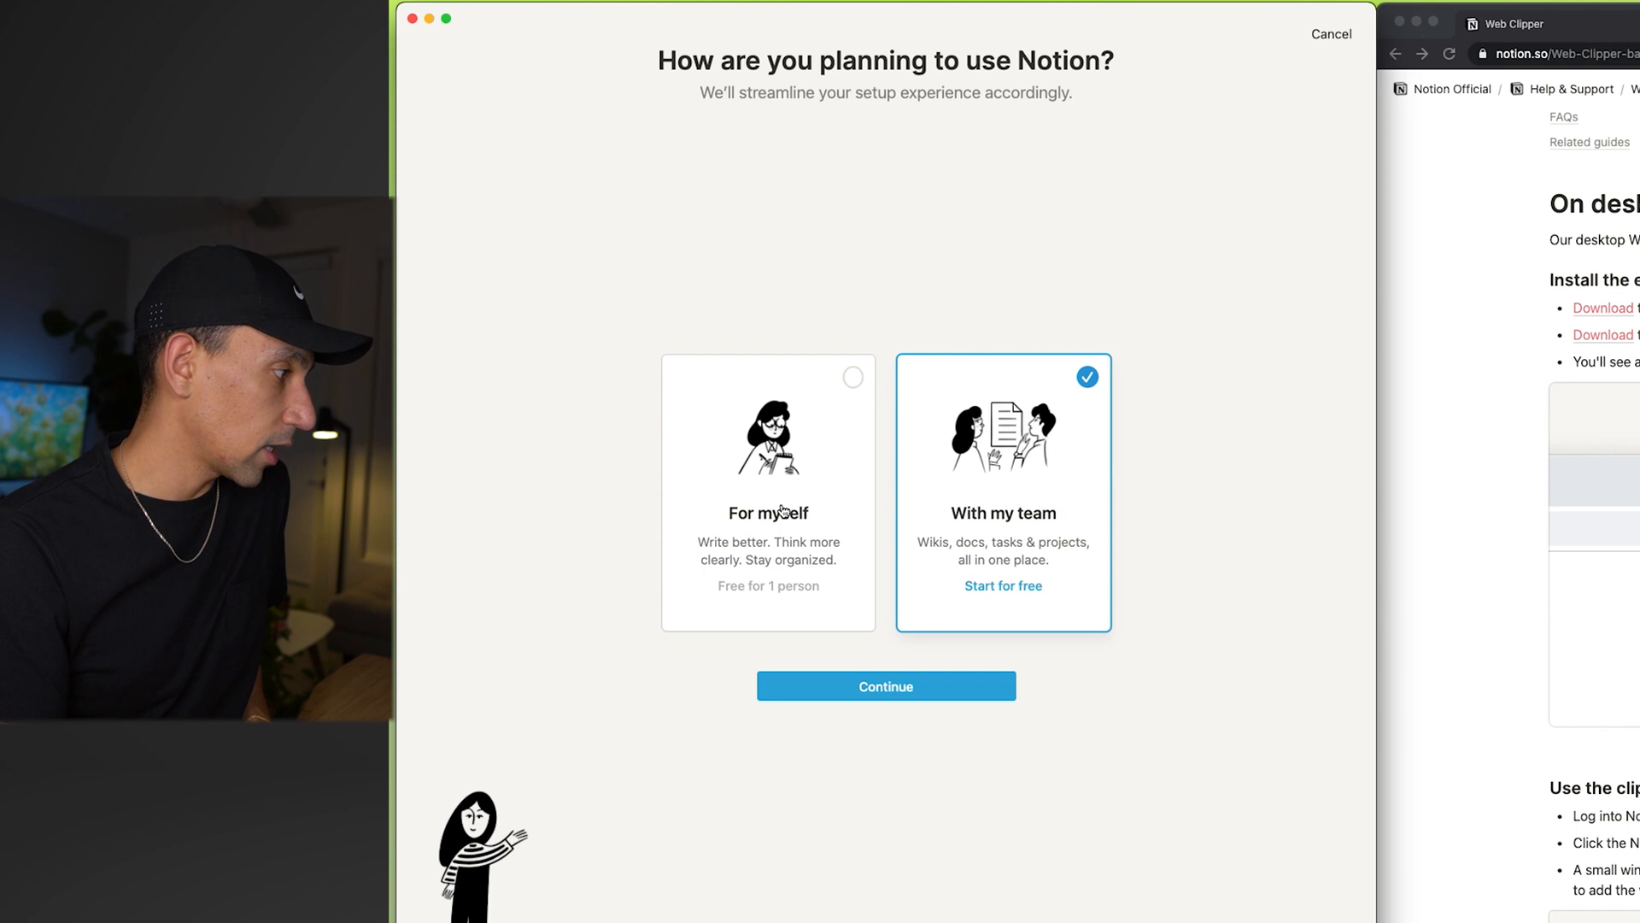
# Step: Choose 'For myself' and enter the new personal workspace at its Getting Started page
pyautogui.click(767, 493)
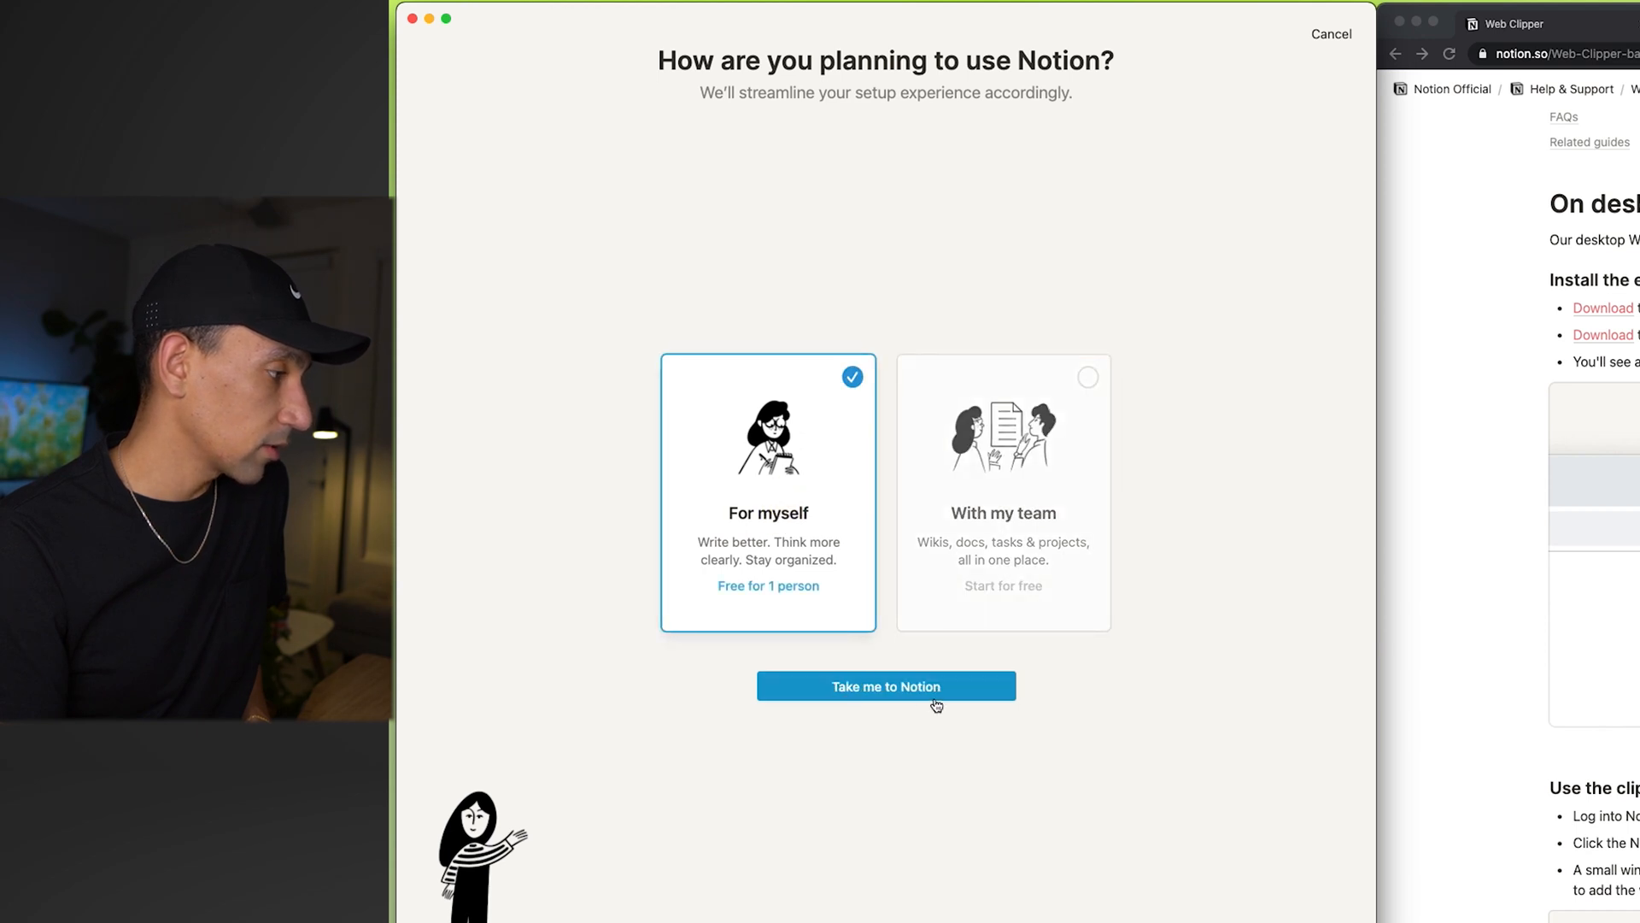
pyautogui.click(885, 687)
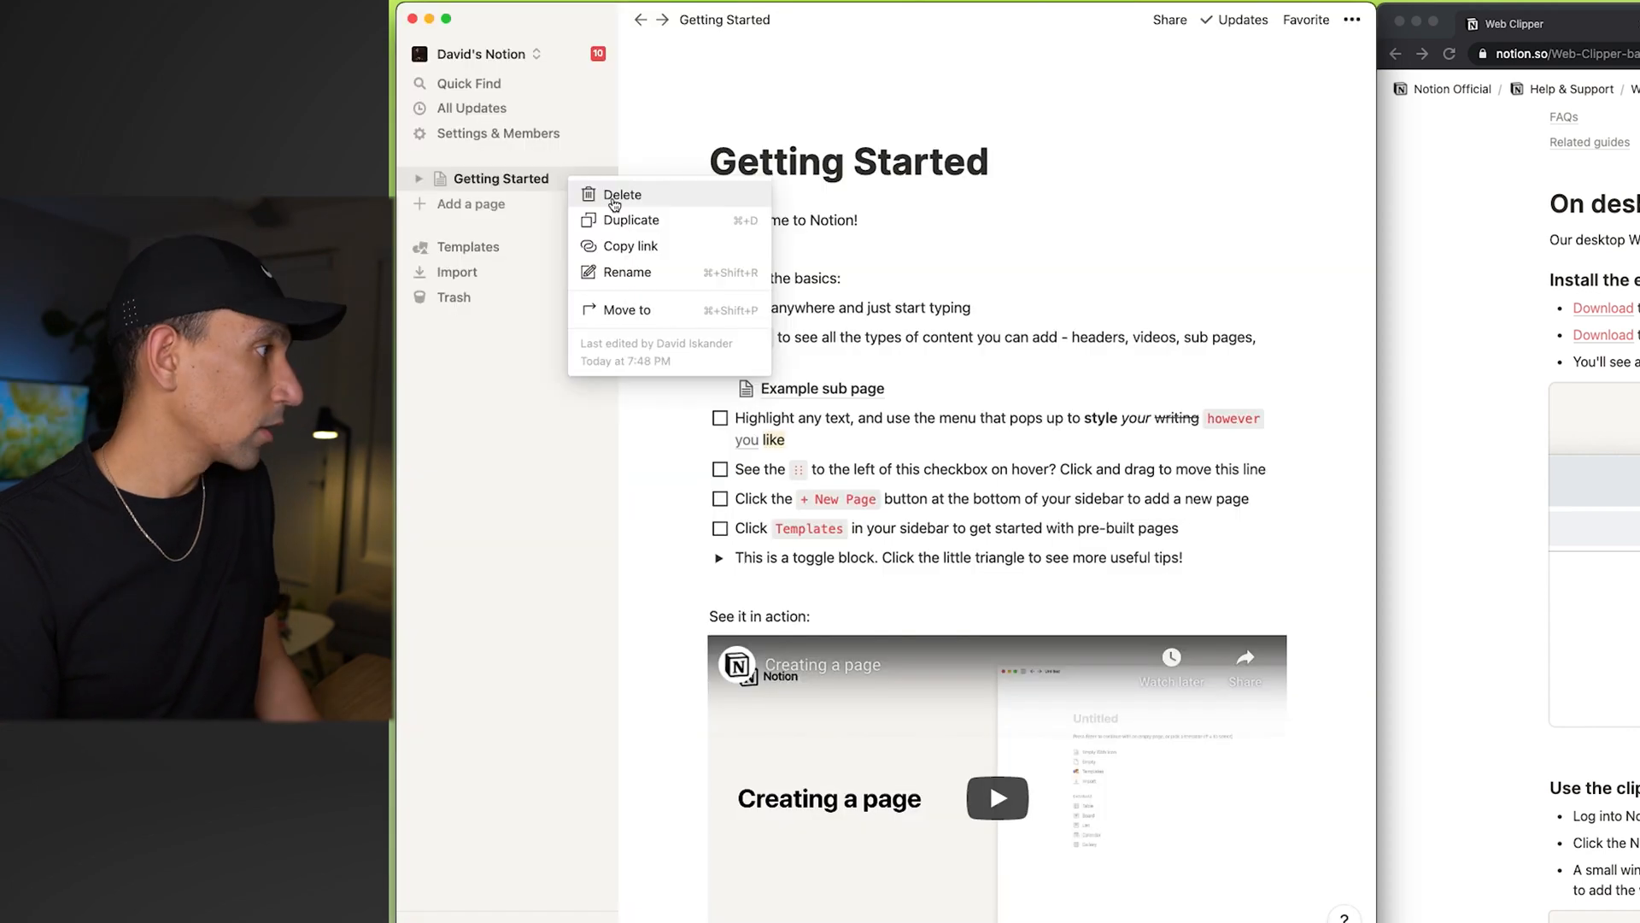
# Step: Delete the Getting Started page and bring up Settings & Members for the workspace
pyautogui.click(622, 194)
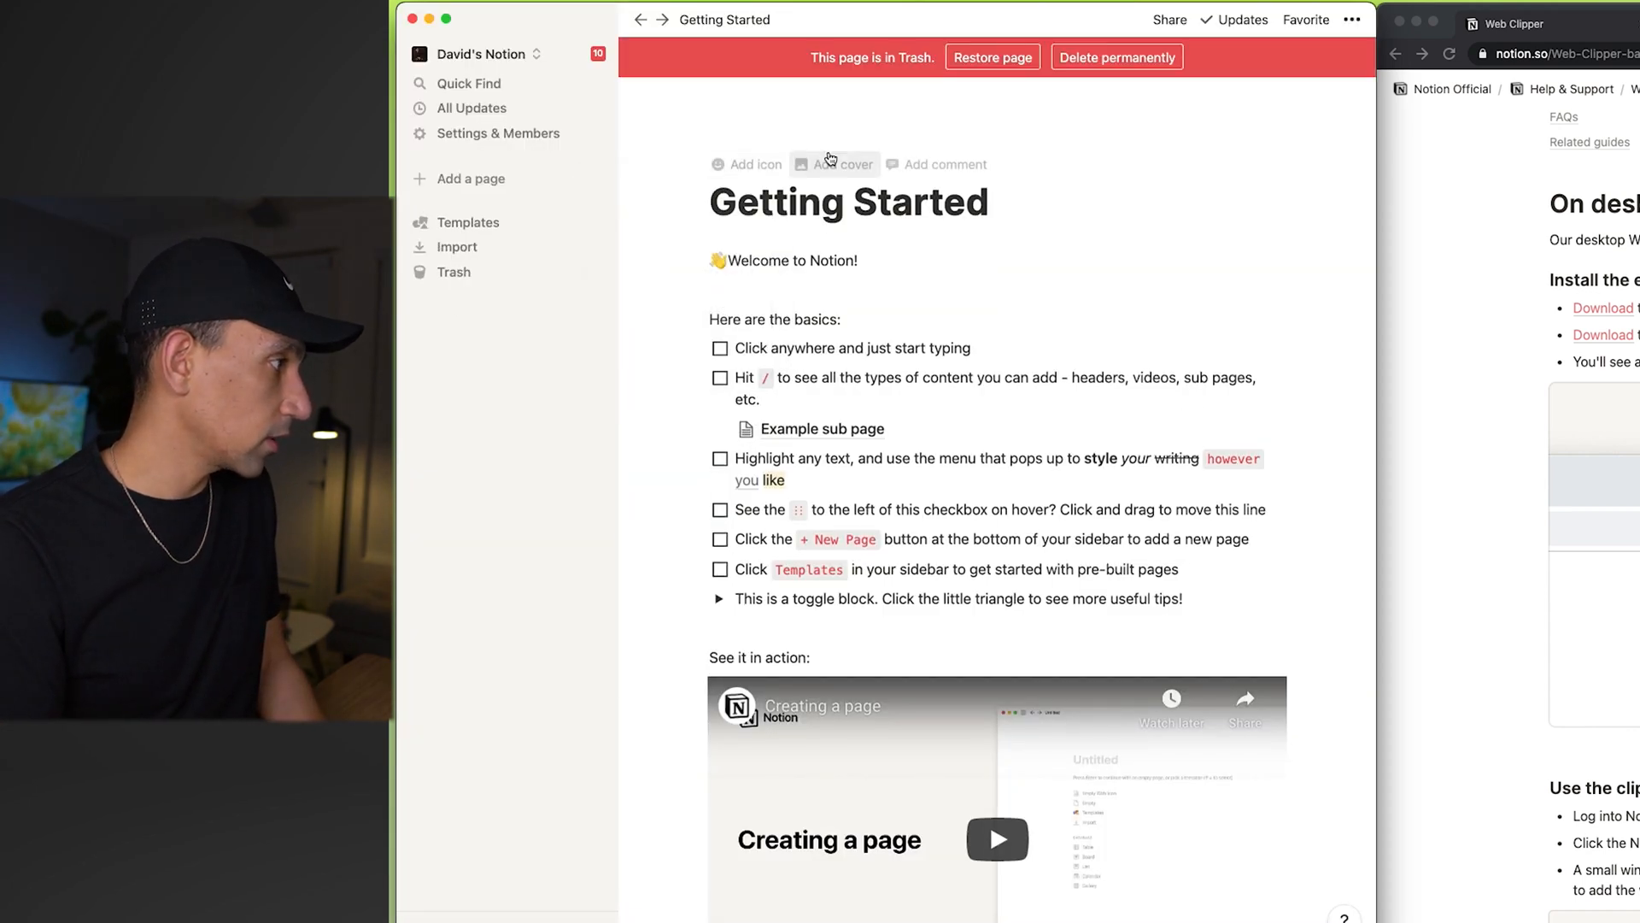
pyautogui.click(483, 53)
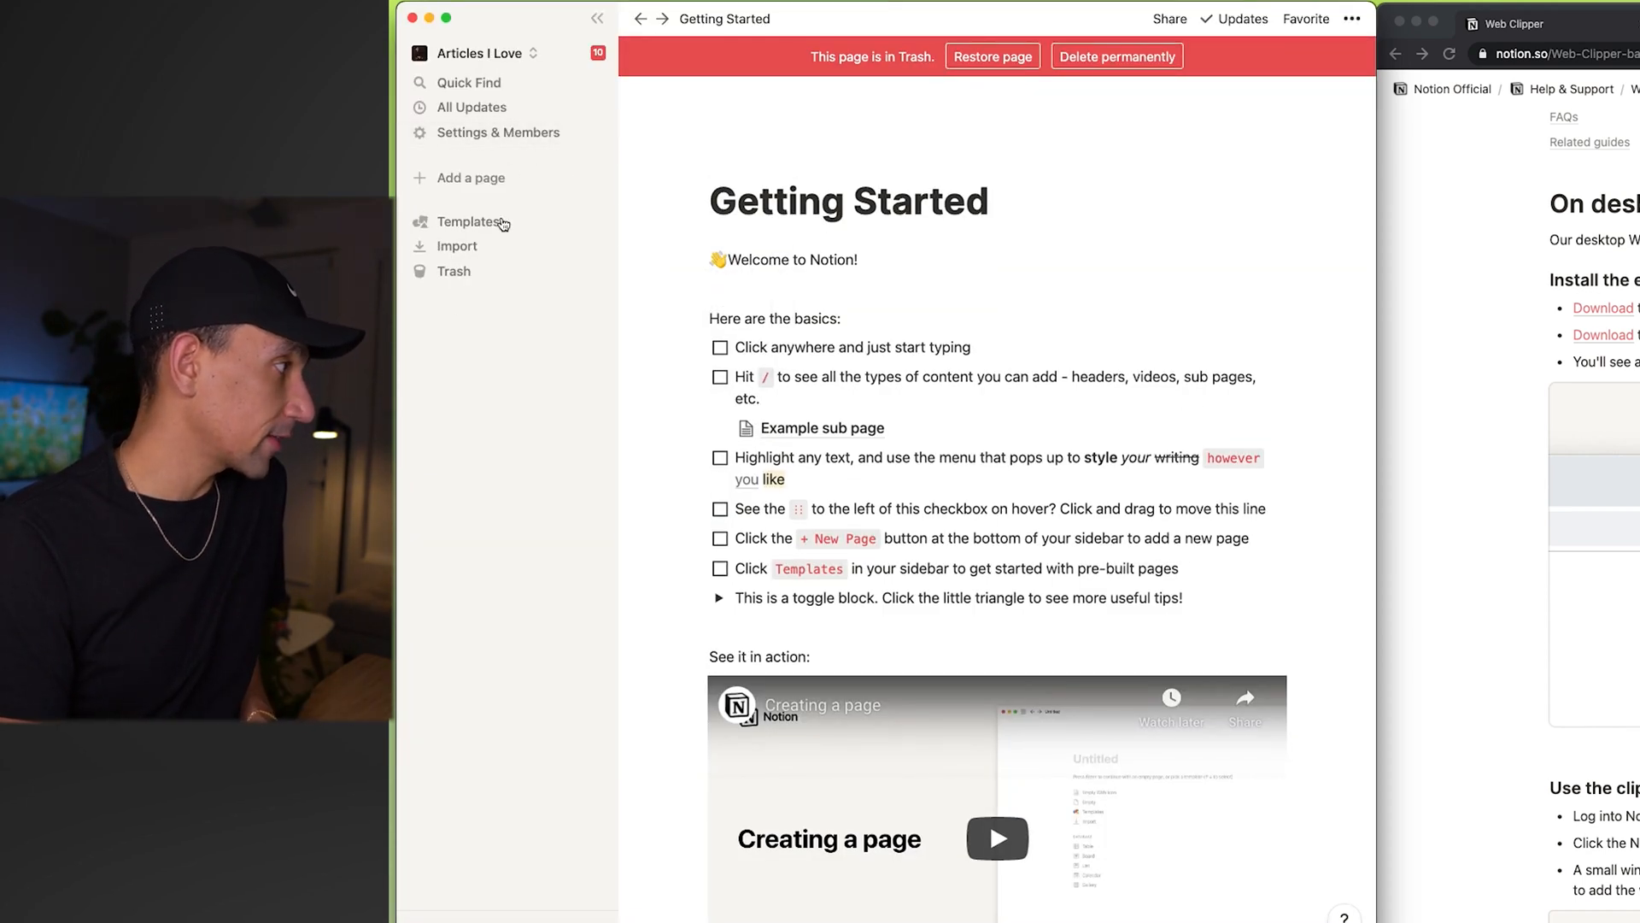
pyautogui.moveTo(501, 131)
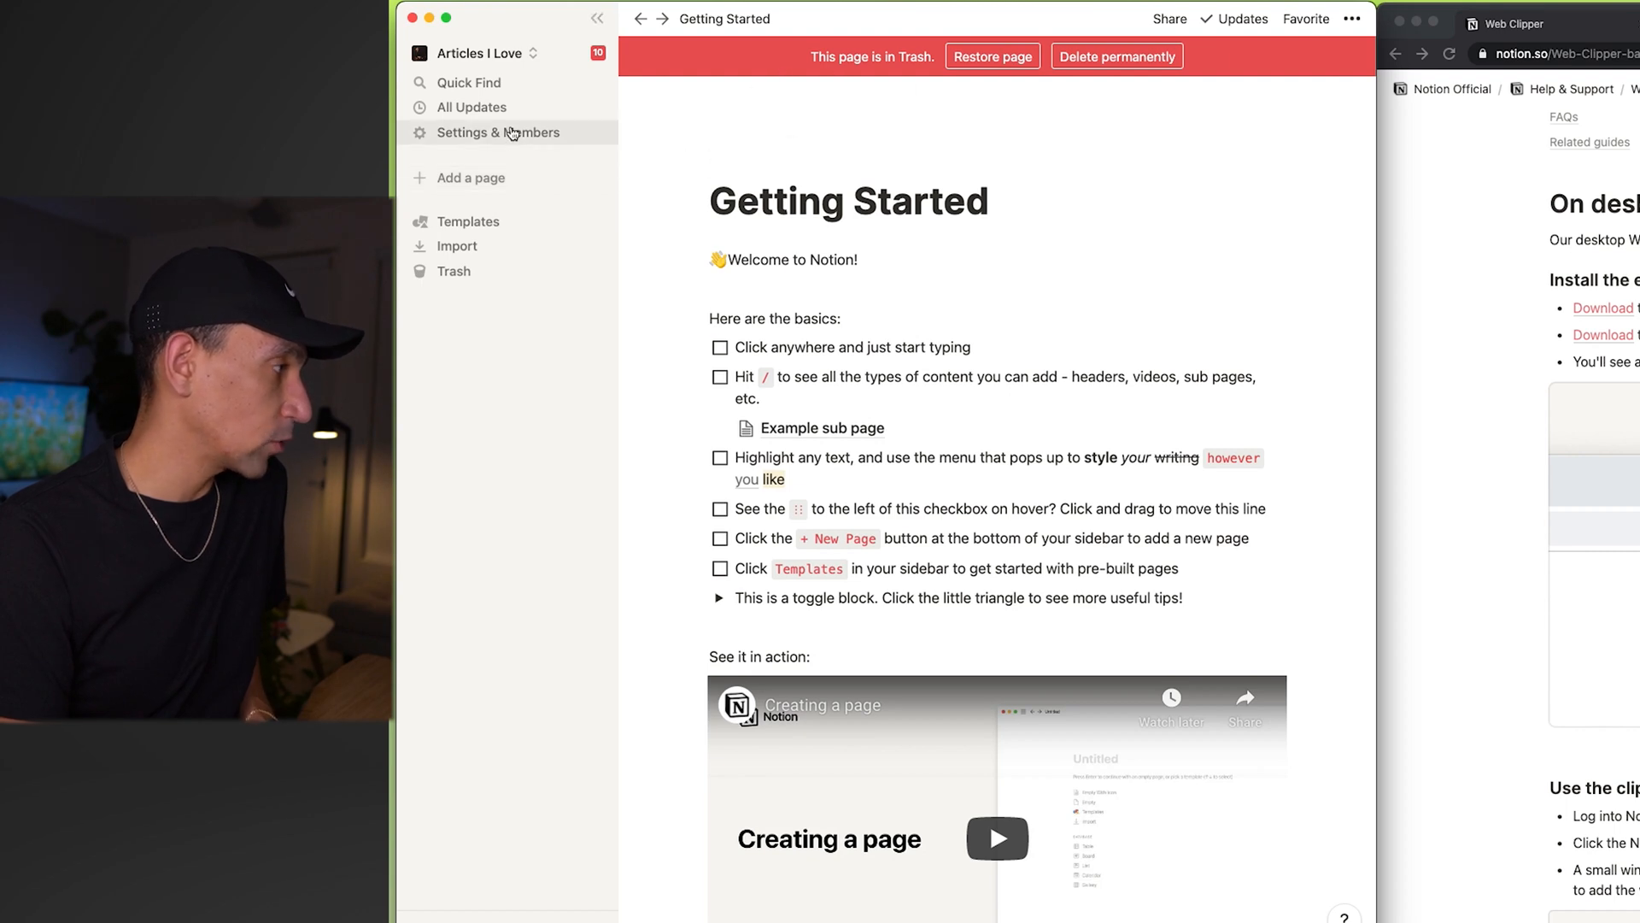
pyautogui.click(499, 132)
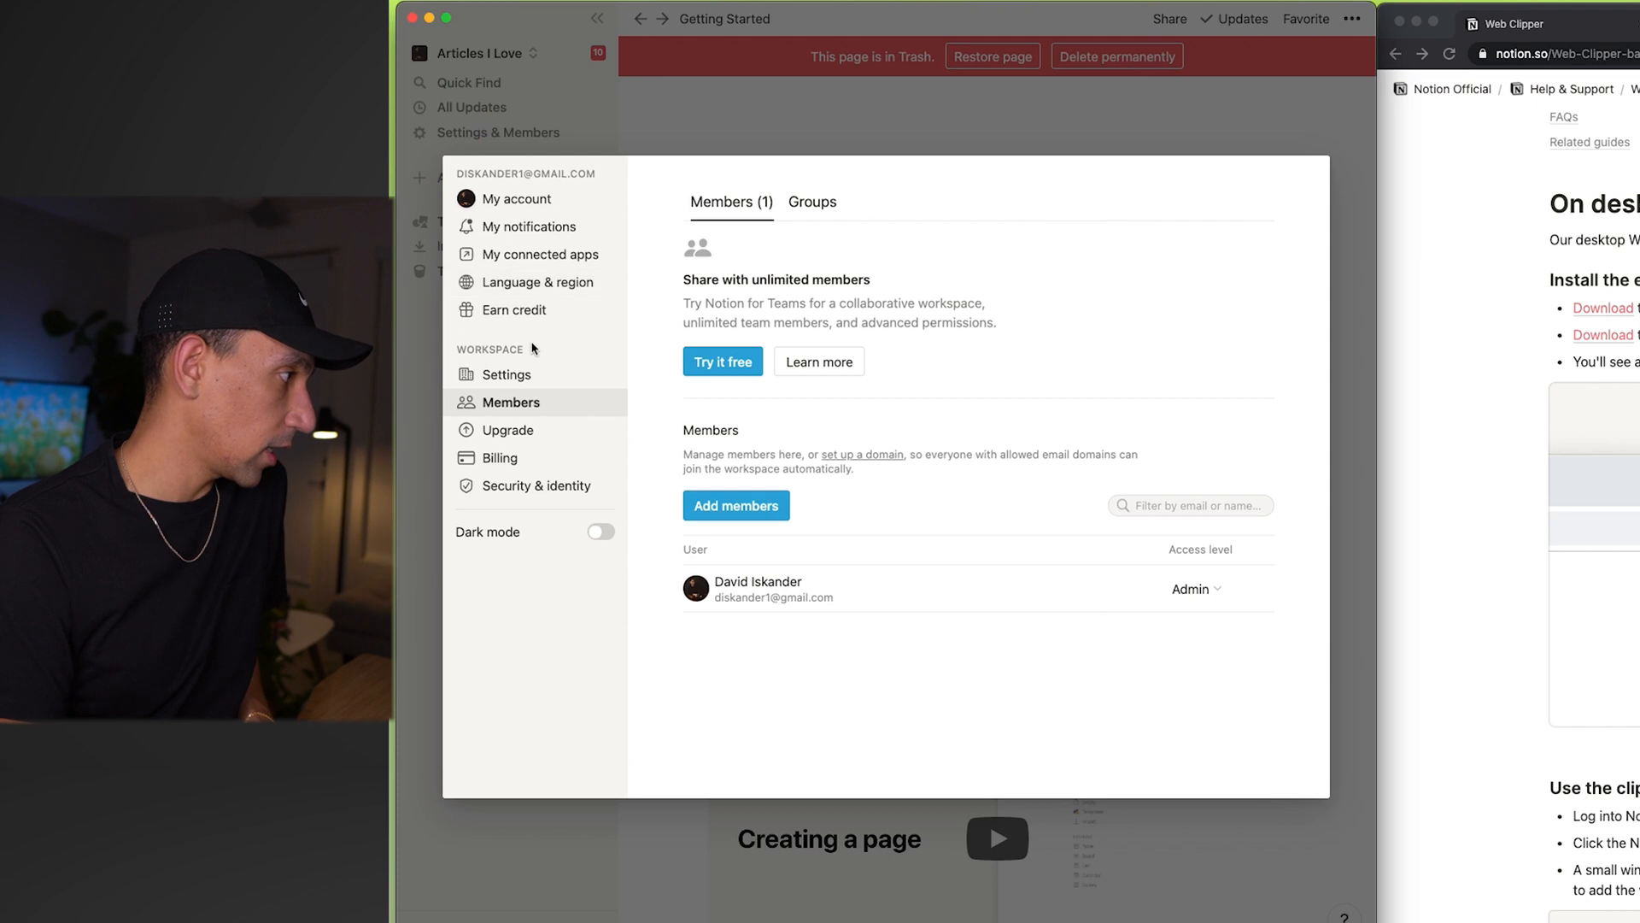
# Step: Confirm the workspace name Articles I Love in general settings, then return to the Foundary workspace
pyautogui.click(508, 374)
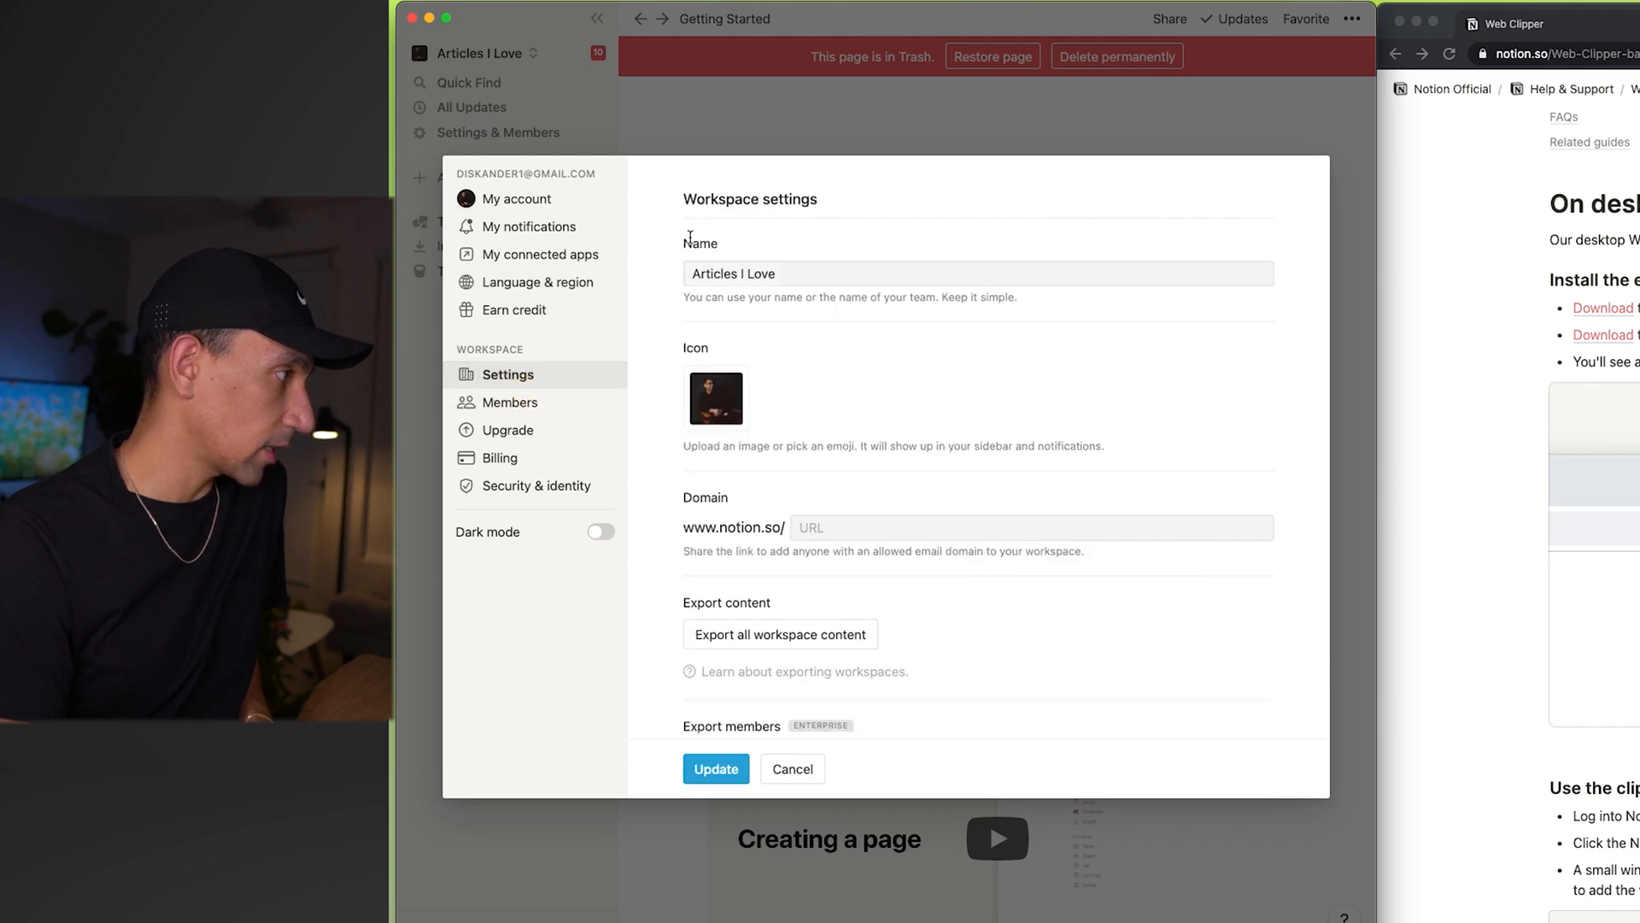
pyautogui.click(978, 274)
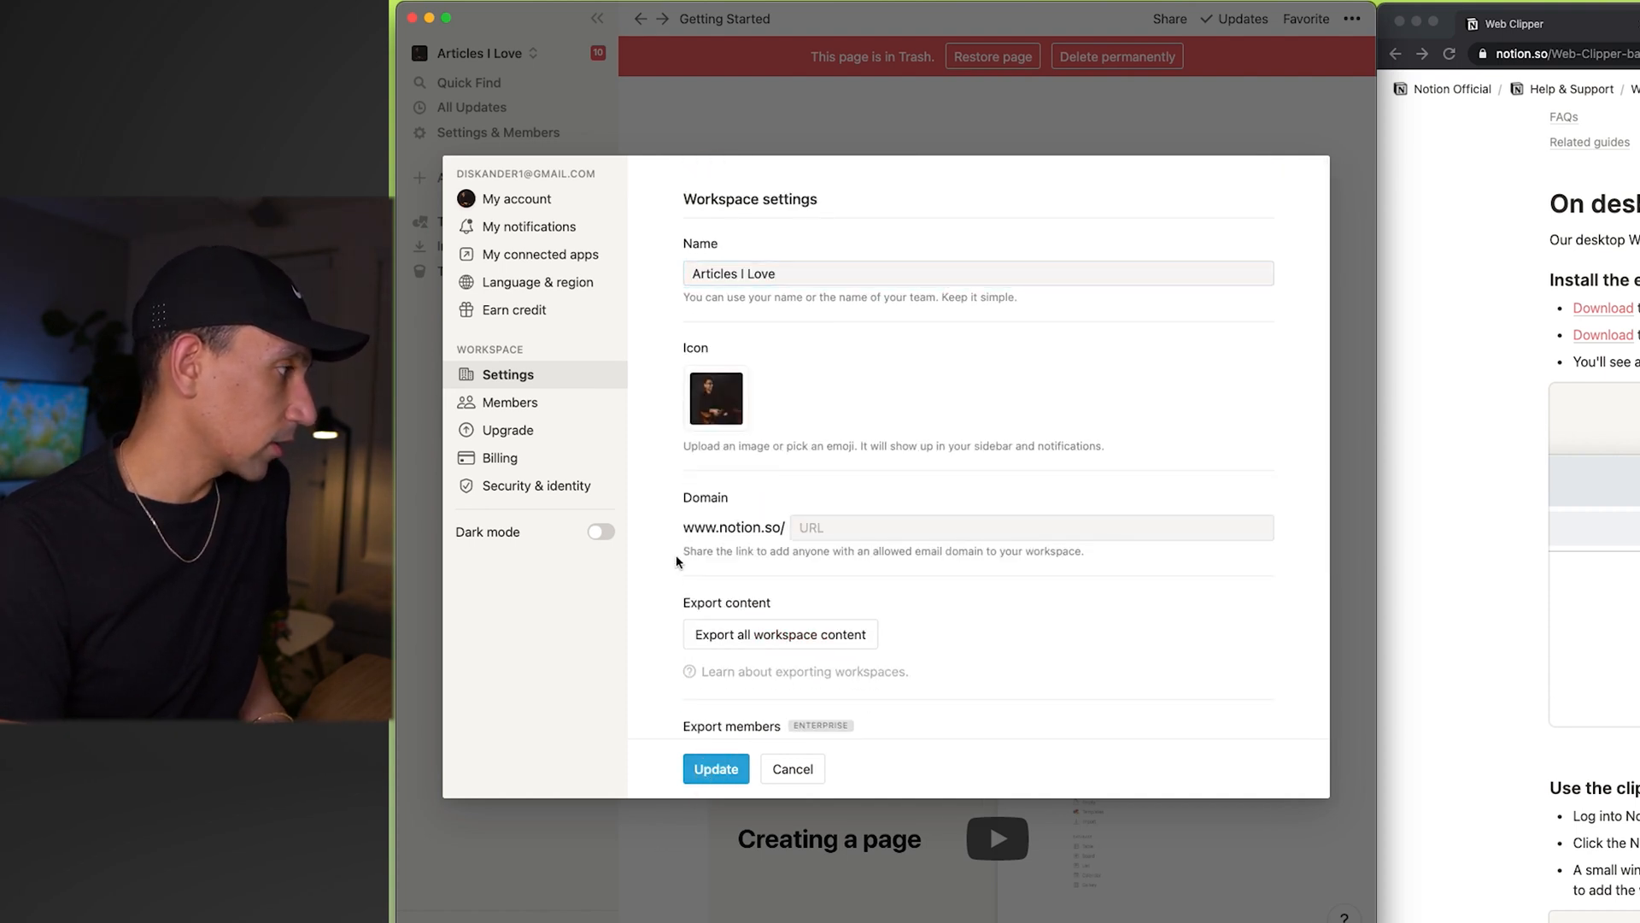
pyautogui.click(791, 767)
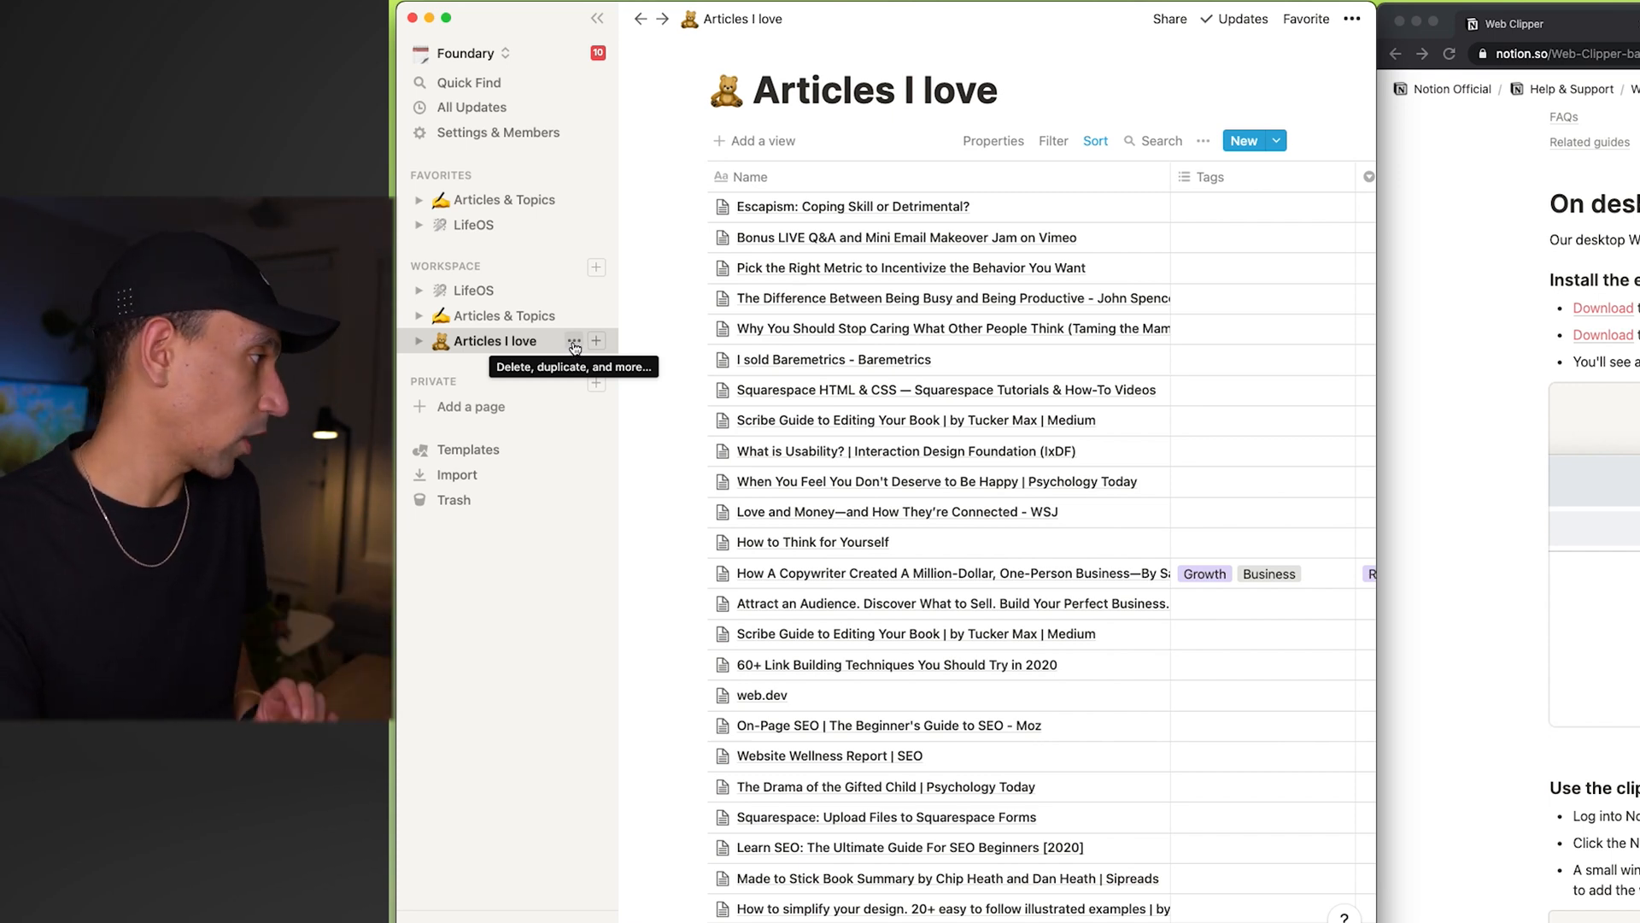
# Step: Use Move to on the Articles I love database and pick the Articles I Love workspace
pyautogui.click(574, 340)
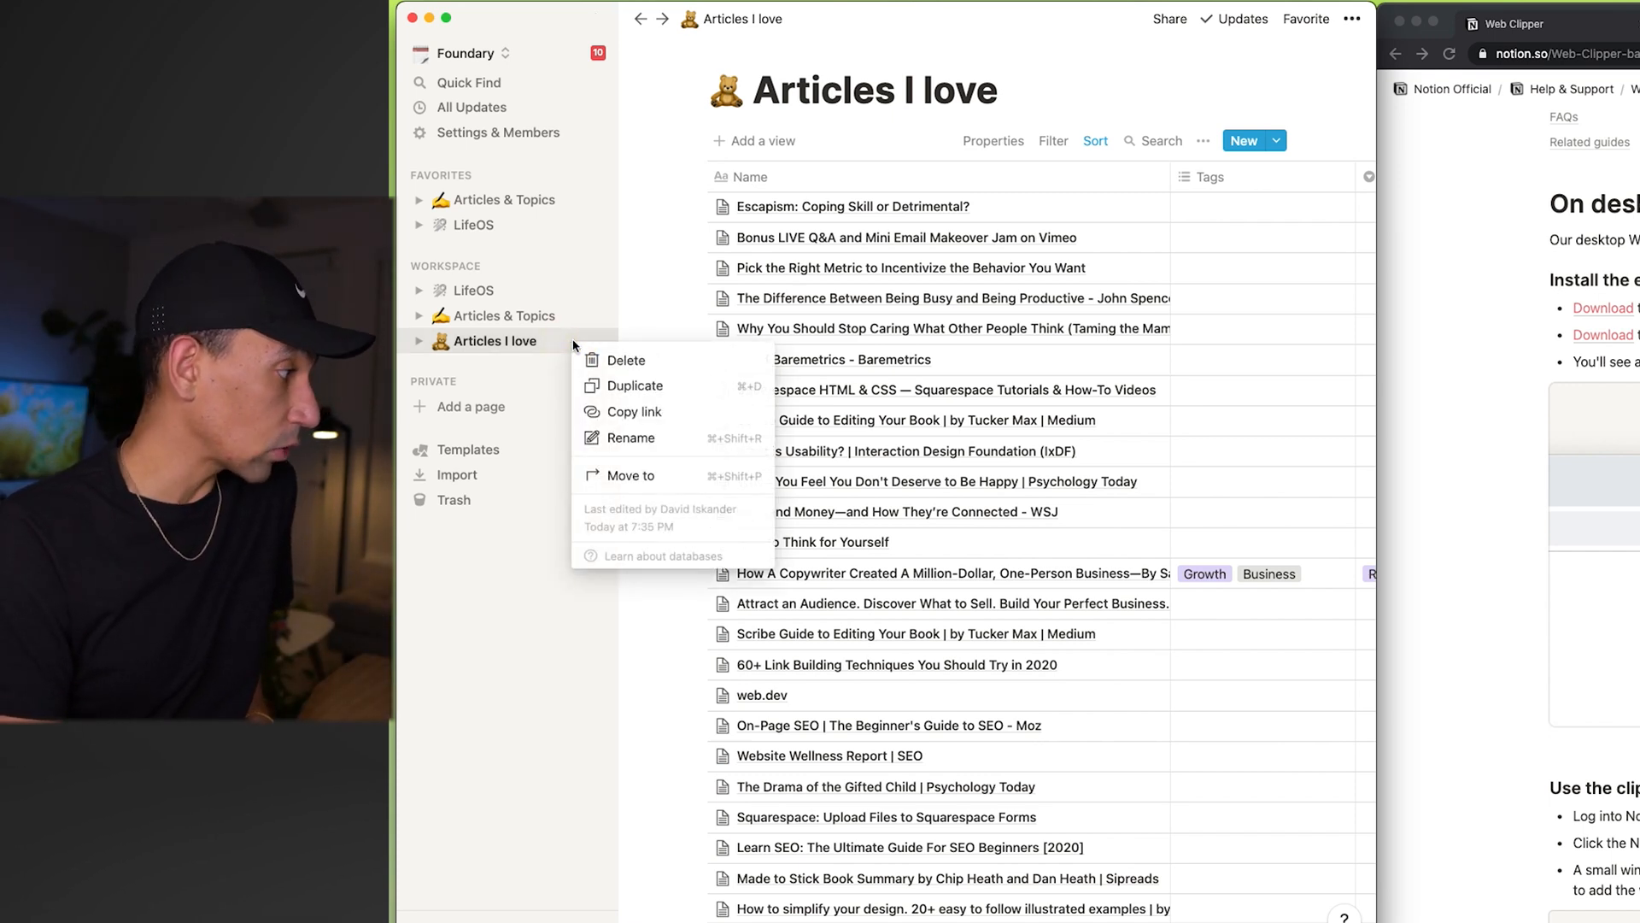
pyautogui.moveTo(656, 481)
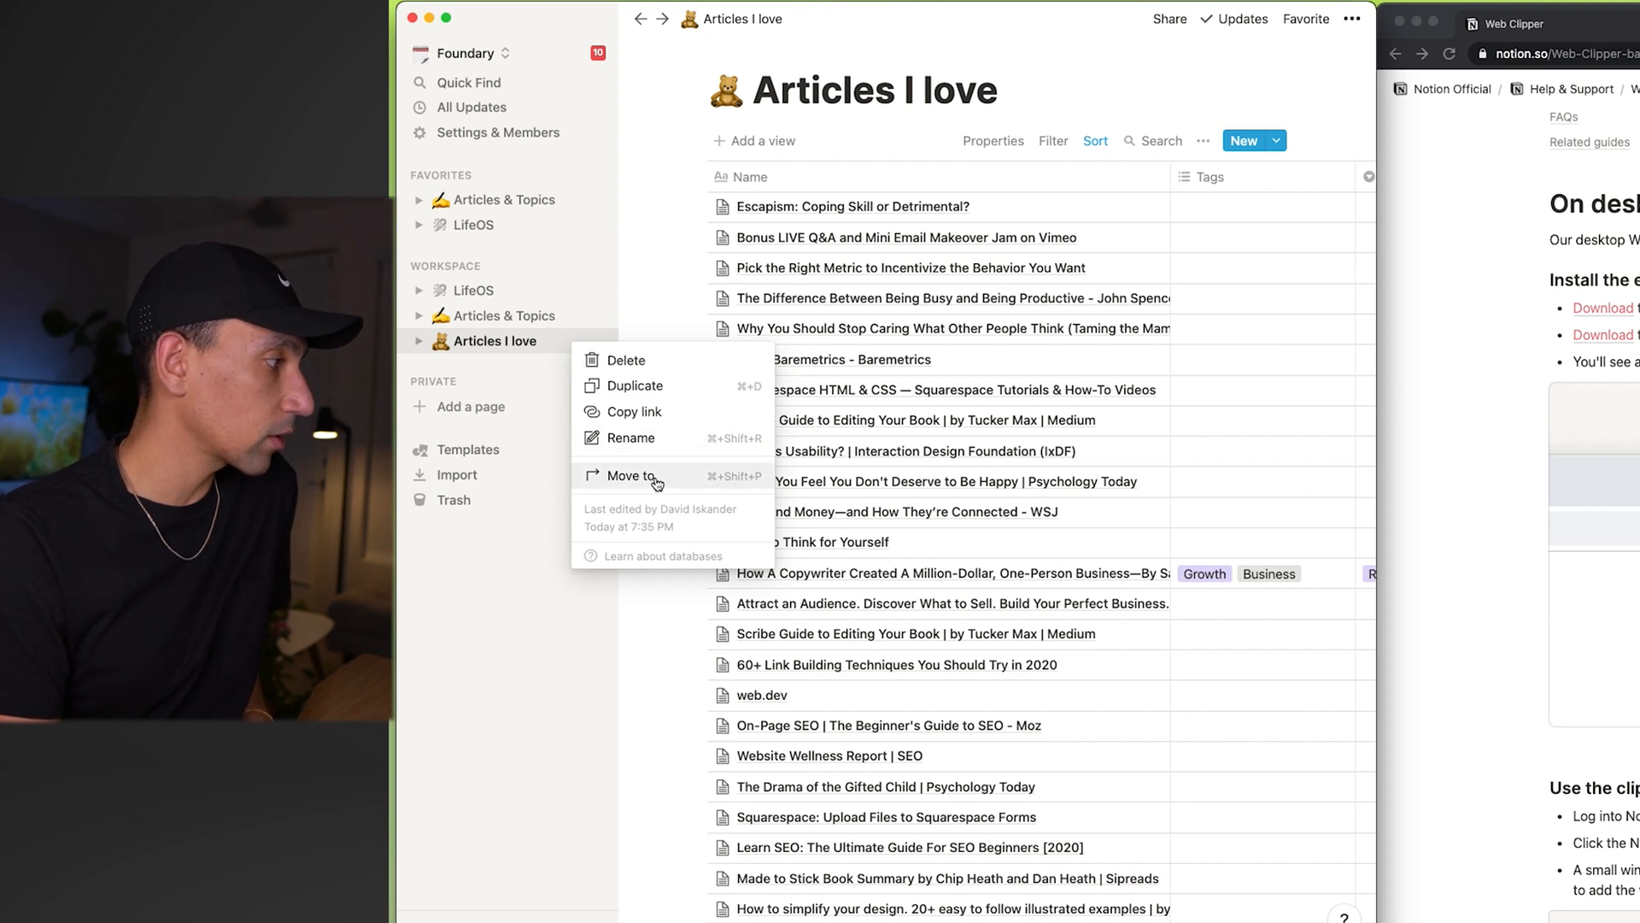
pyautogui.click(631, 477)
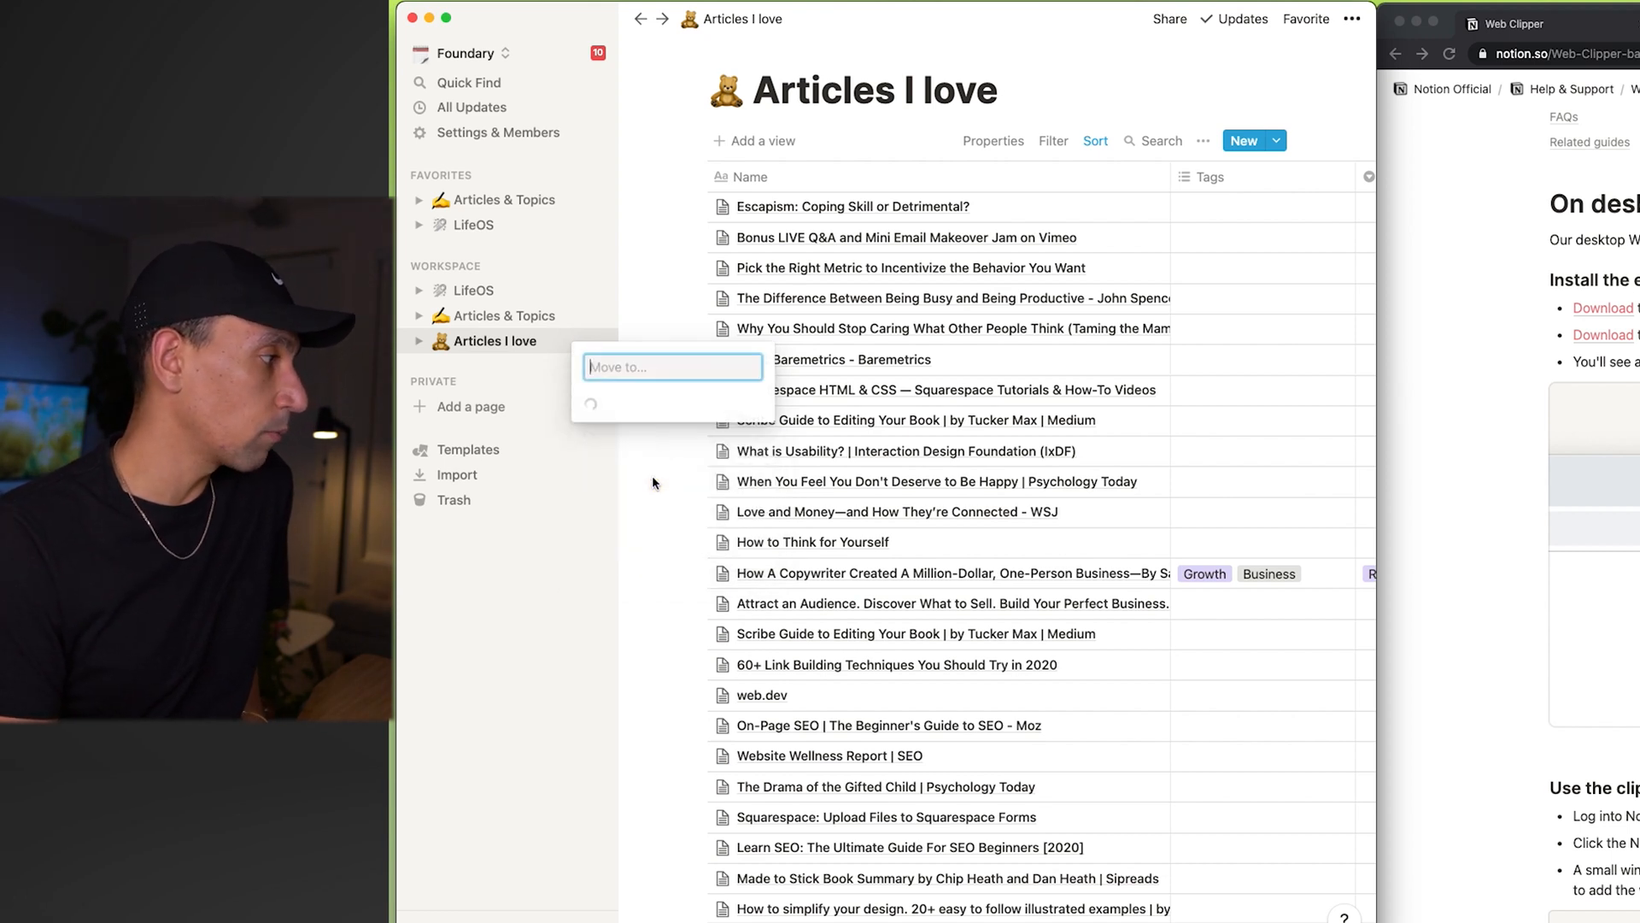
pyautogui.click(671, 366)
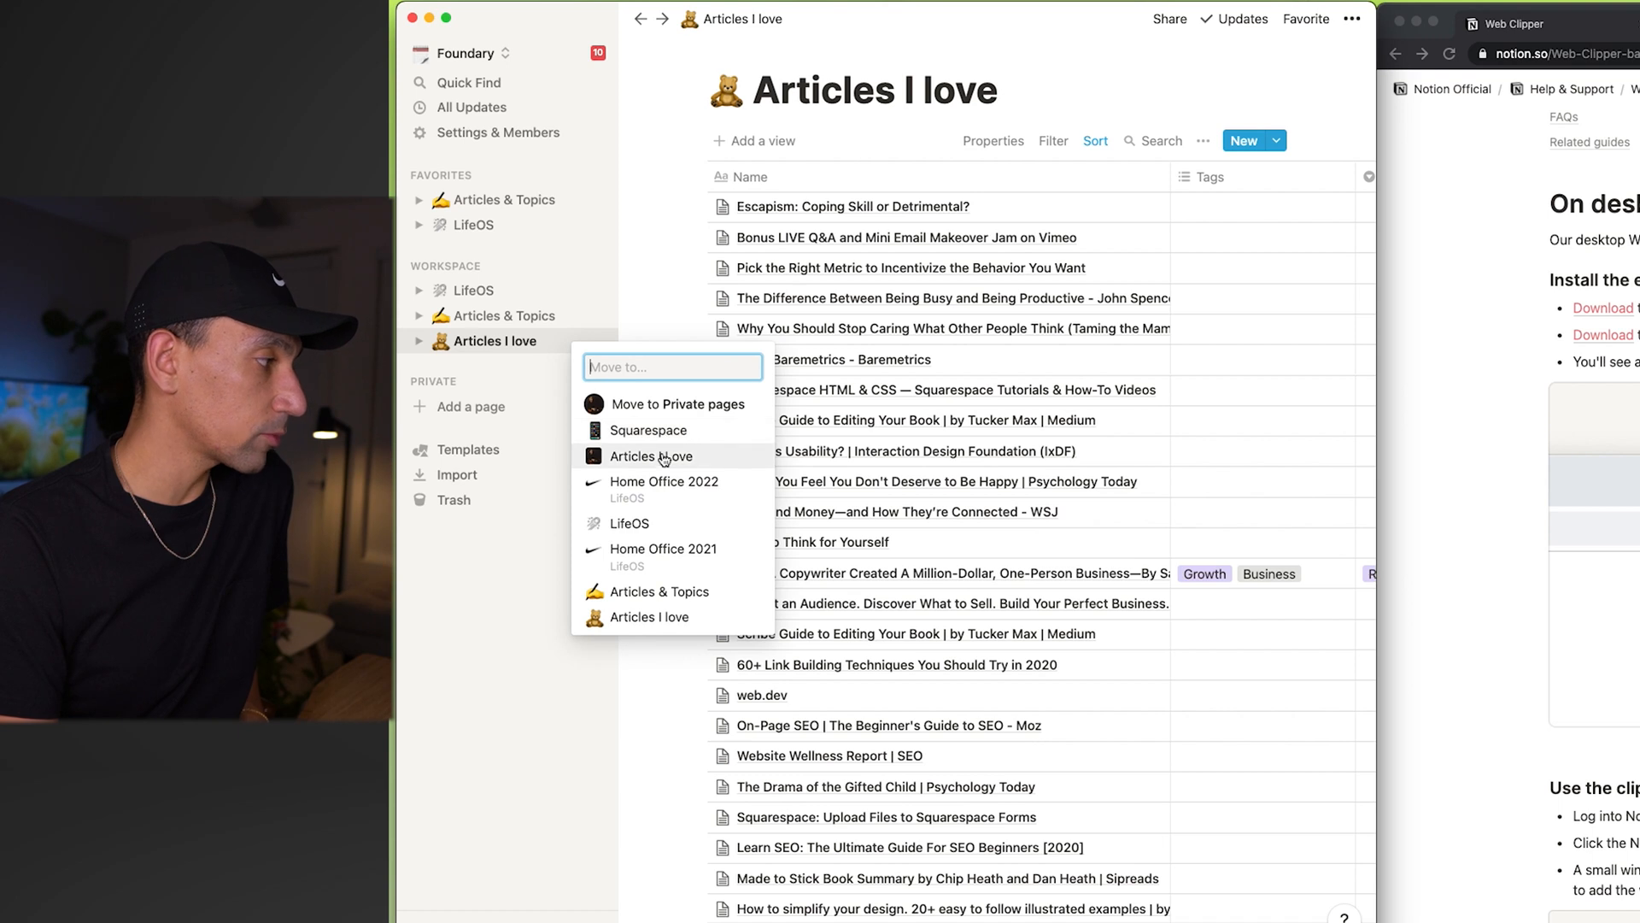
pyautogui.moveTo(648, 431)
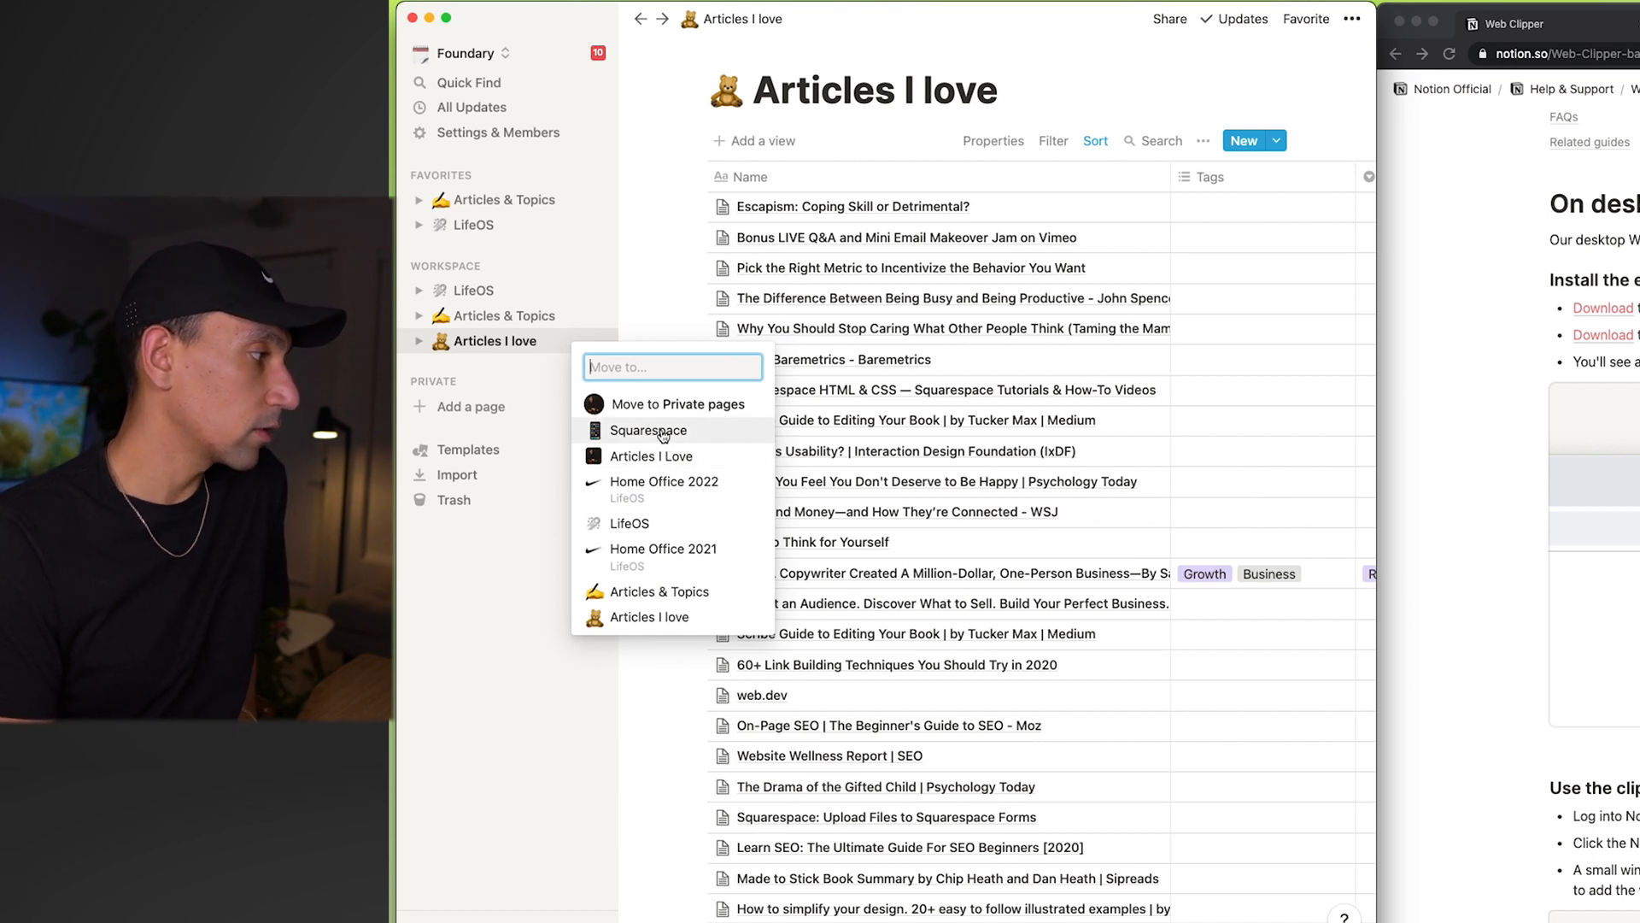
pyautogui.moveTo(649, 455)
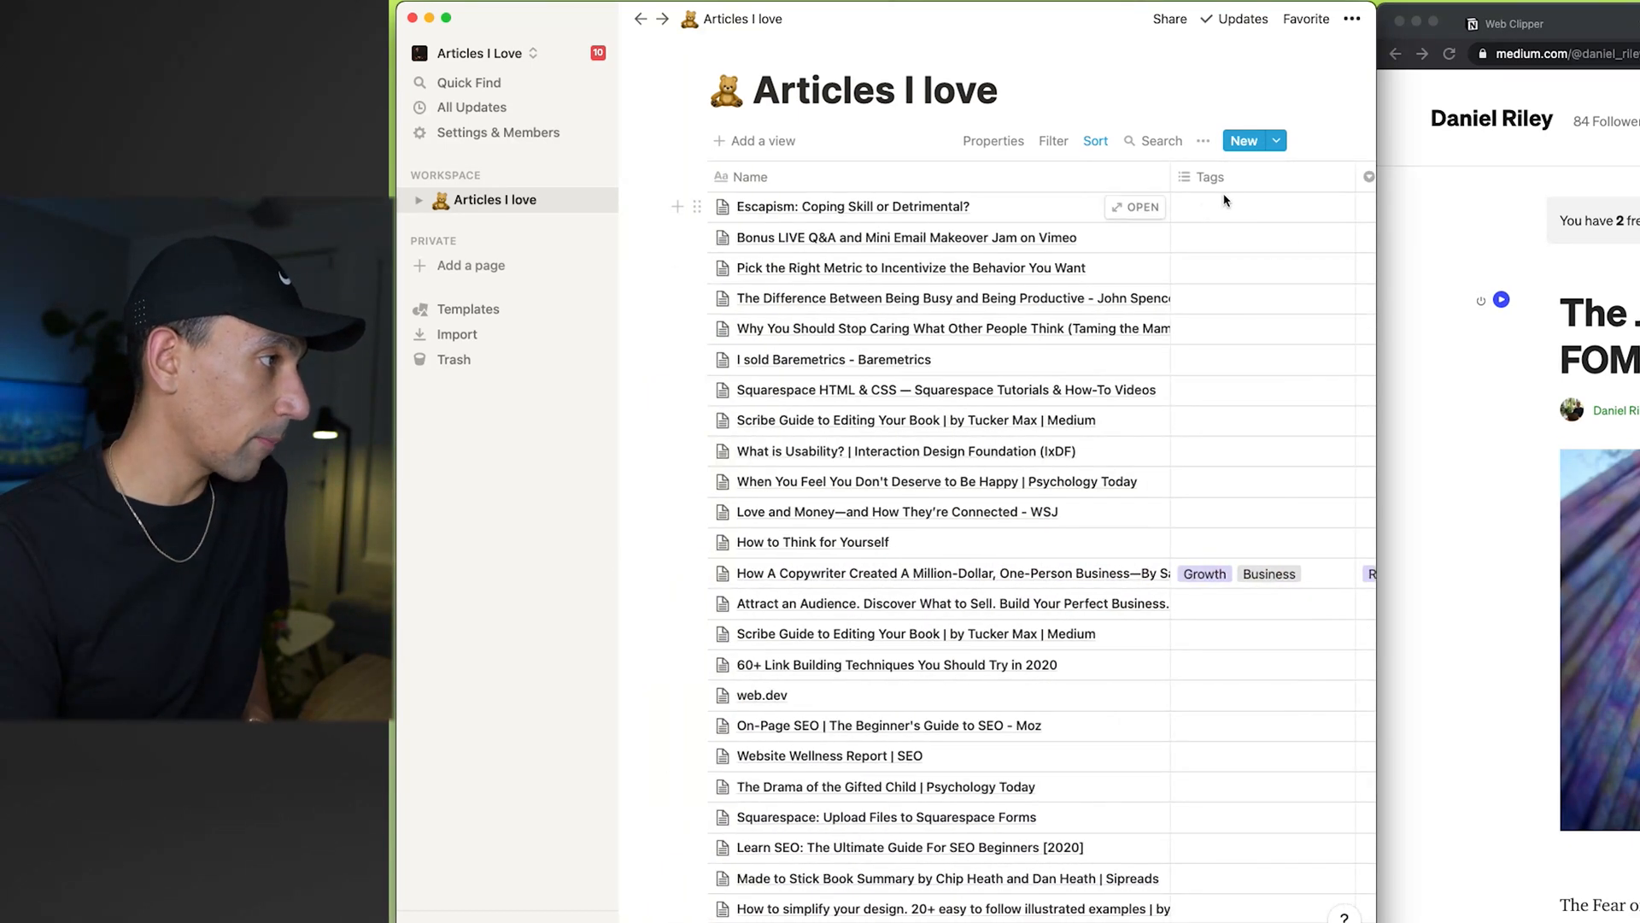
# Step: Bring up the Escapism article's page and its Tags and Status property choices
pyautogui.click(1134, 207)
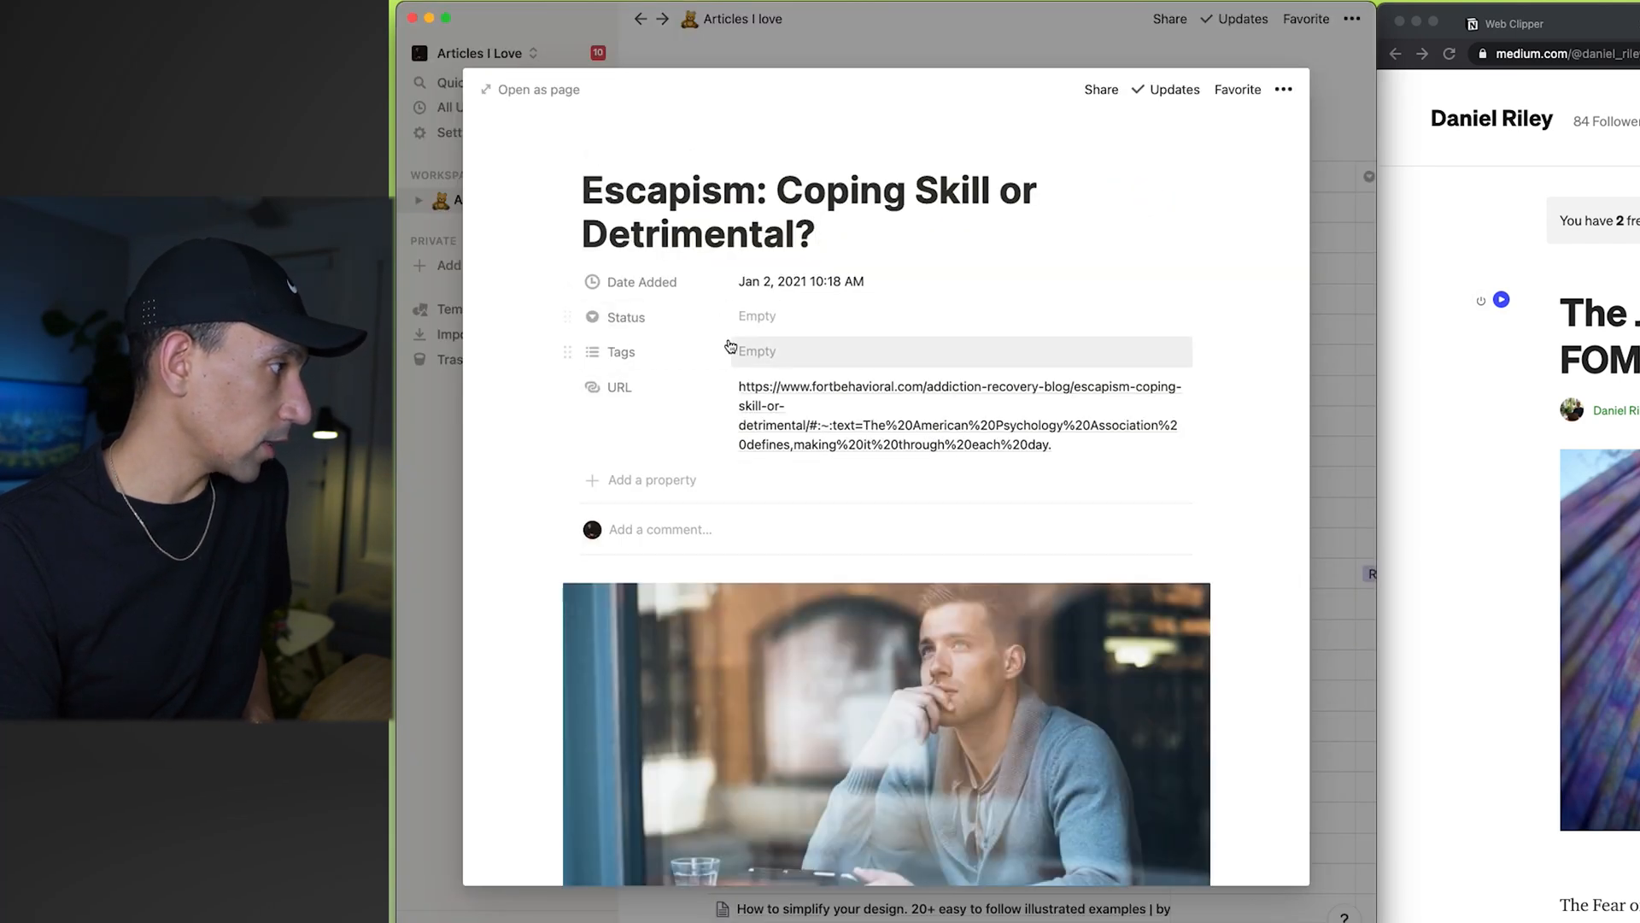
pyautogui.scroll(-3)
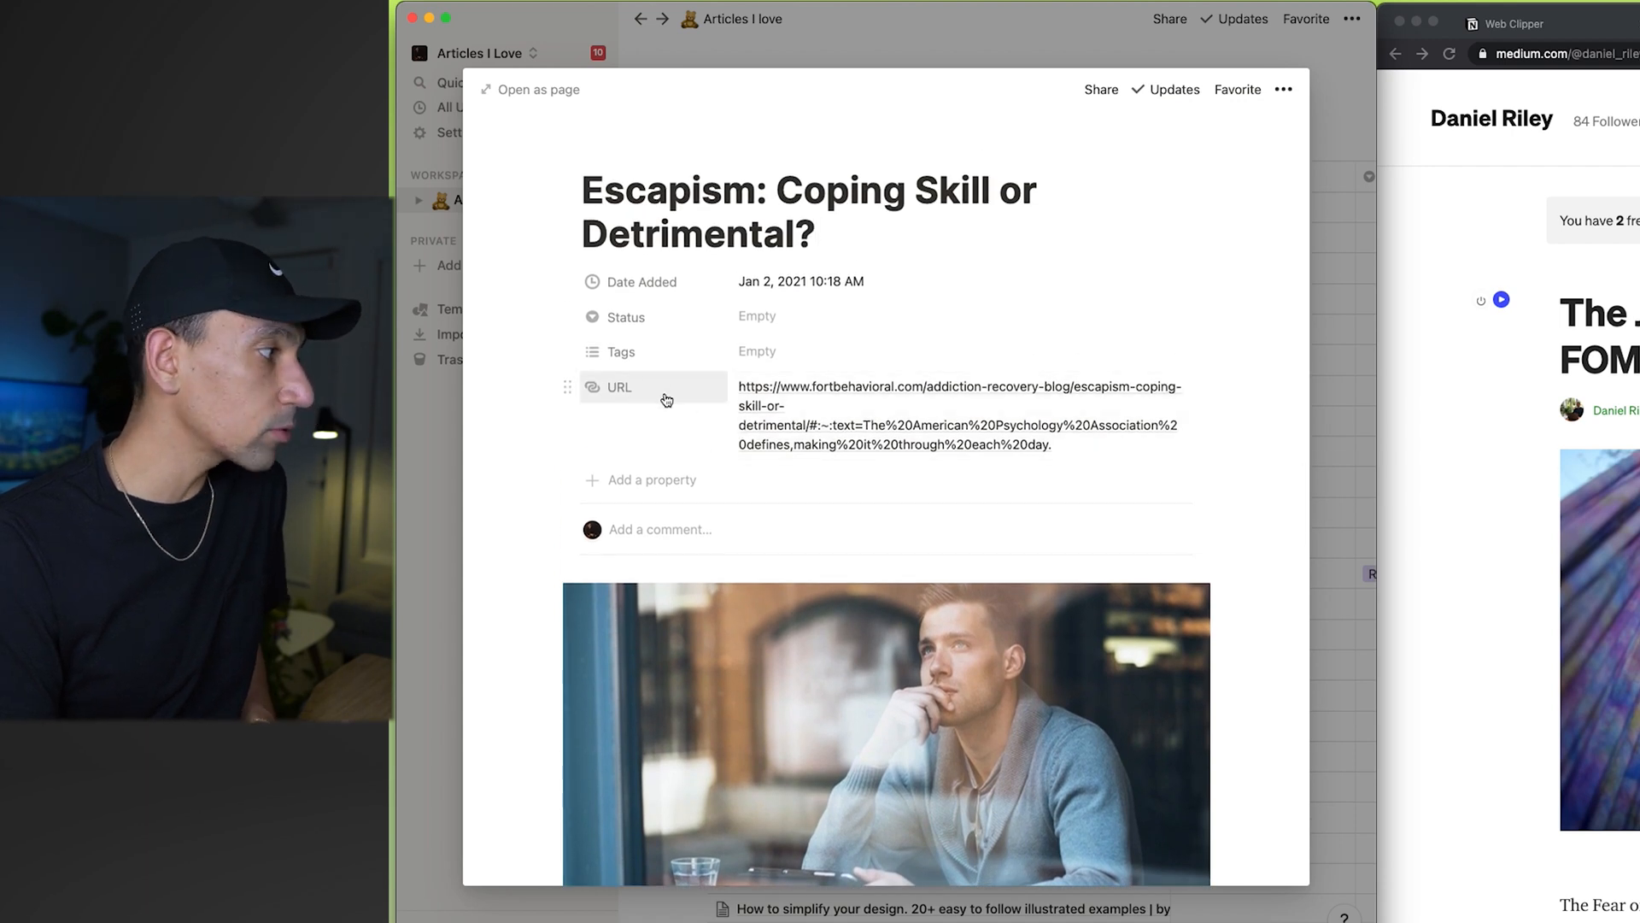
pyautogui.click(643, 280)
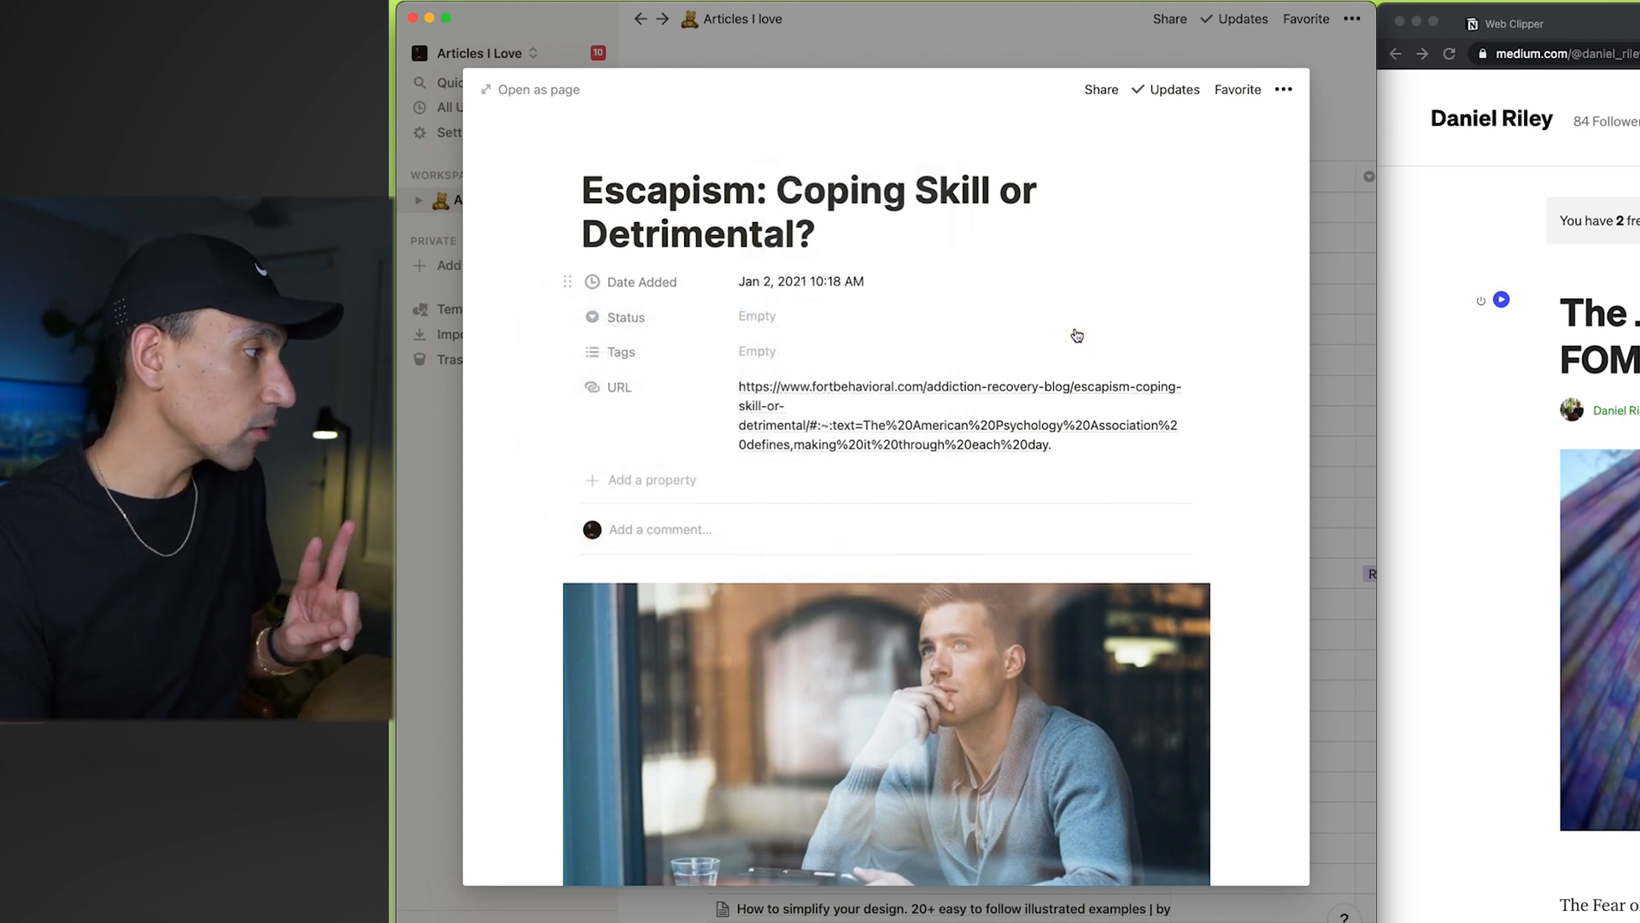
pyautogui.click(757, 316)
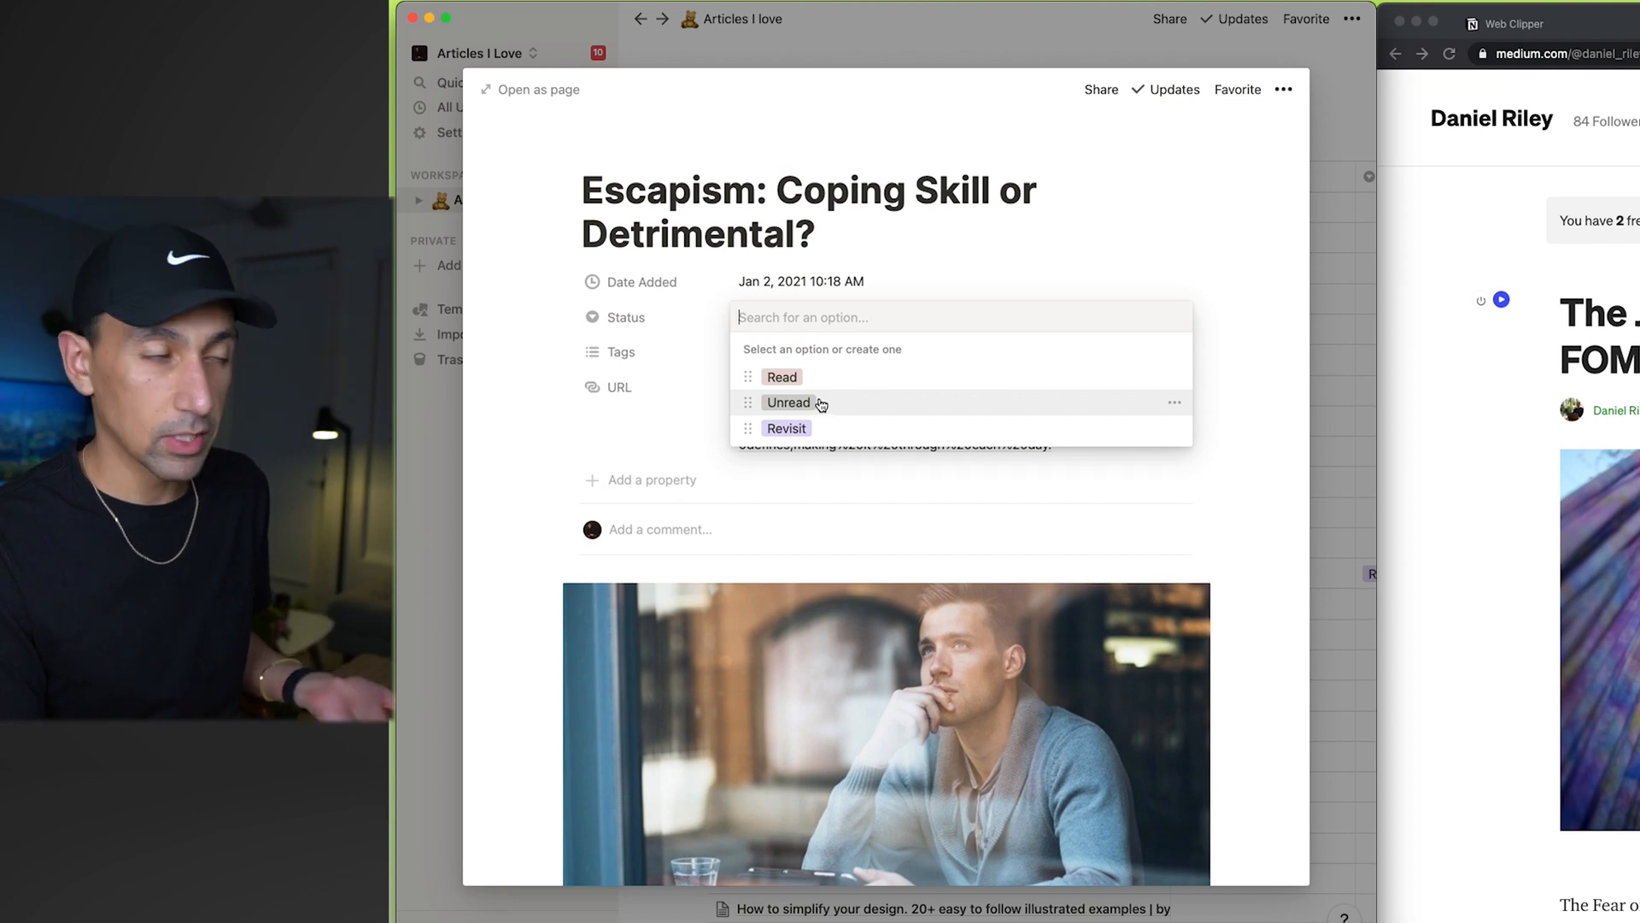
pyautogui.click(622, 352)
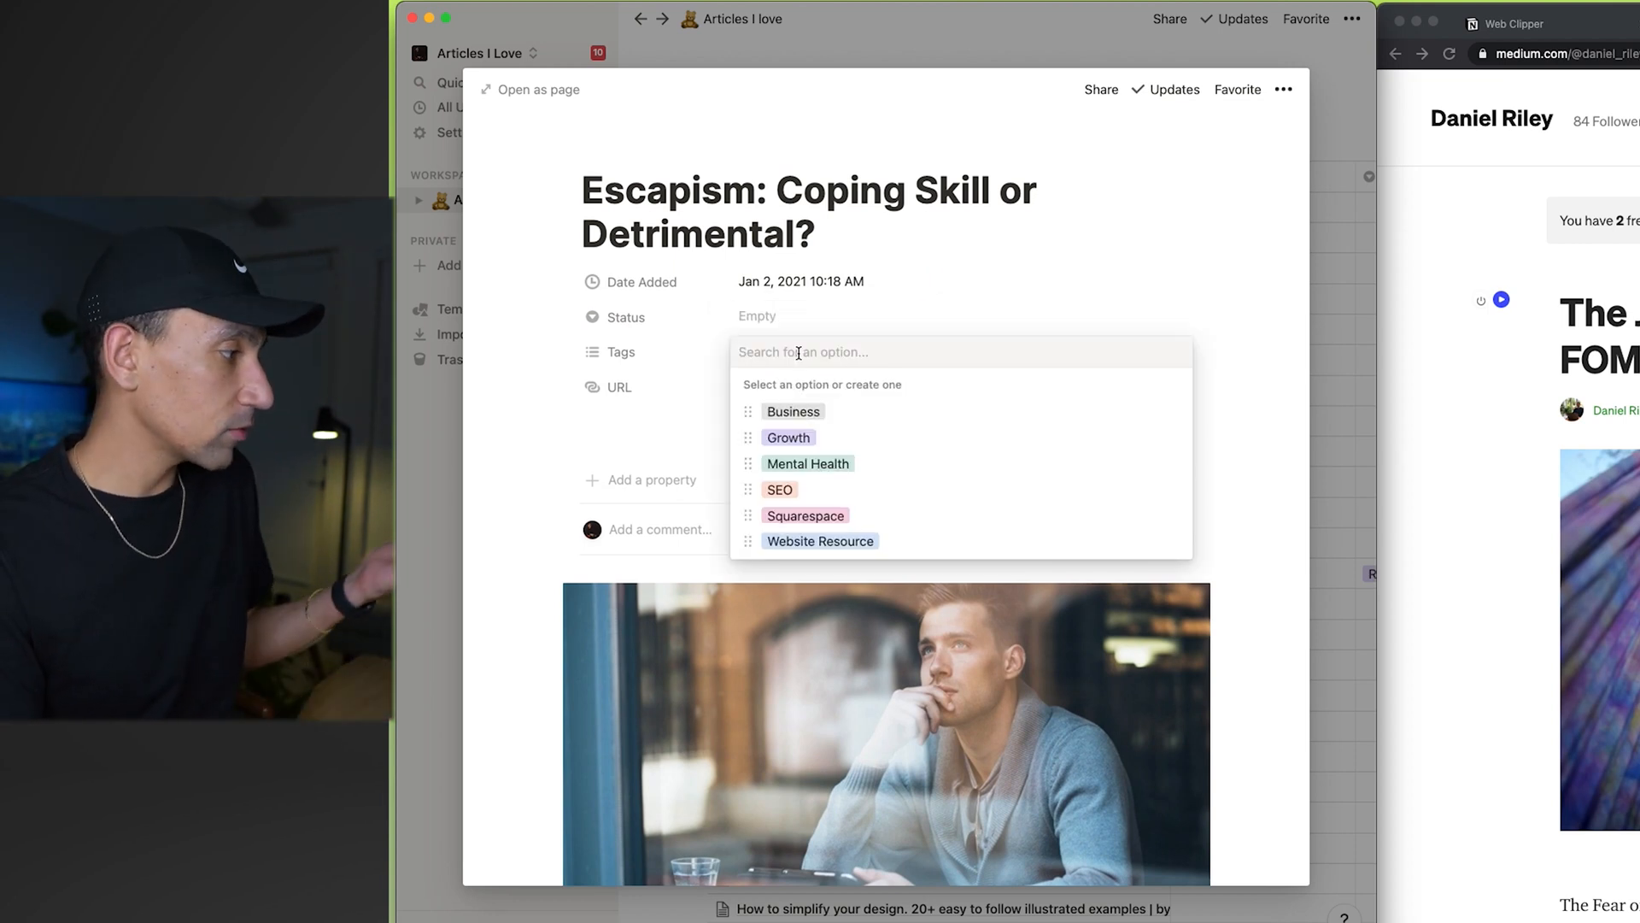
pyautogui.moveTo(962, 328)
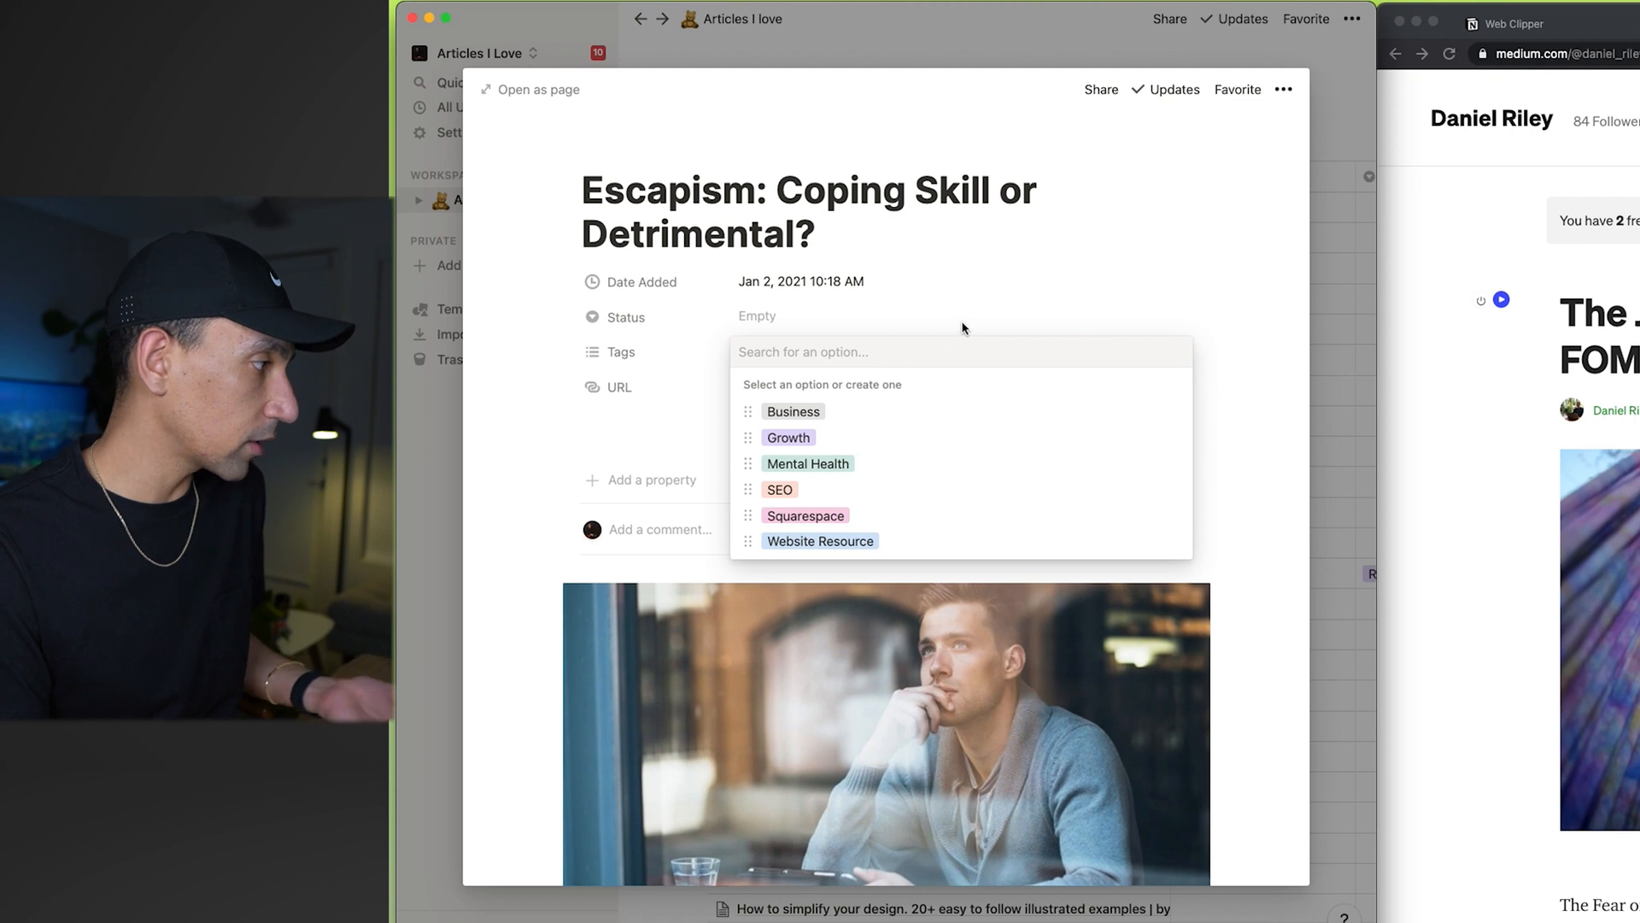
pyautogui.moveTo(848, 489)
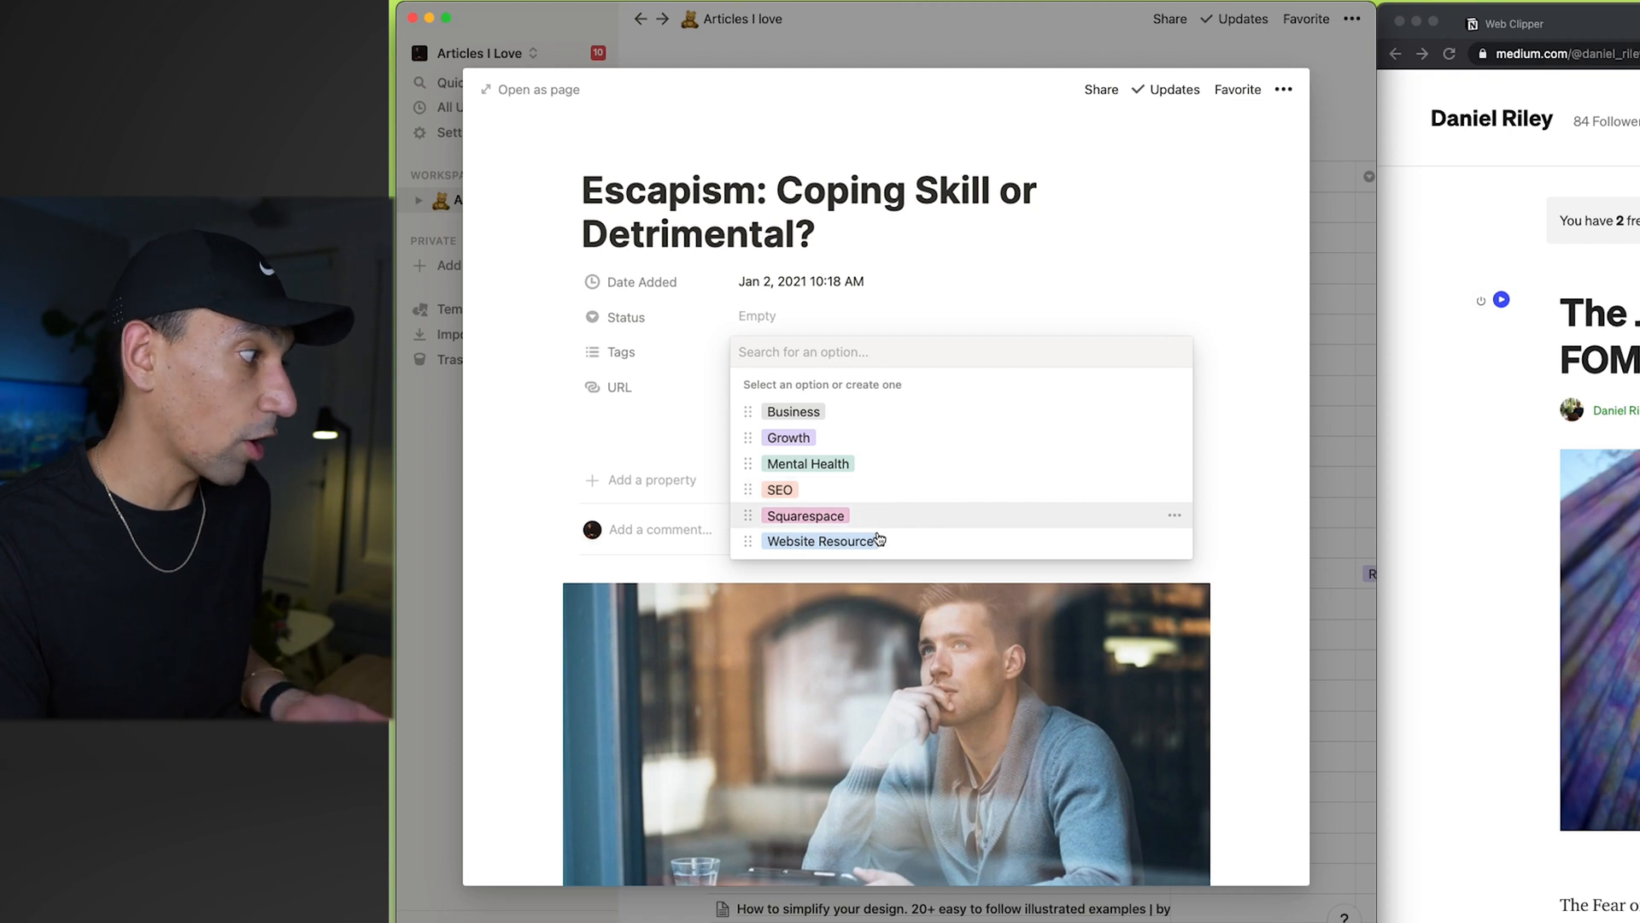
pyautogui.moveTo(848, 438)
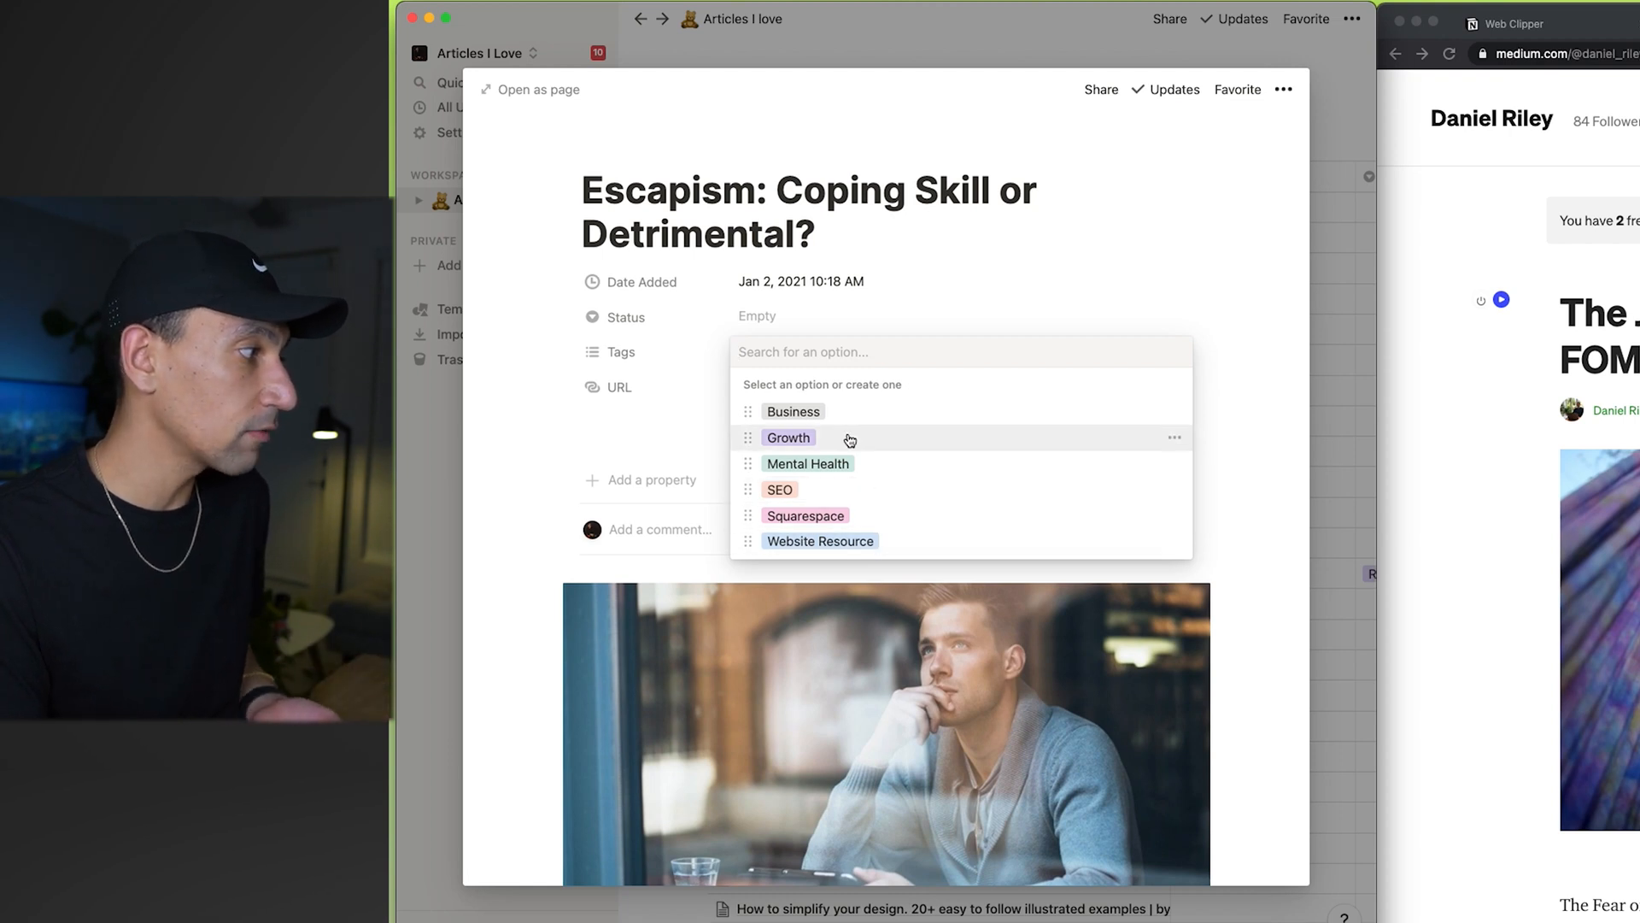
pyautogui.moveTo(856, 412)
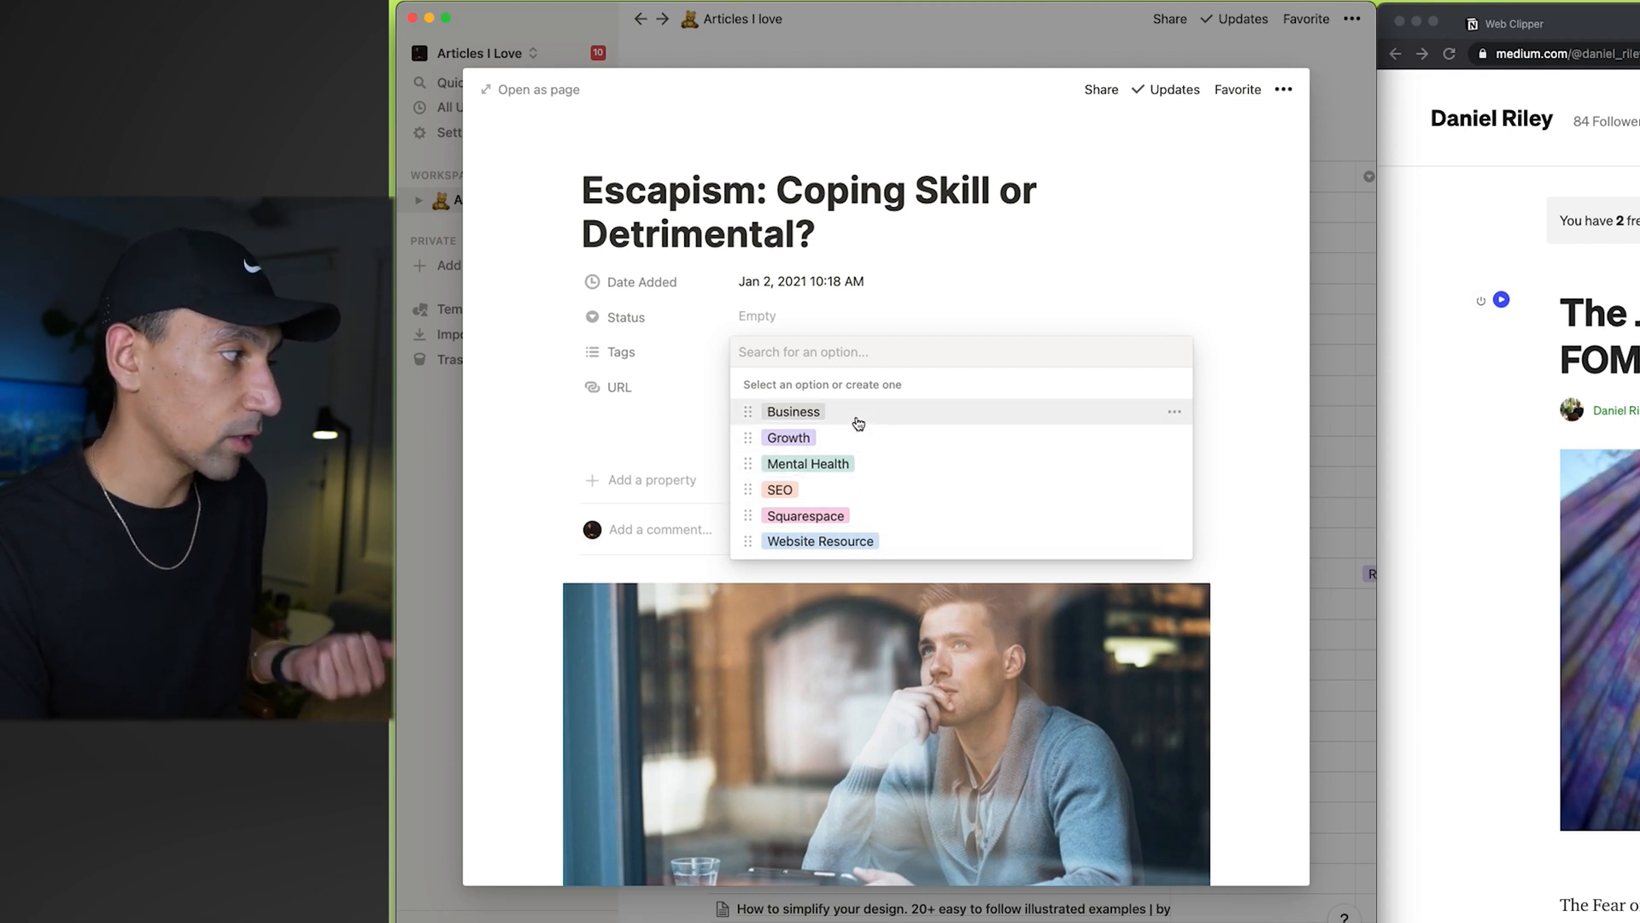
pyautogui.moveTo(877, 463)
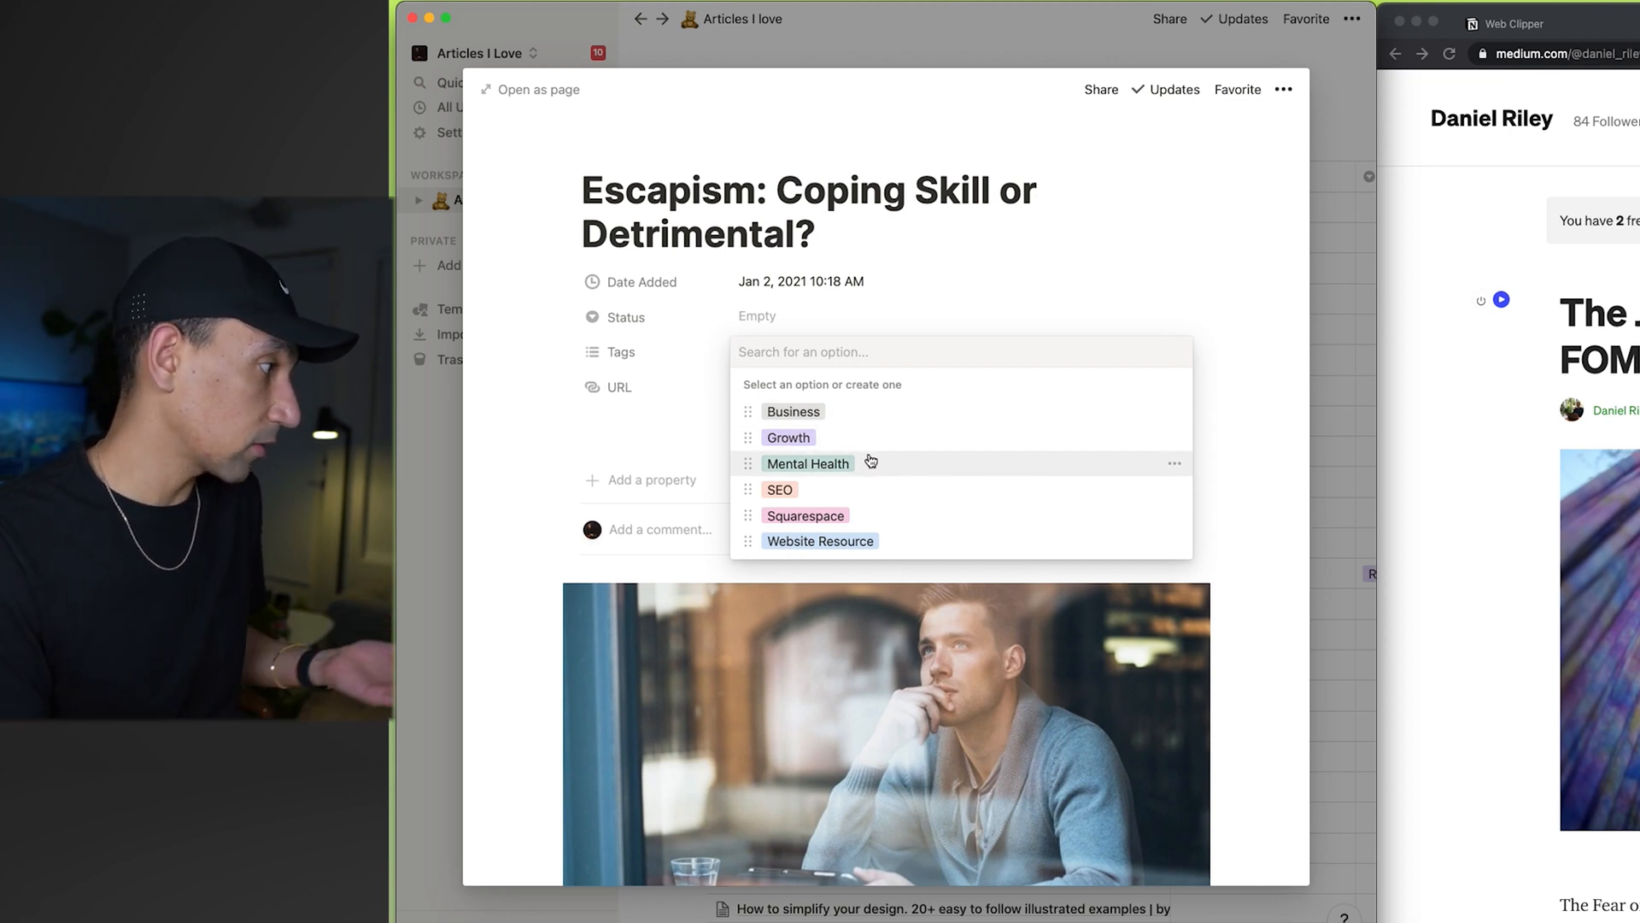
# Step: Tag the Escapism article Mental Health and mark its status as Read
pyautogui.click(807, 463)
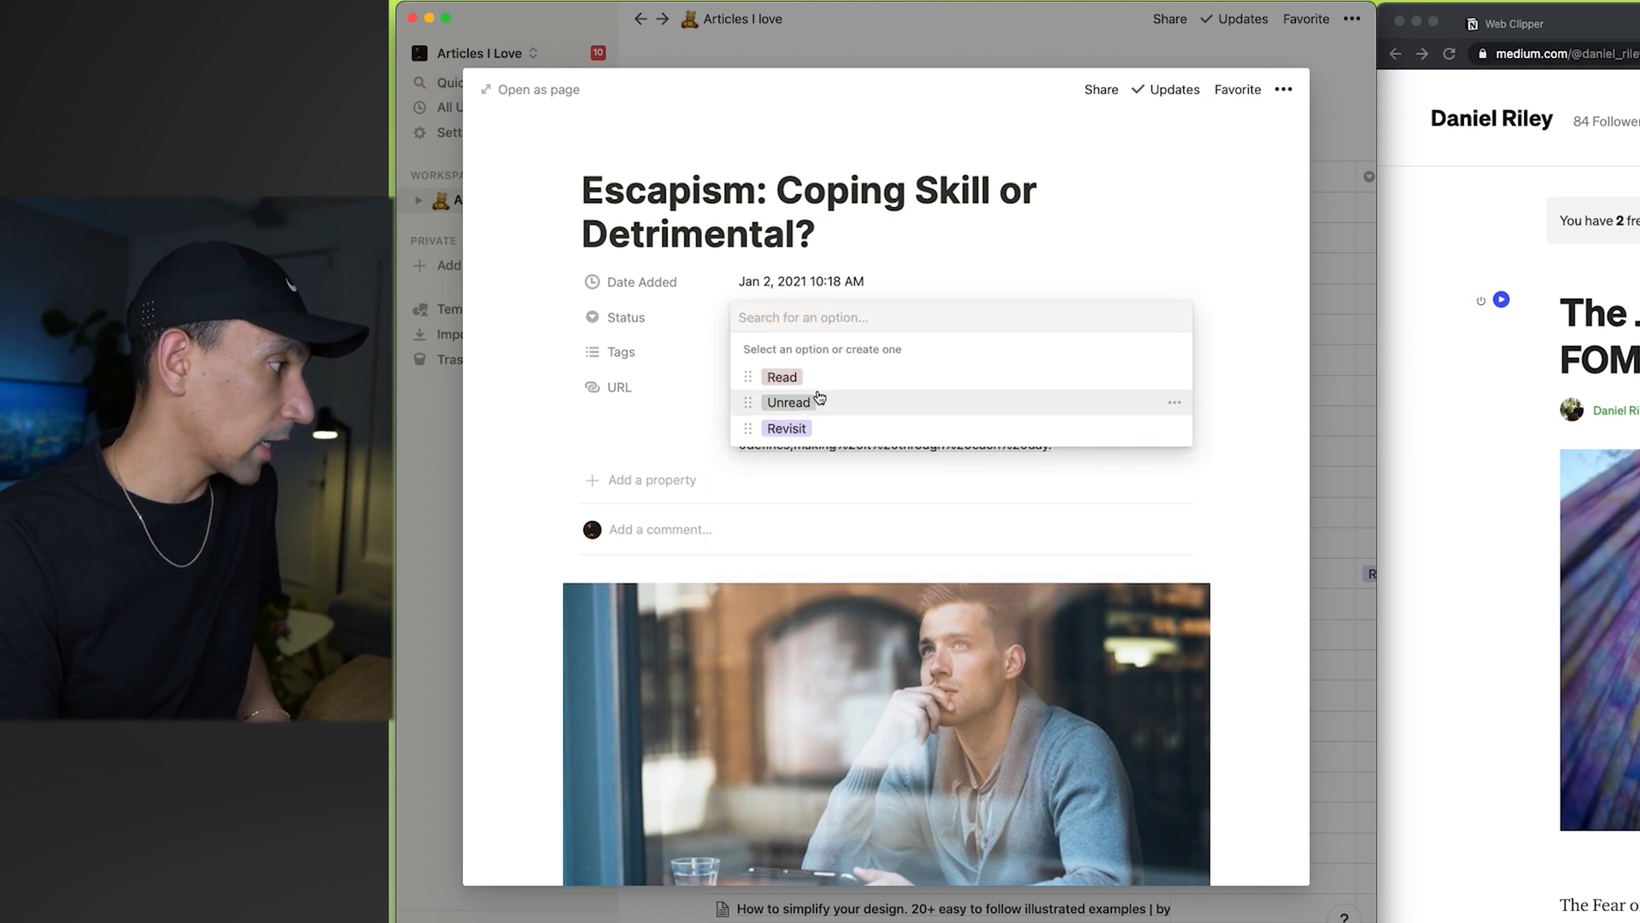
pyautogui.click(781, 375)
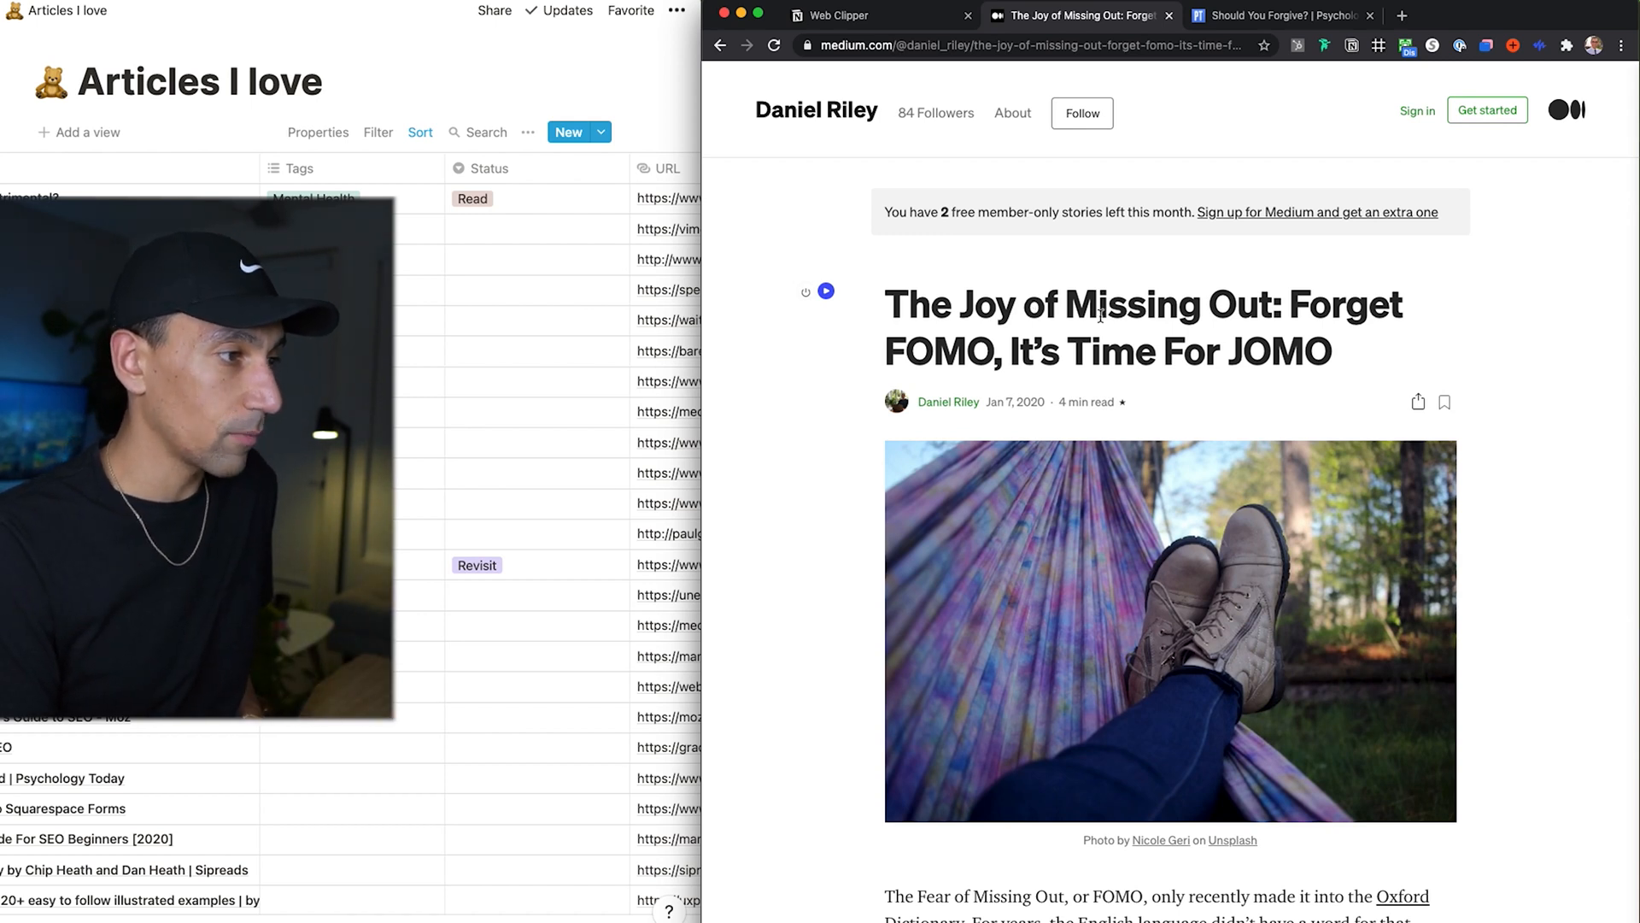
pyautogui.moveTo(960, 403)
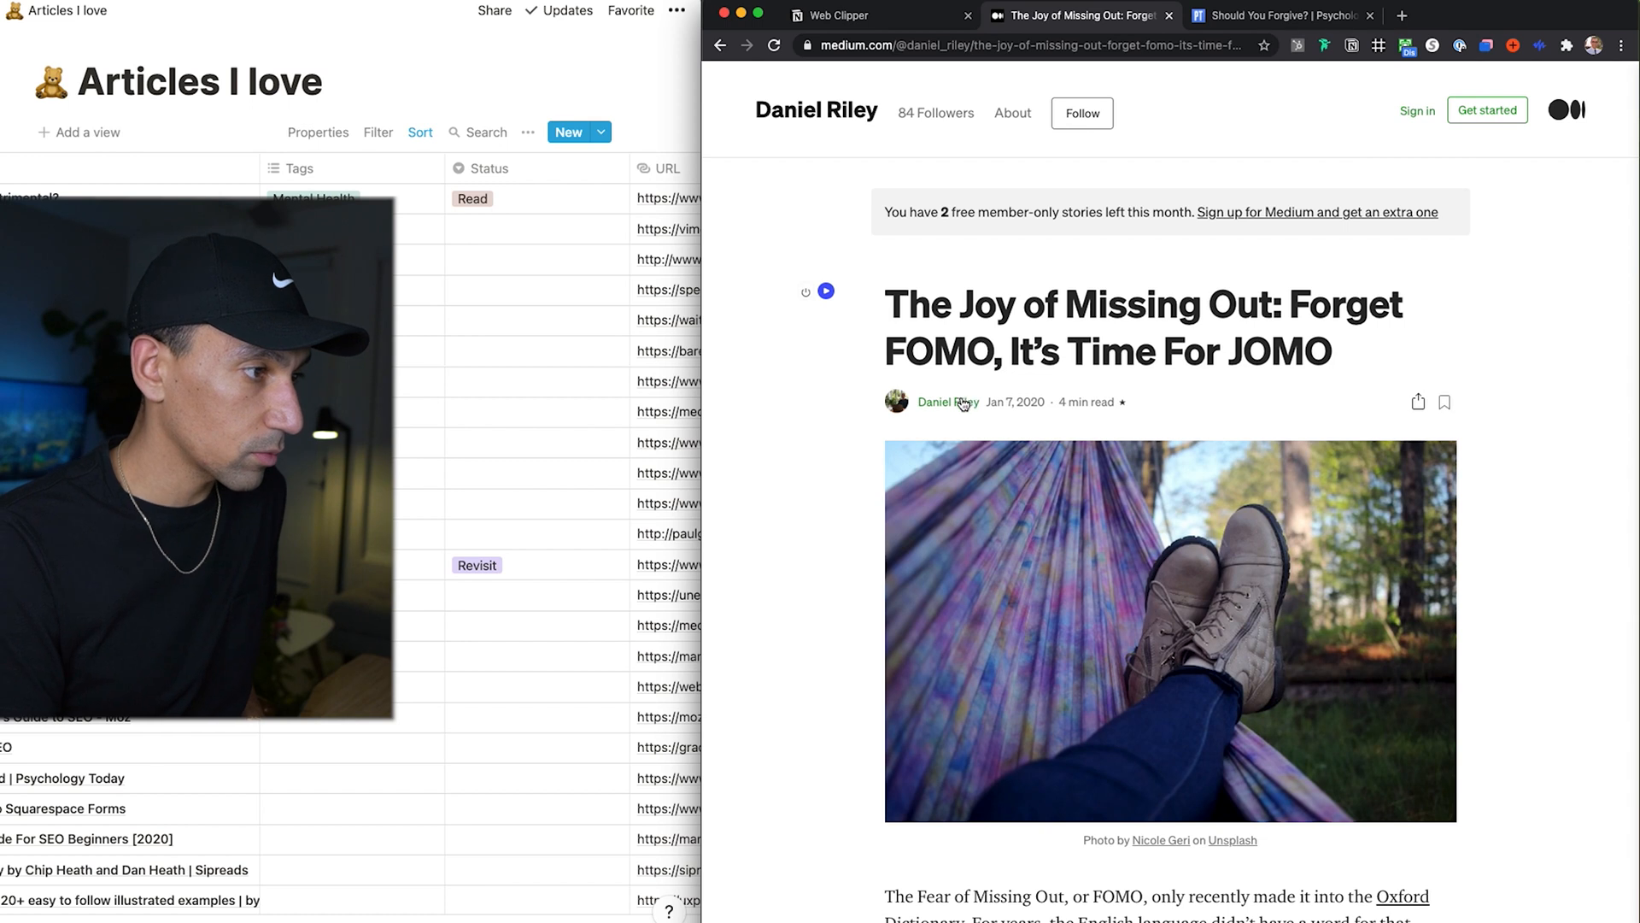
pyautogui.moveTo(1372, 92)
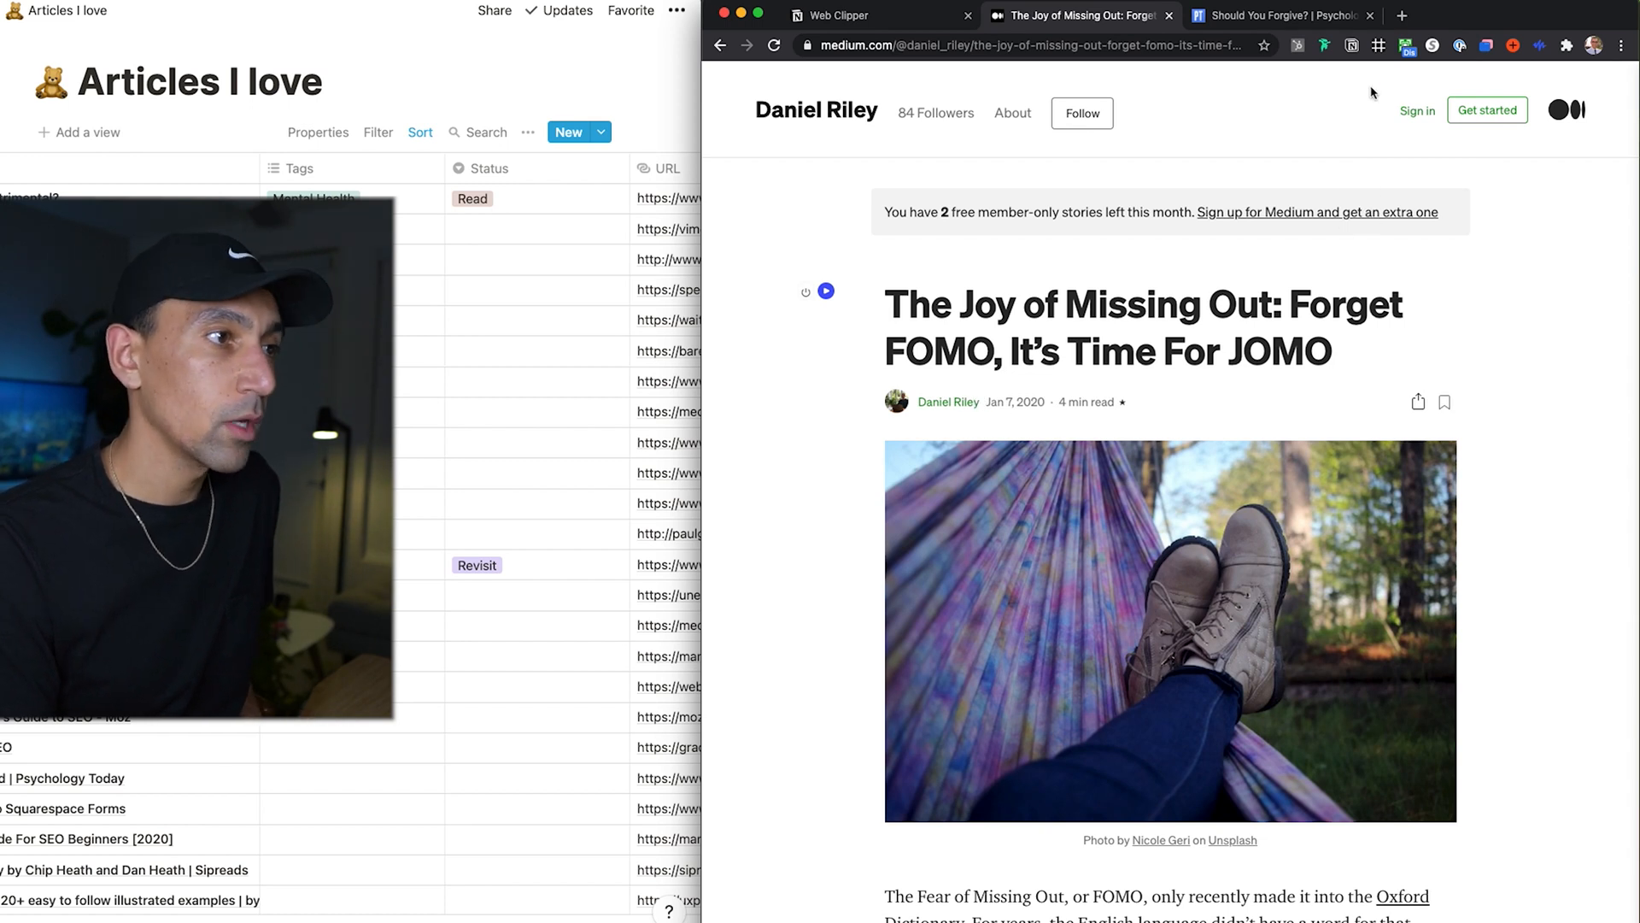
pyautogui.moveTo(1351, 44)
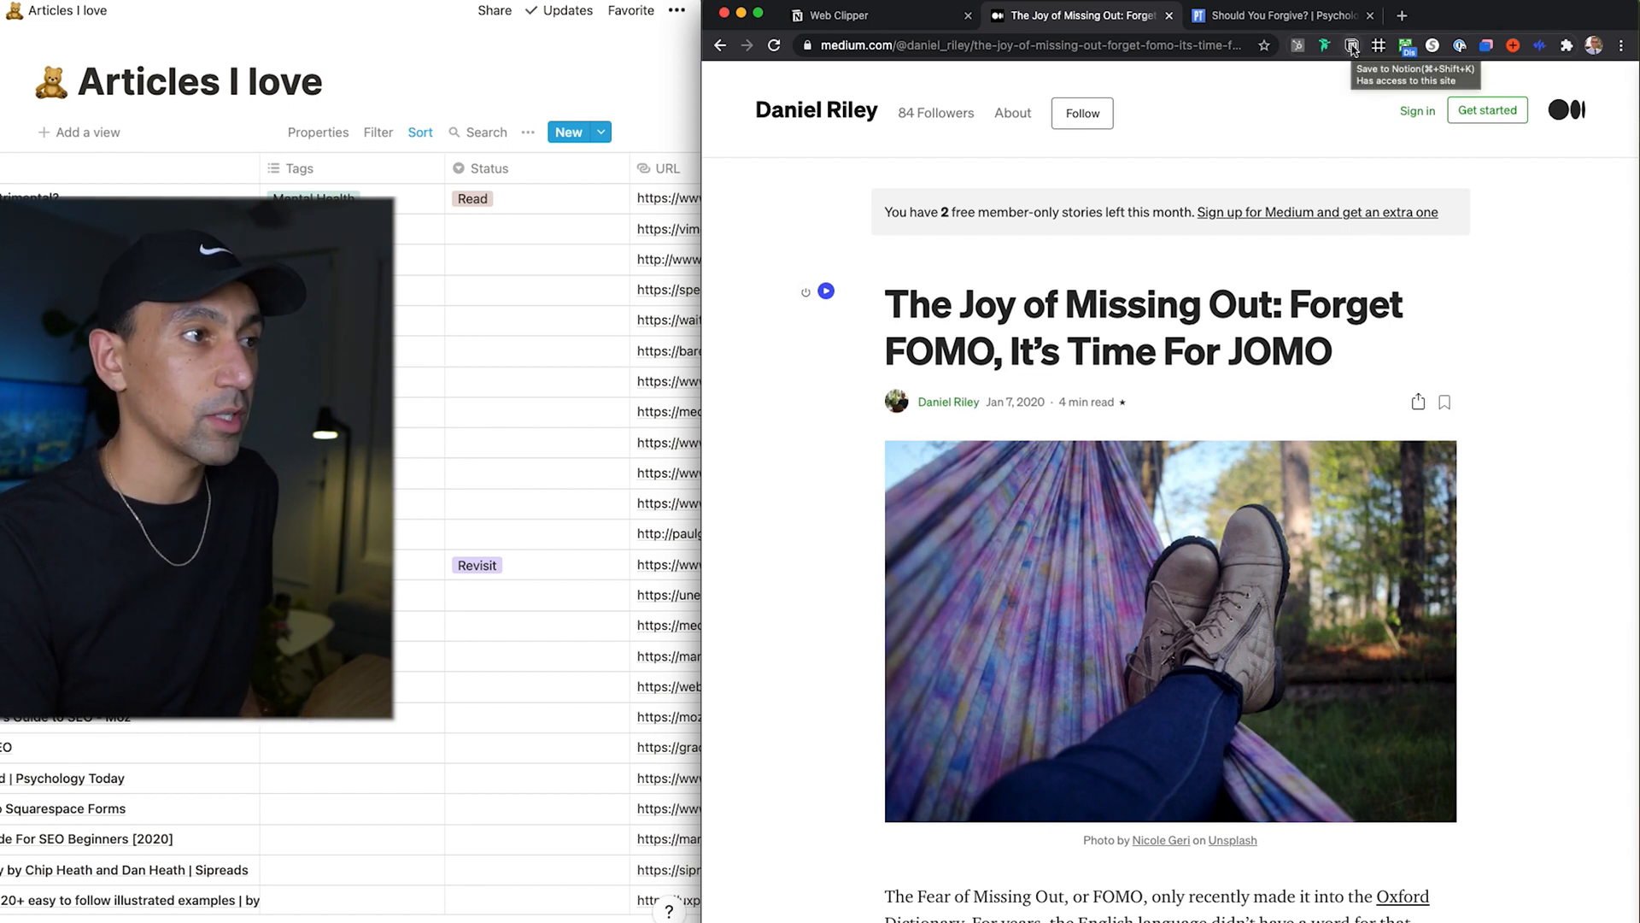
# Step: Log in to the Notion Web Clipper with Google and return to the Medium JOMO article
pyautogui.click(1353, 47)
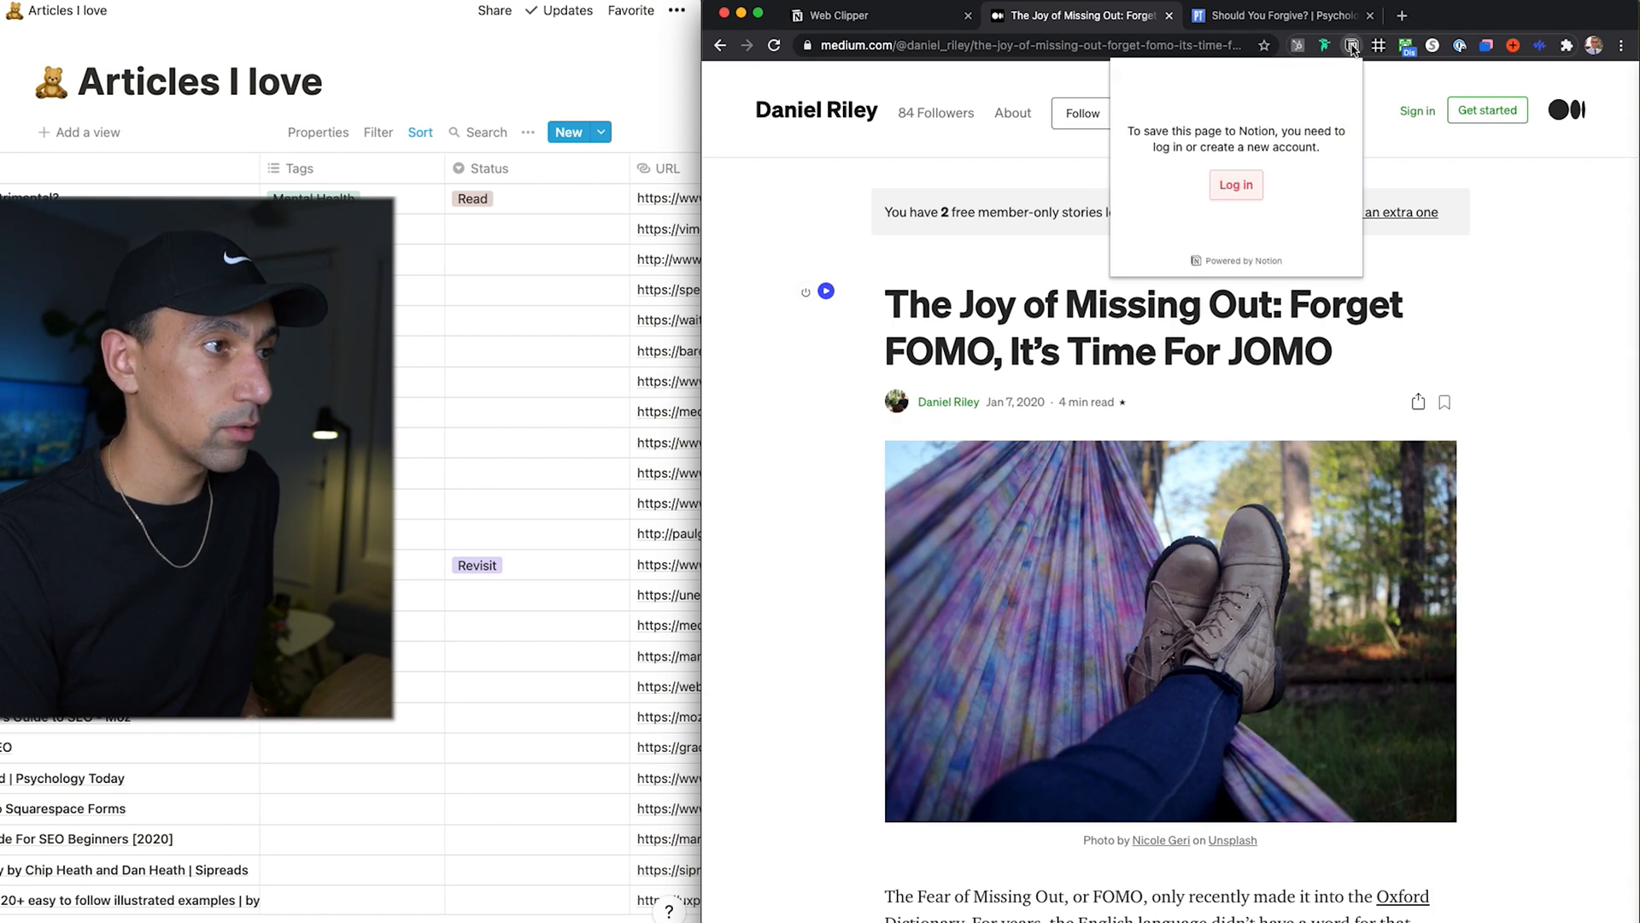
pyautogui.click(1235, 185)
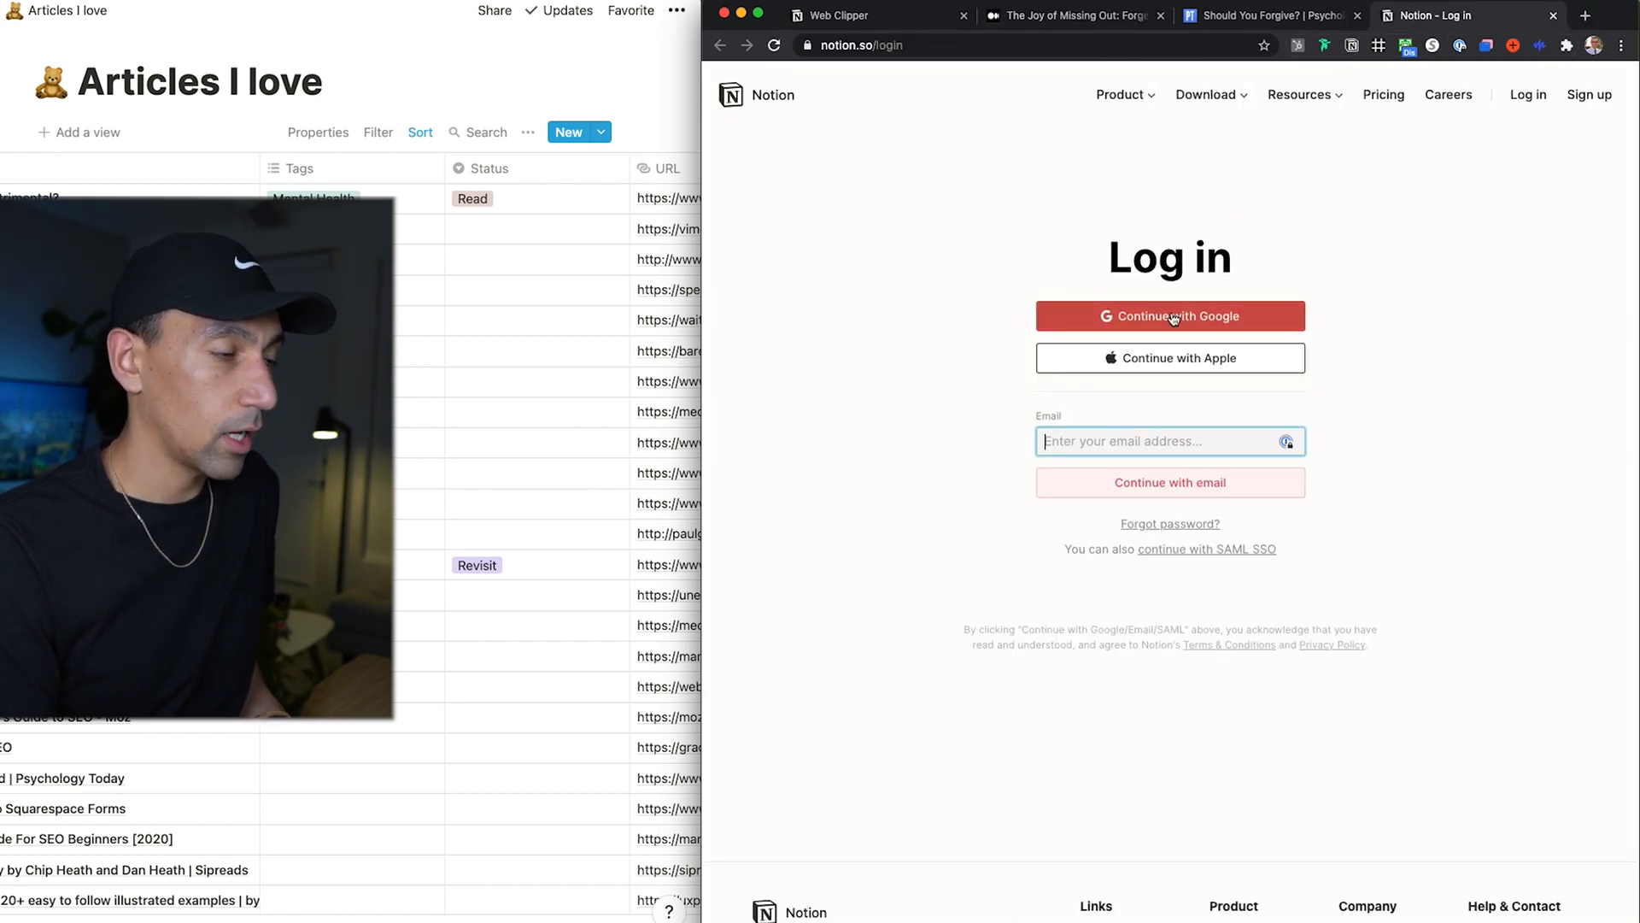
pyautogui.click(1169, 316)
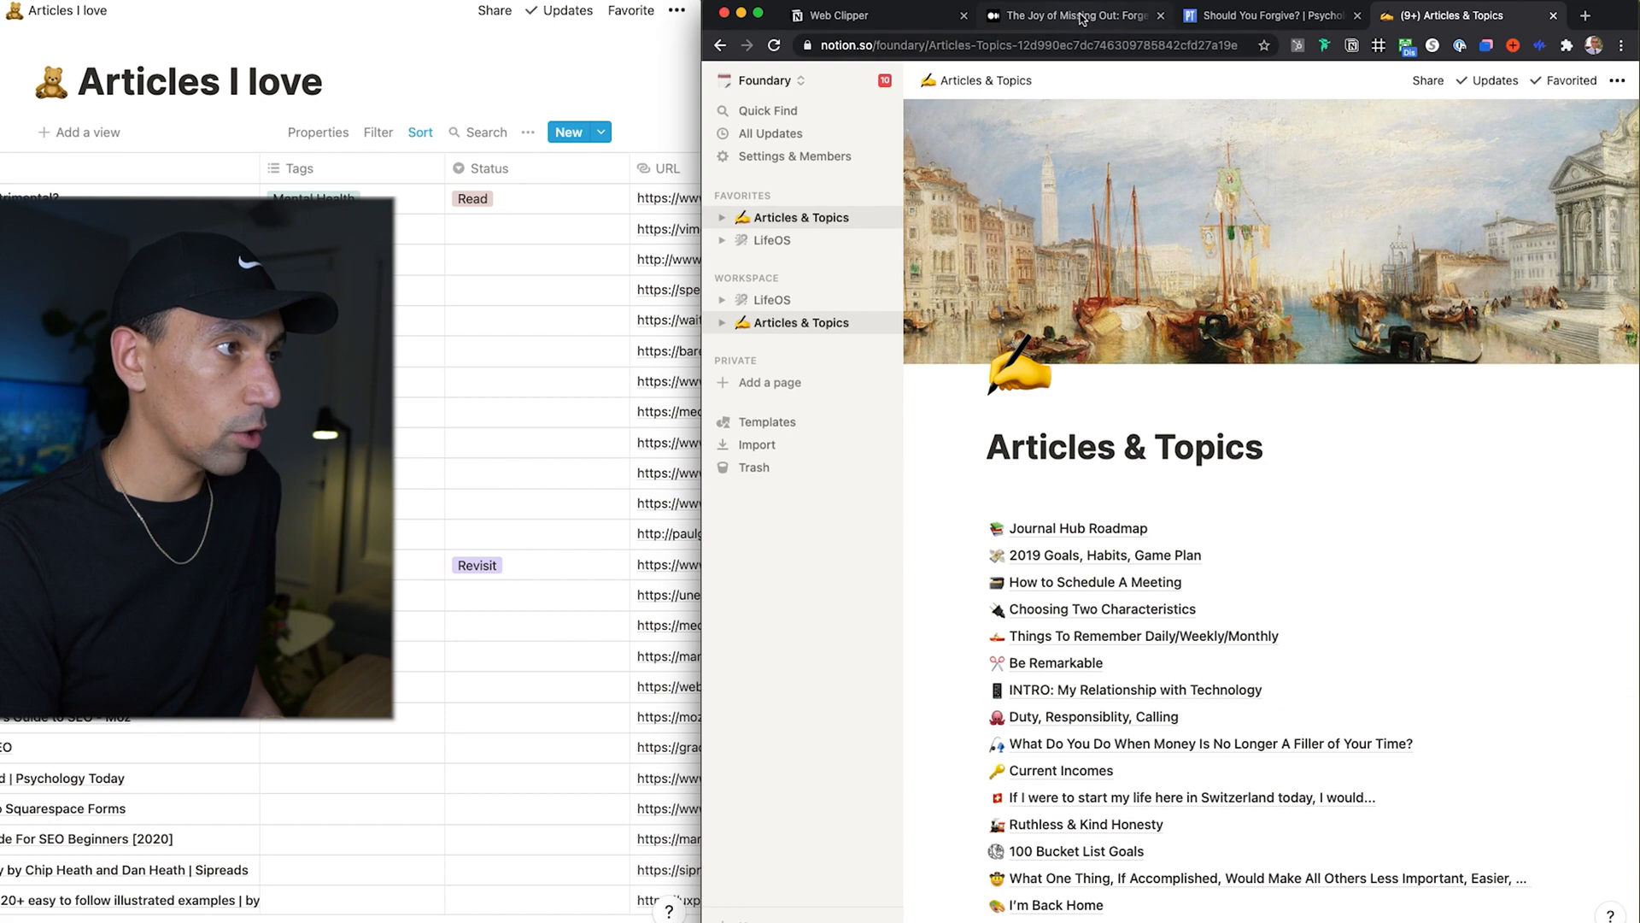
pyautogui.click(1060, 15)
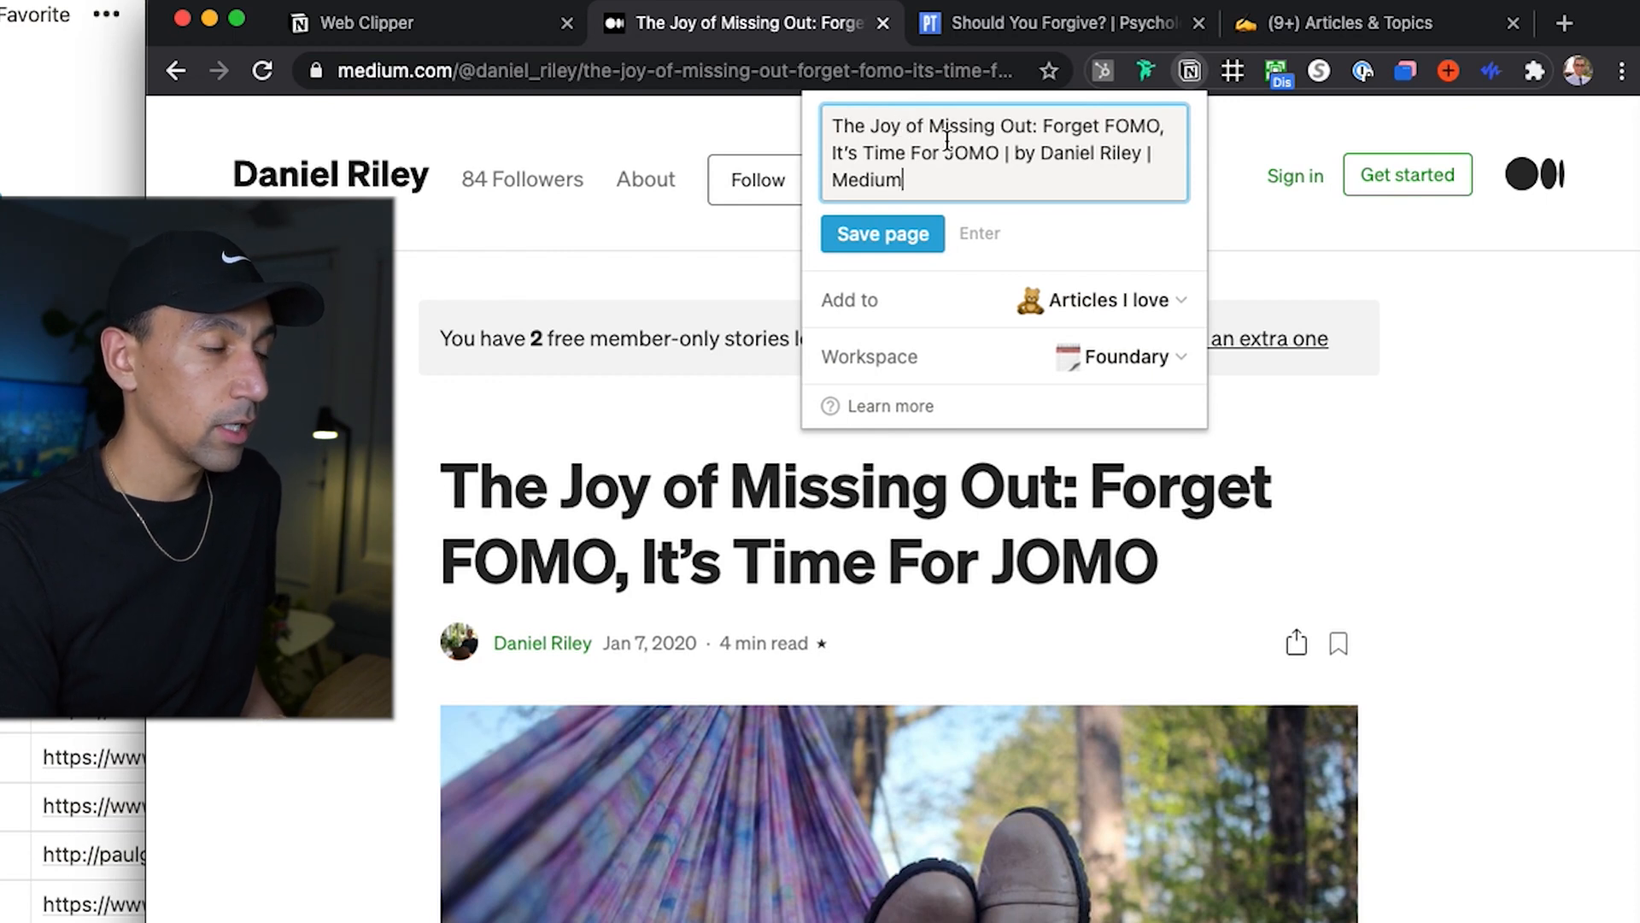
pyautogui.moveTo(1040, 315)
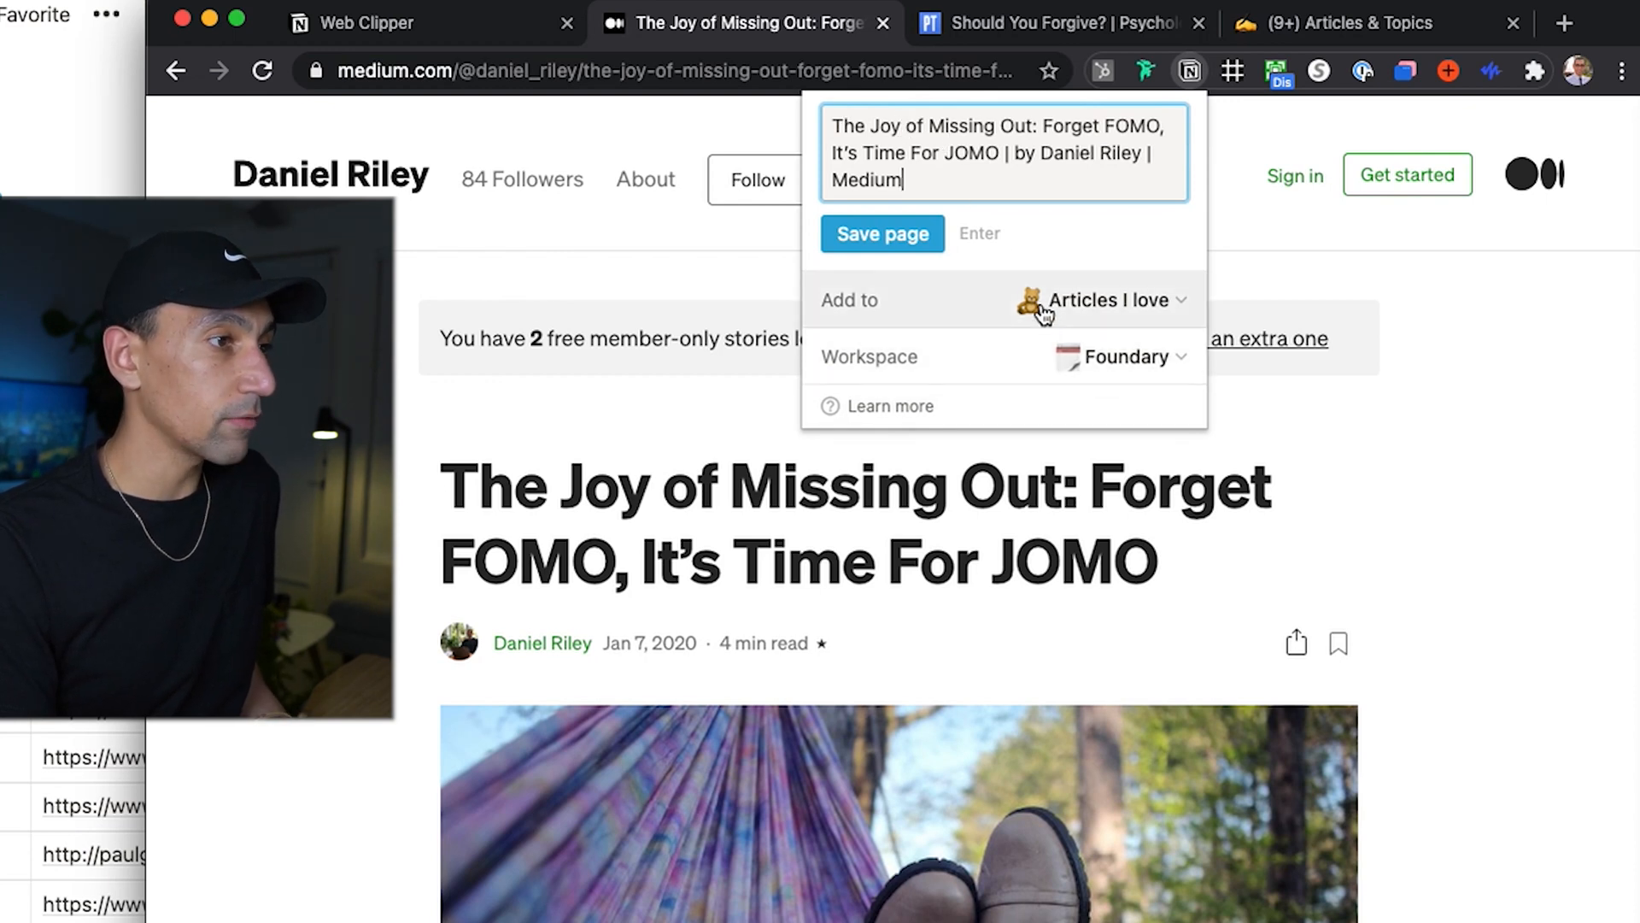
pyautogui.moveTo(1061, 374)
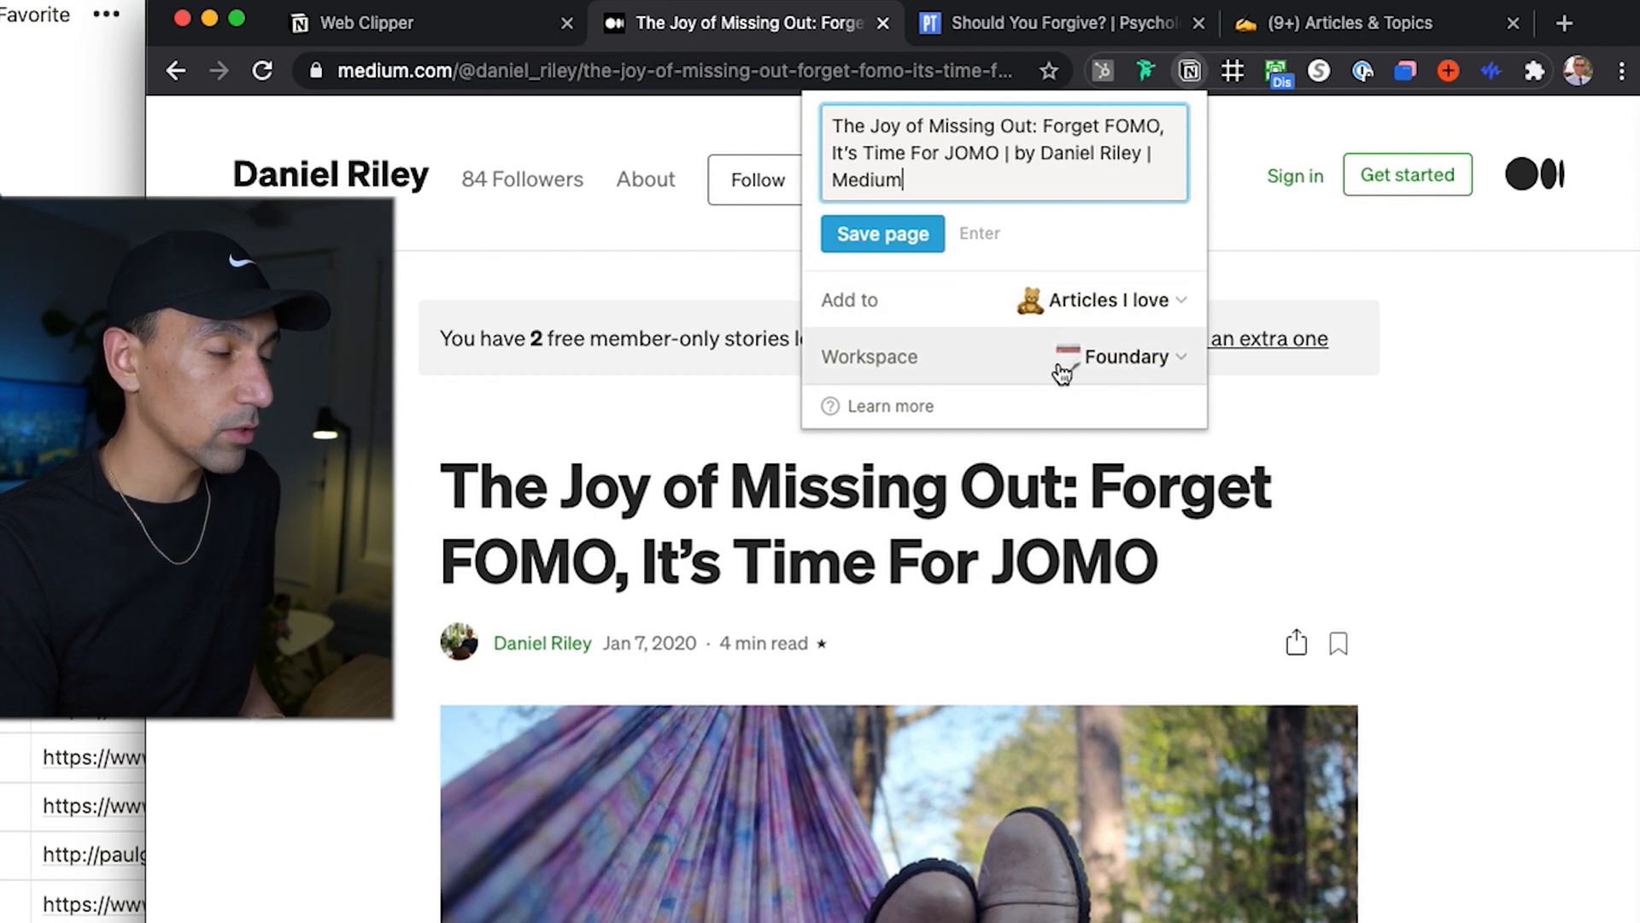
# Step: Clip the JOMO article to the Articles I love database in the Articles I Love workspace
pyautogui.click(1132, 357)
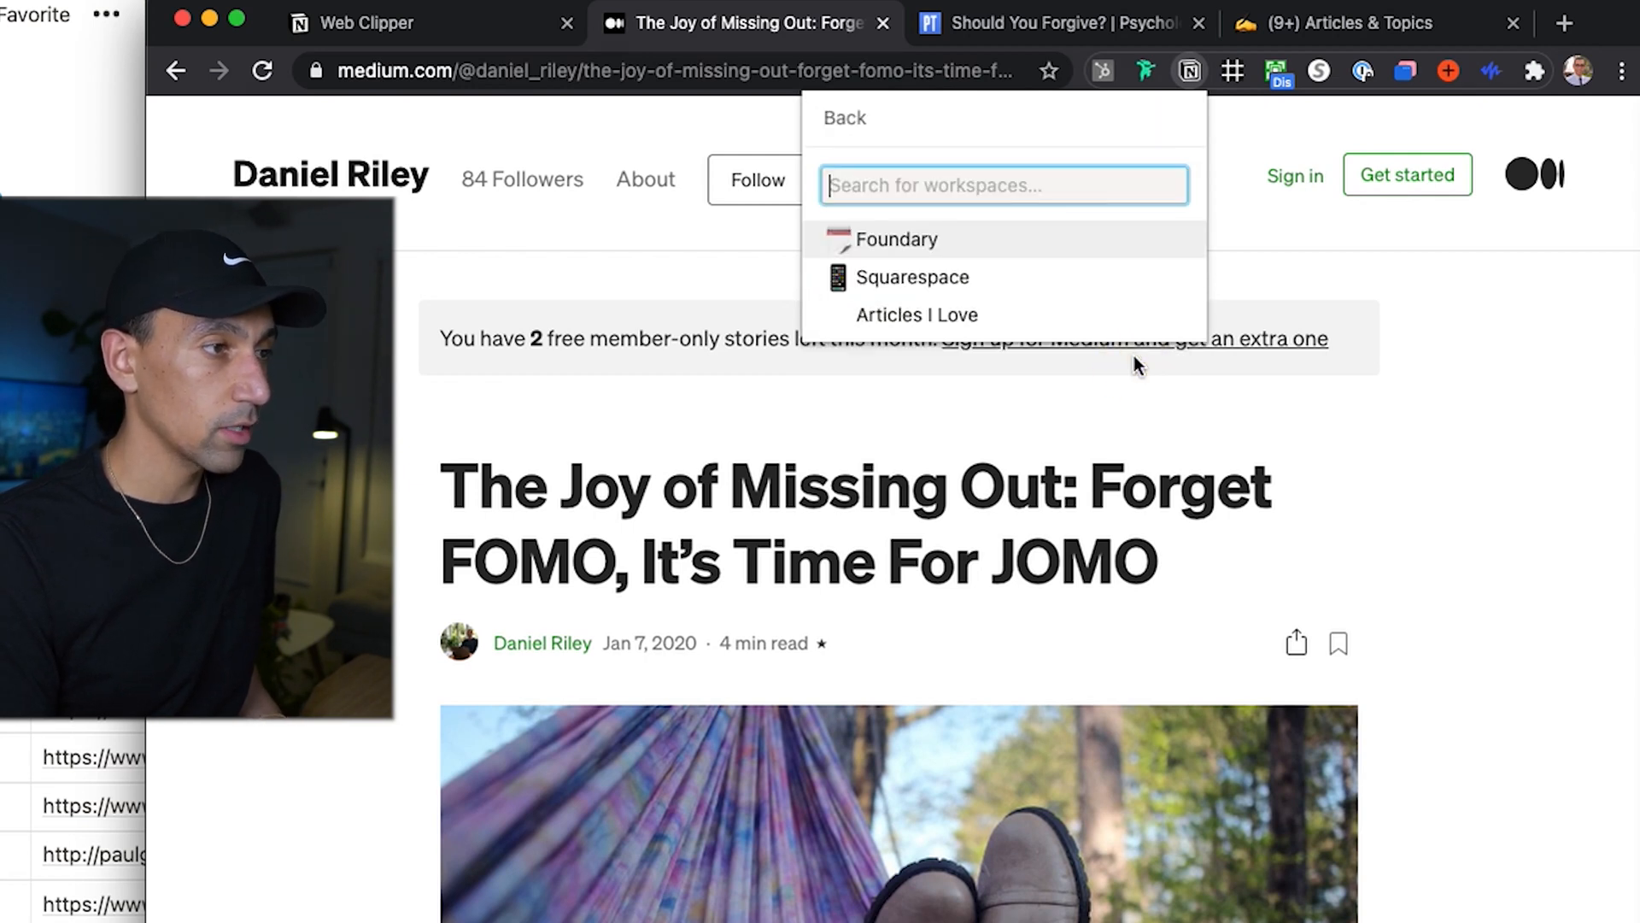
pyautogui.click(917, 314)
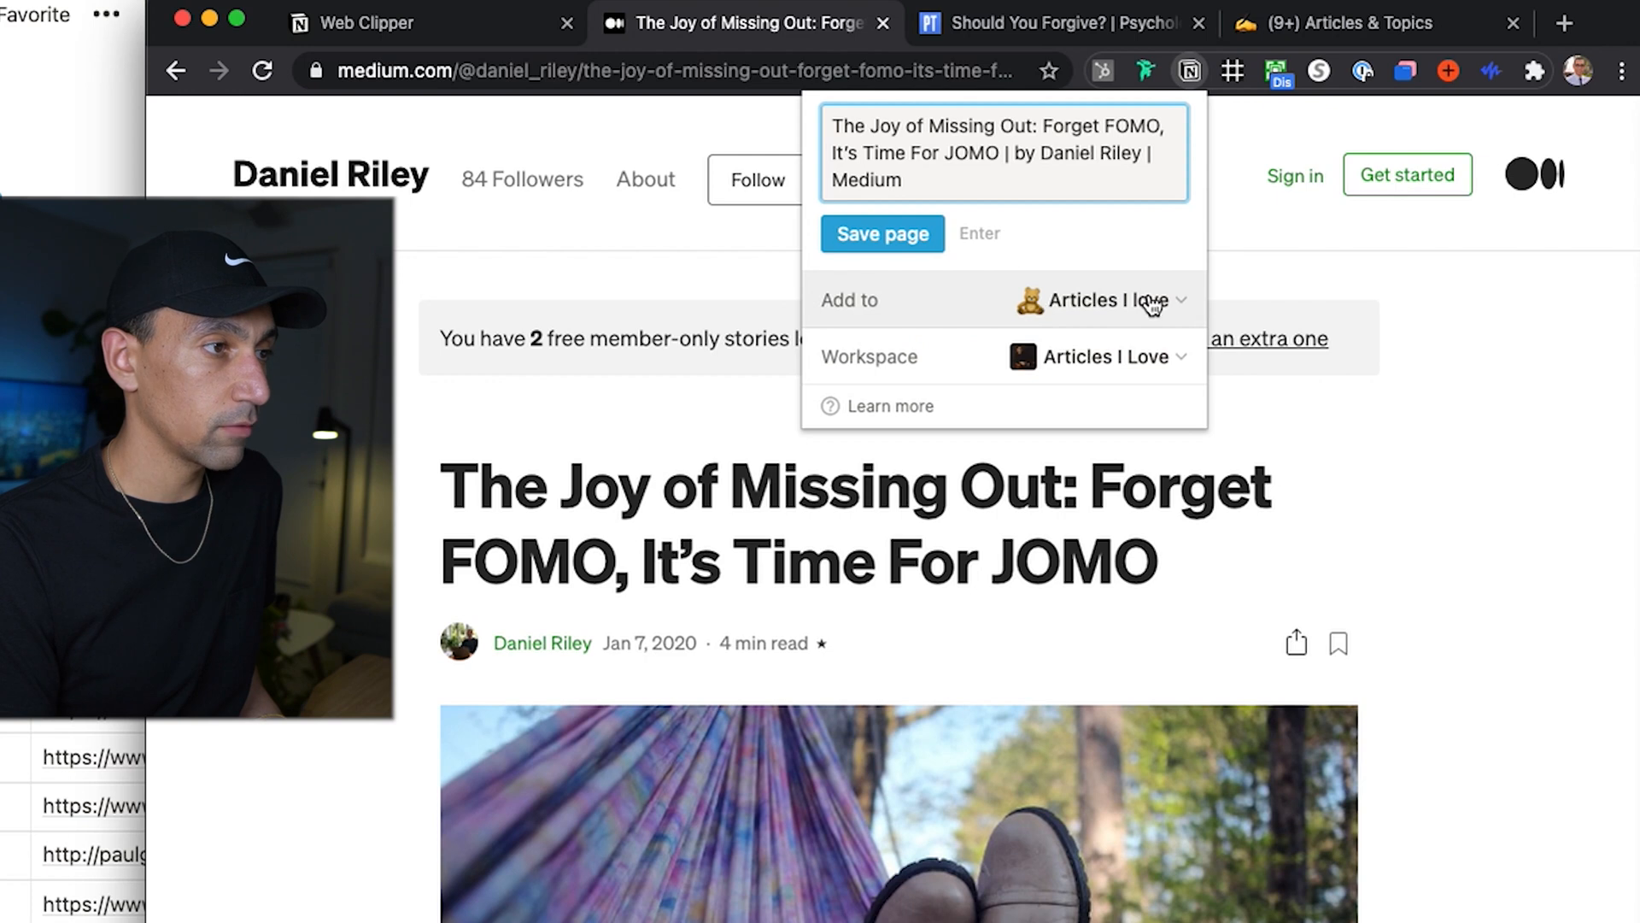
pyautogui.click(1102, 300)
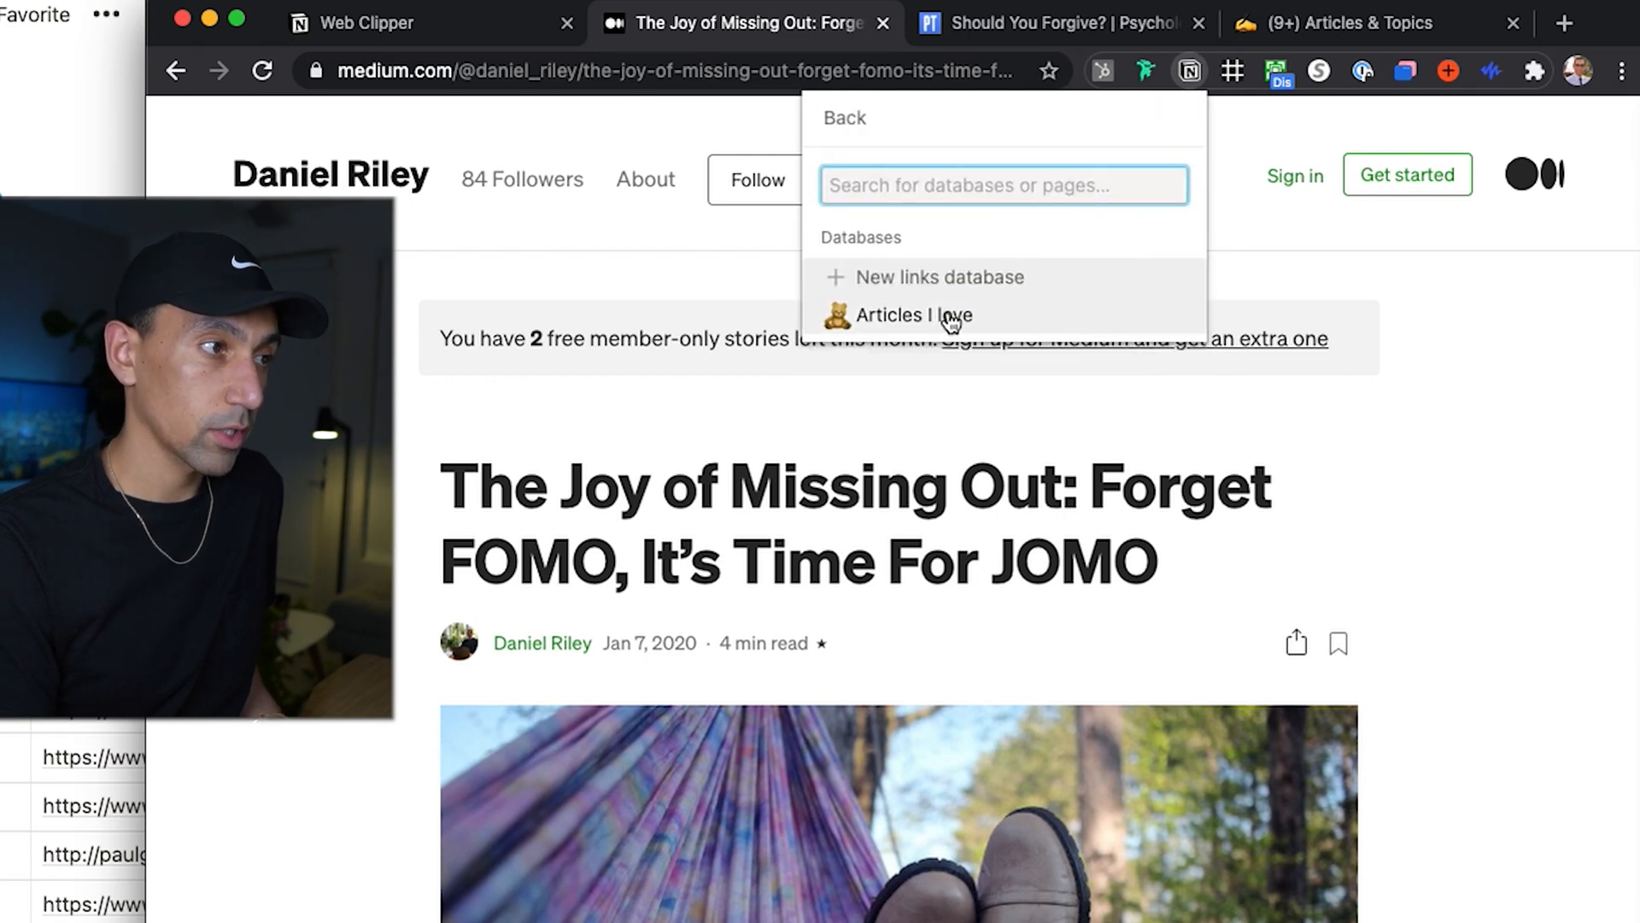
pyautogui.click(911, 315)
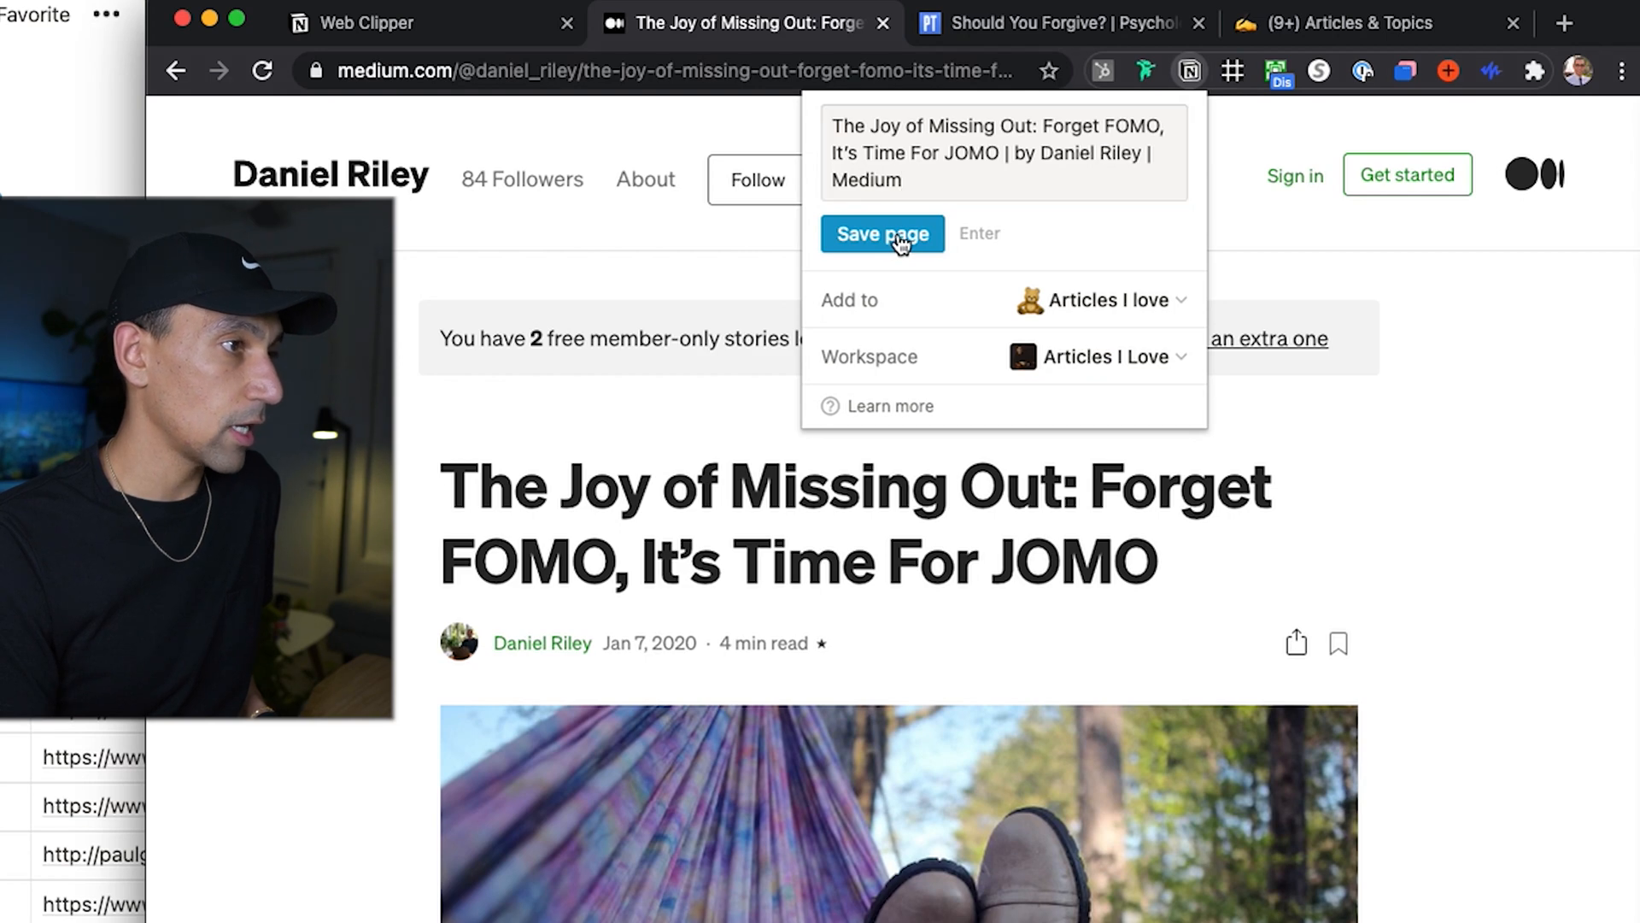
pyautogui.click(882, 234)
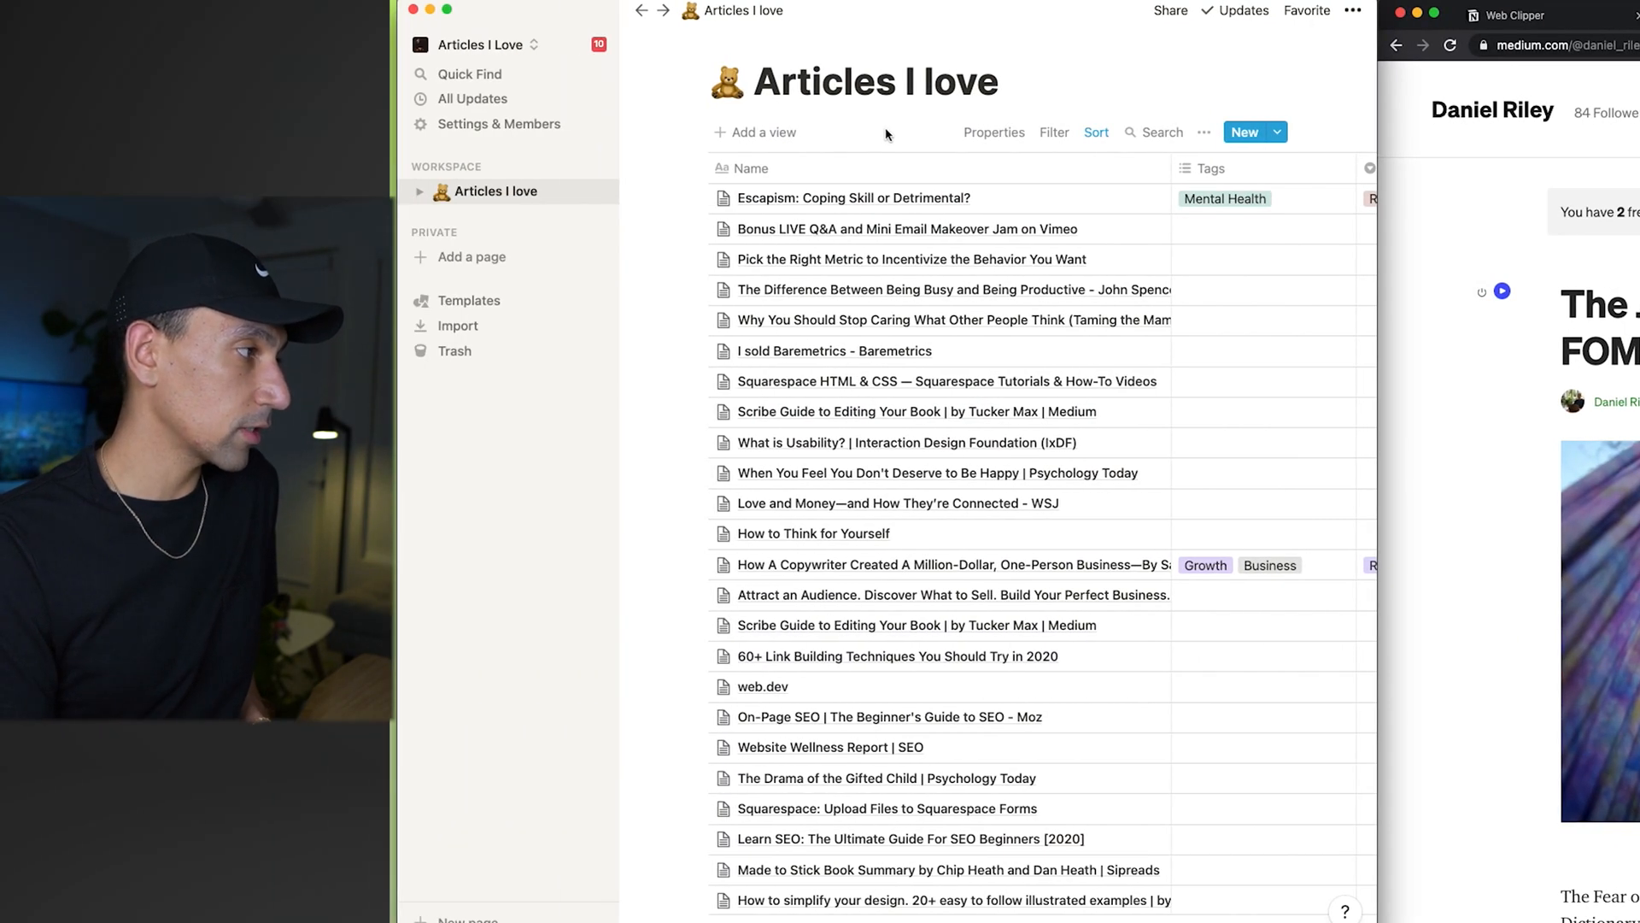
# Step: Review the clipped JOMO entry in Articles I love, scrolling through its full text and photo
pyautogui.click(1244, 10)
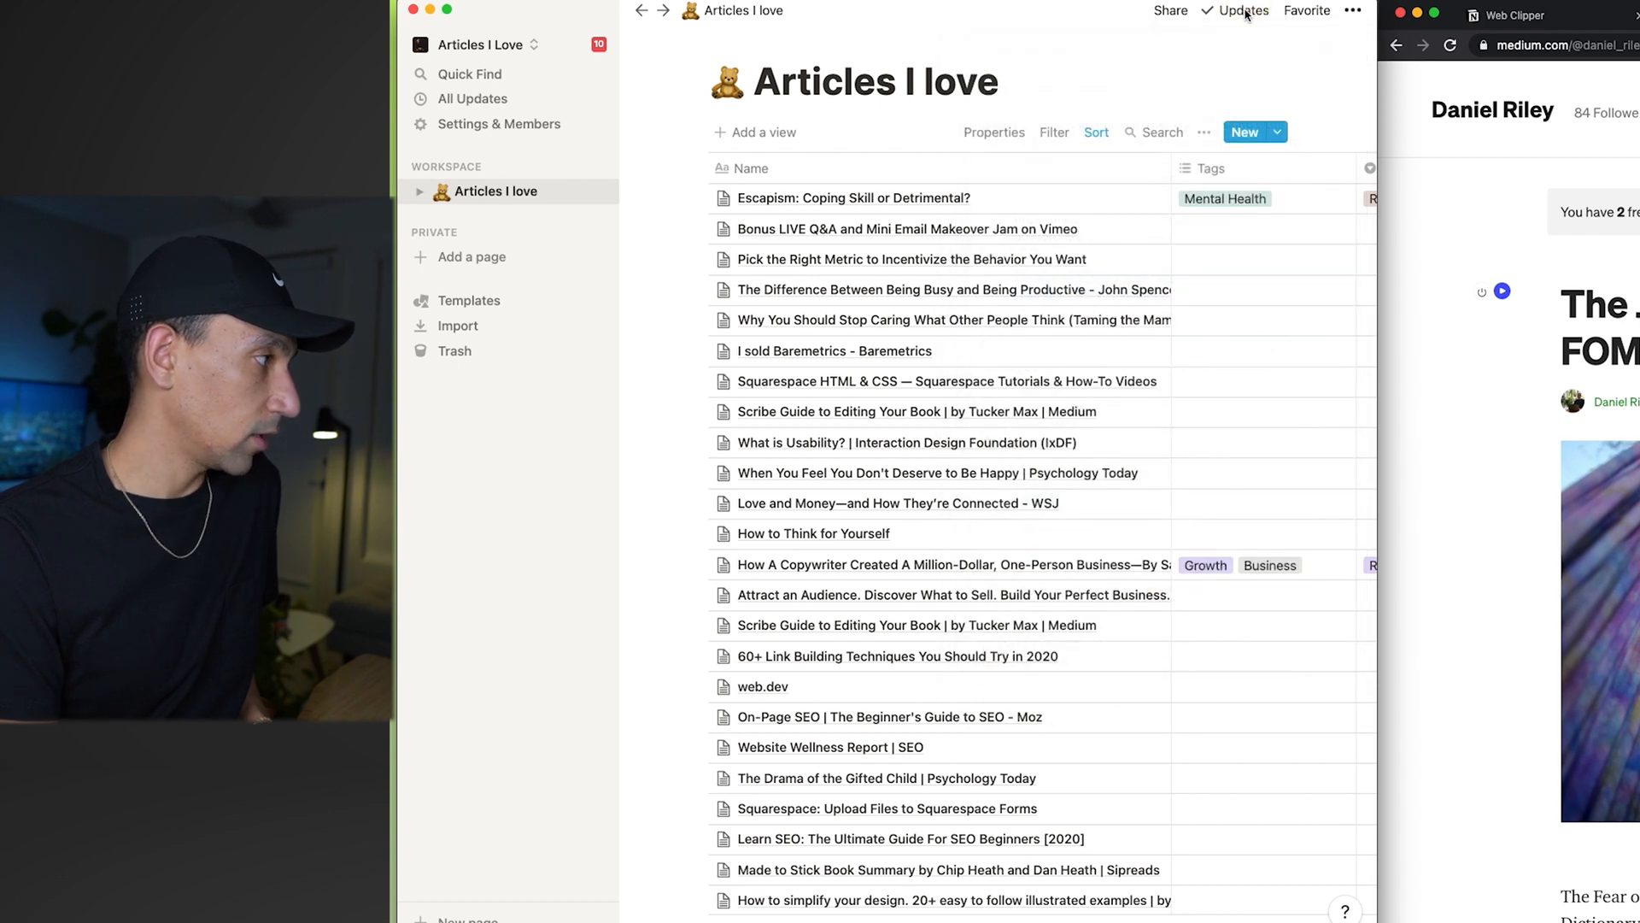
pyautogui.click(1244, 11)
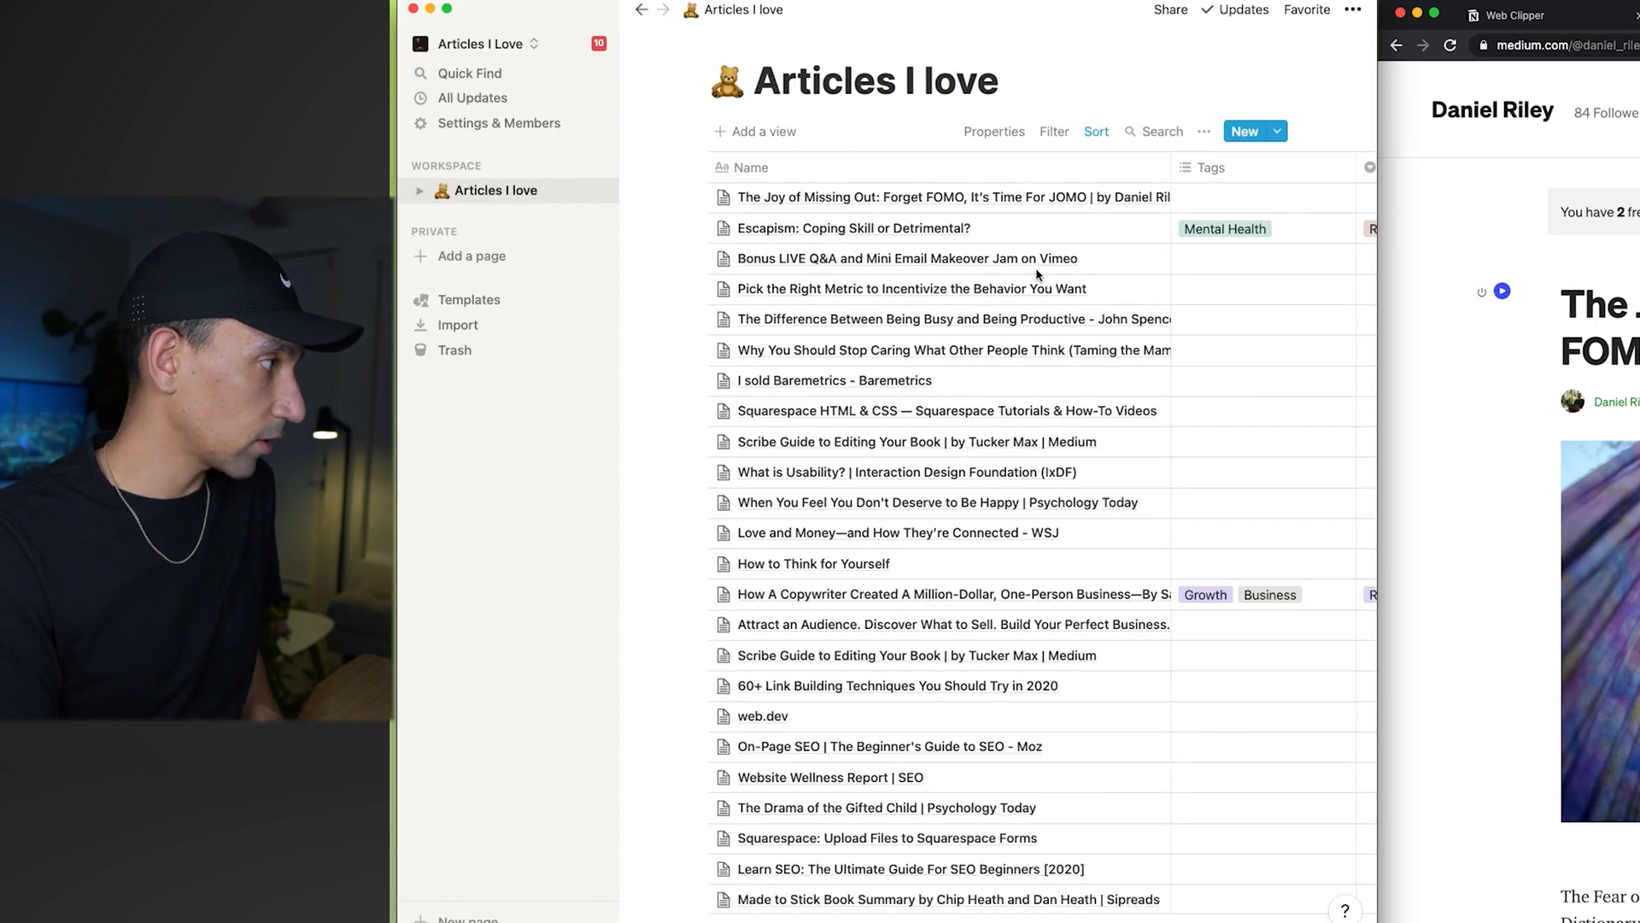
pyautogui.click(938, 197)
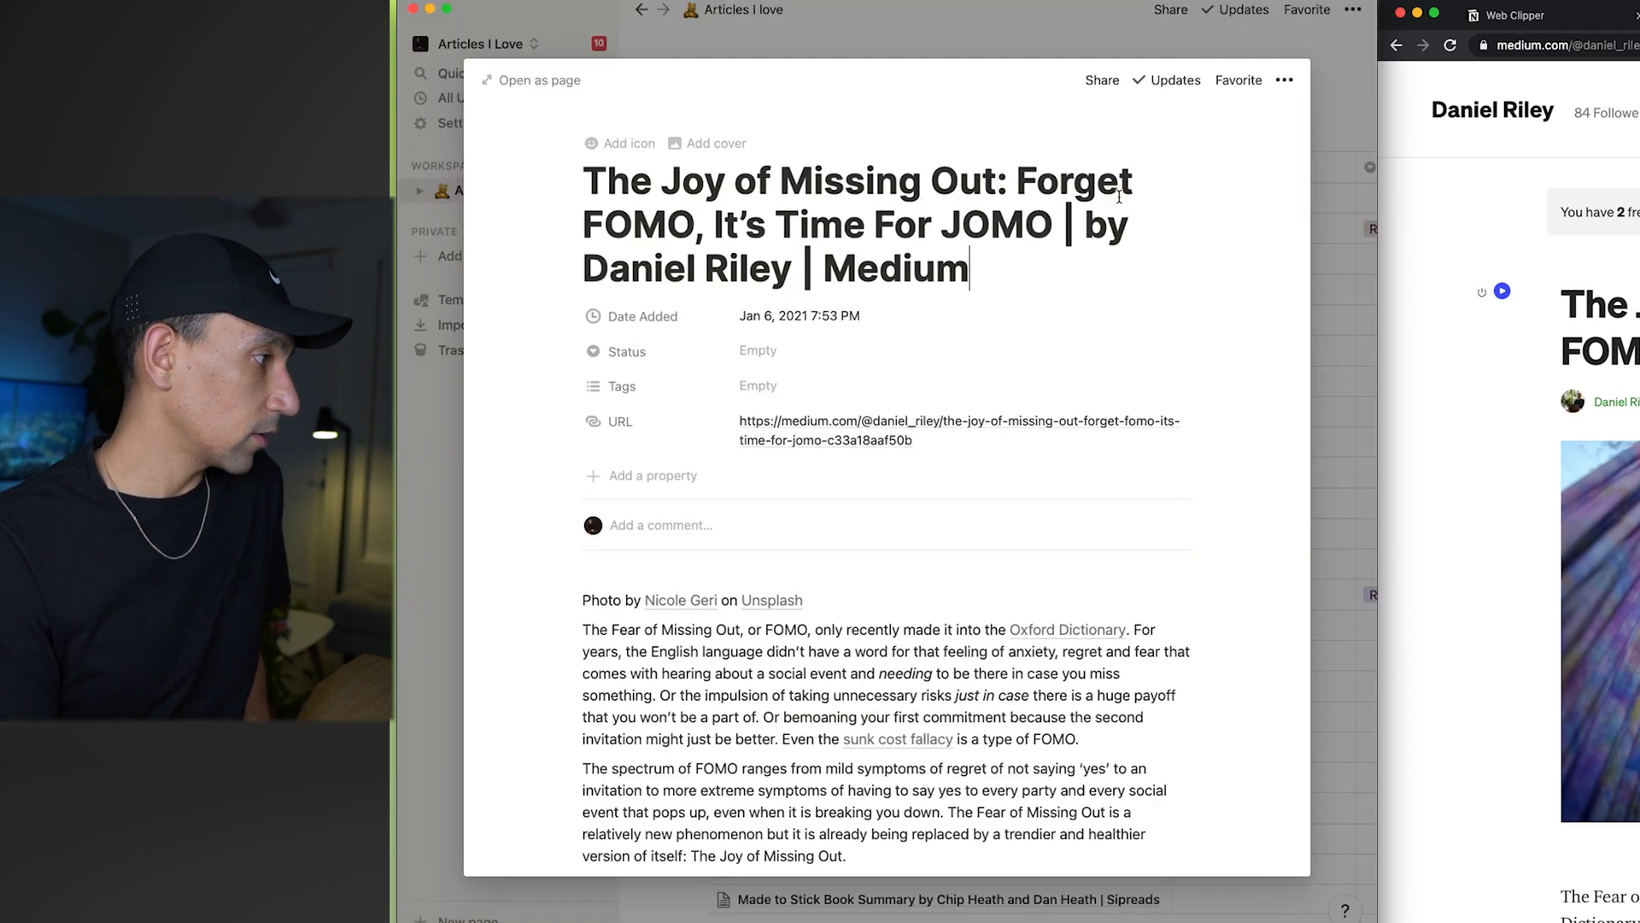
pyautogui.scroll(-3)
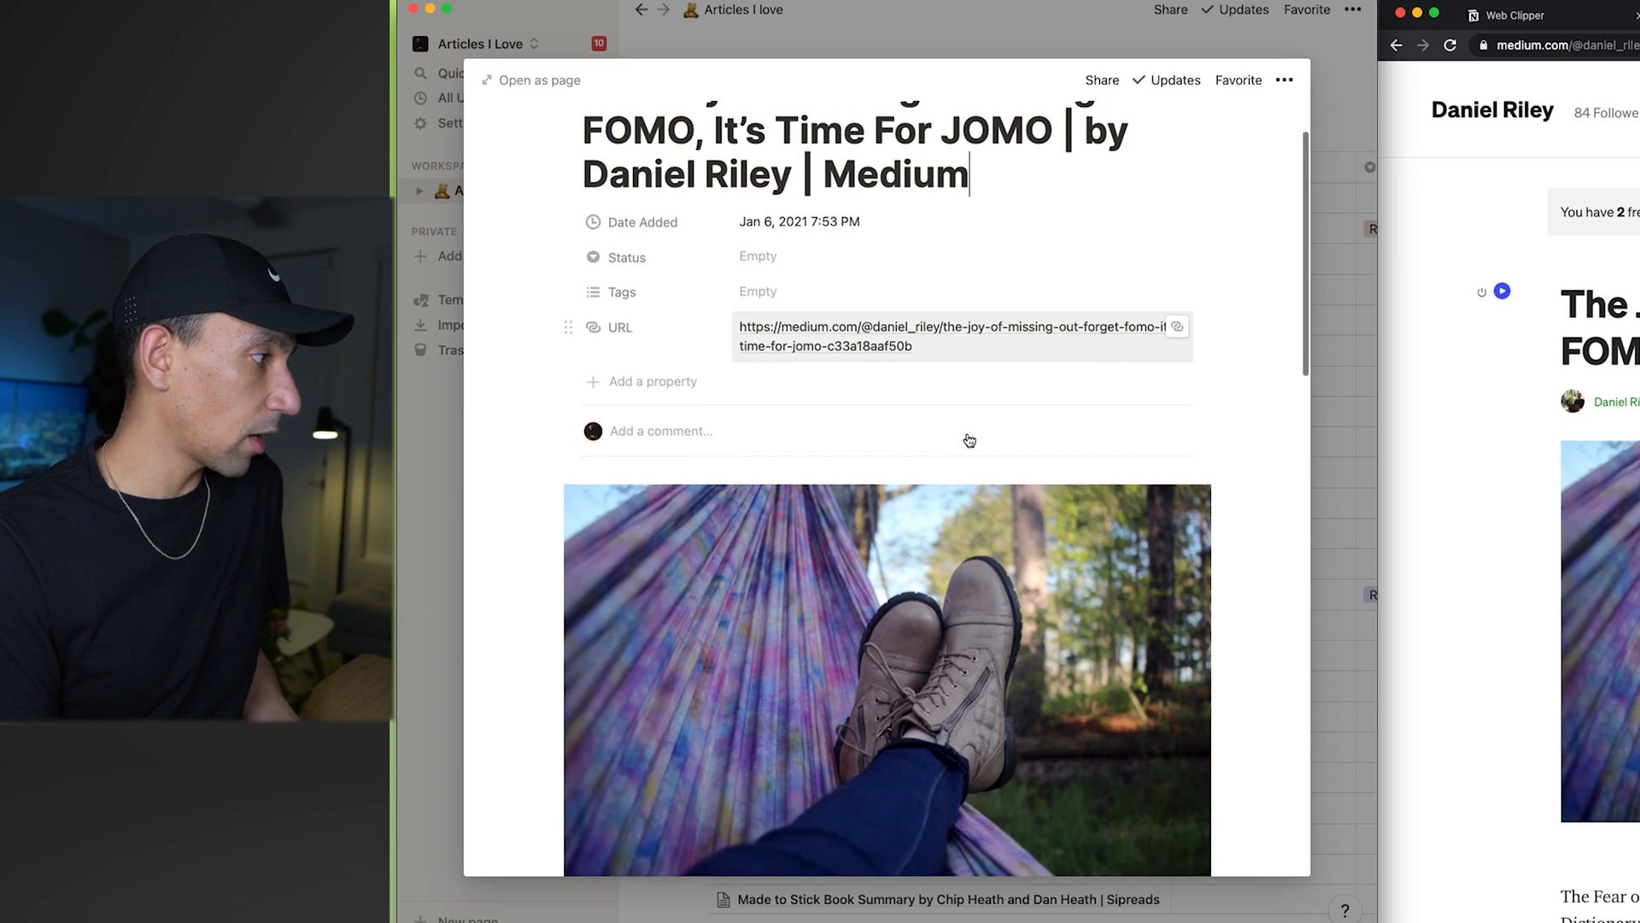
pyautogui.scroll(-3)
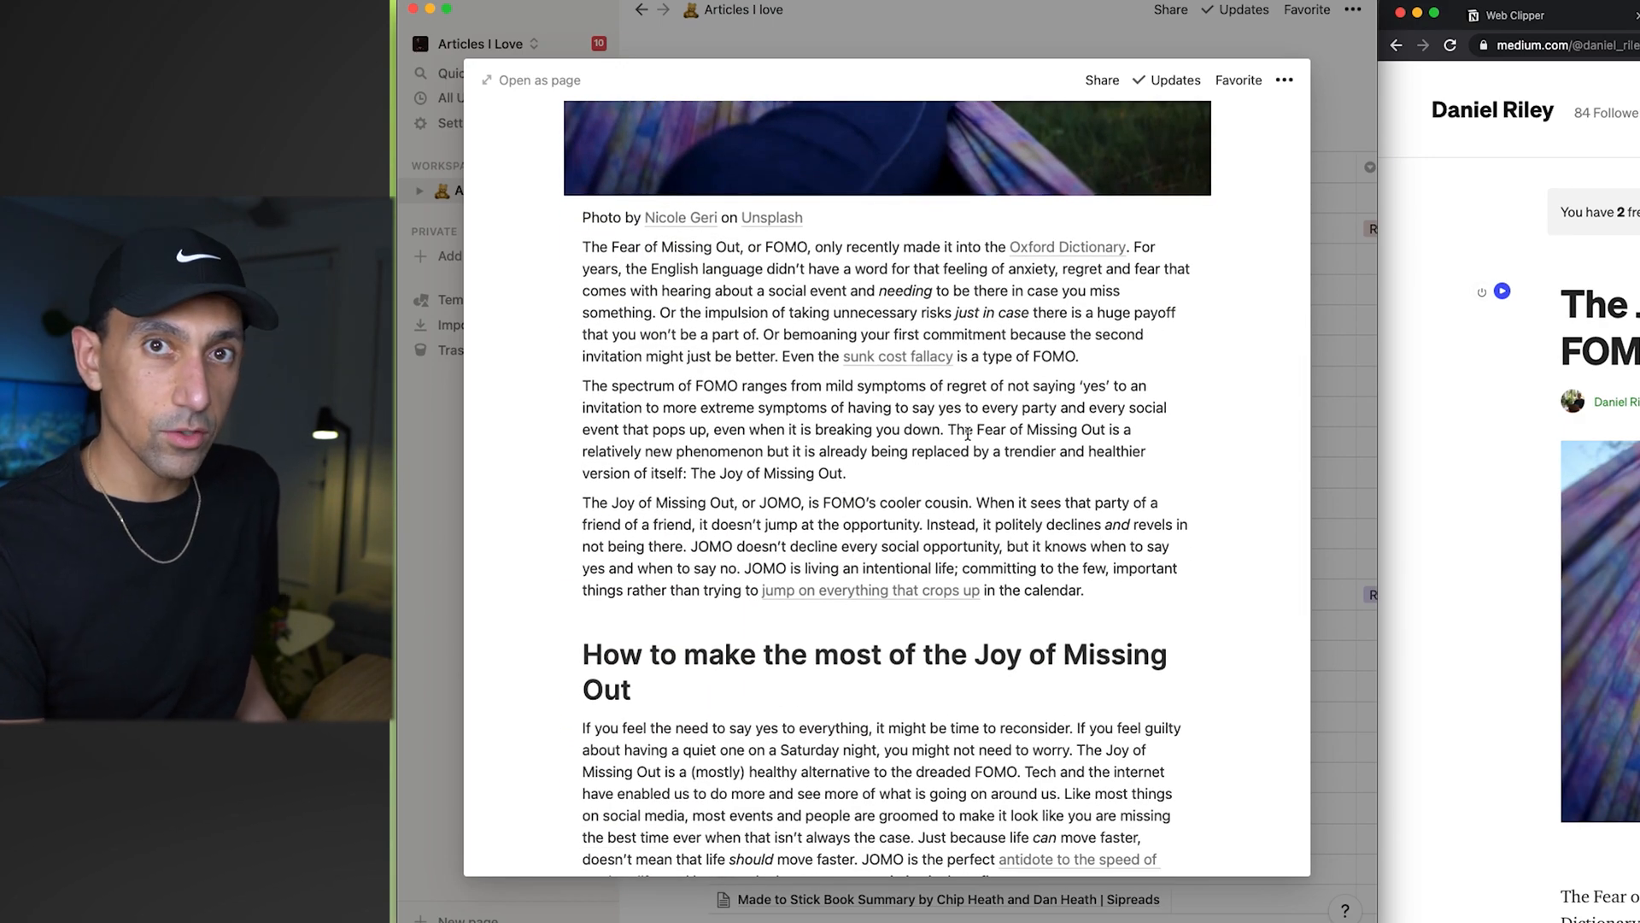
pyautogui.scroll(-3)
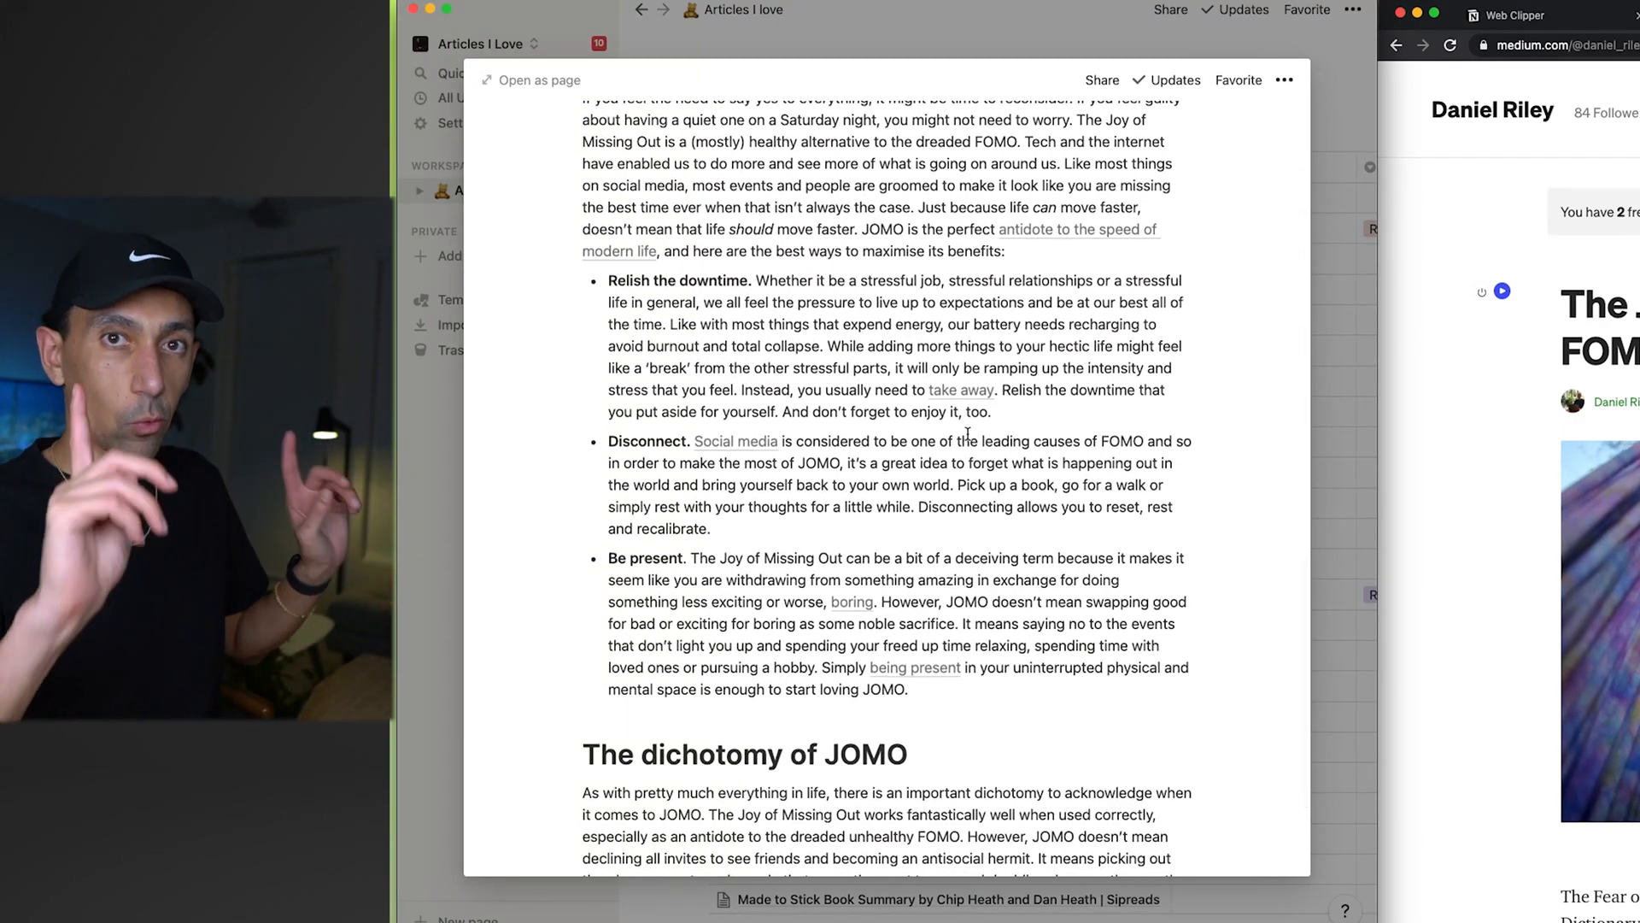
pyautogui.moveTo(1248, 342)
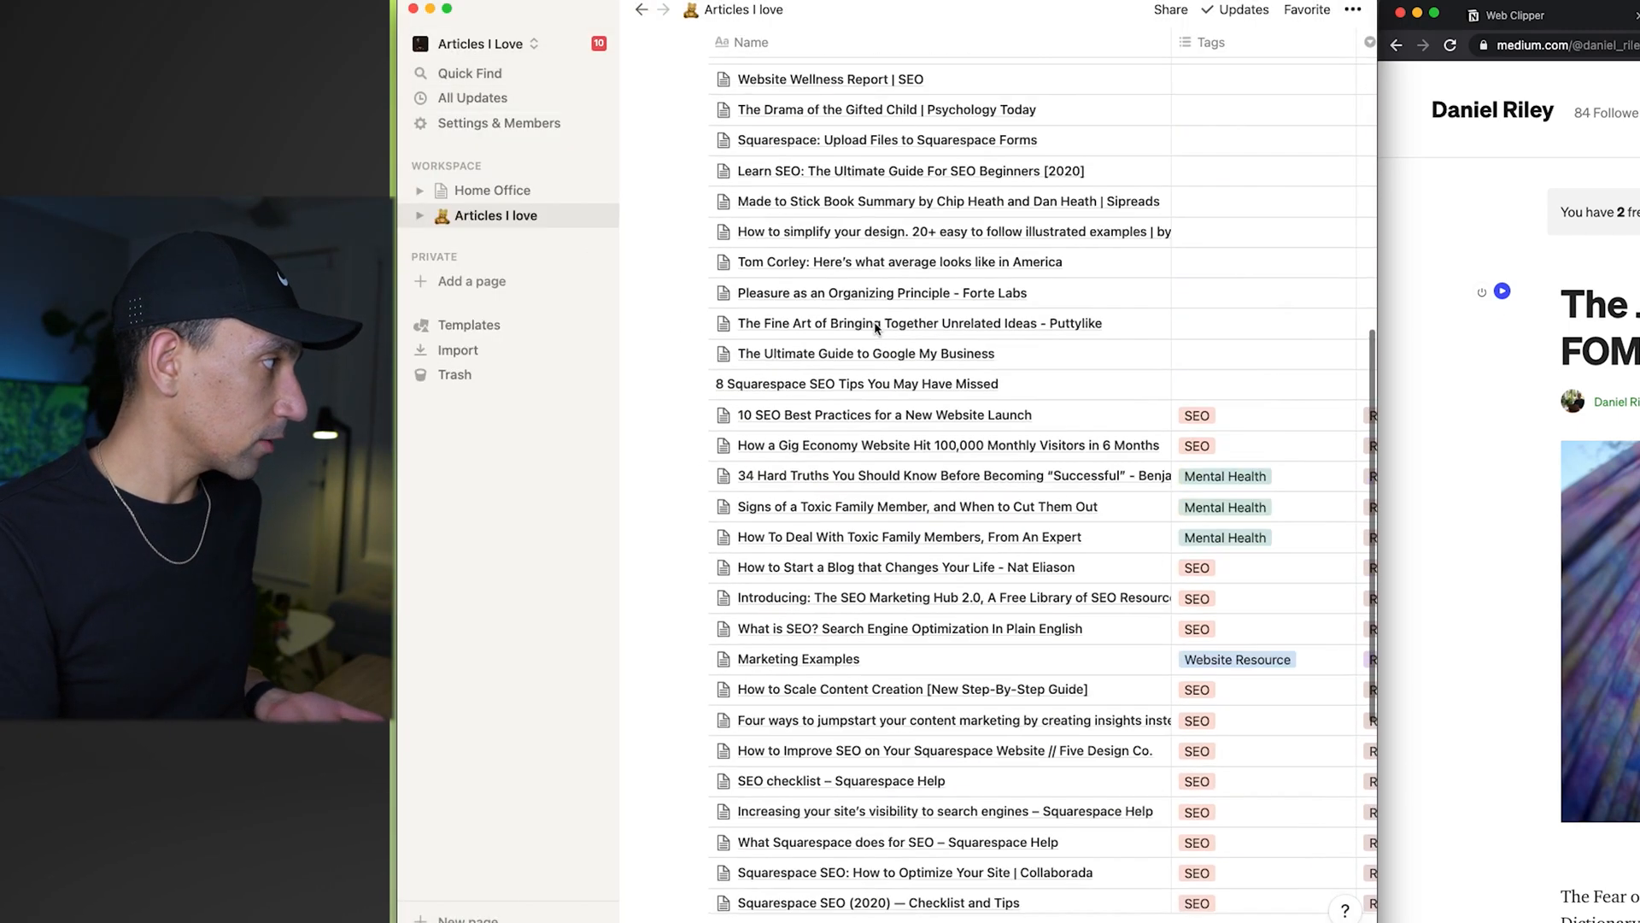
pyautogui.scroll(3)
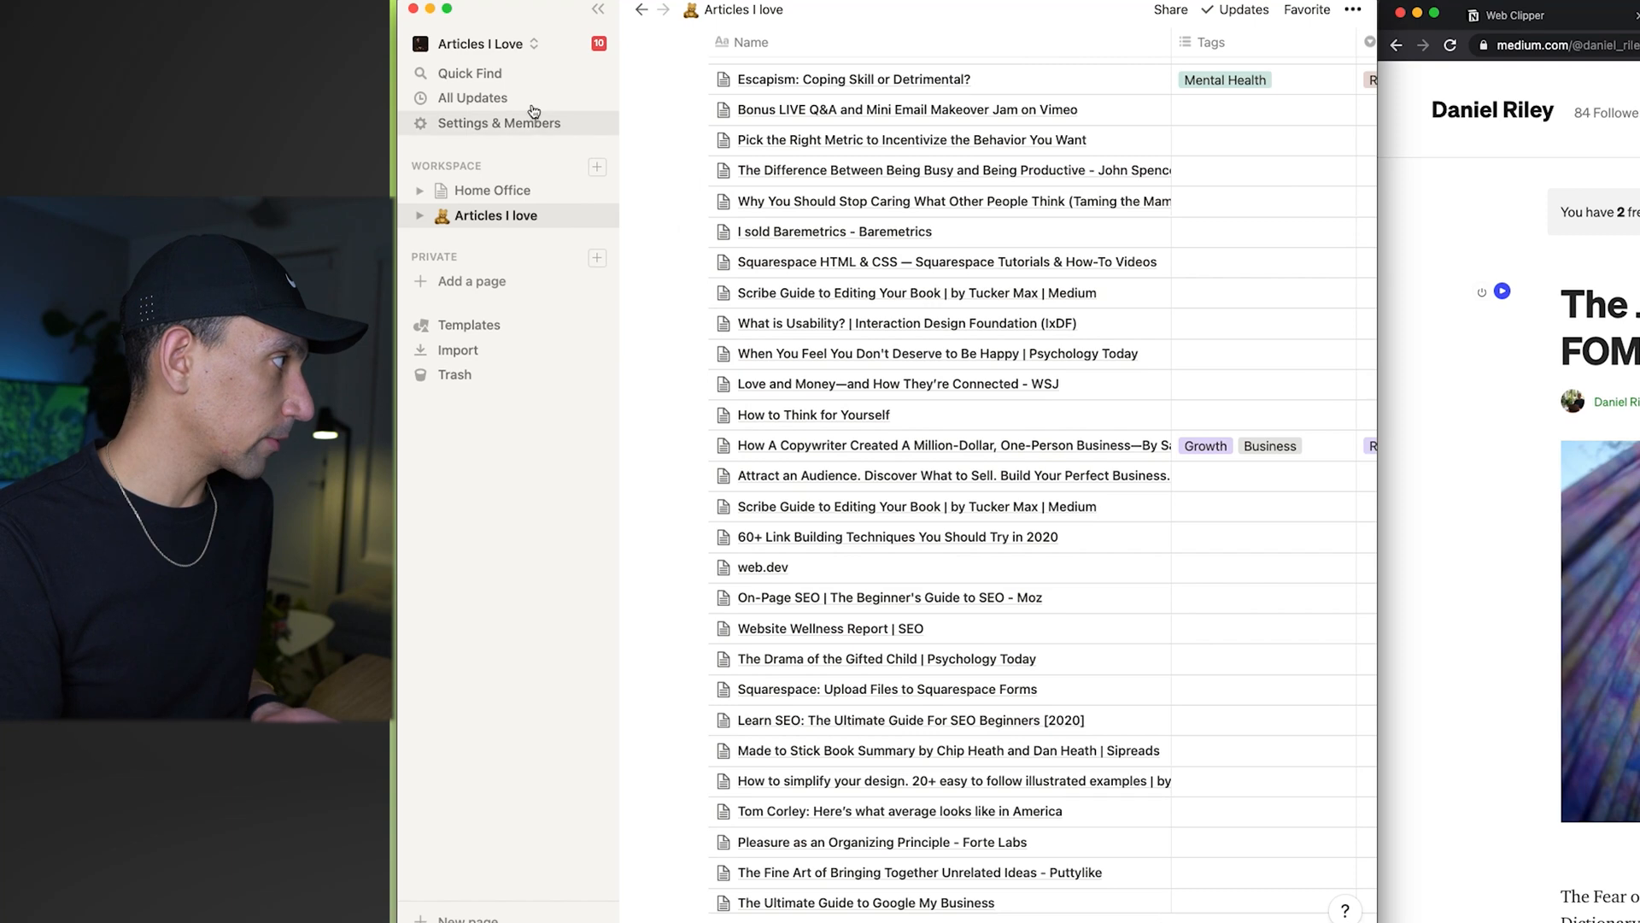
pyautogui.moveTo(471, 72)
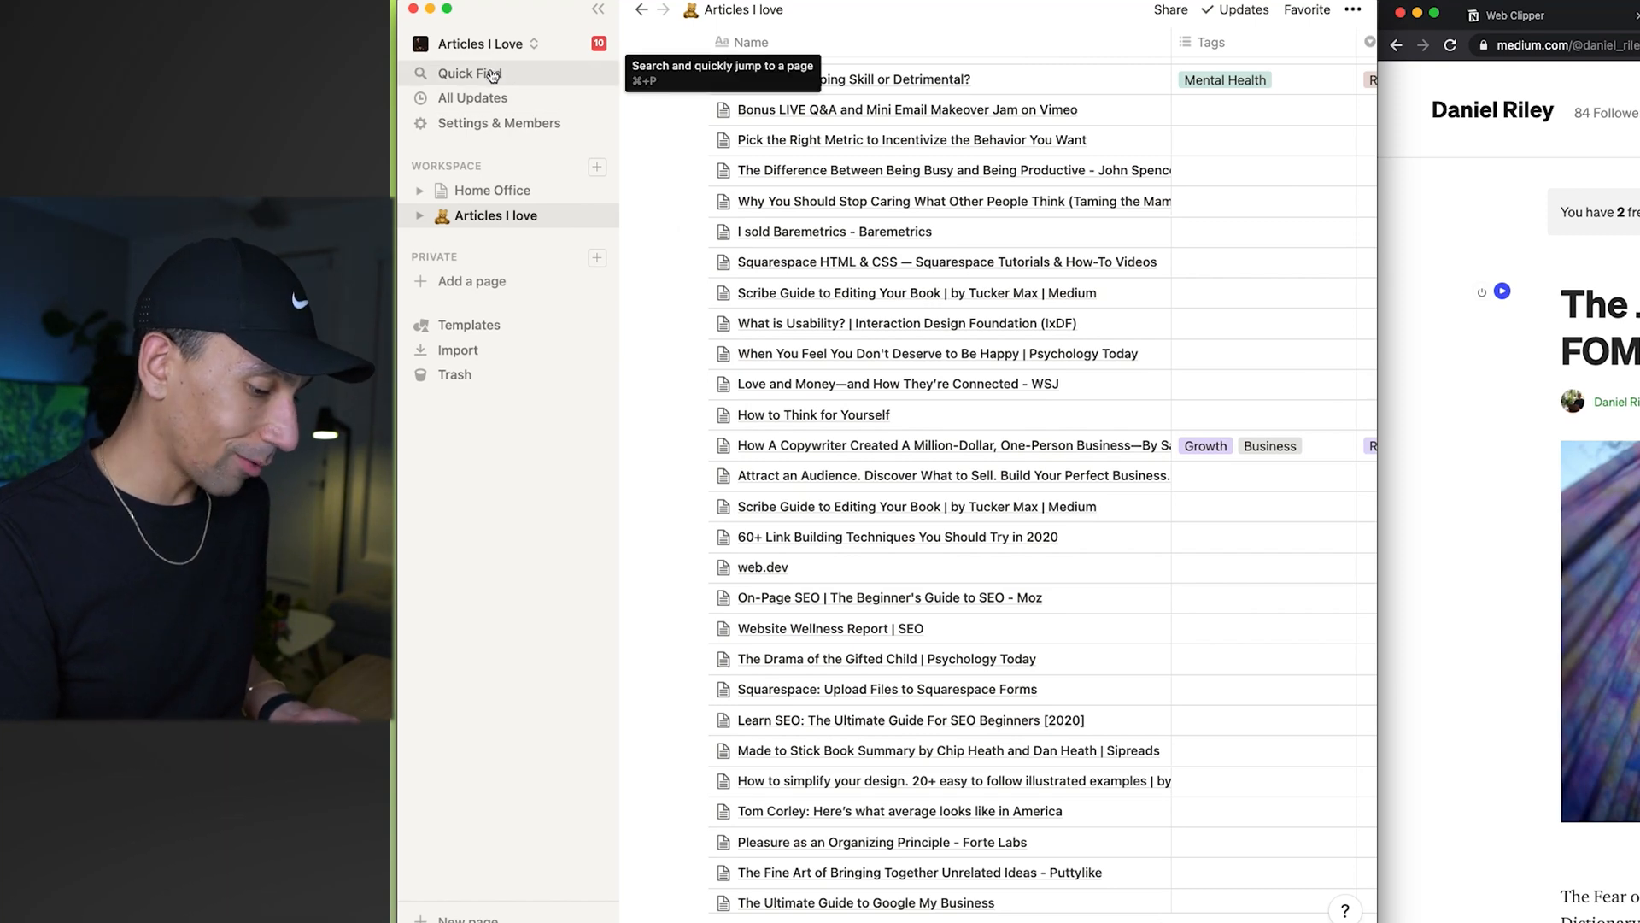
pyautogui.click(465, 72)
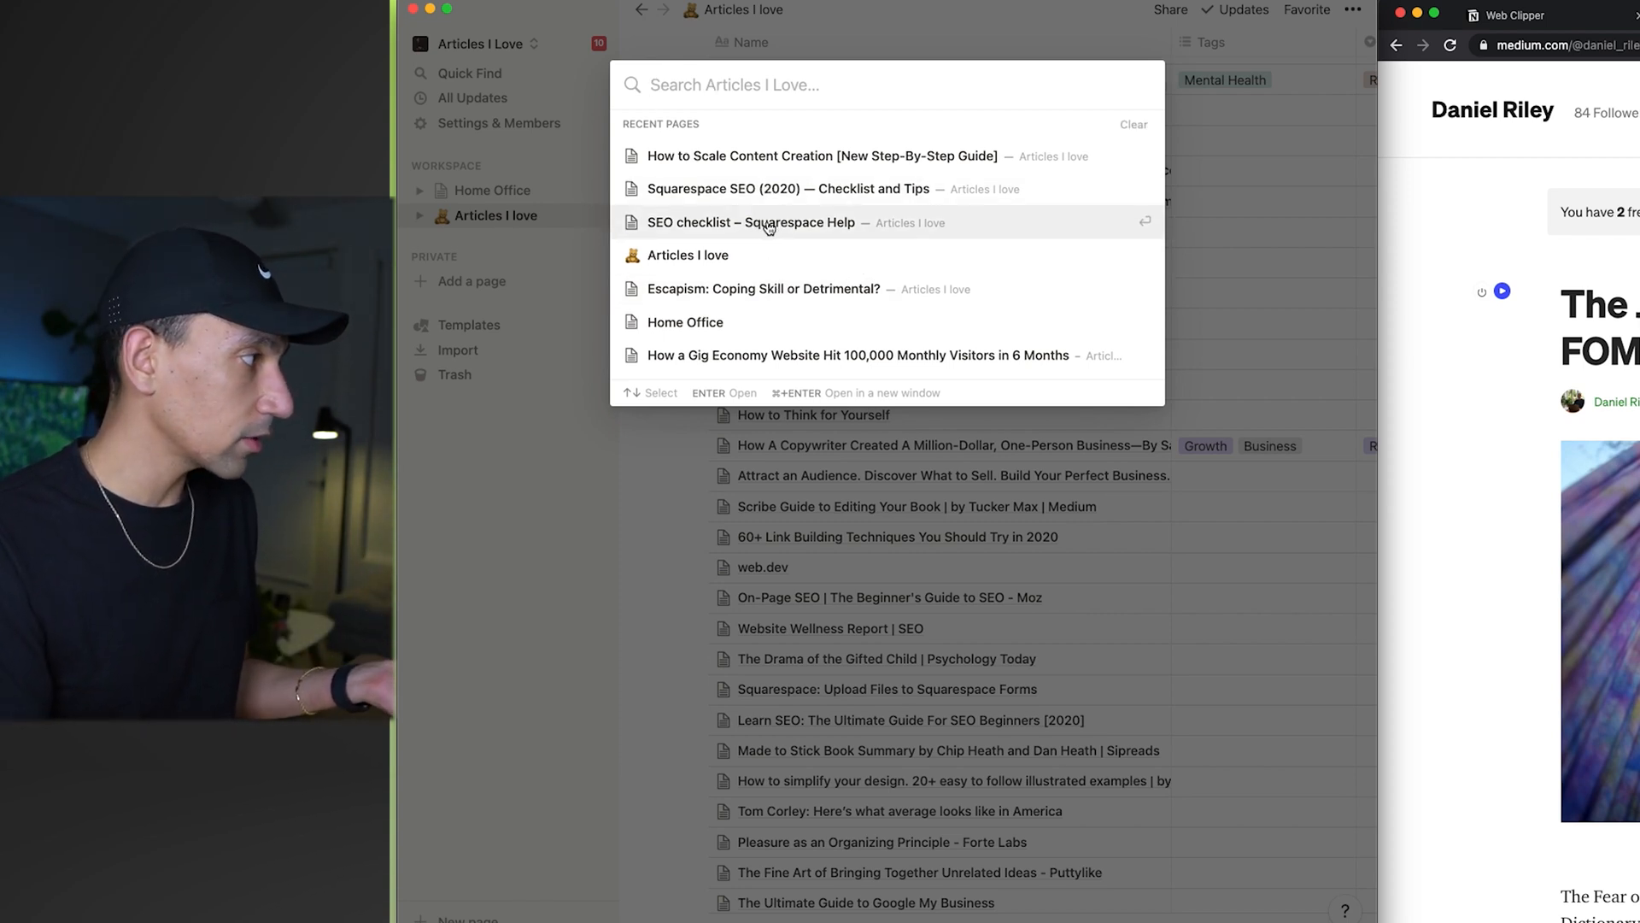
pyautogui.click(750, 222)
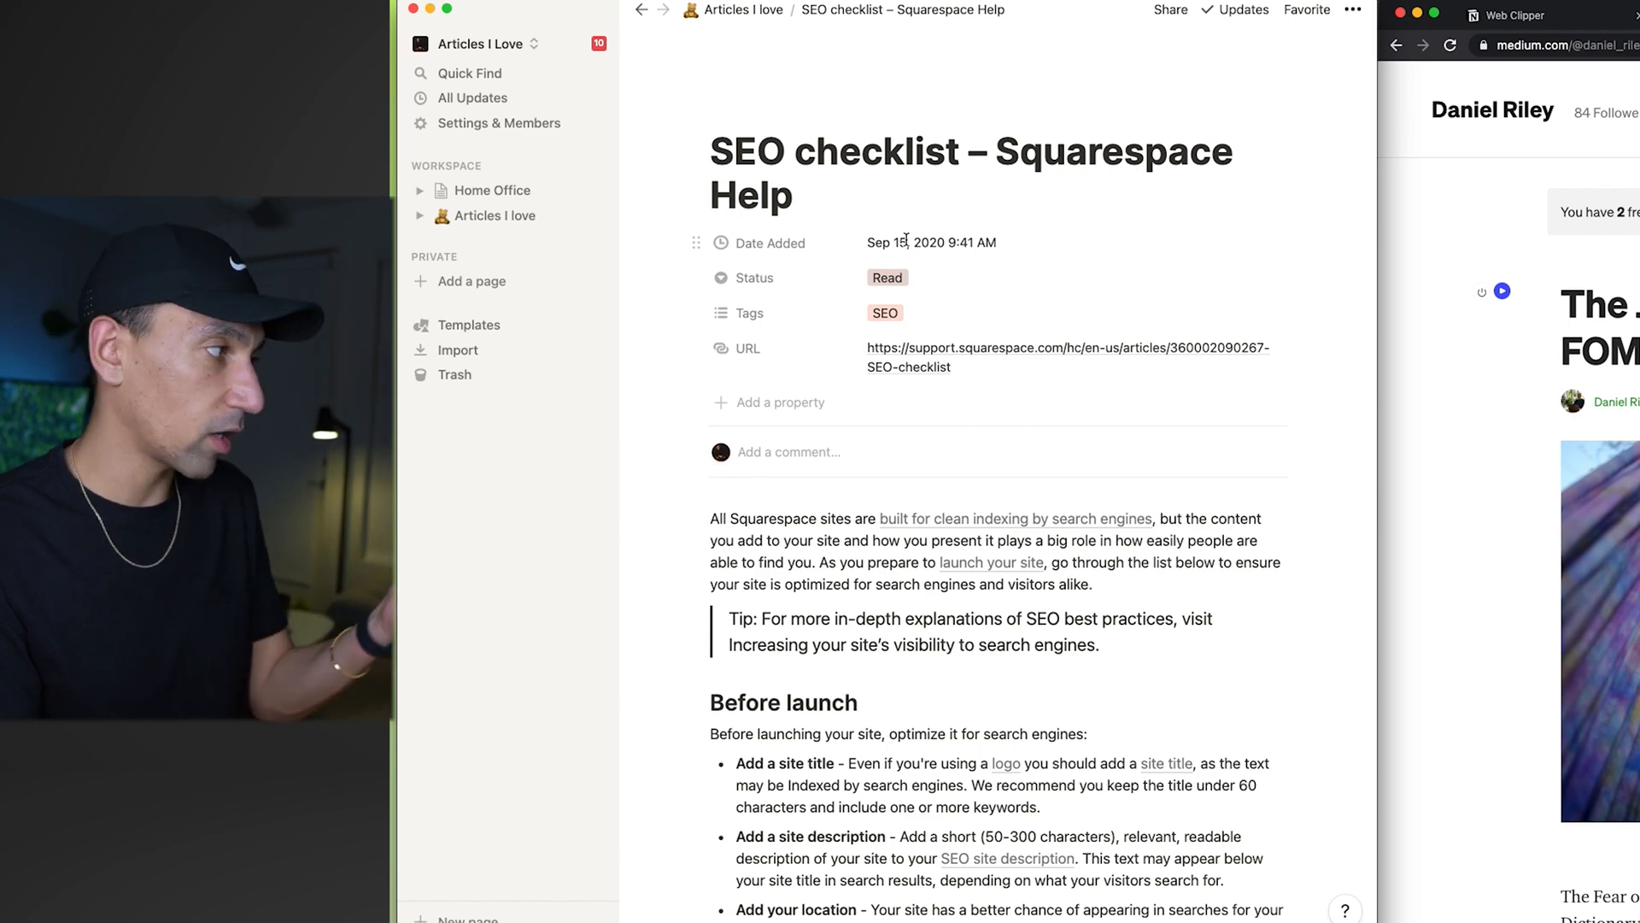
pyautogui.scroll(-3)
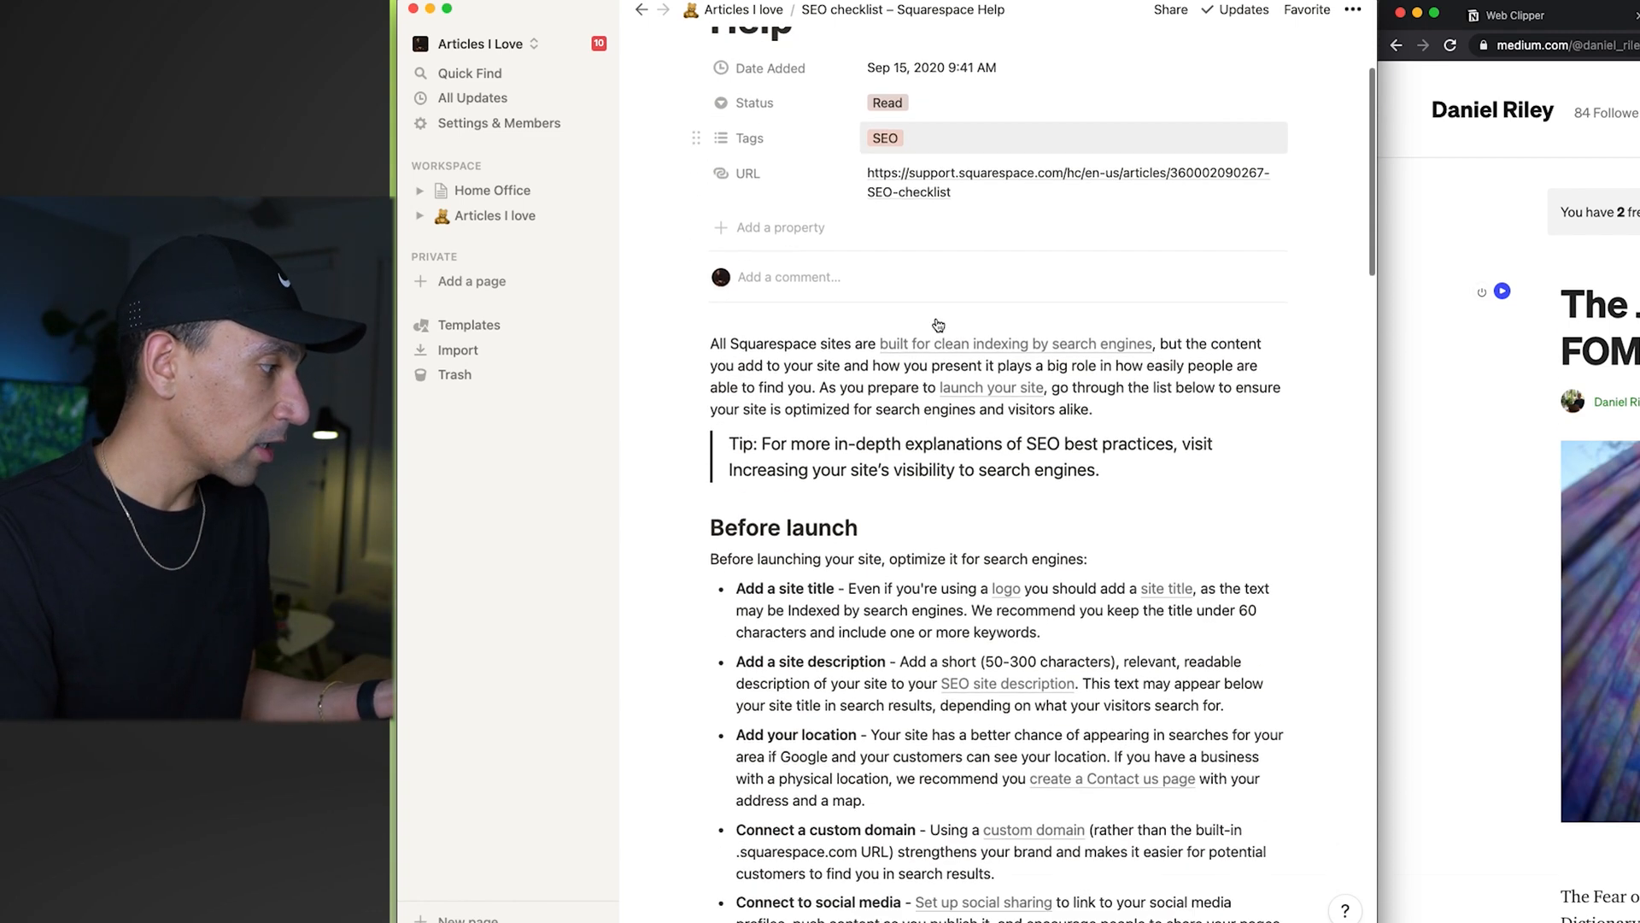
pyautogui.scroll(-3)
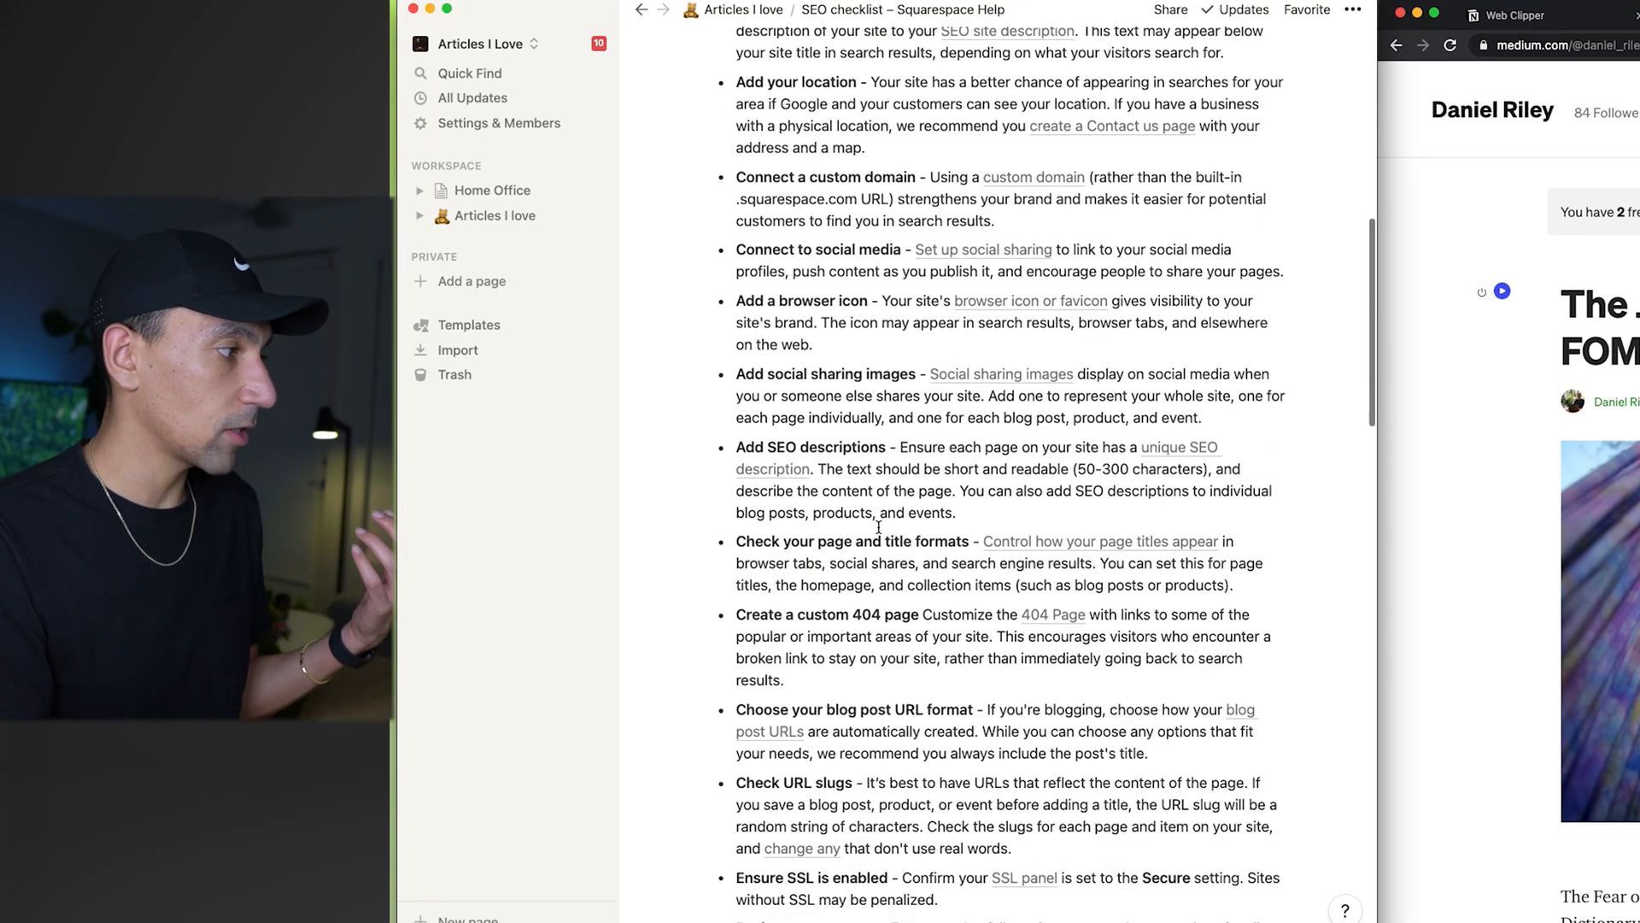
pyautogui.scroll(-3)
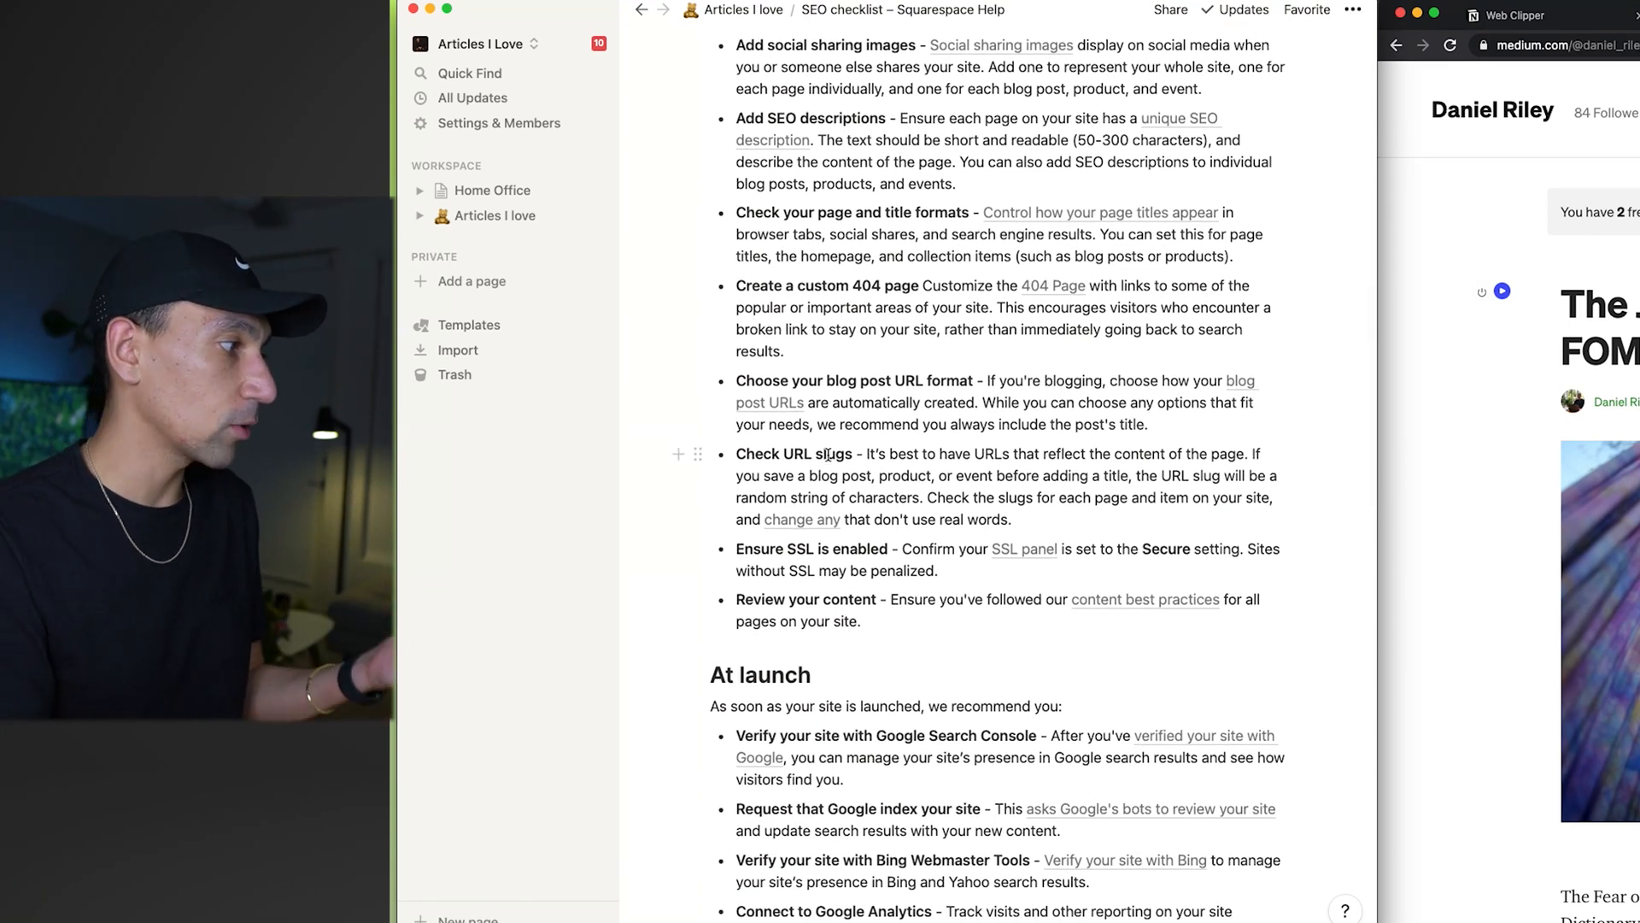
pyautogui.moveTo(803, 519)
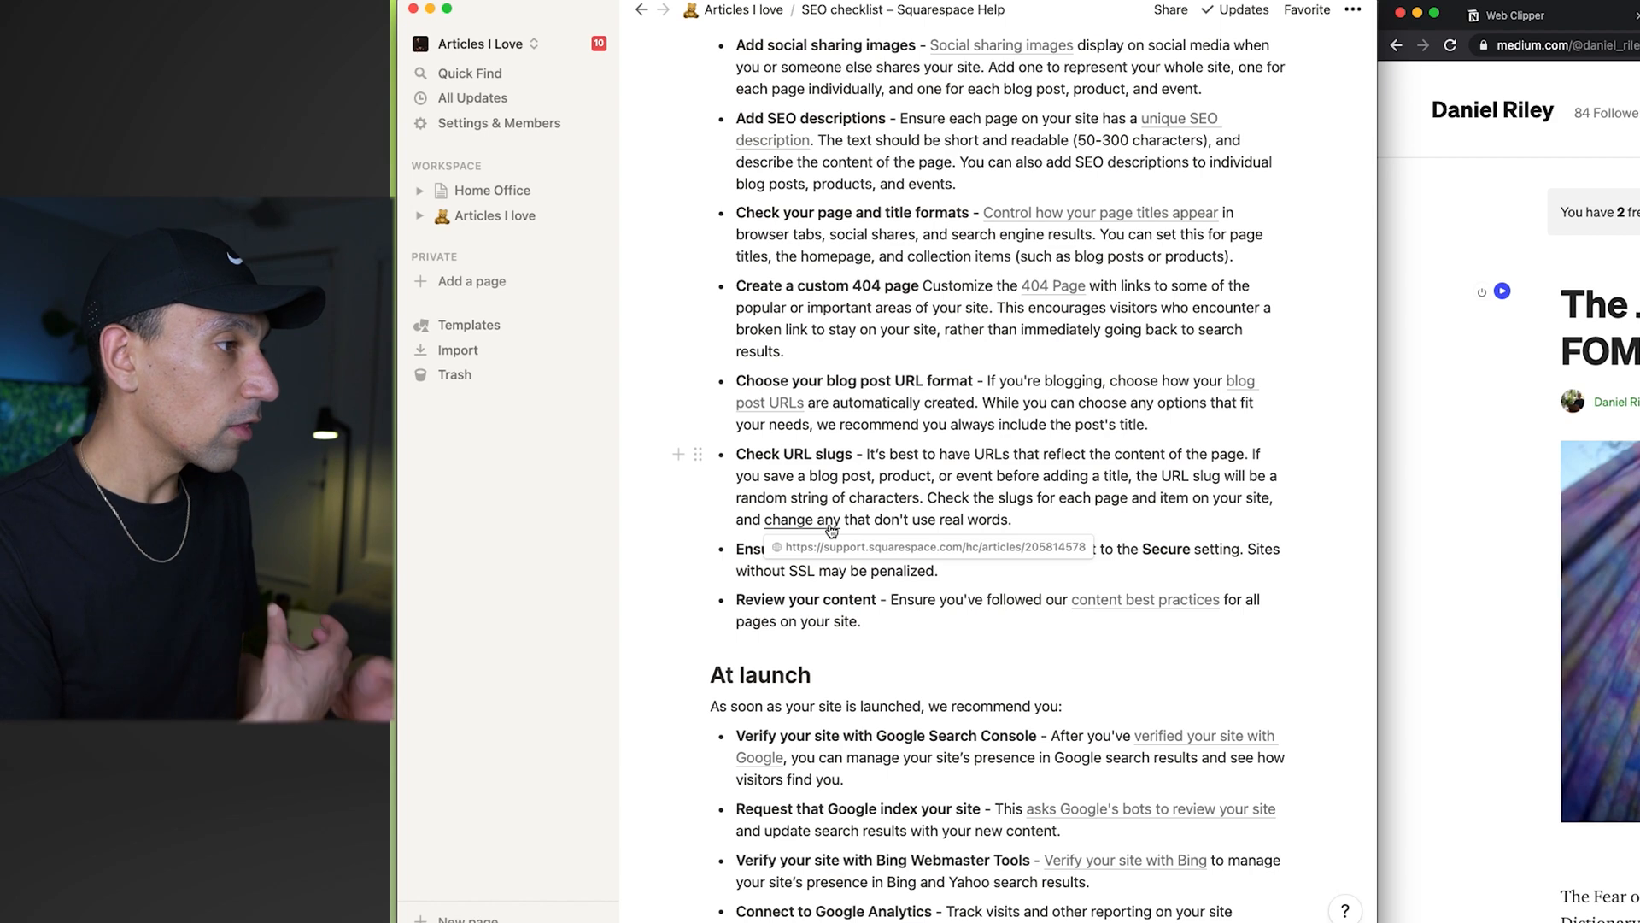
pyautogui.moveTo(1182, 413)
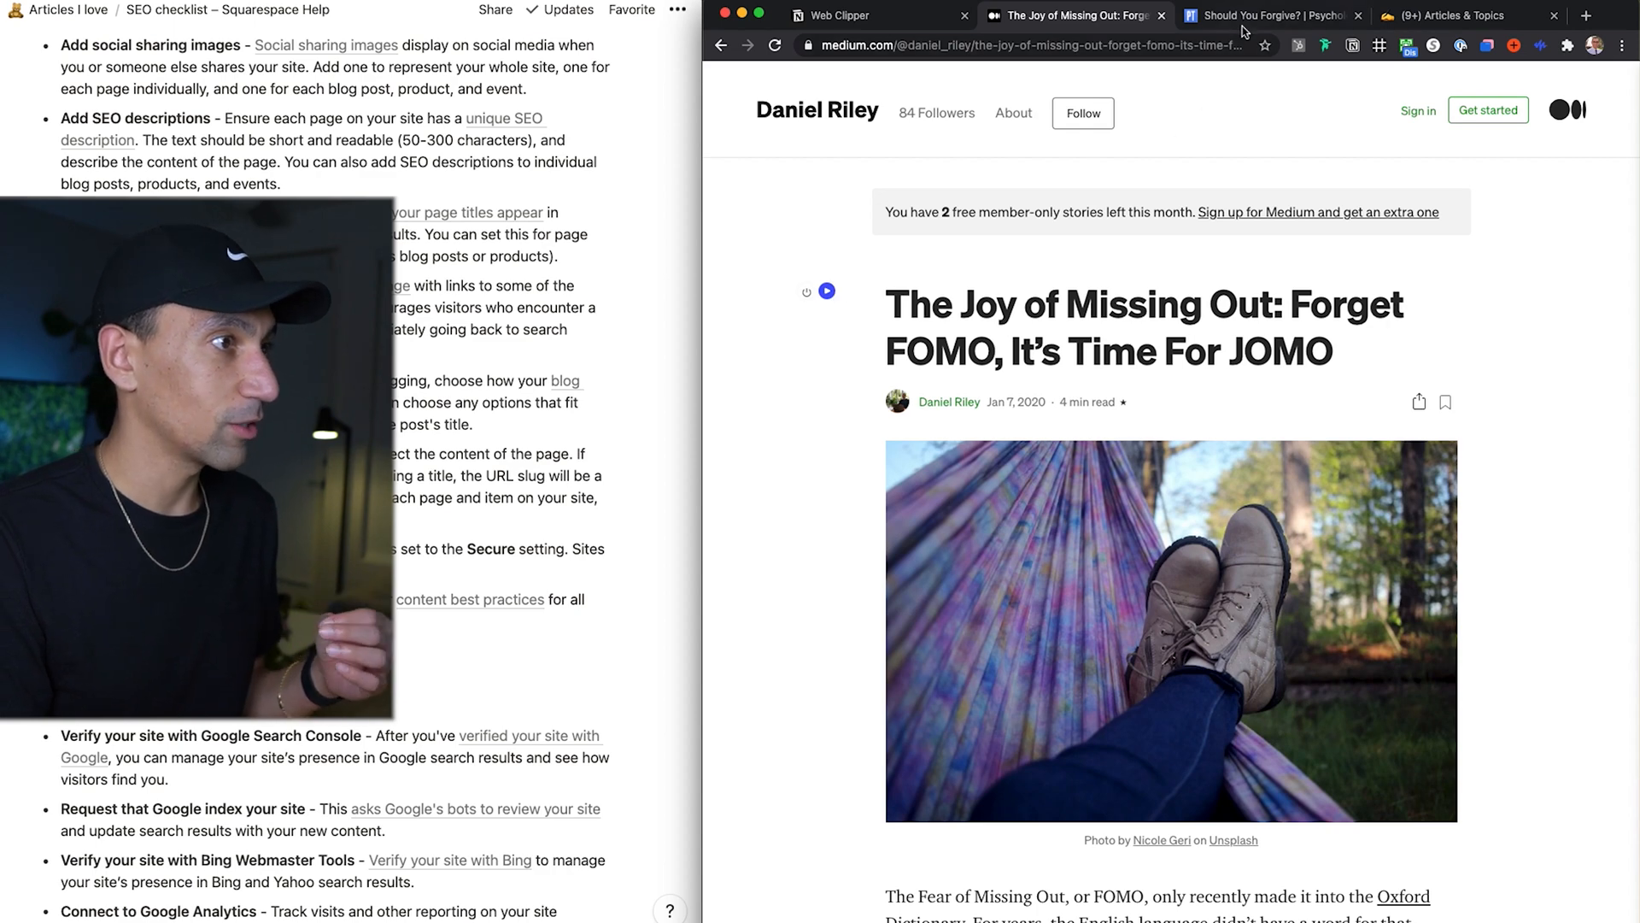
# Step: From the Psychology Today home page, bring up the 6 New Ideas From Psychology article
pyautogui.click(1269, 15)
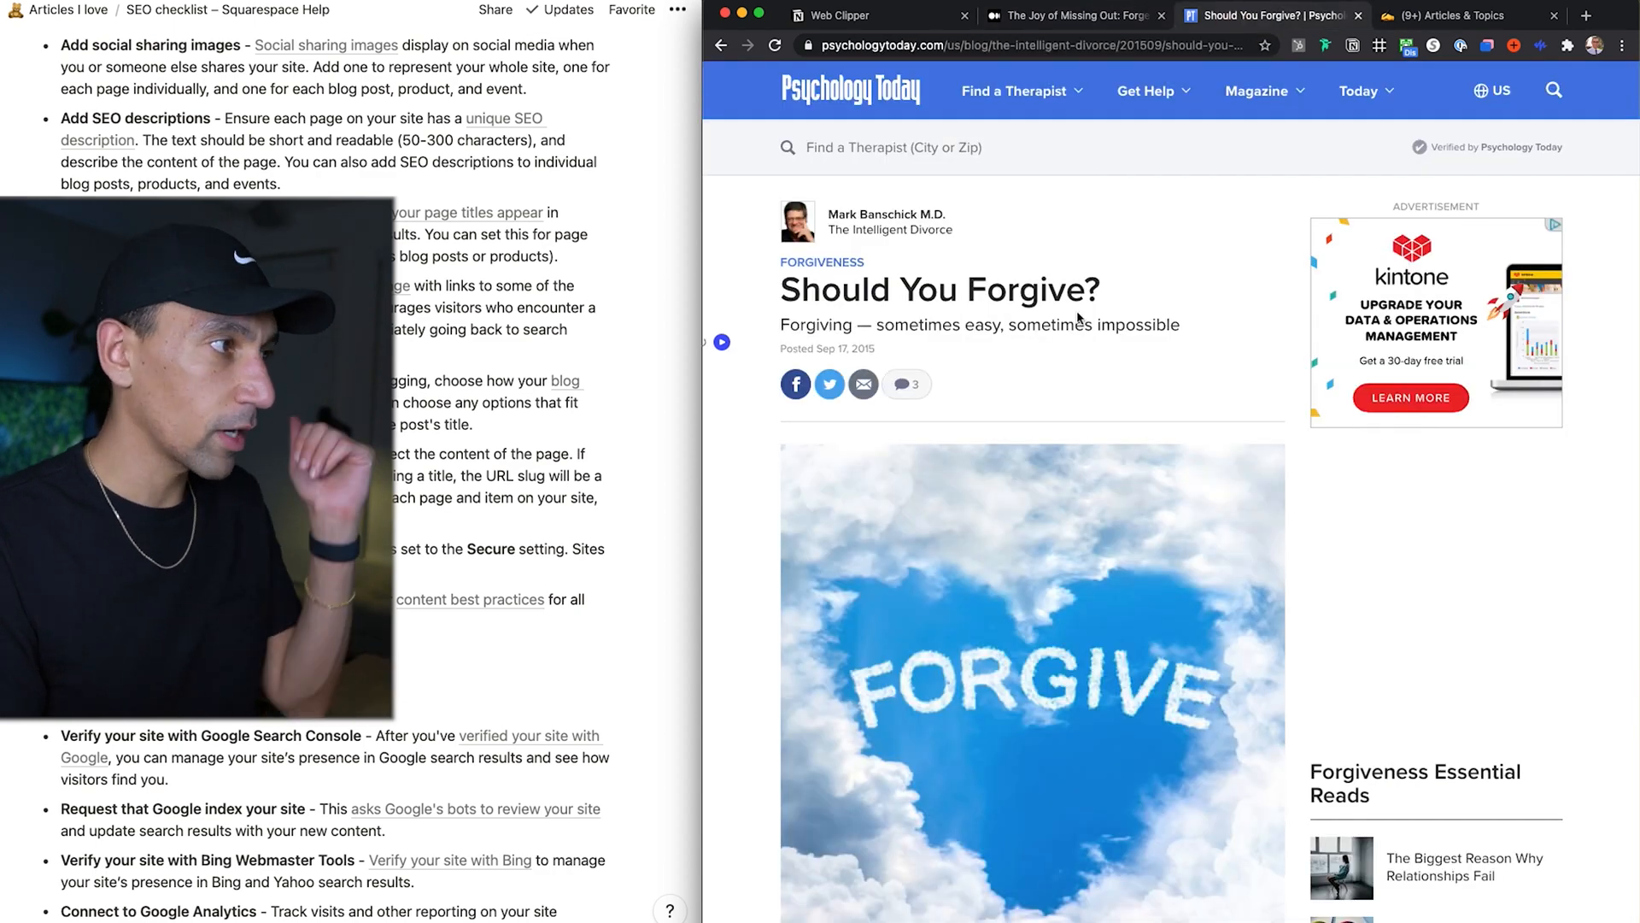
pyautogui.click(849, 90)
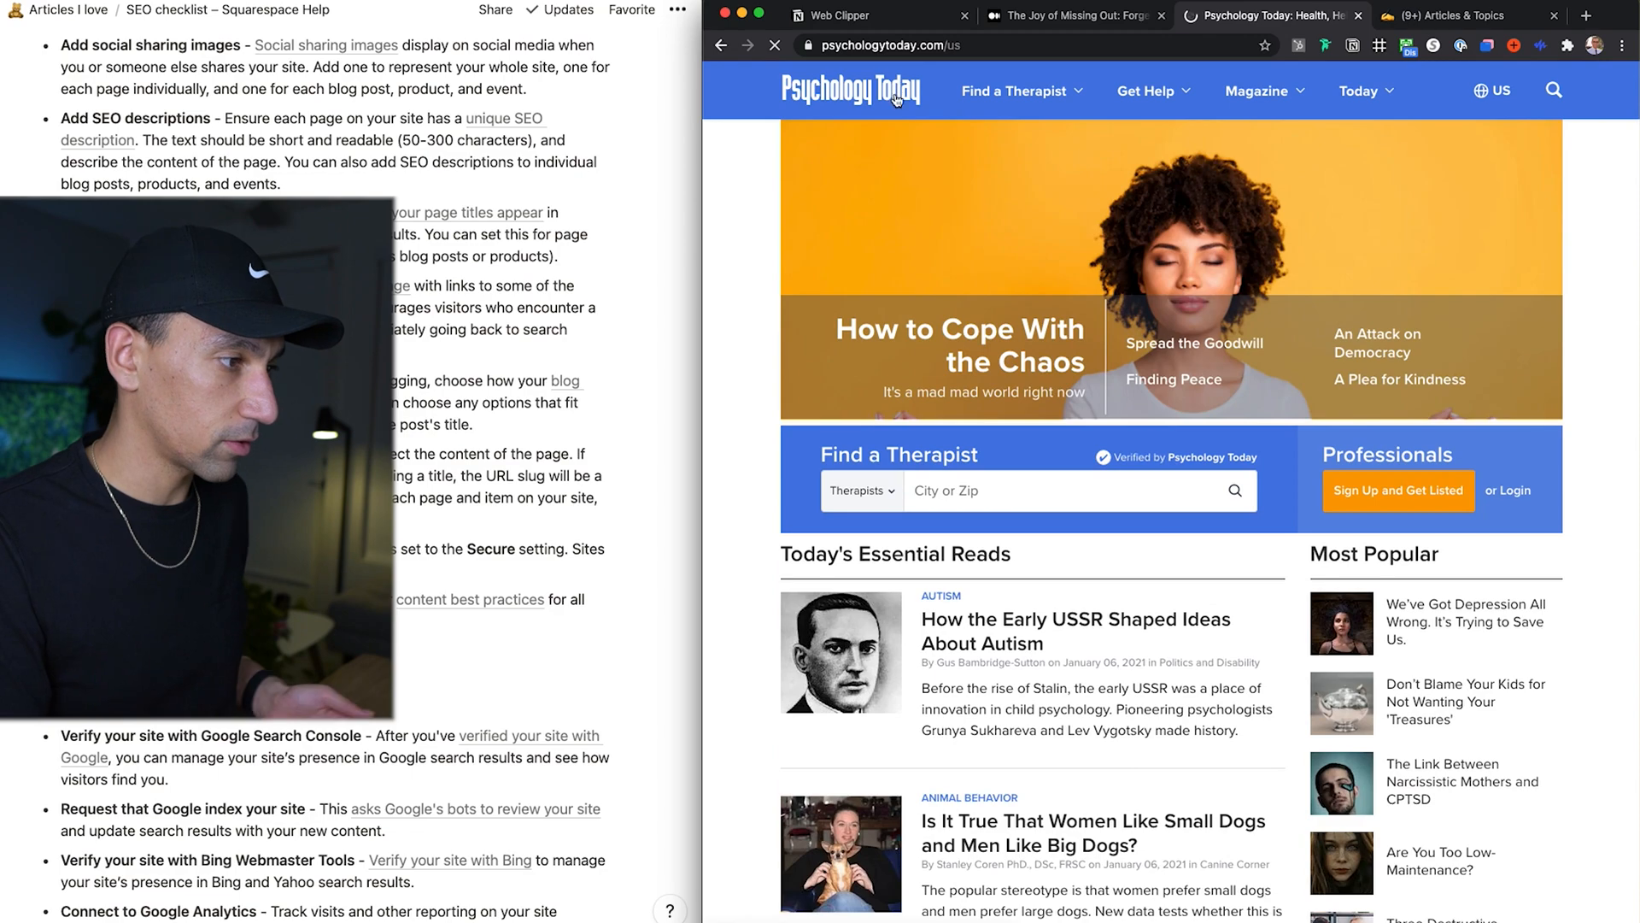
pyautogui.scroll(-3)
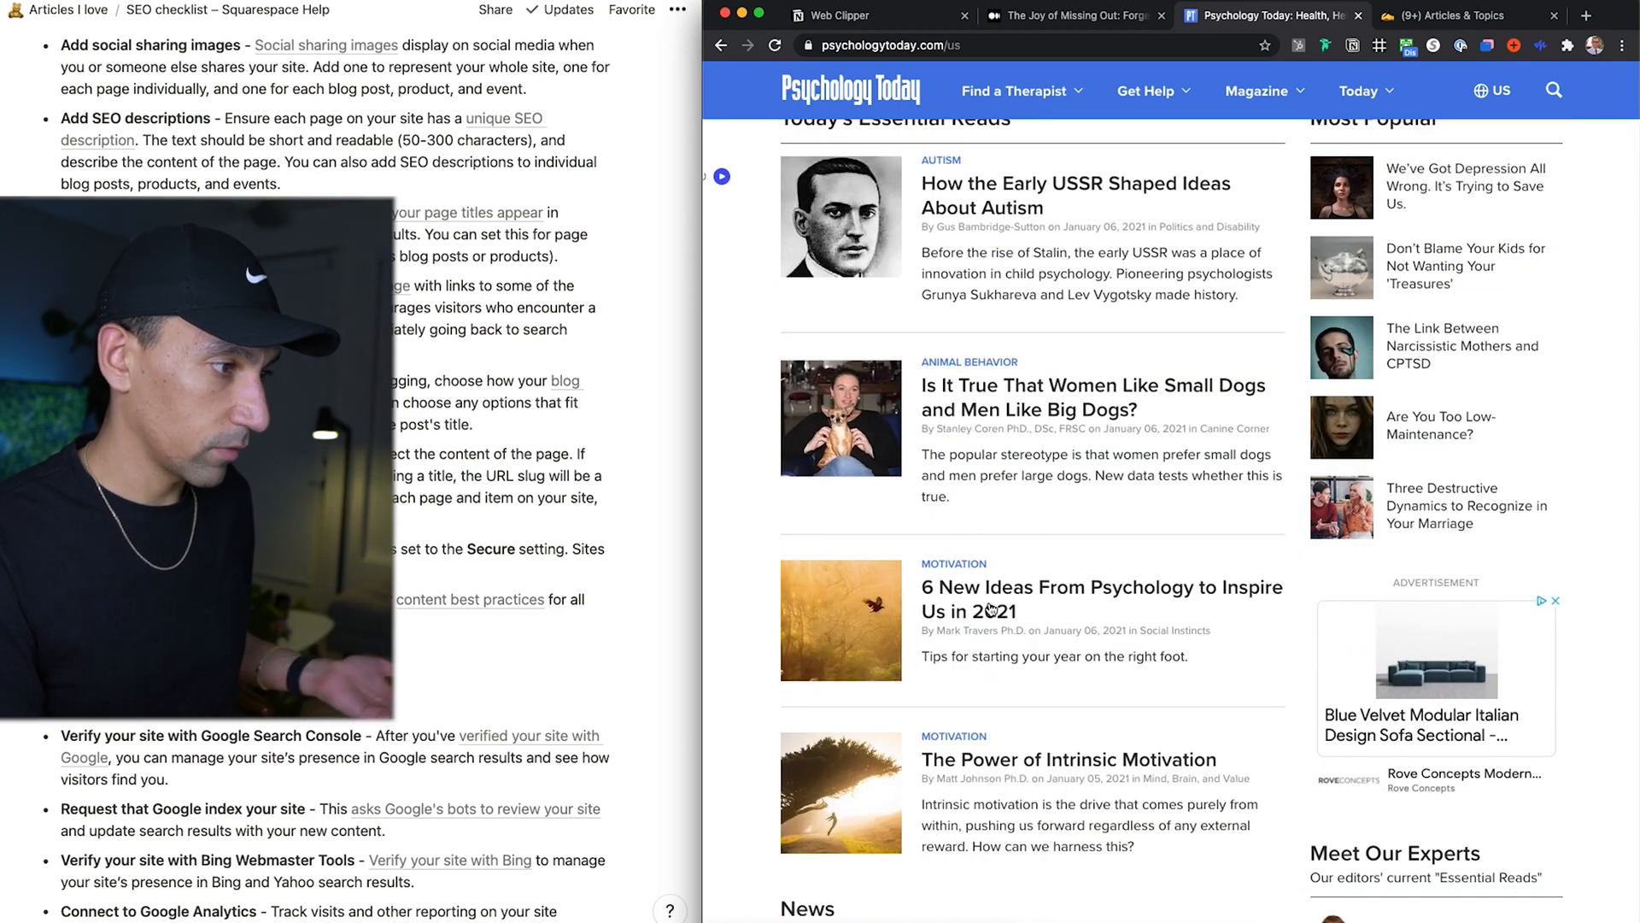
pyautogui.click(1100, 598)
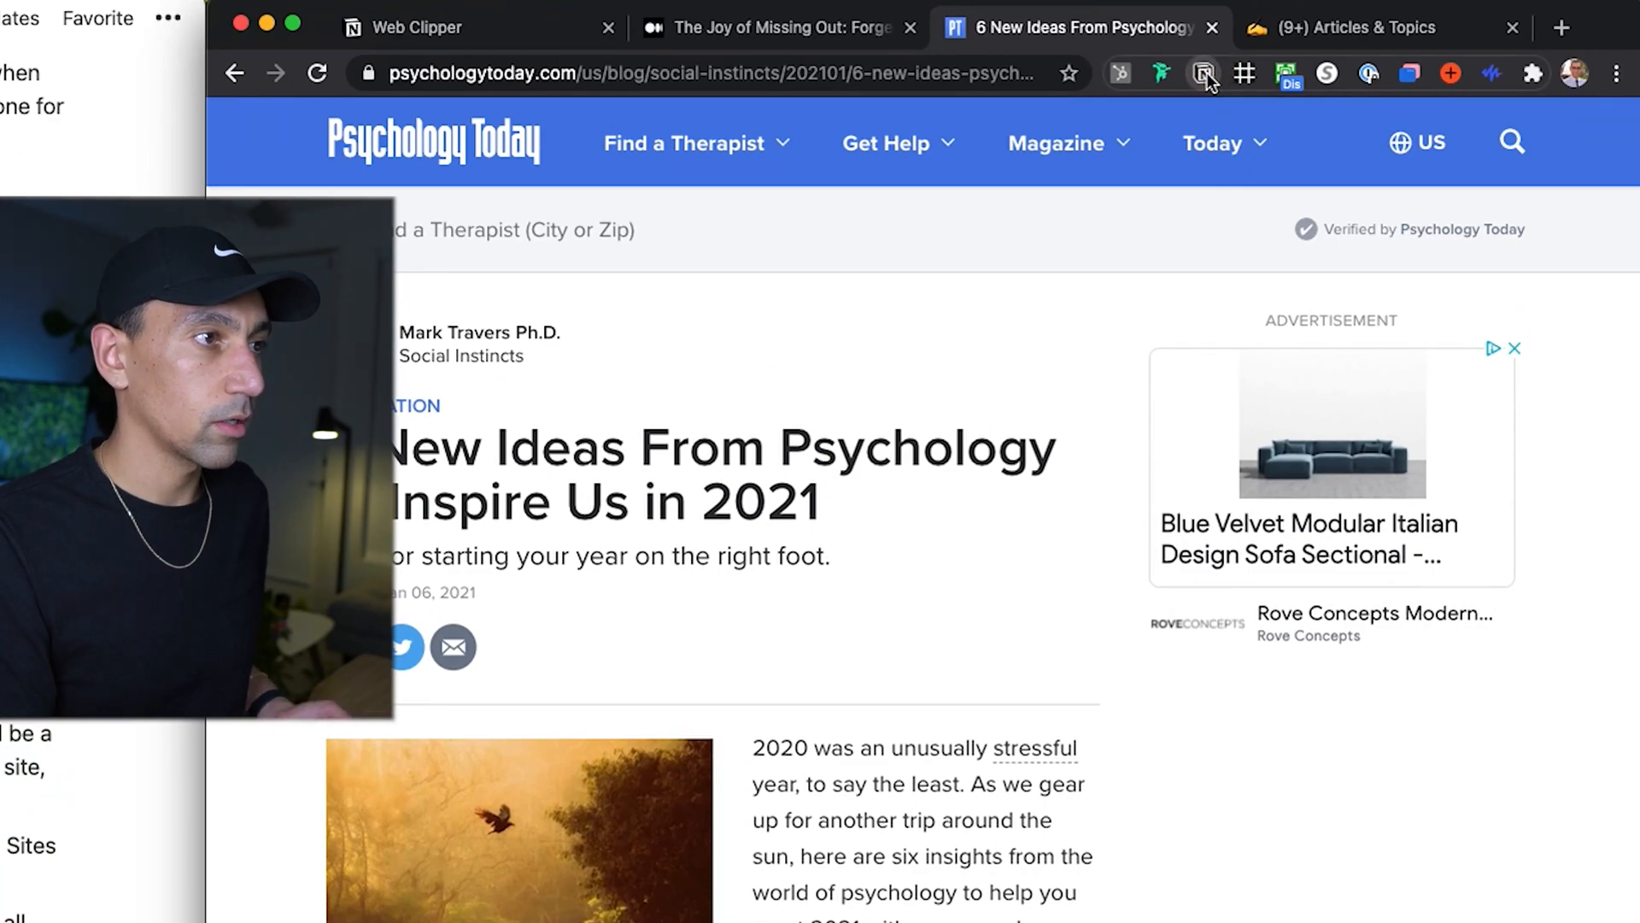
# Step: Clip the 6 New Ideas article into Articles I love with the Notion Web Clipper
pyautogui.click(1205, 74)
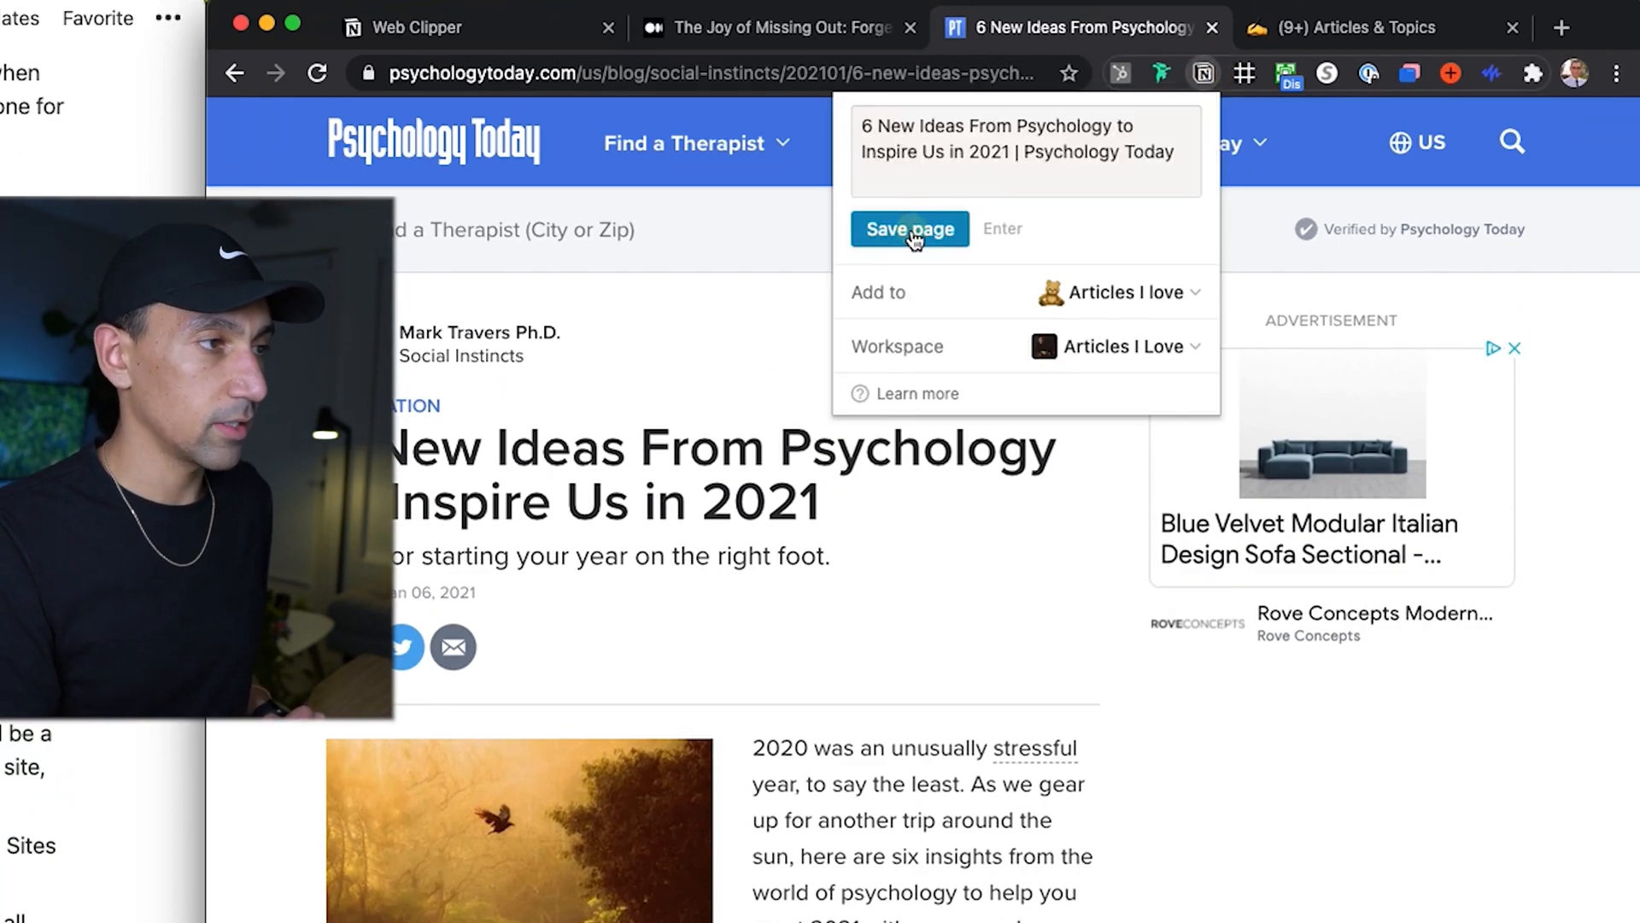
pyautogui.click(907, 229)
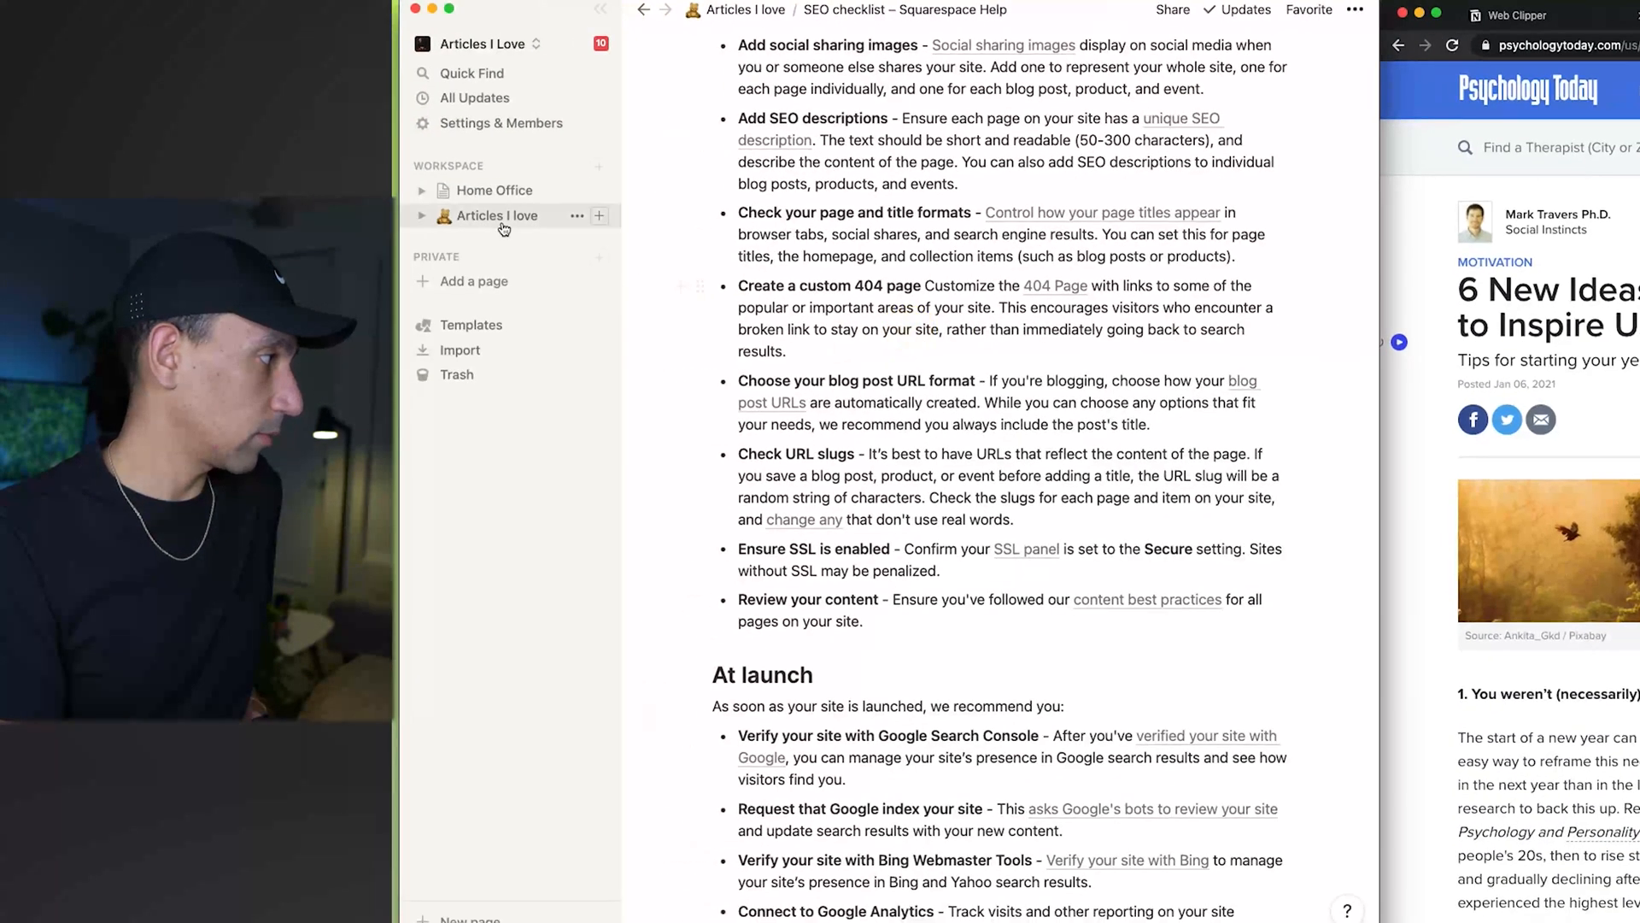
# Step: Open the top-row 6 New Ideas From Psychology entry as a page and scroll through its clipped text
pyautogui.click(499, 216)
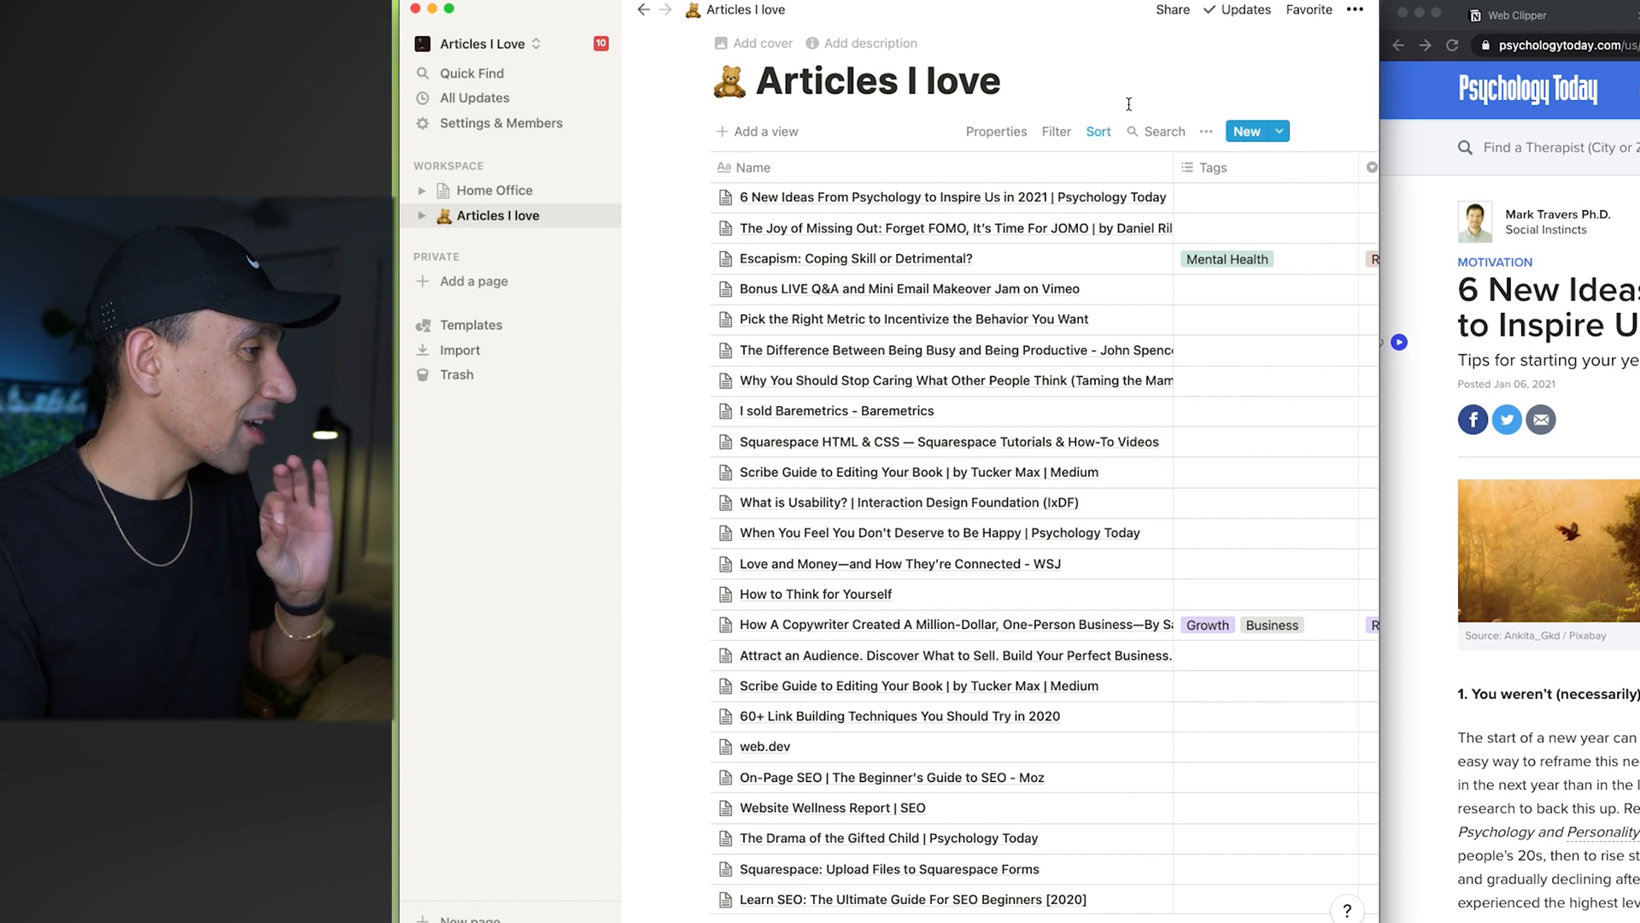
pyautogui.moveTo(1174, 376)
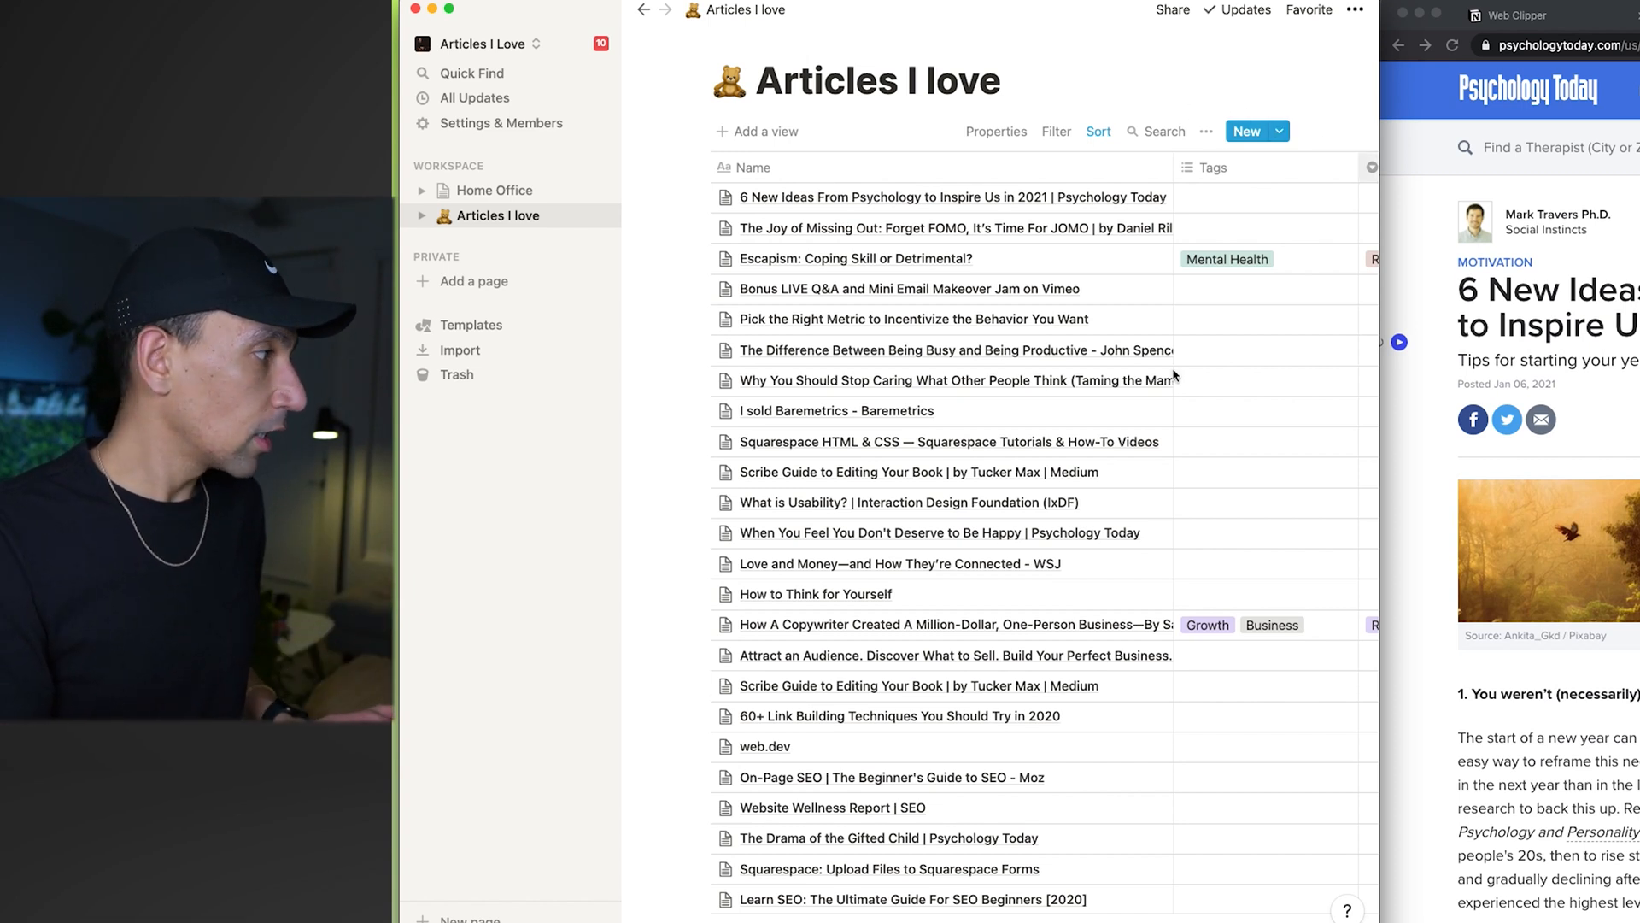
pyautogui.moveTo(1140, 196)
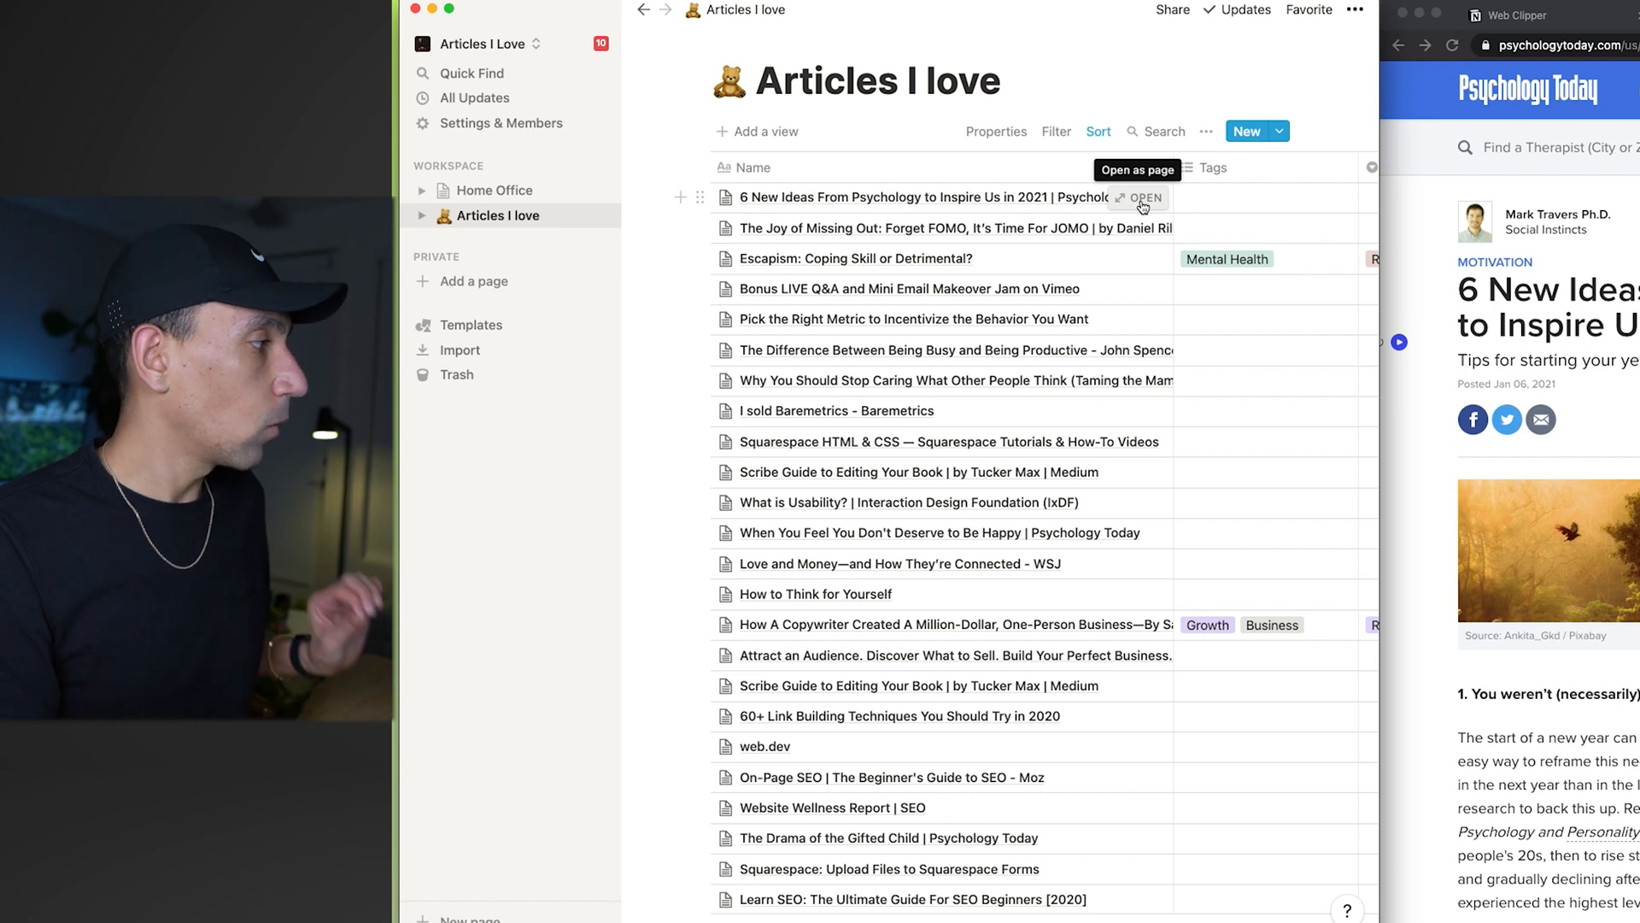
pyautogui.click(1140, 197)
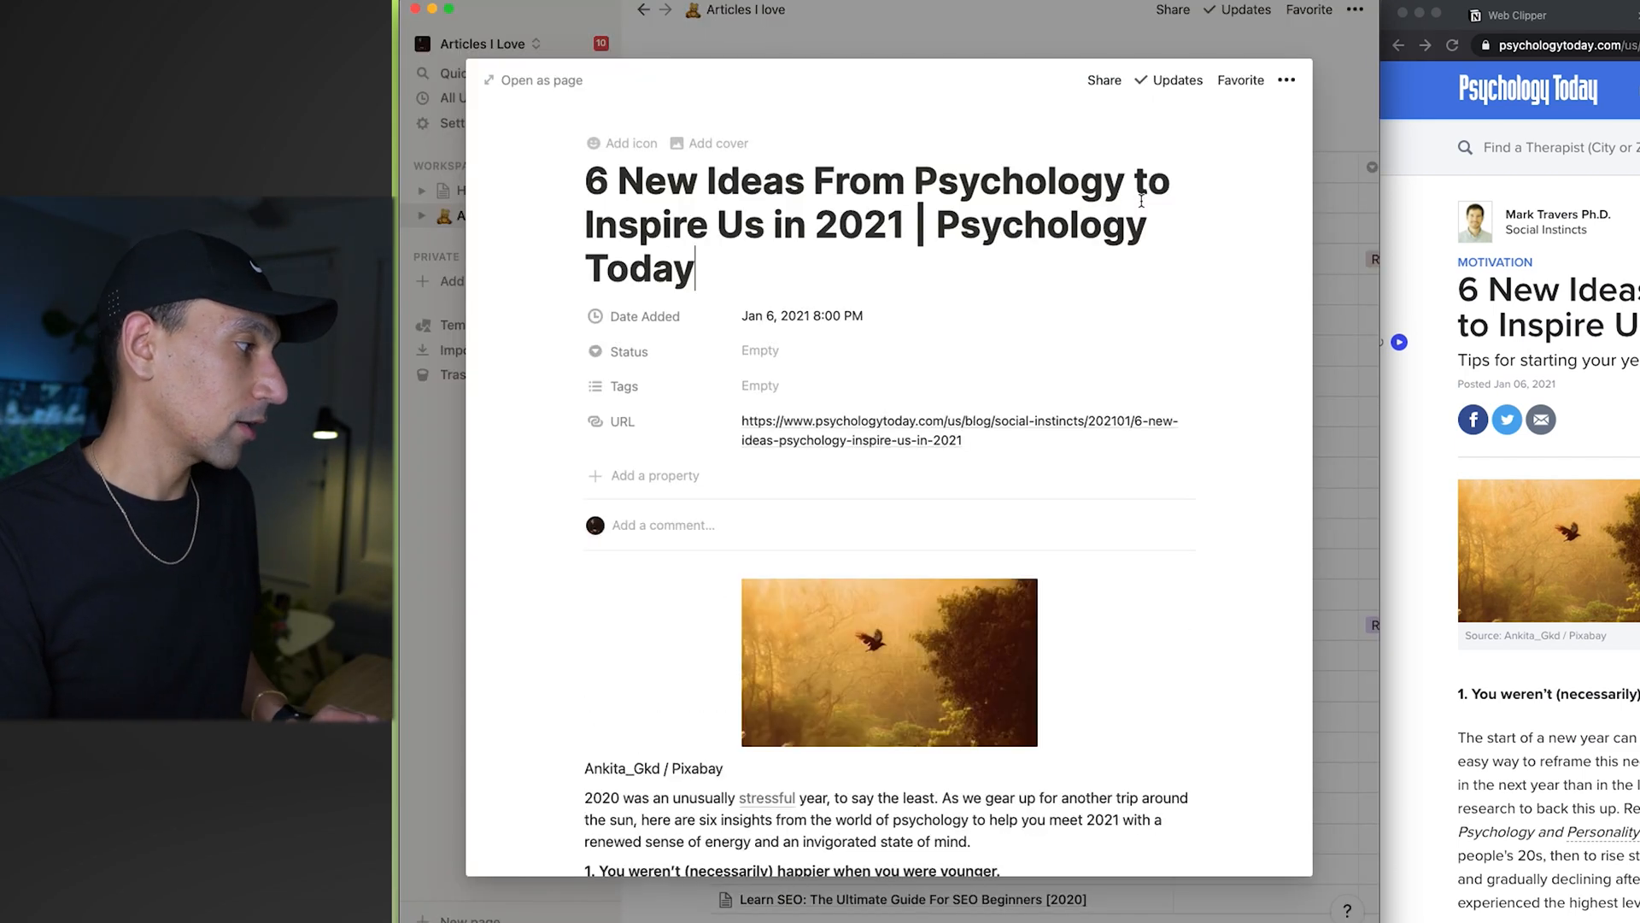
pyautogui.scroll(-3)
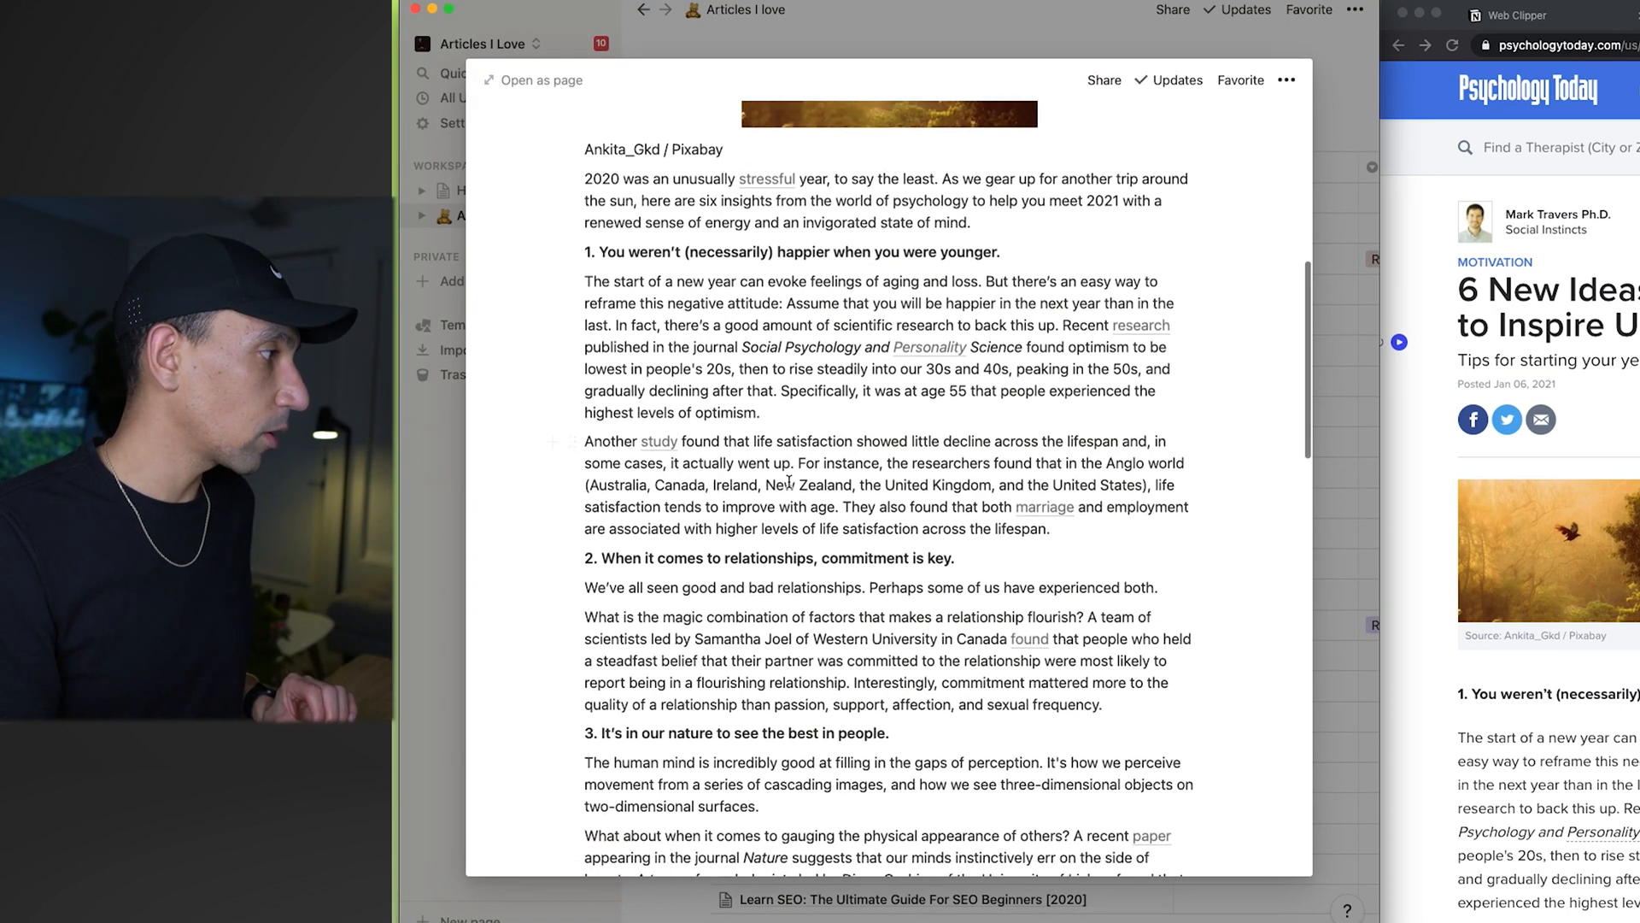
pyautogui.scroll(-3)
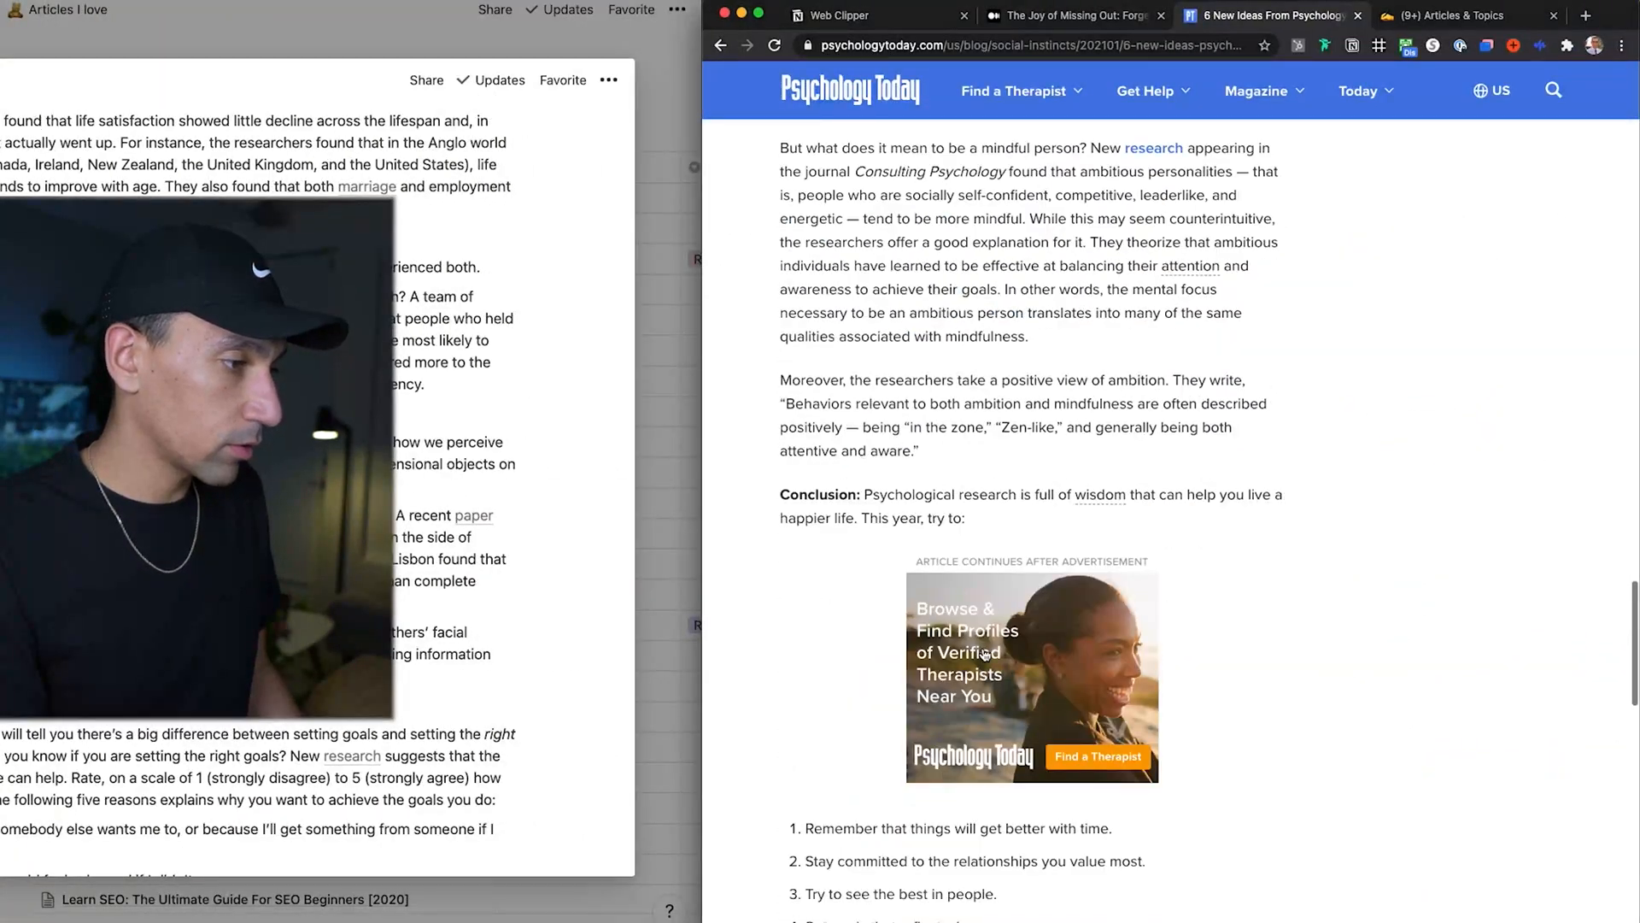
pyautogui.scroll(-3)
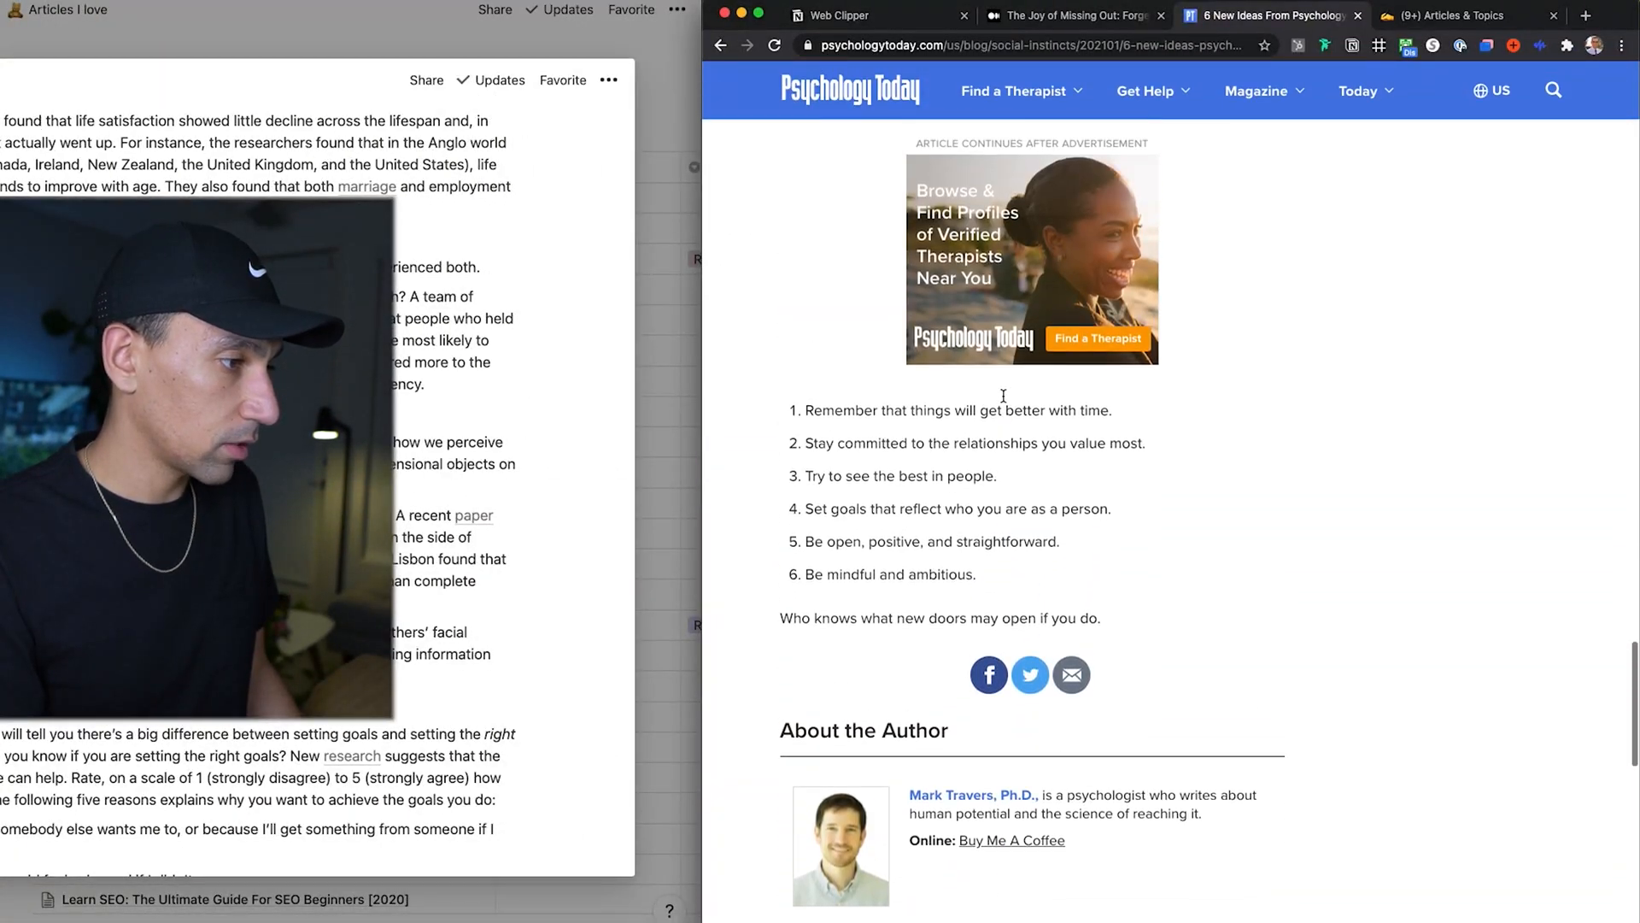
pyautogui.scroll(3)
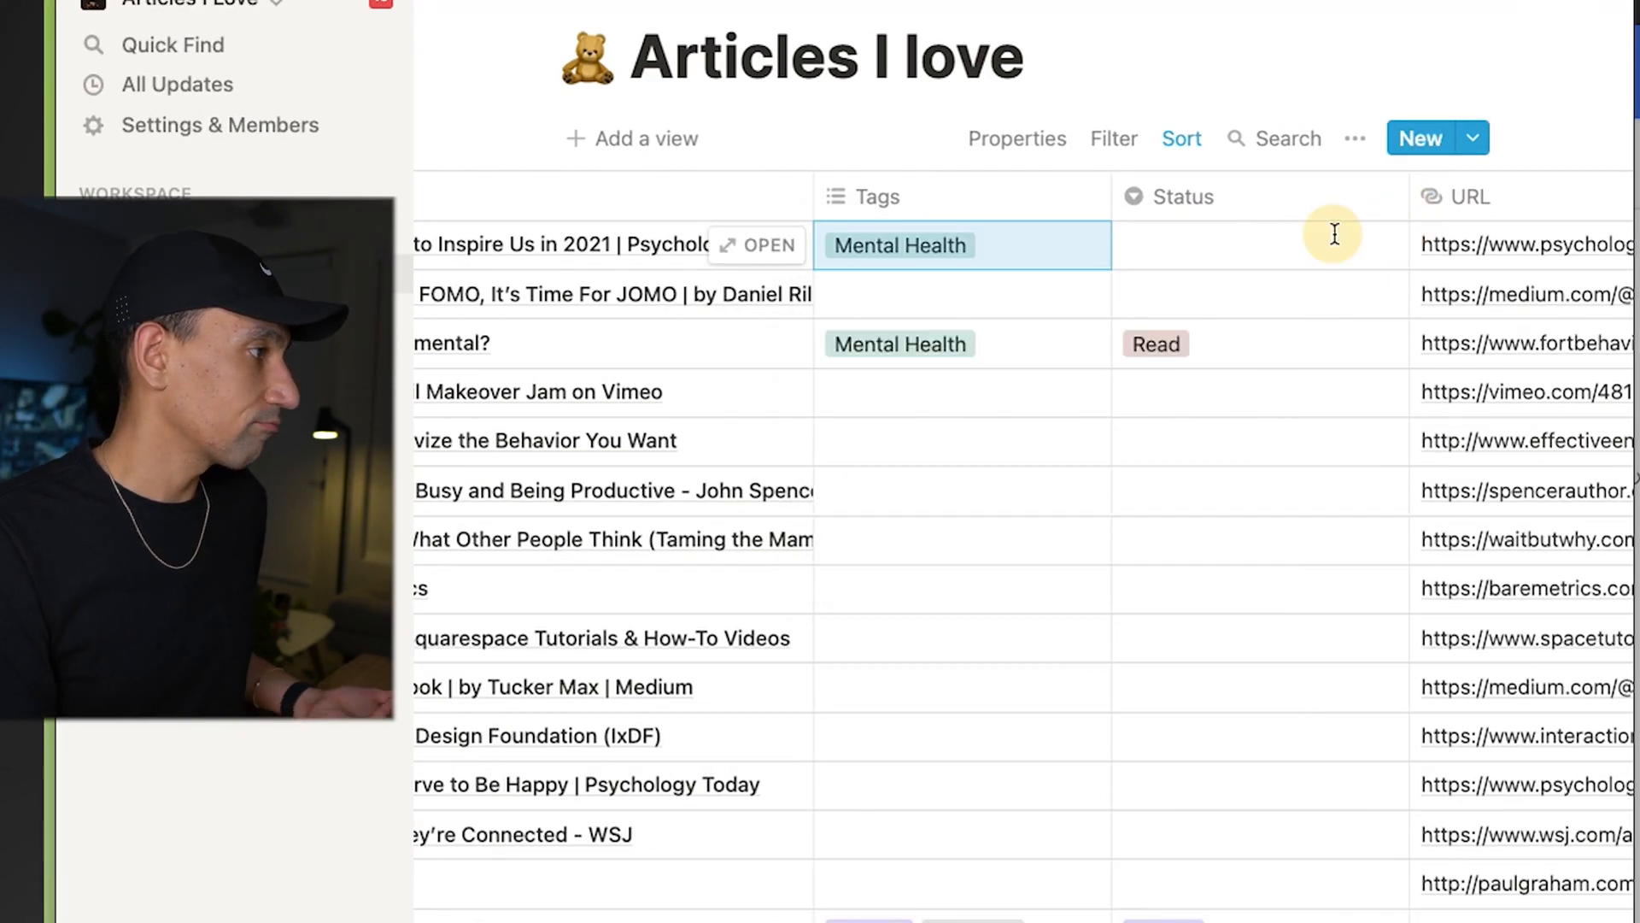
# Step: Set the article's Status to Unread and filter the table to Status Is Unread
pyautogui.click(1256, 245)
pyautogui.write('Unread')
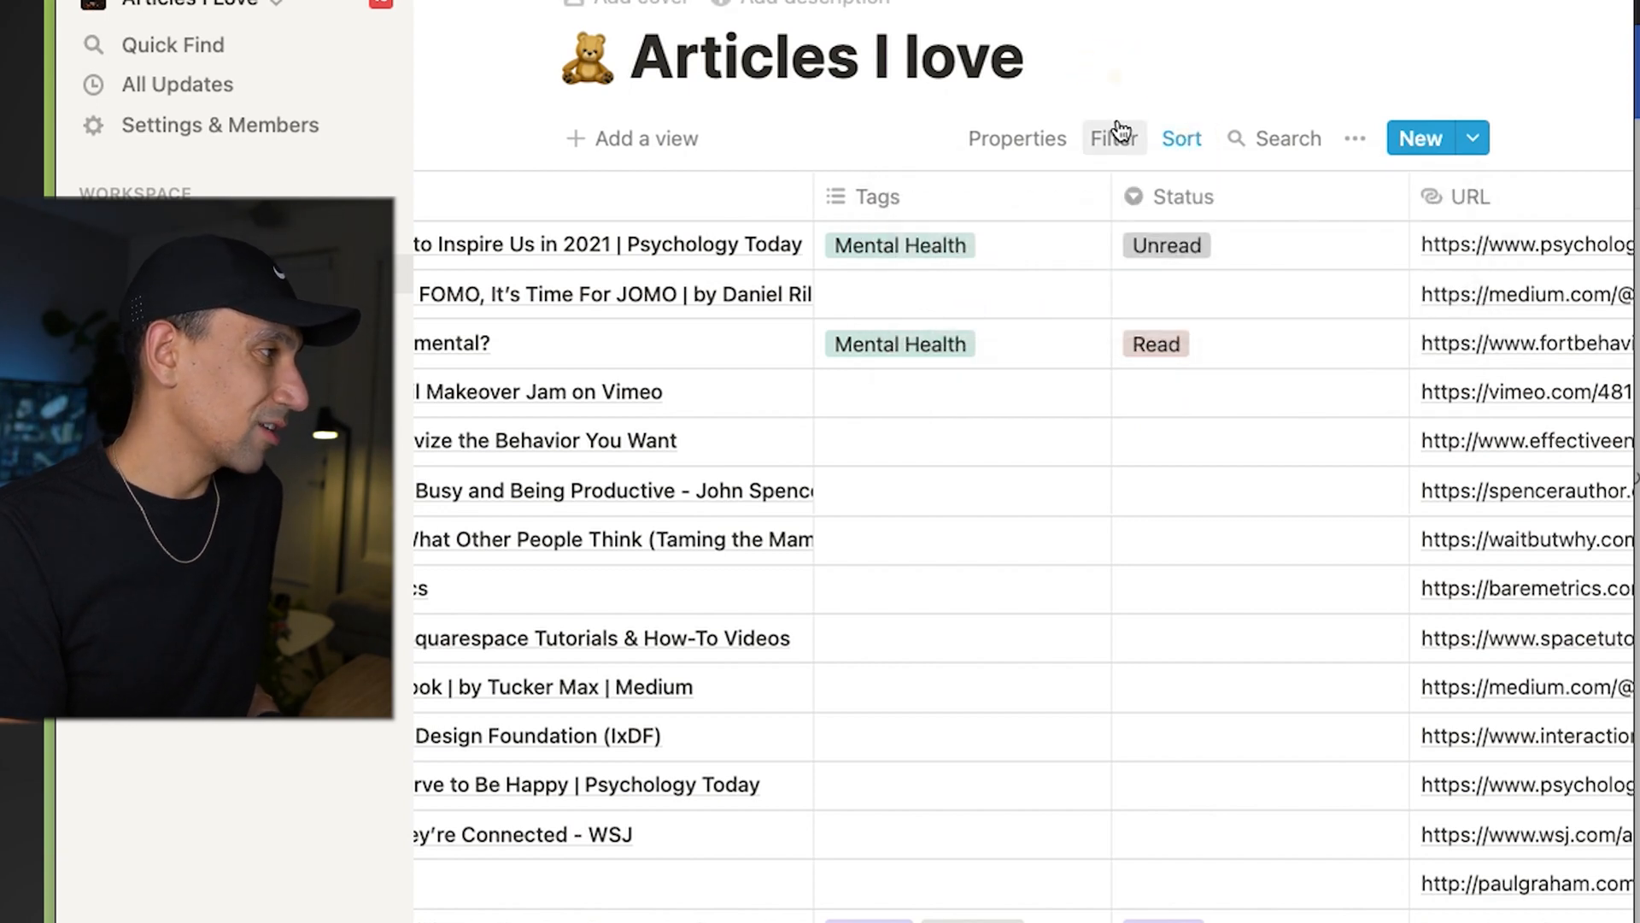
pyautogui.click(1113, 137)
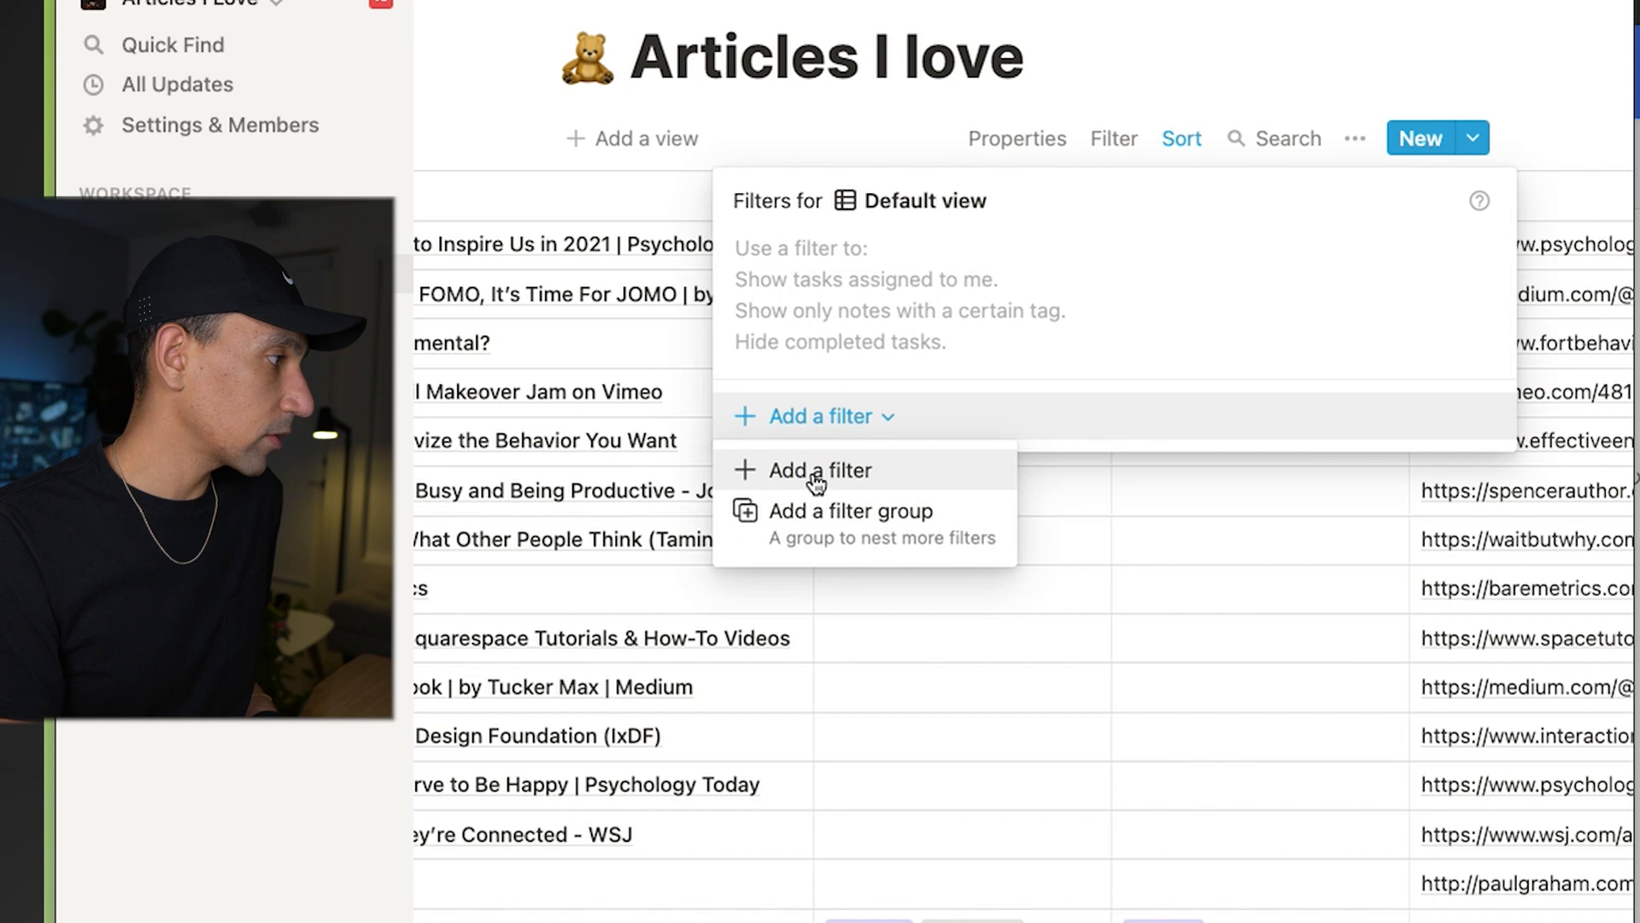
pyautogui.click(818, 469)
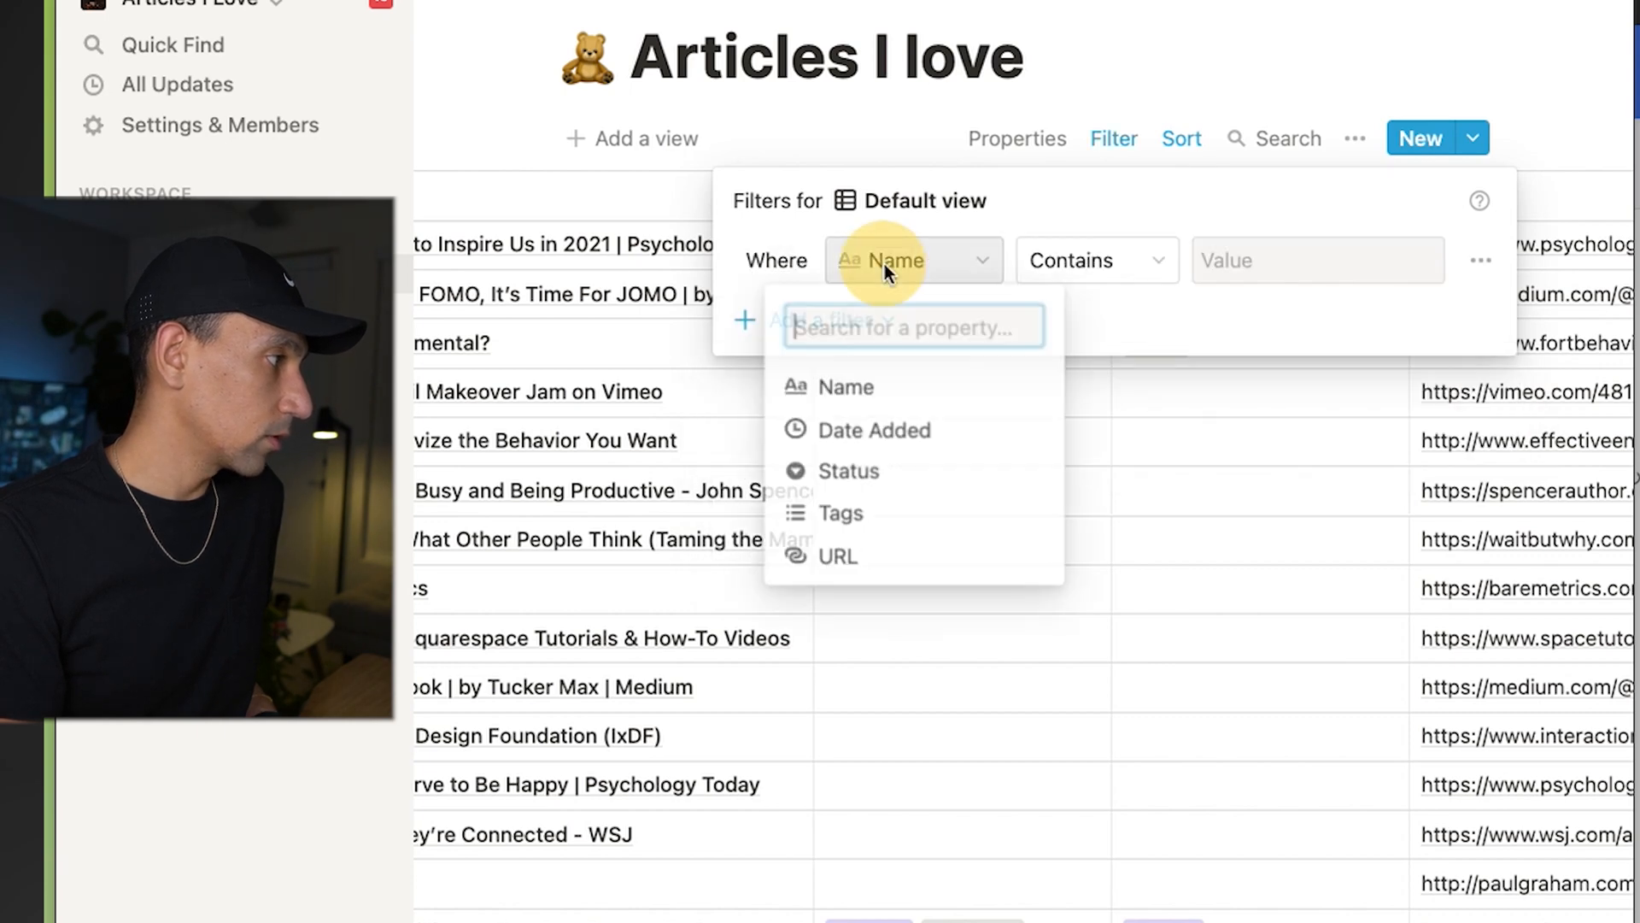
pyautogui.click(847, 472)
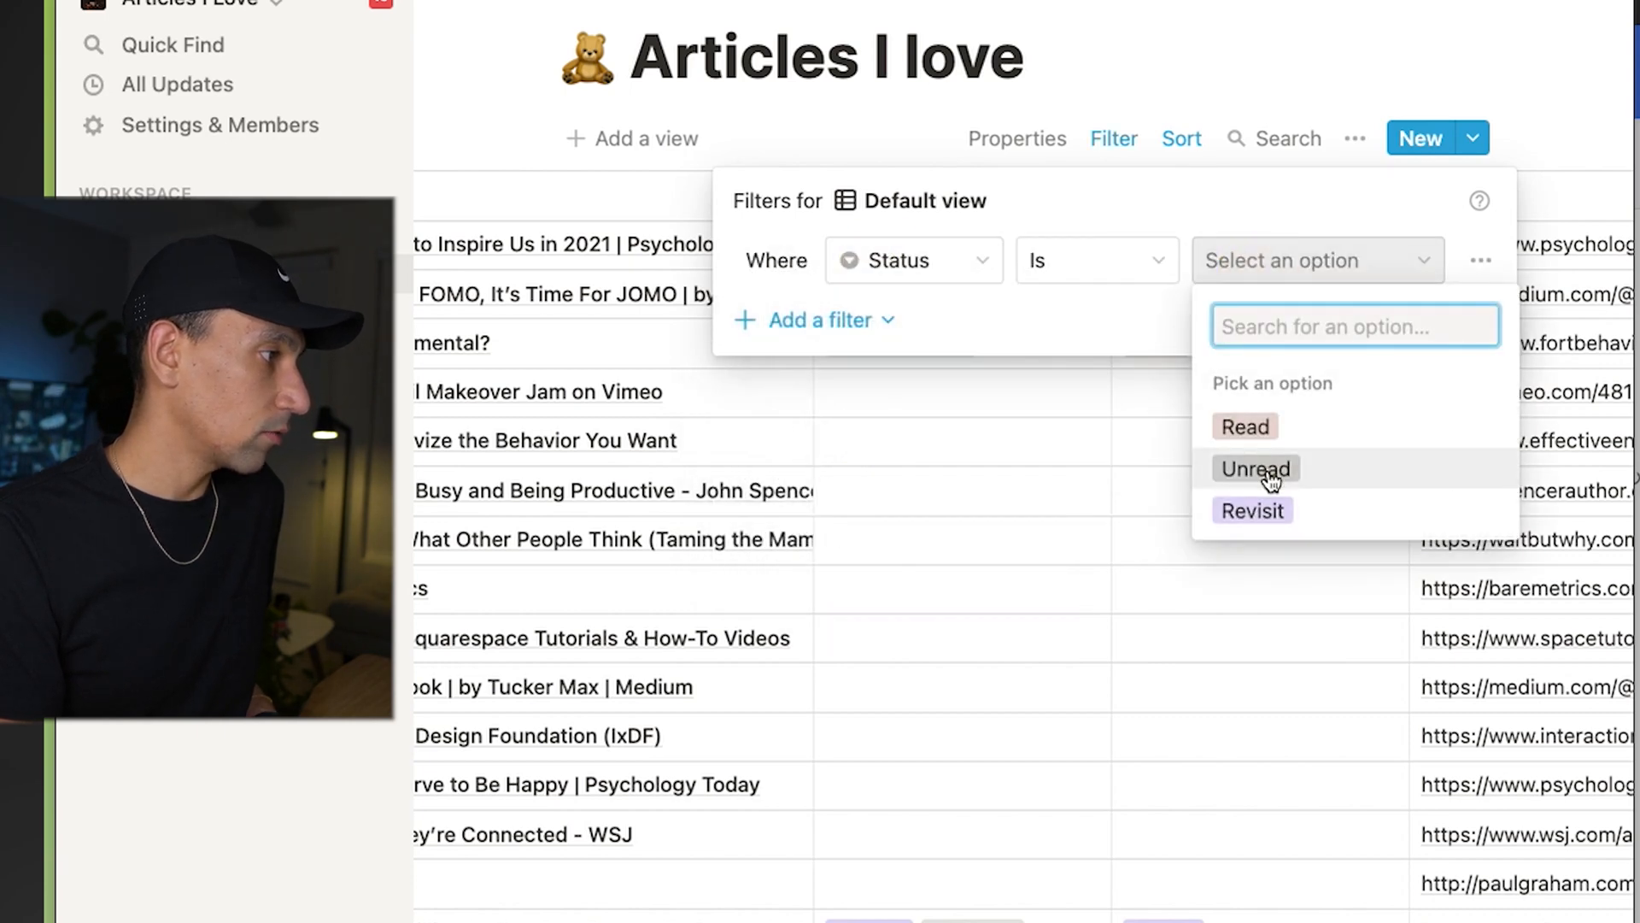
pyautogui.click(1254, 469)
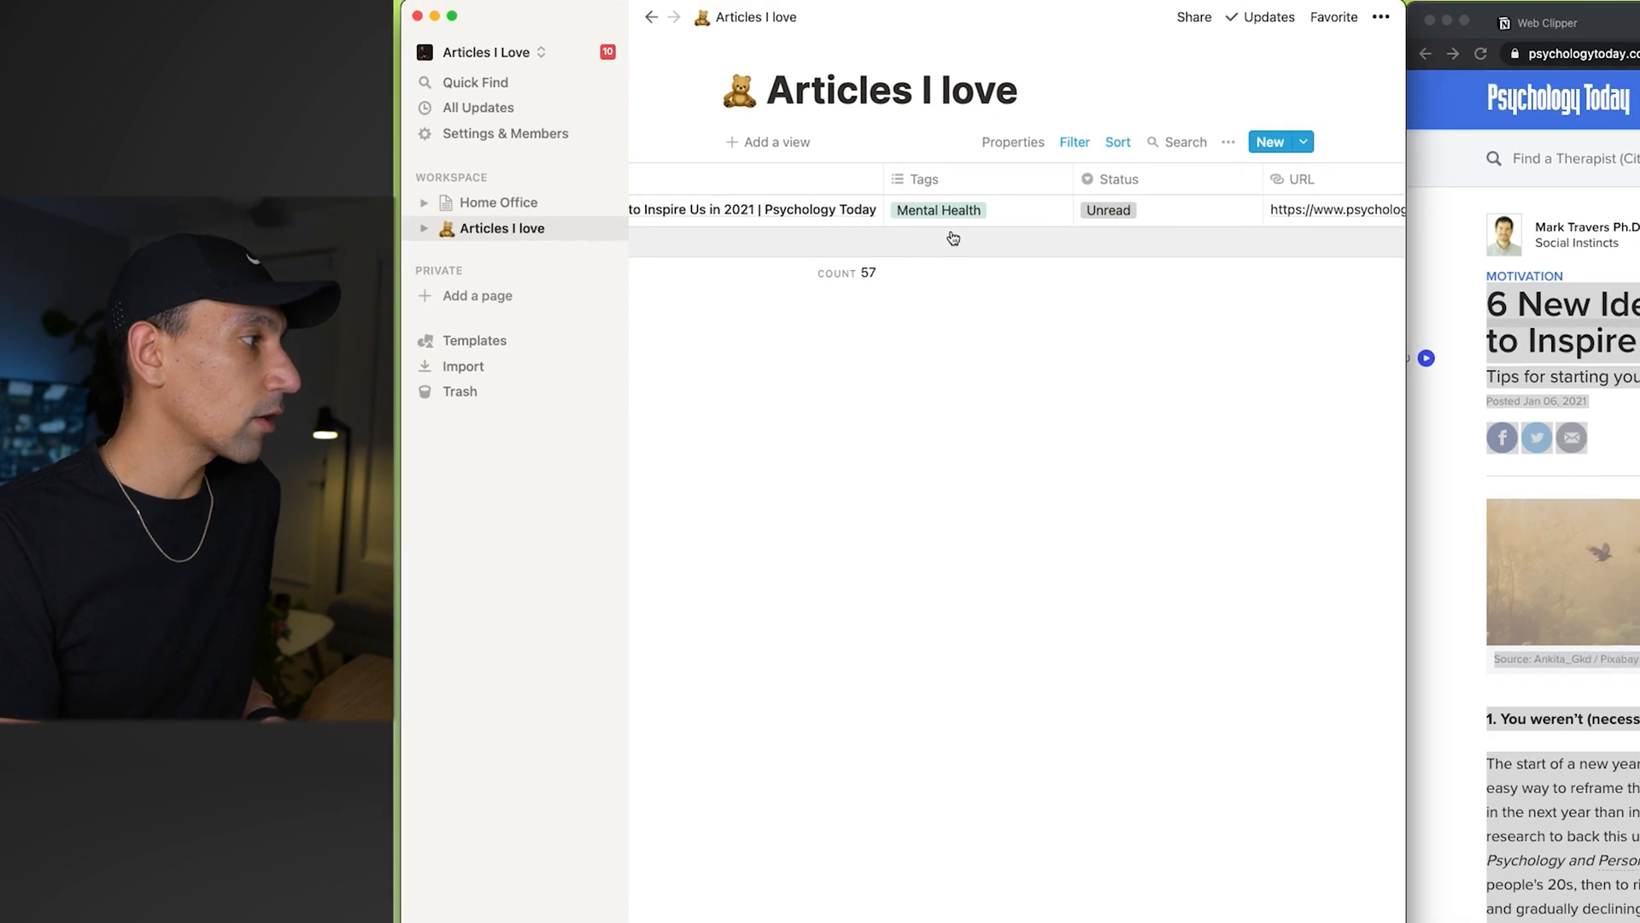
# Step: Go to Foundary's Articles & Topics page and open the workspace switcher list
pyautogui.click(1073, 142)
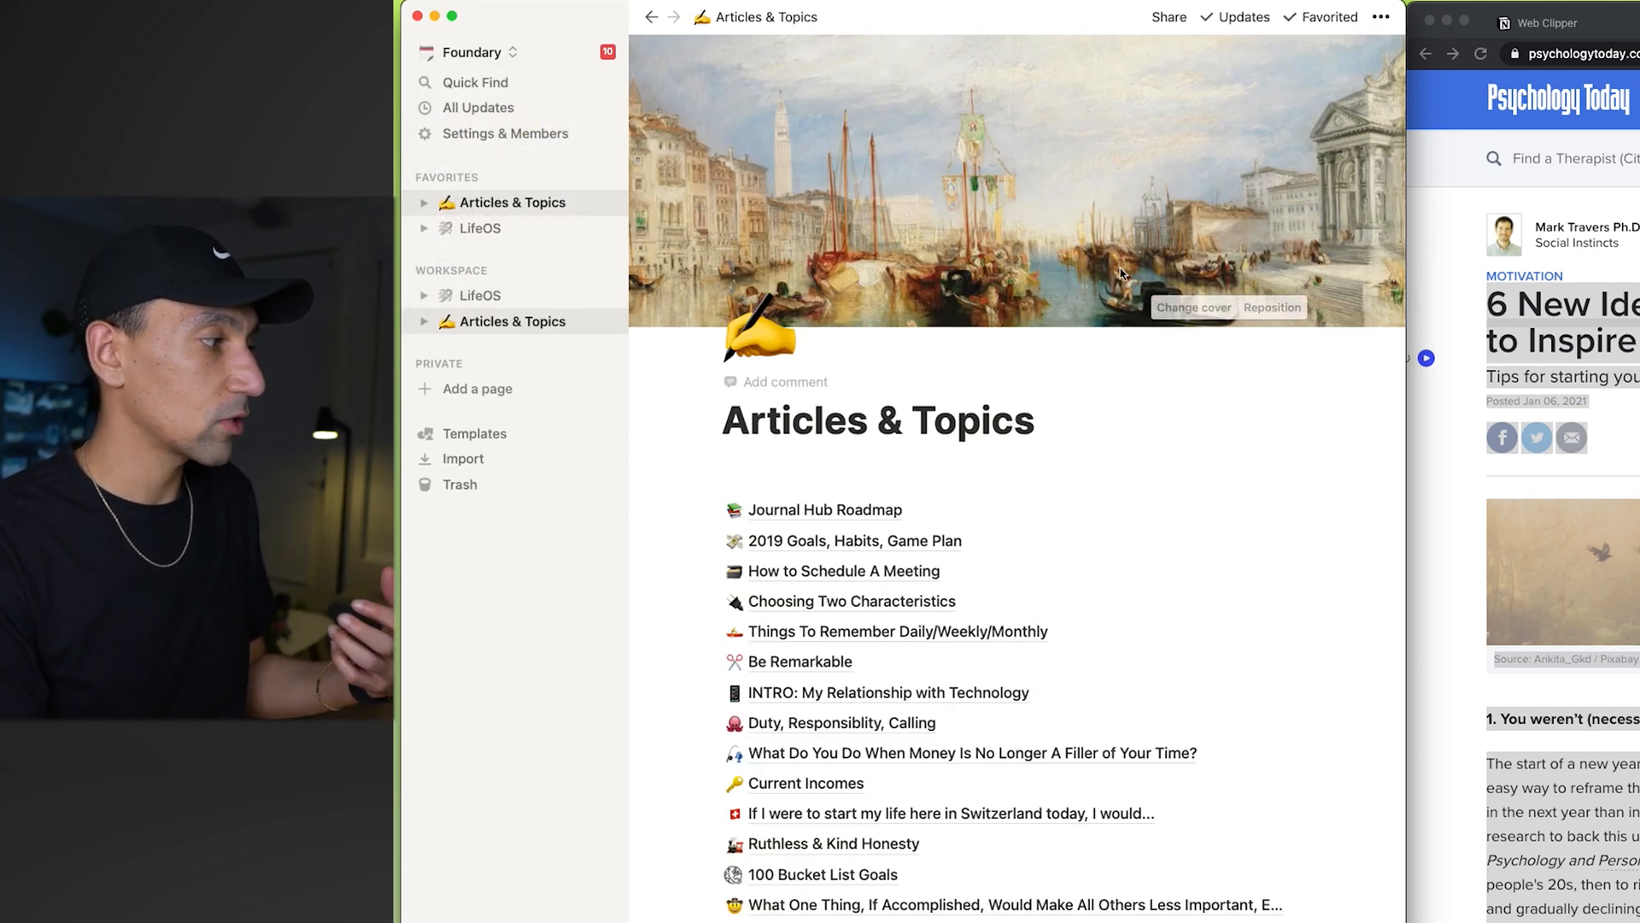
pyautogui.moveTo(981, 286)
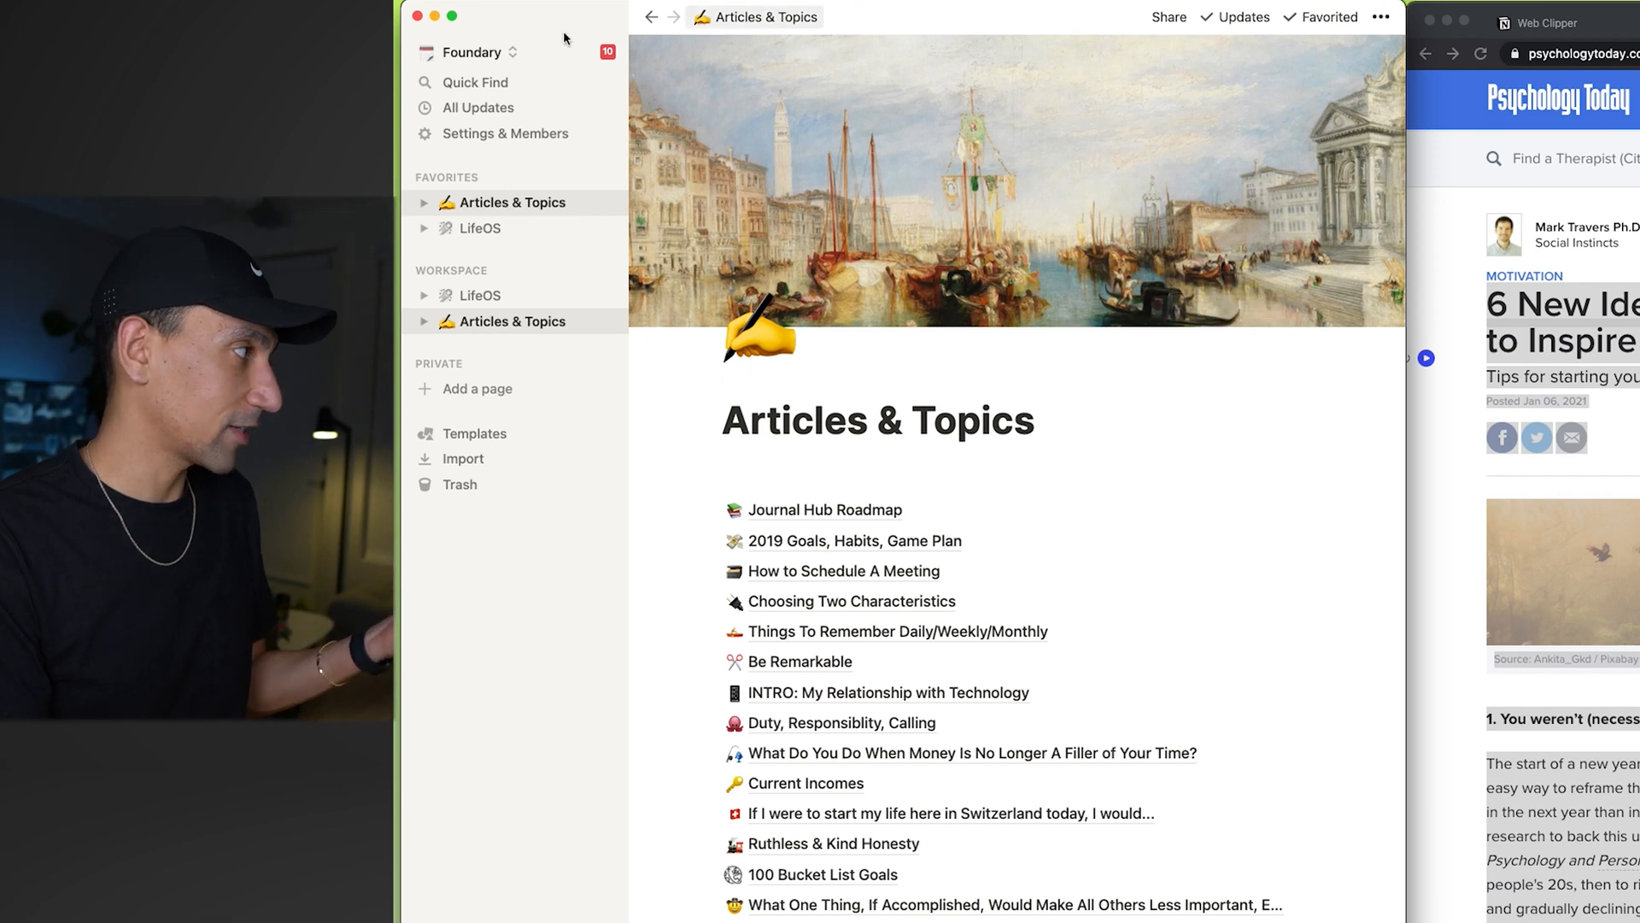
pyautogui.click(472, 51)
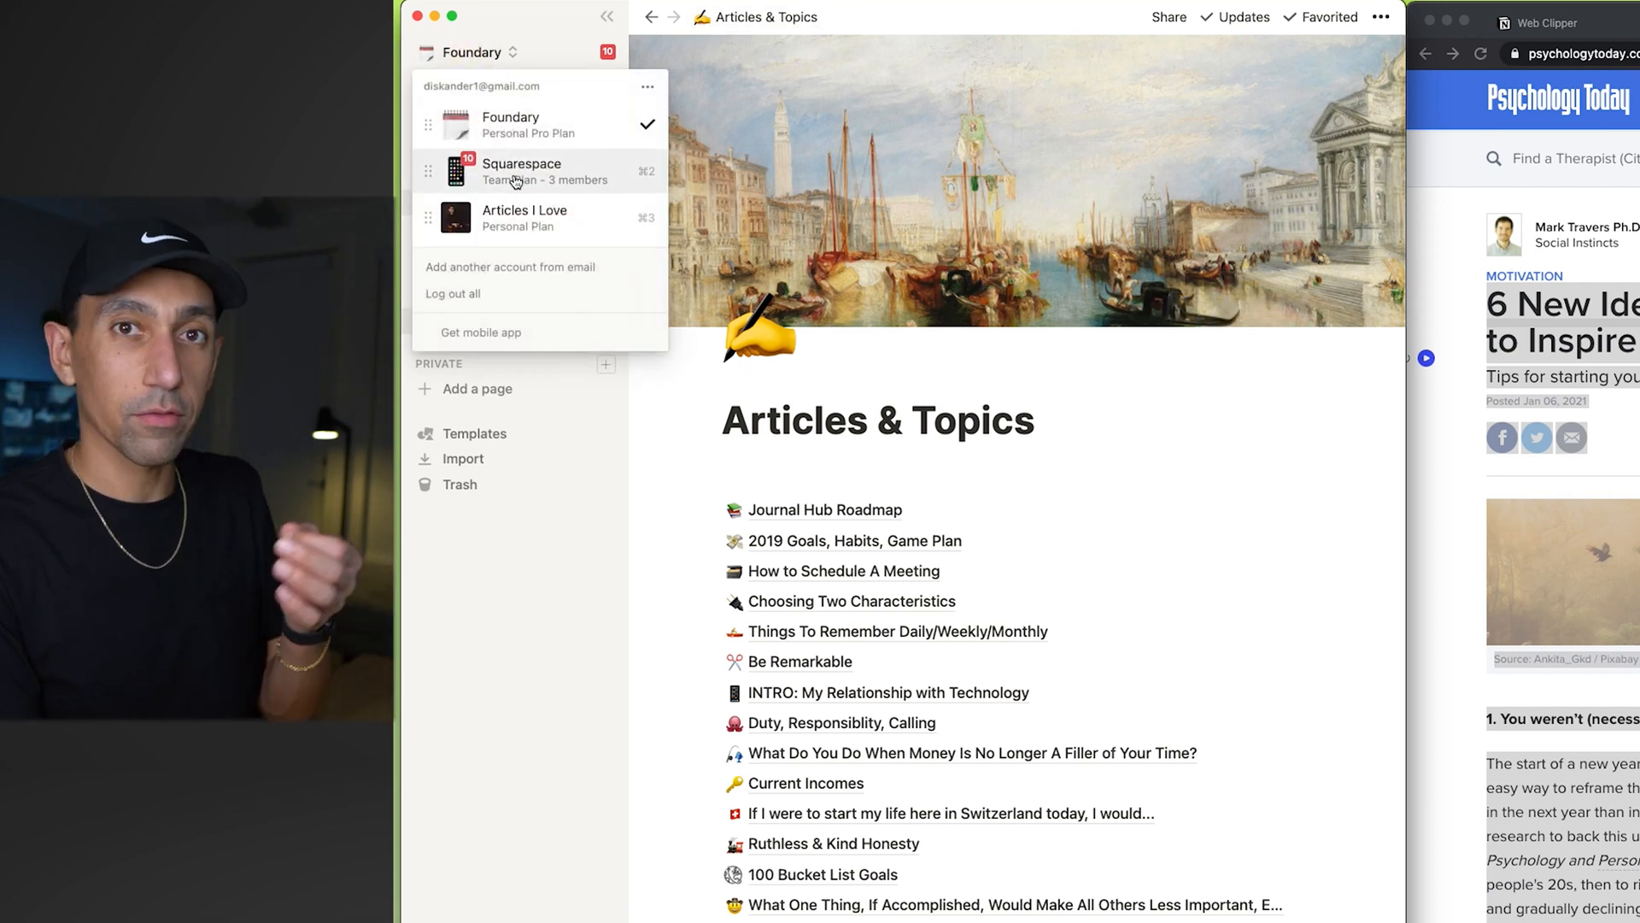